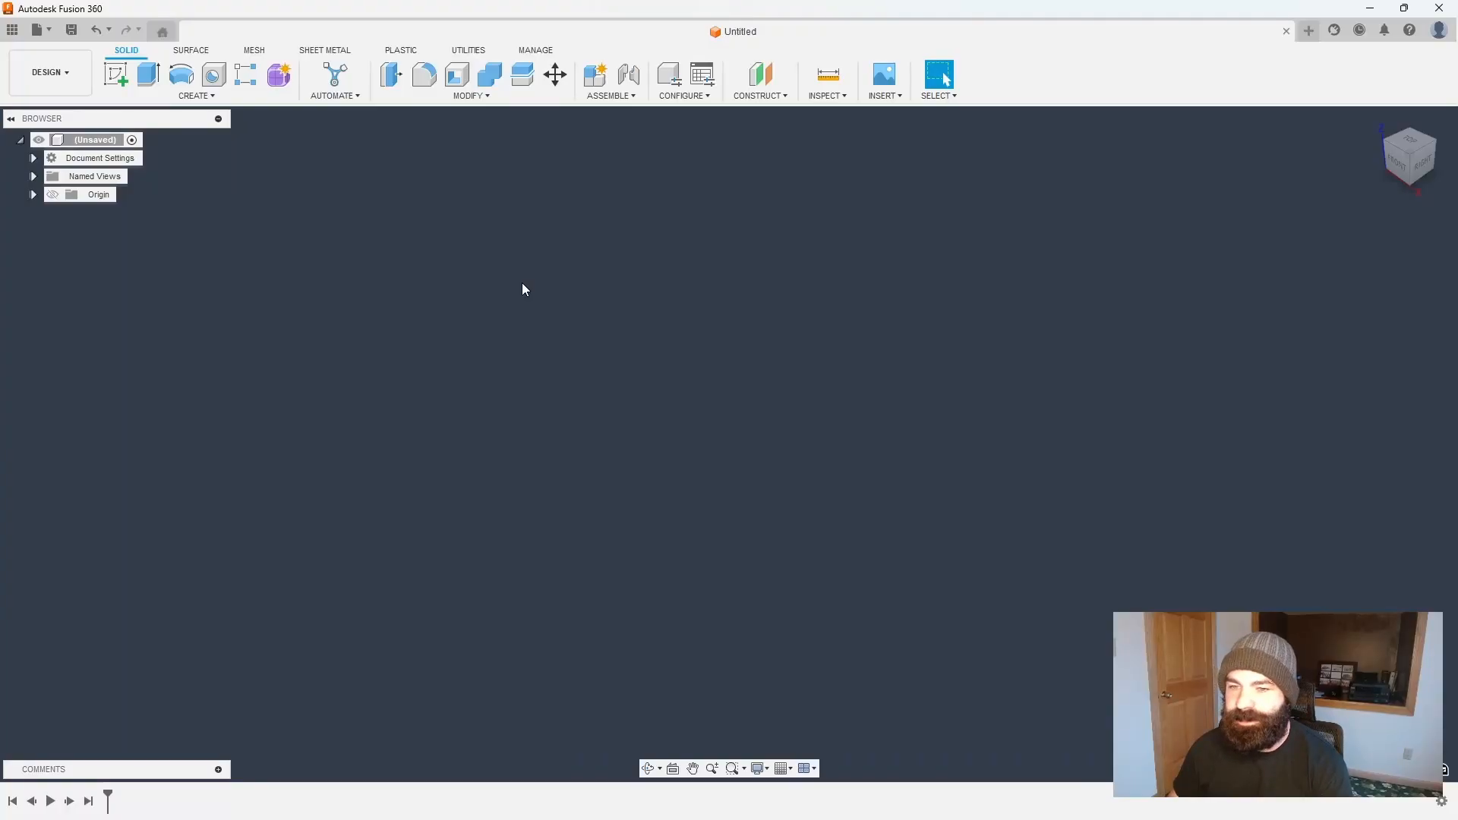
- Switch the untitled document from the Design workspace to Manufacture
left_click(47, 71)
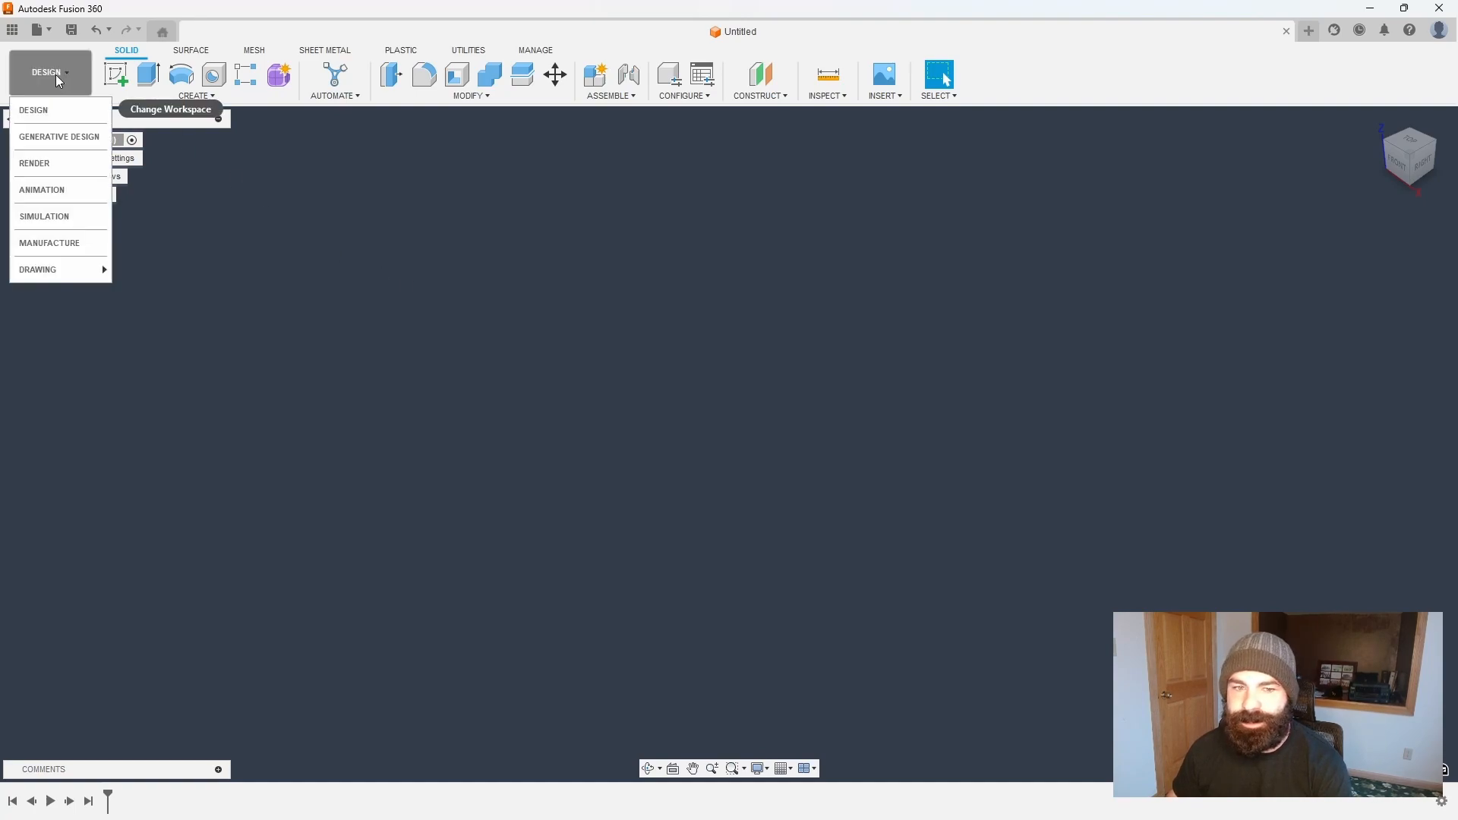
left_click(49, 243)
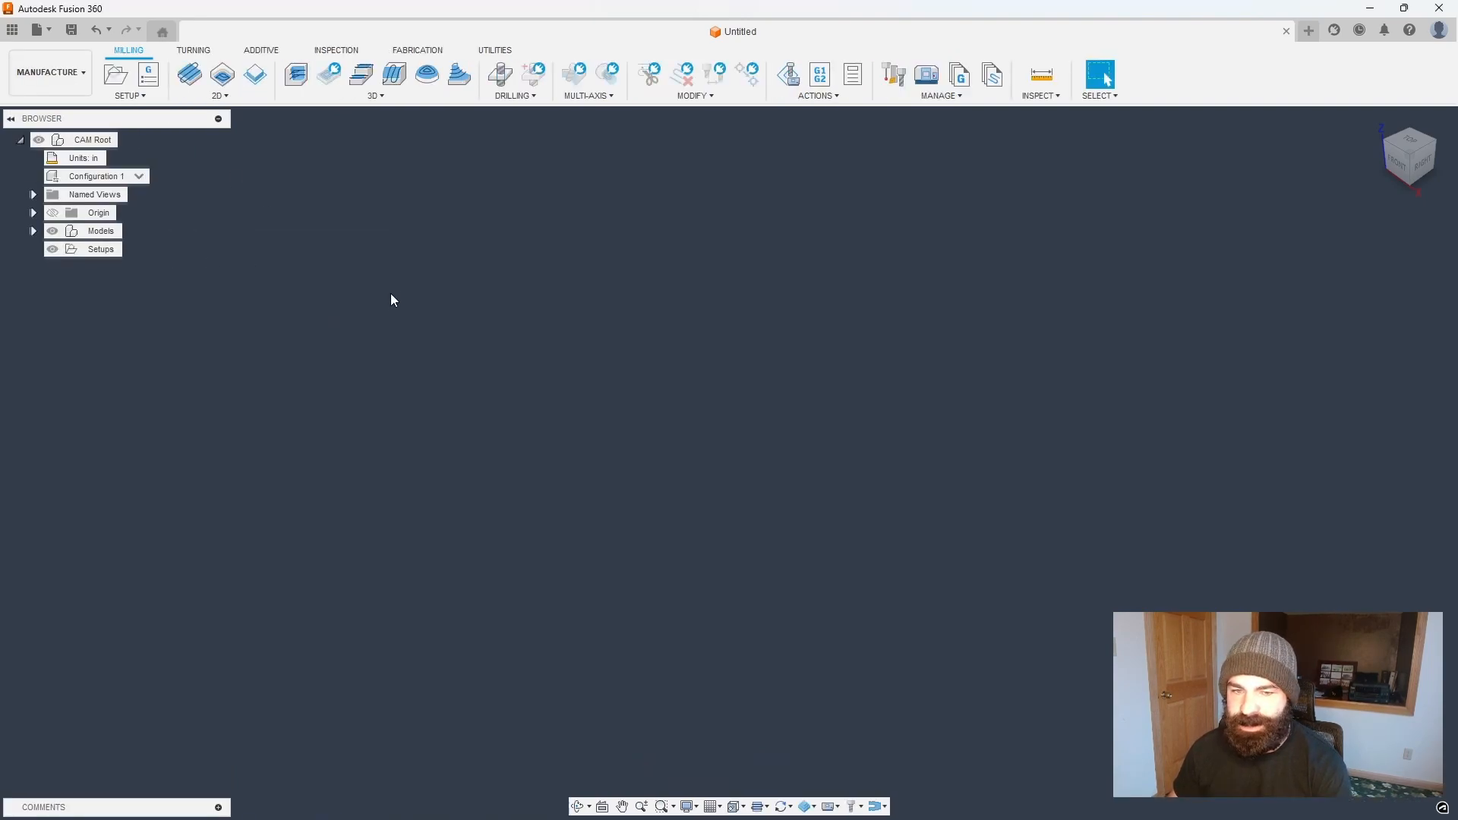
mouse_move(647, 327)
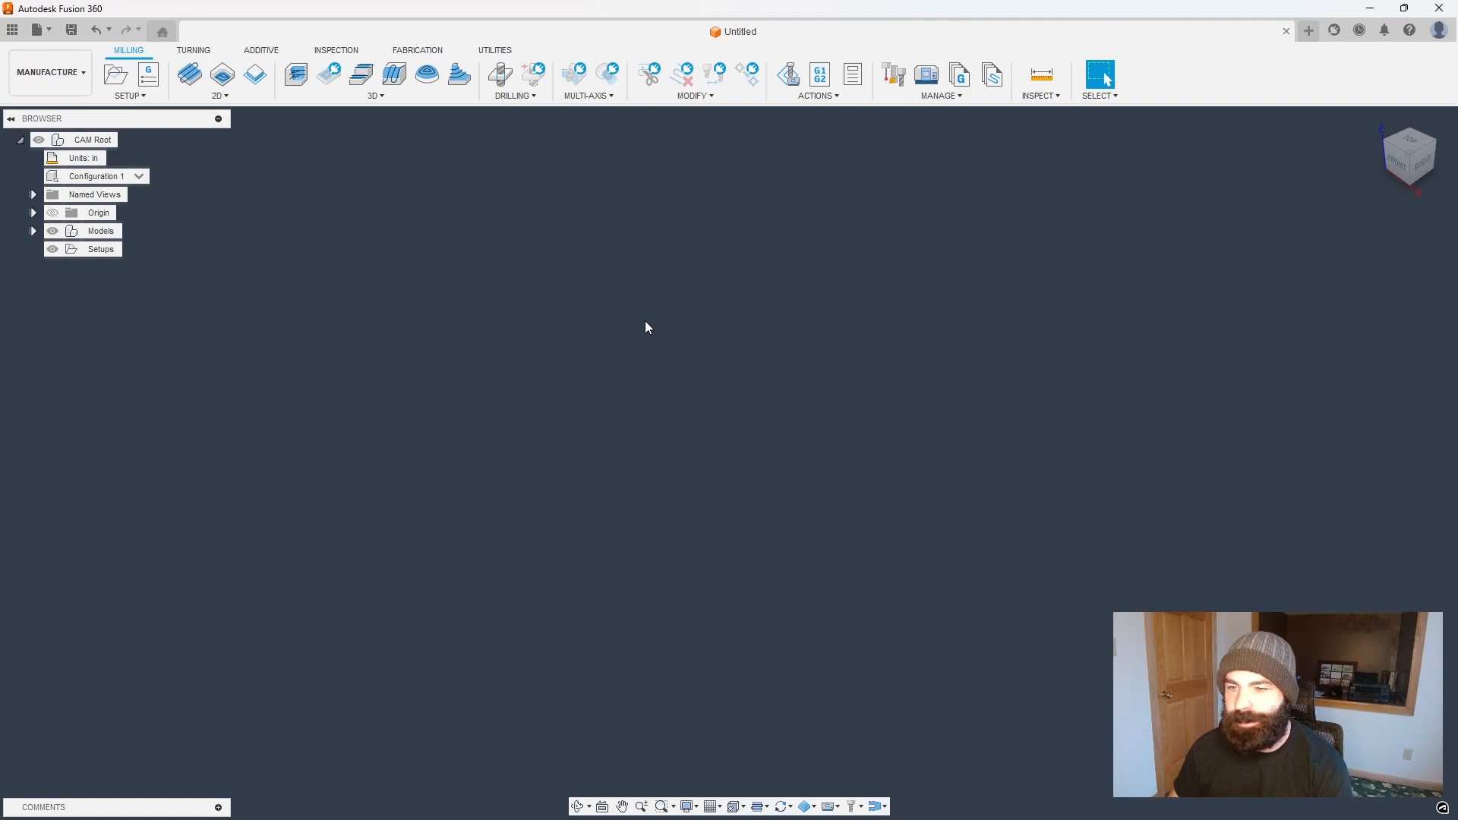
mouse_move(651, 331)
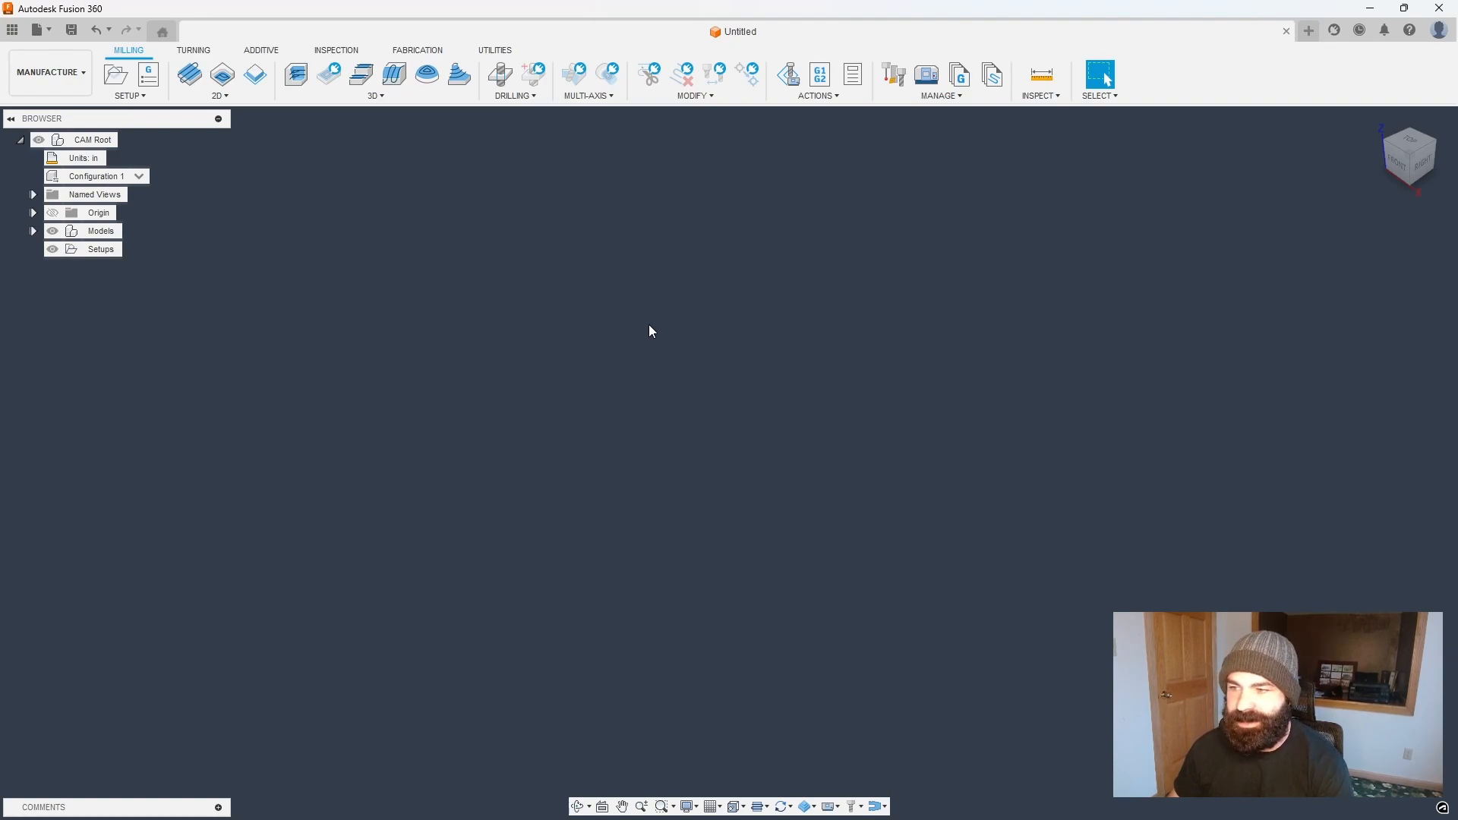
- Open the Machine Library from Manage and browse the cloud machines folder
left_click(941, 82)
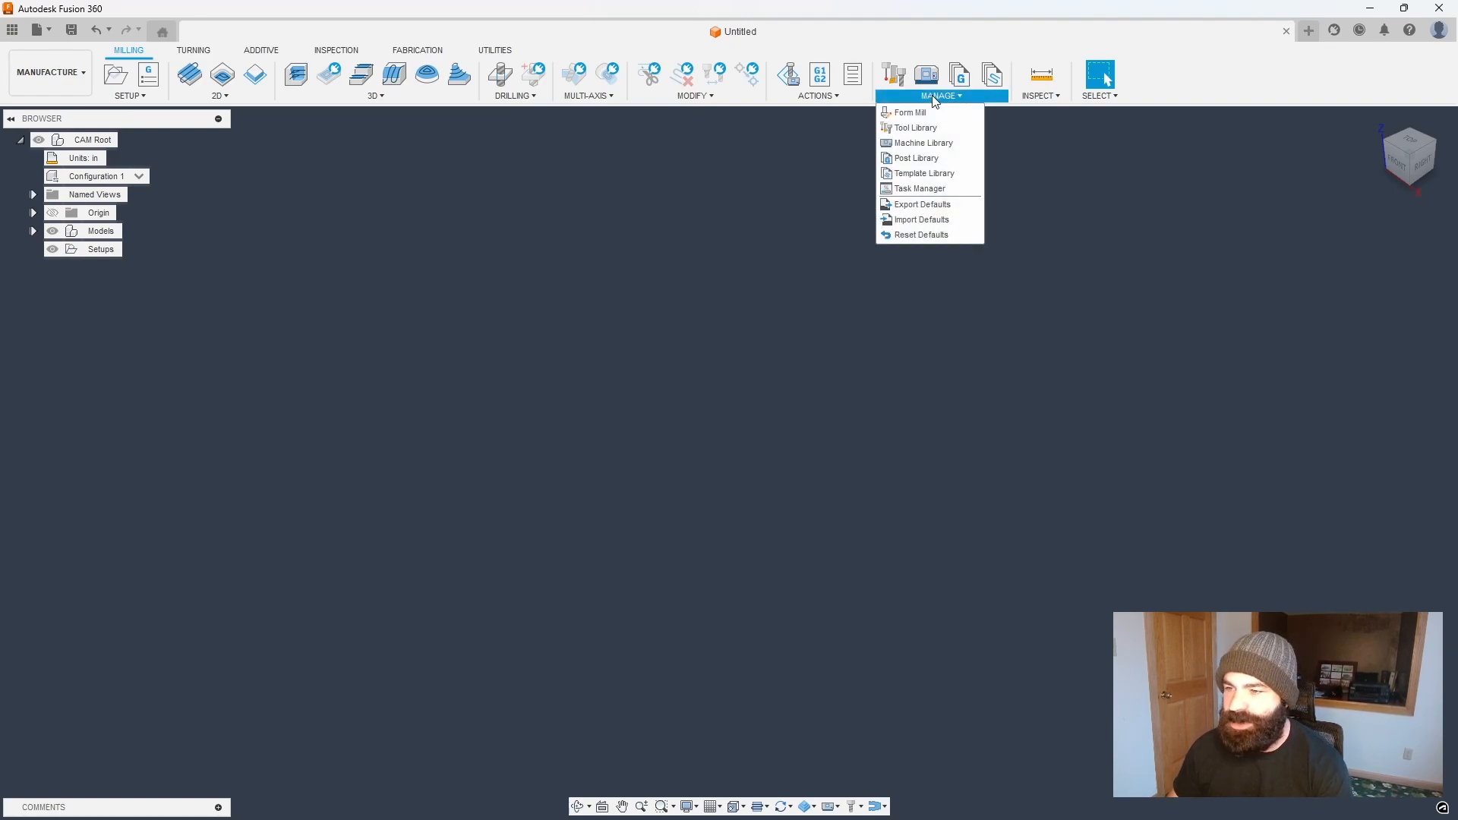
mouse_move(921, 142)
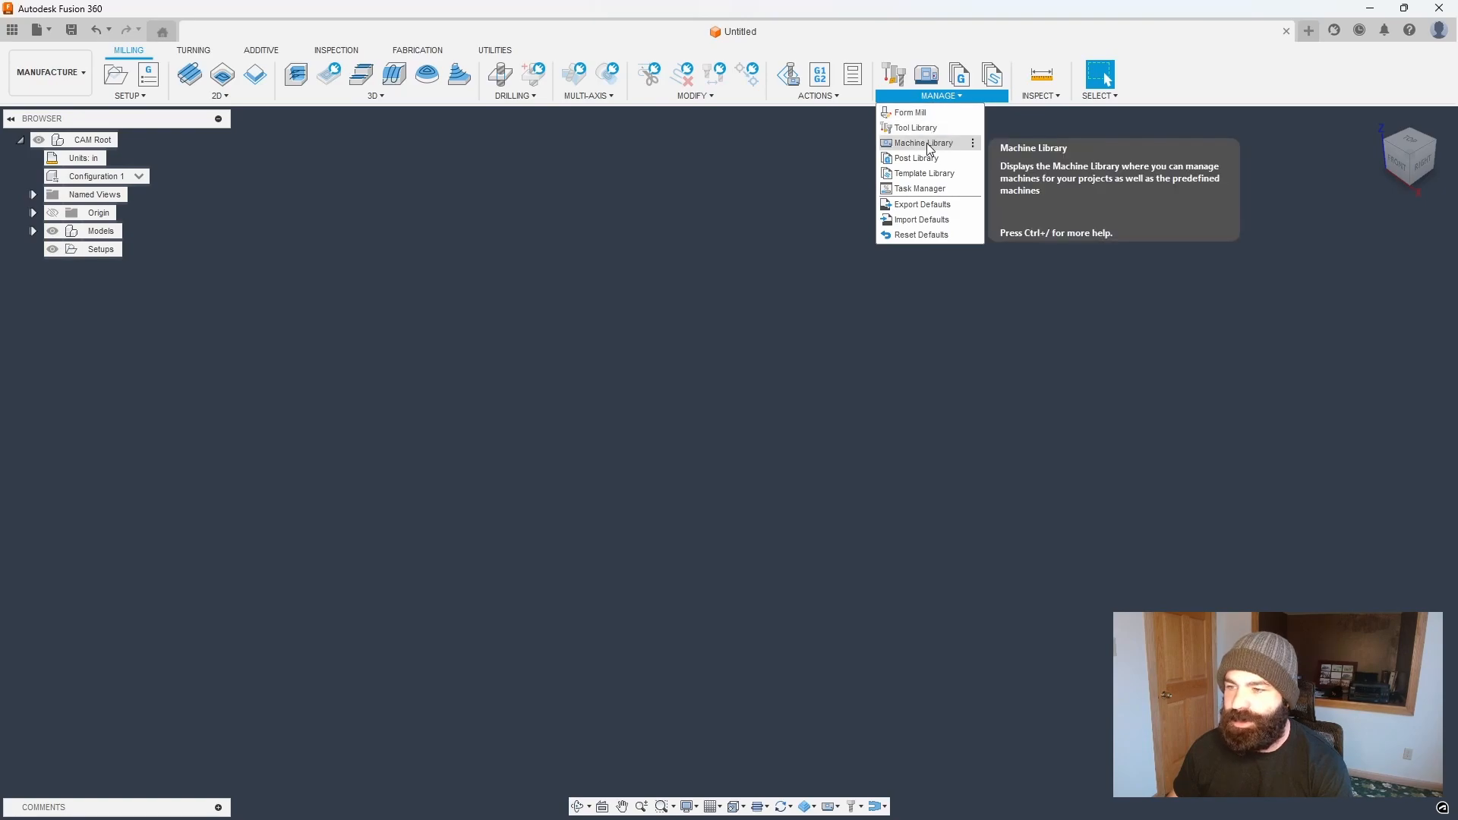
left_click(921, 142)
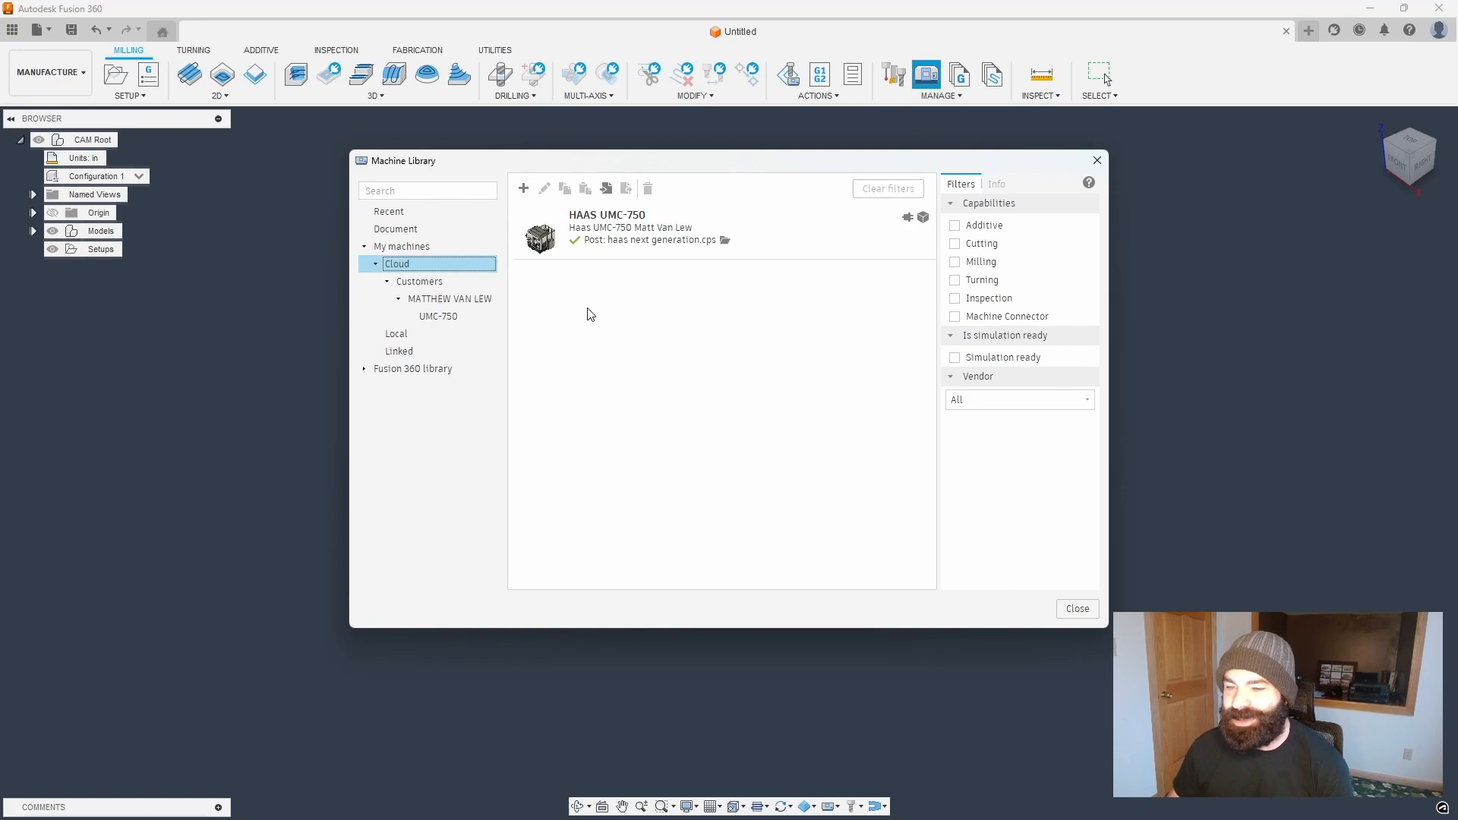
mouse_move(577, 274)
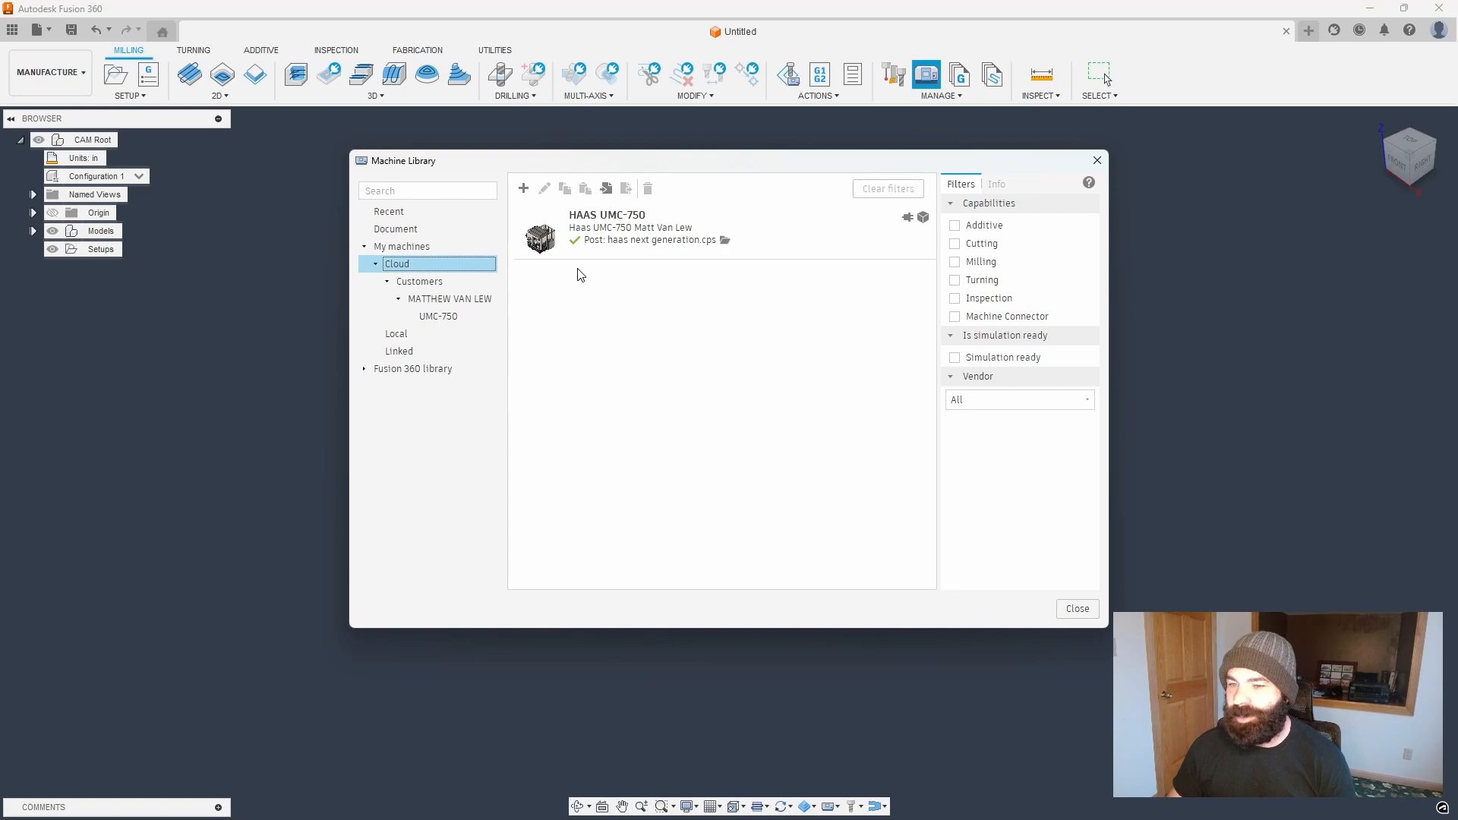
left_click(523, 187)
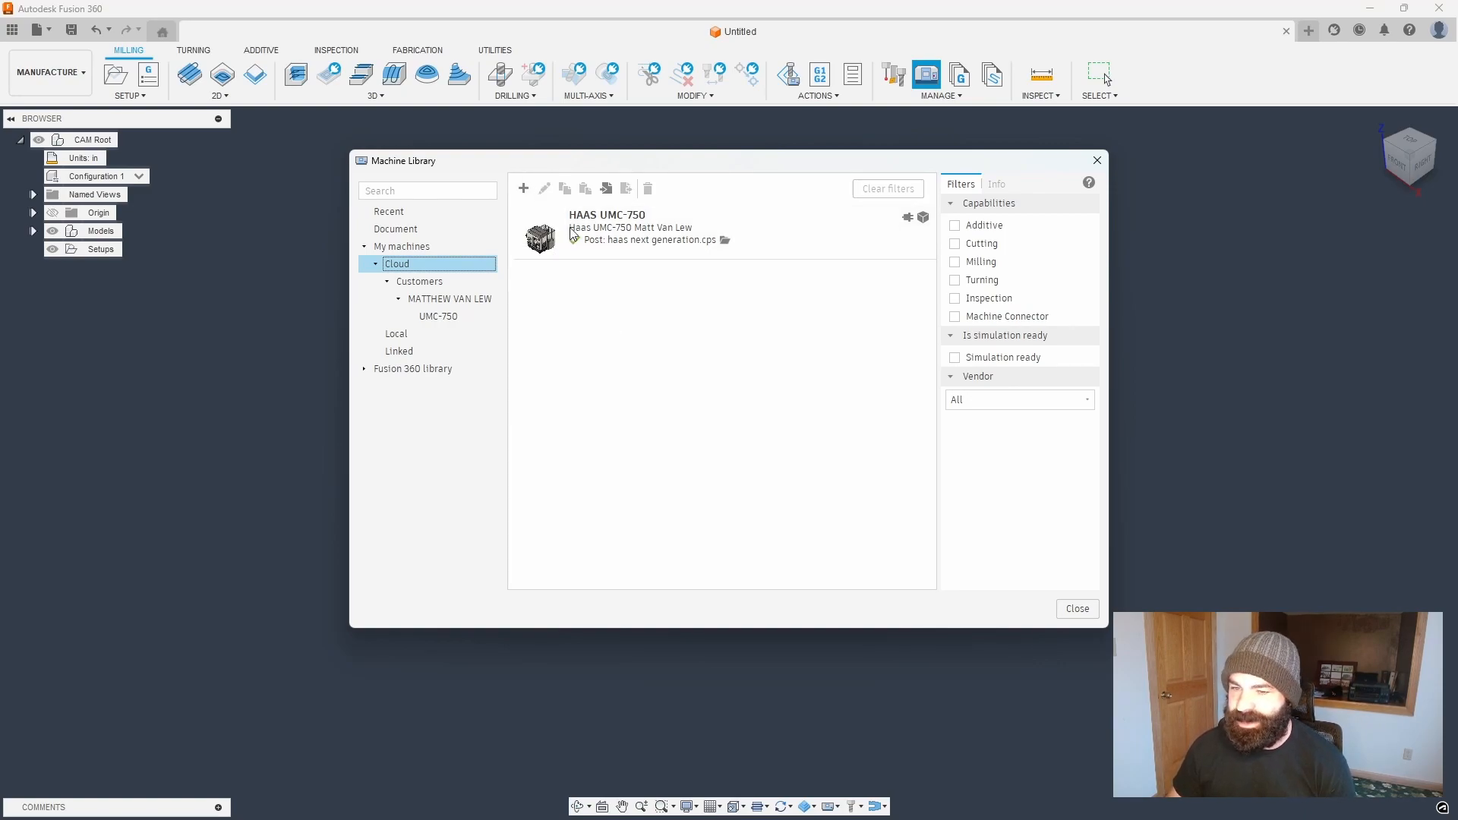
- Create a new machine definition with vendor Bench Mill and show its Capabilities page
left_click(544, 189)
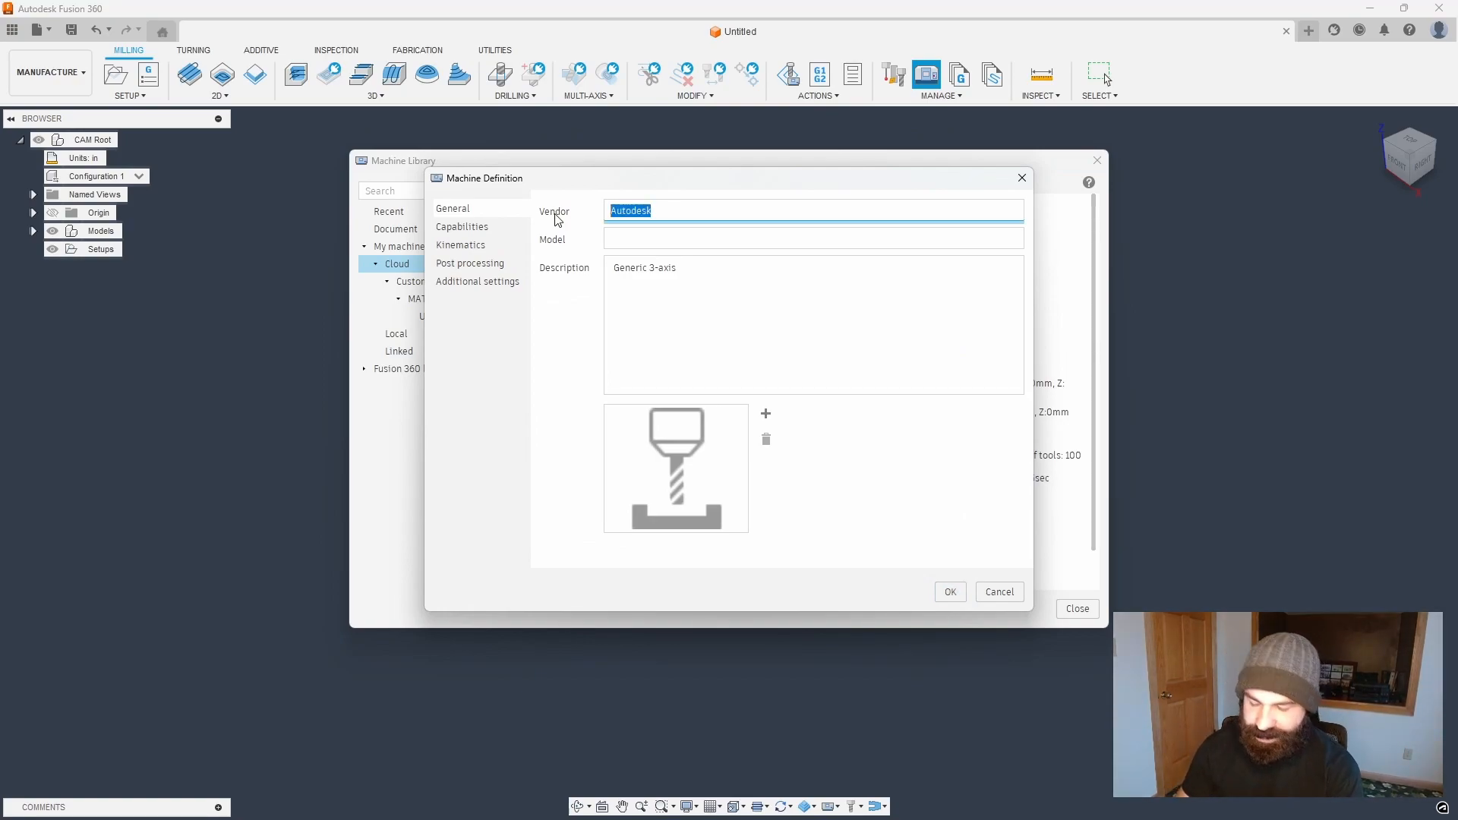
type("Bend")
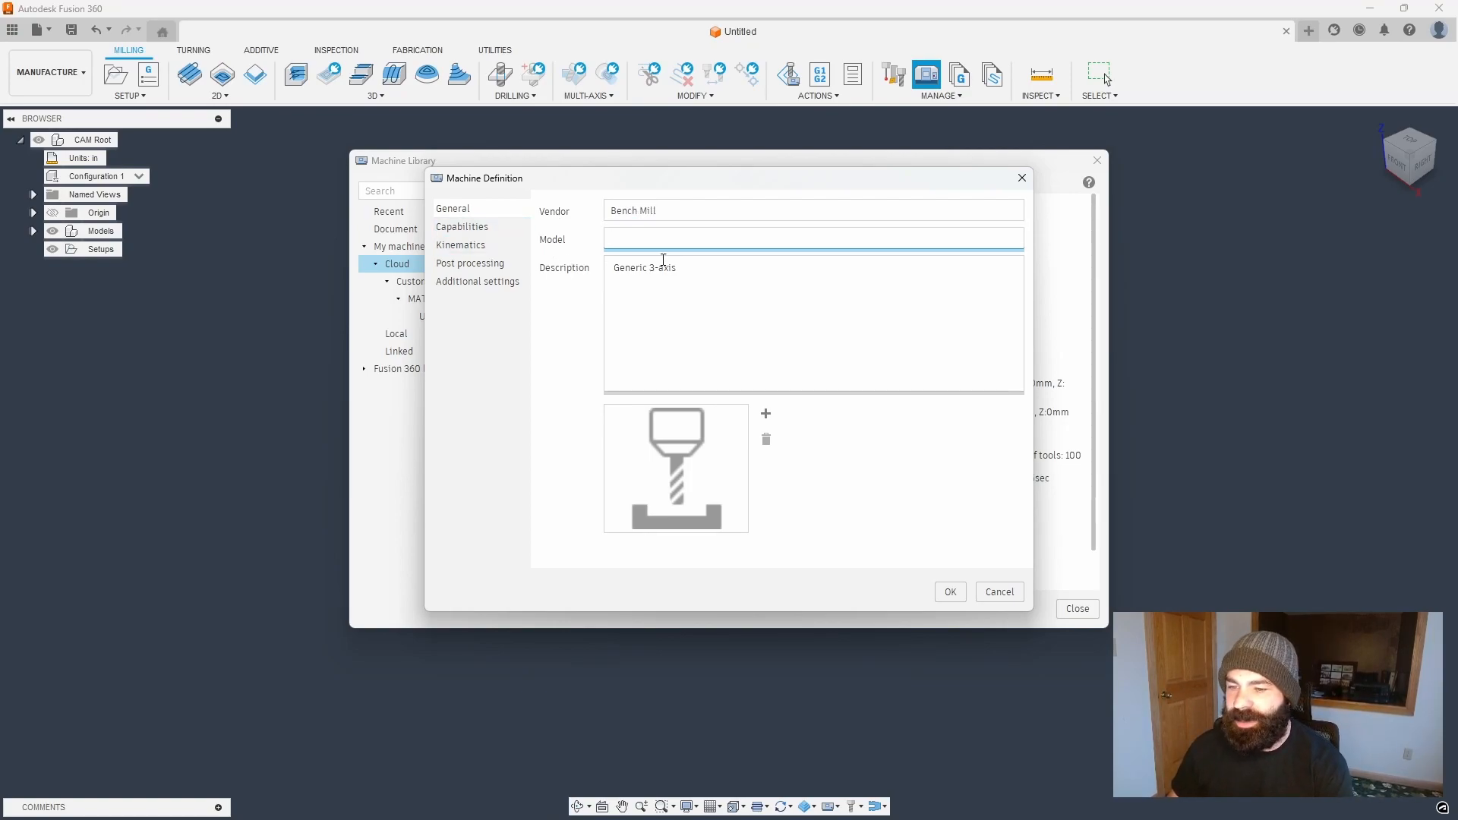
mouse_move(717, 452)
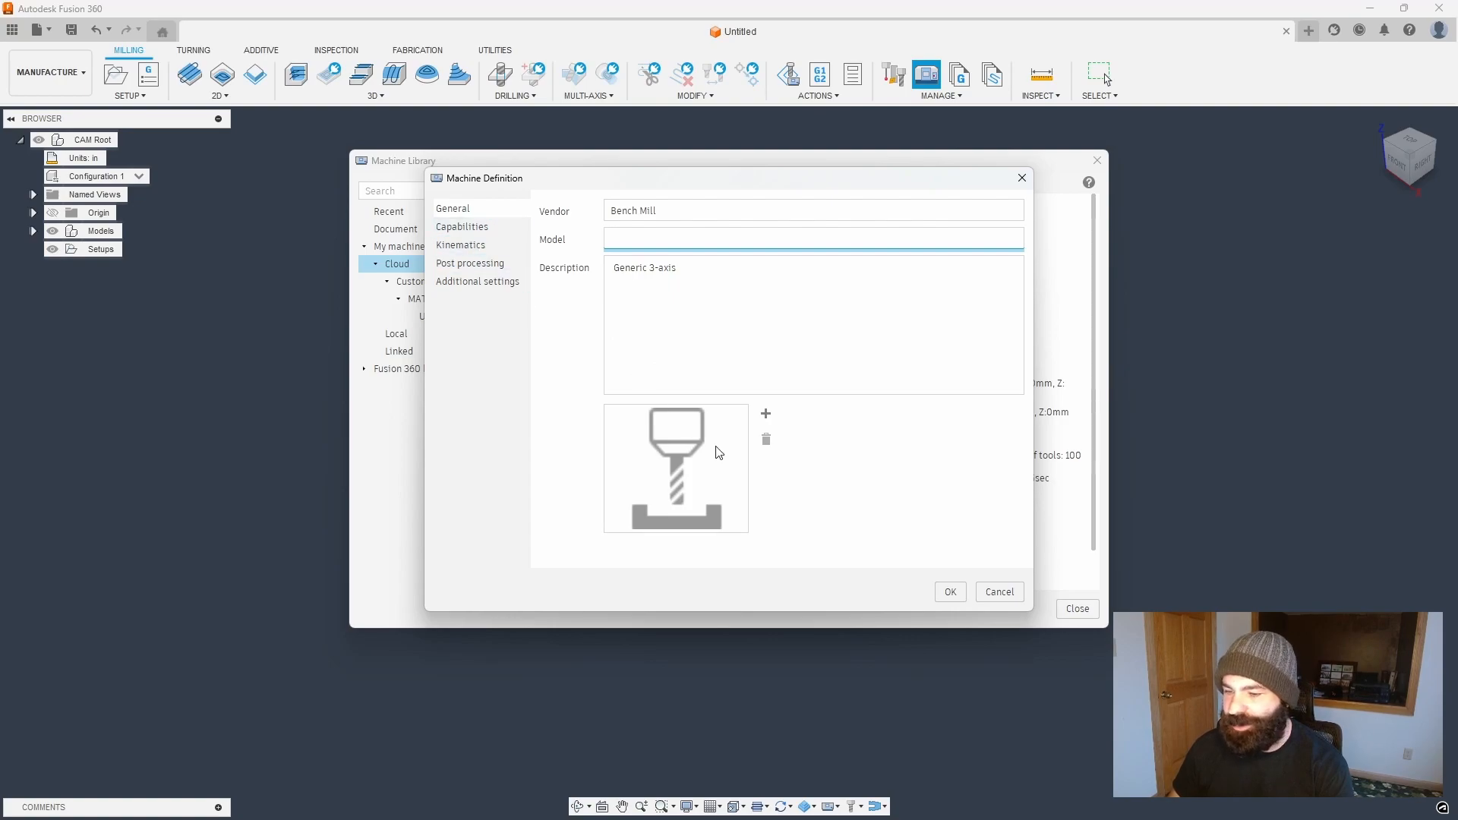
left_click(463, 226)
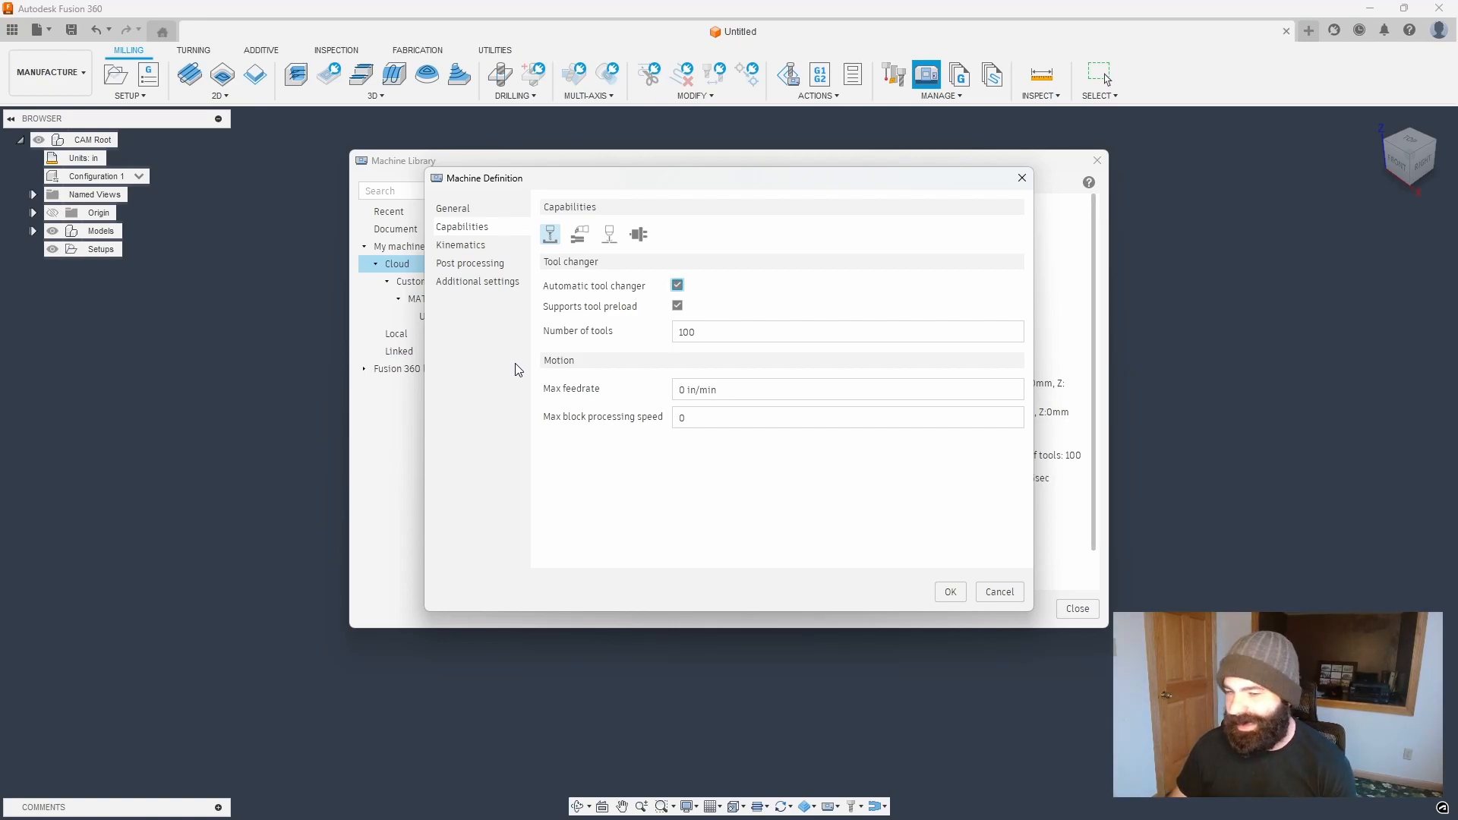
- Set Number of tools to 19 and Max feedrate to 250 in/min
left_click(846, 332)
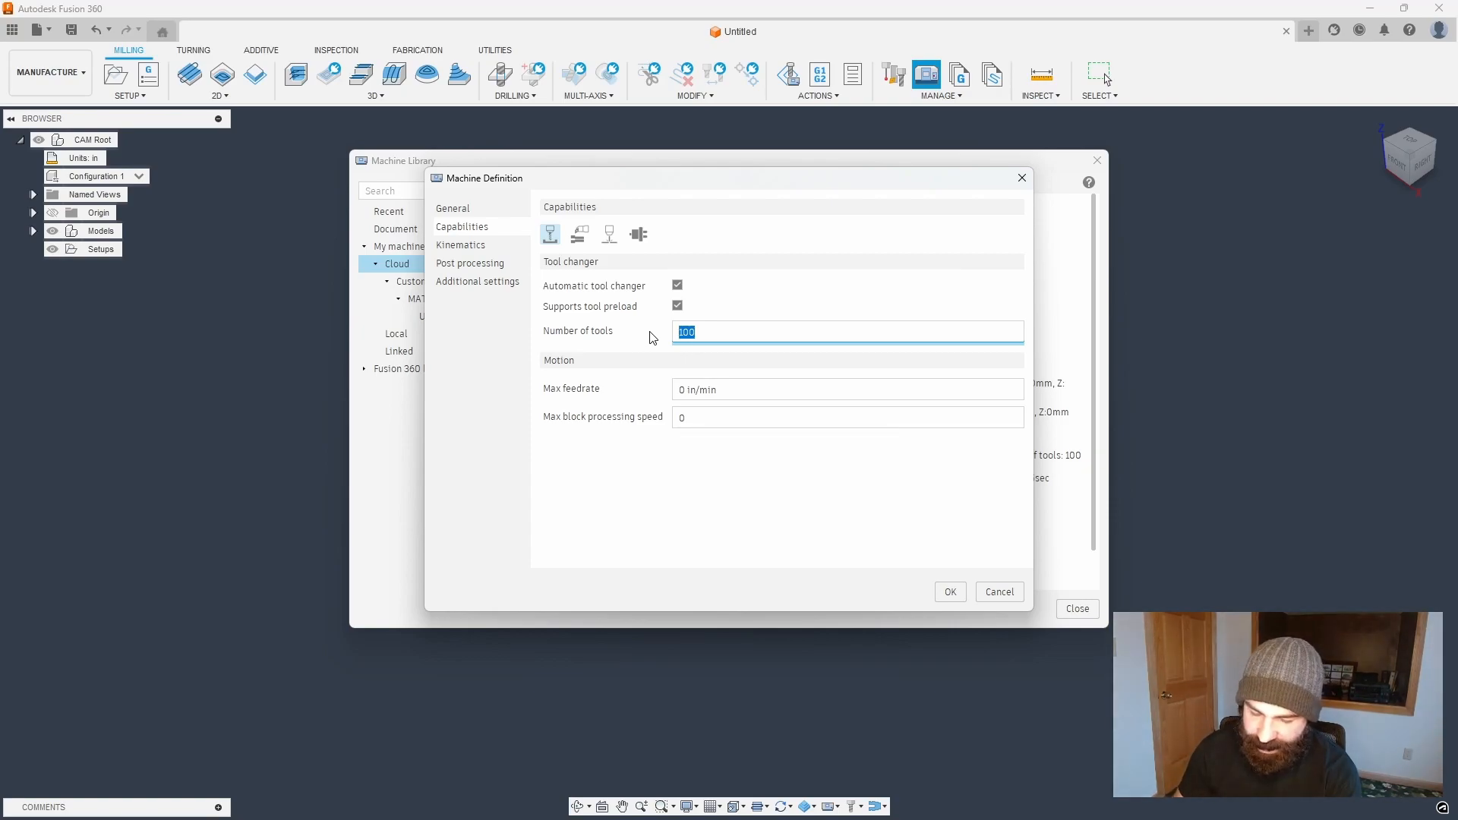
type("19")
left_click(848, 389)
type("2")
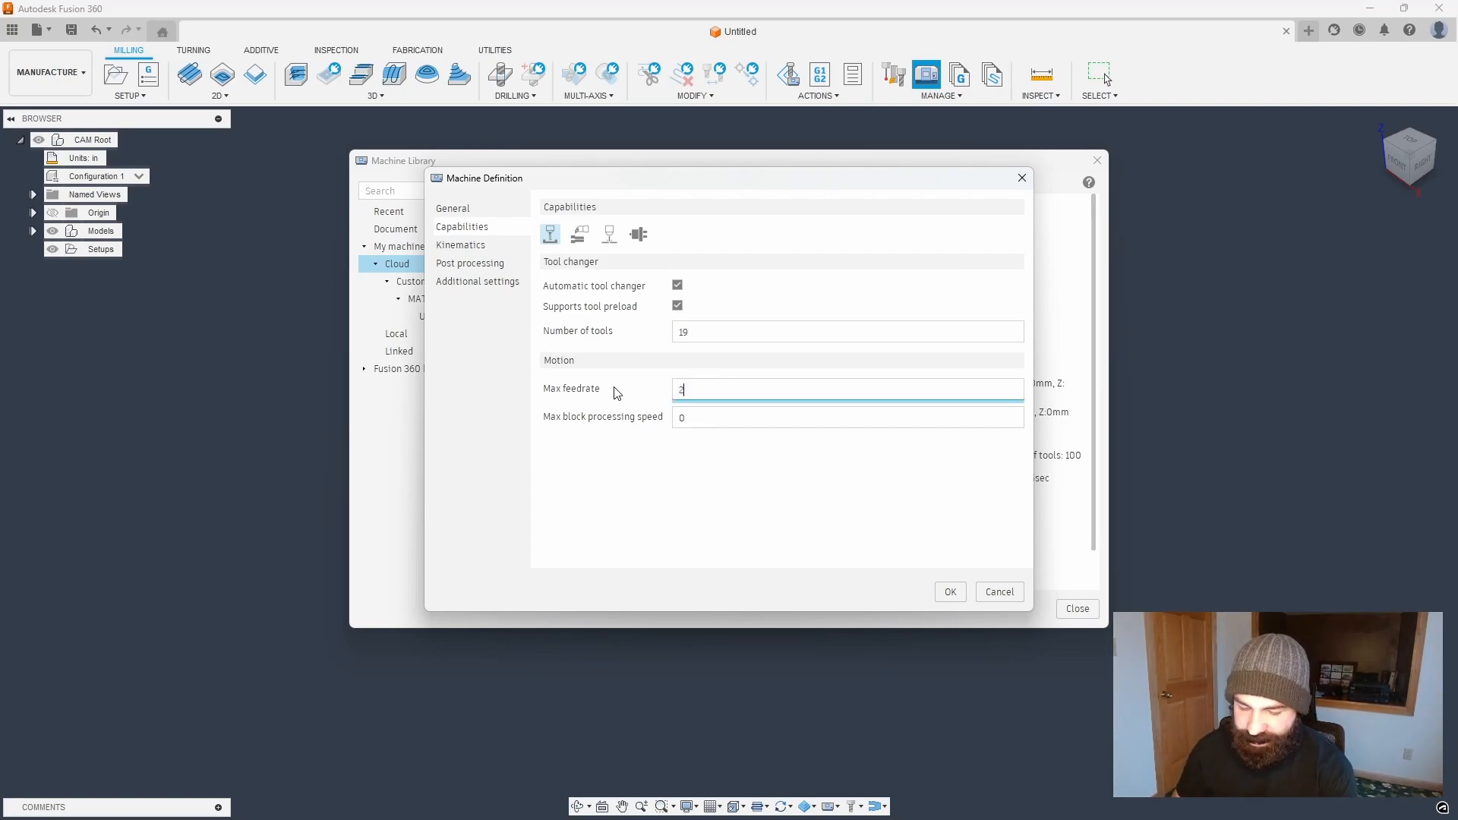
type("50")
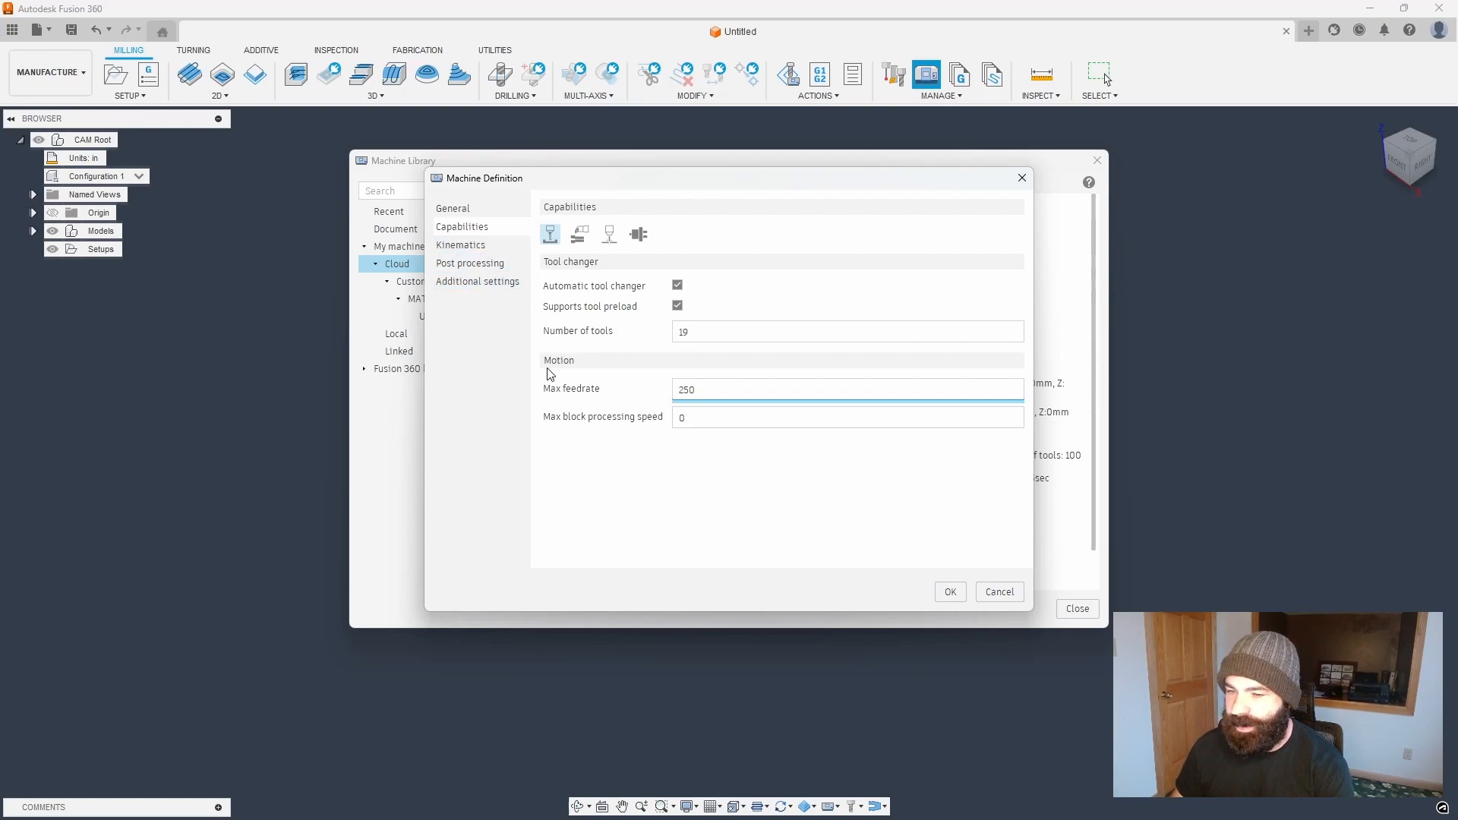
left_click(460, 245)
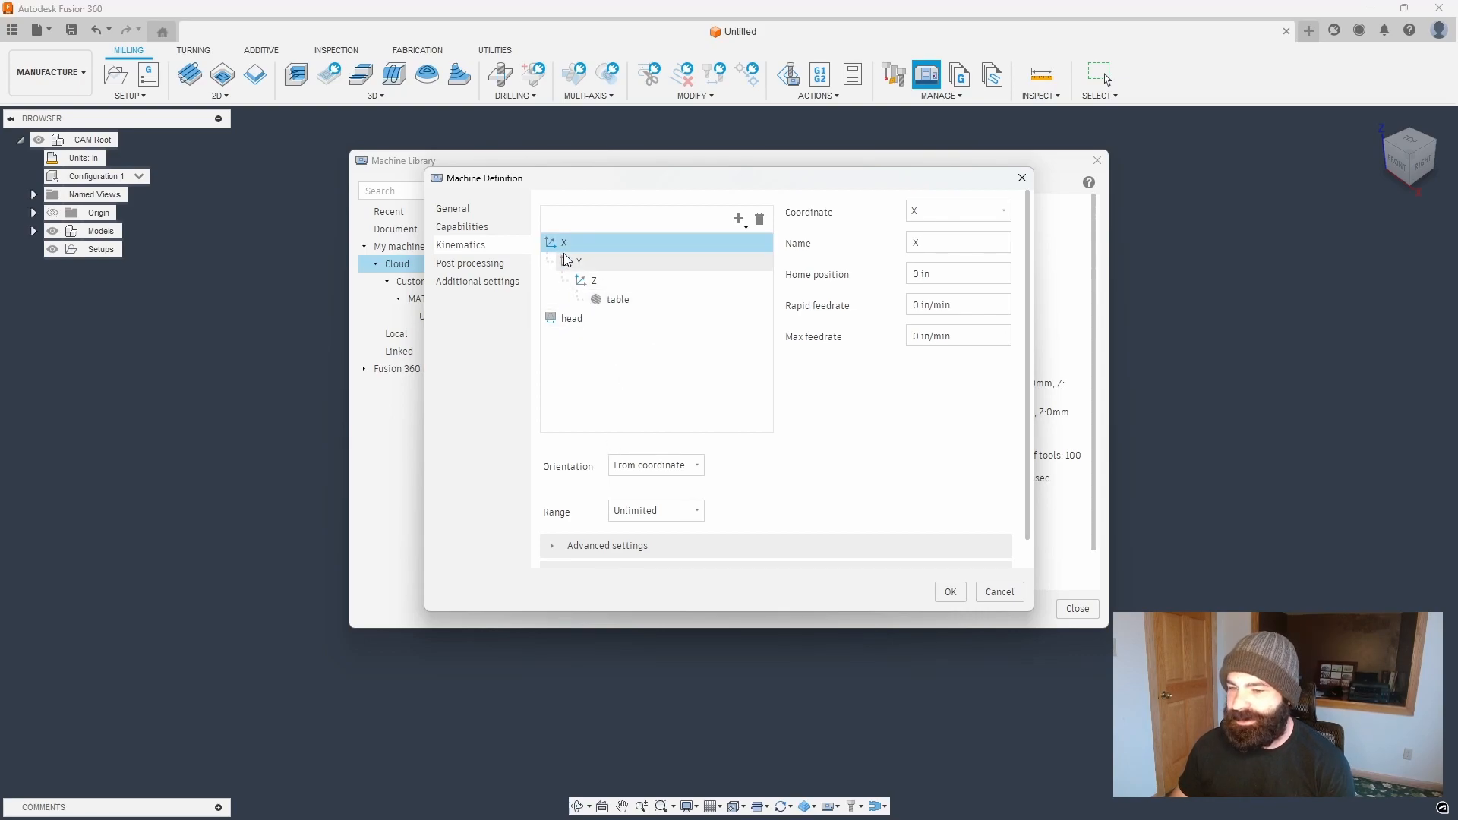
mouse_move(586, 281)
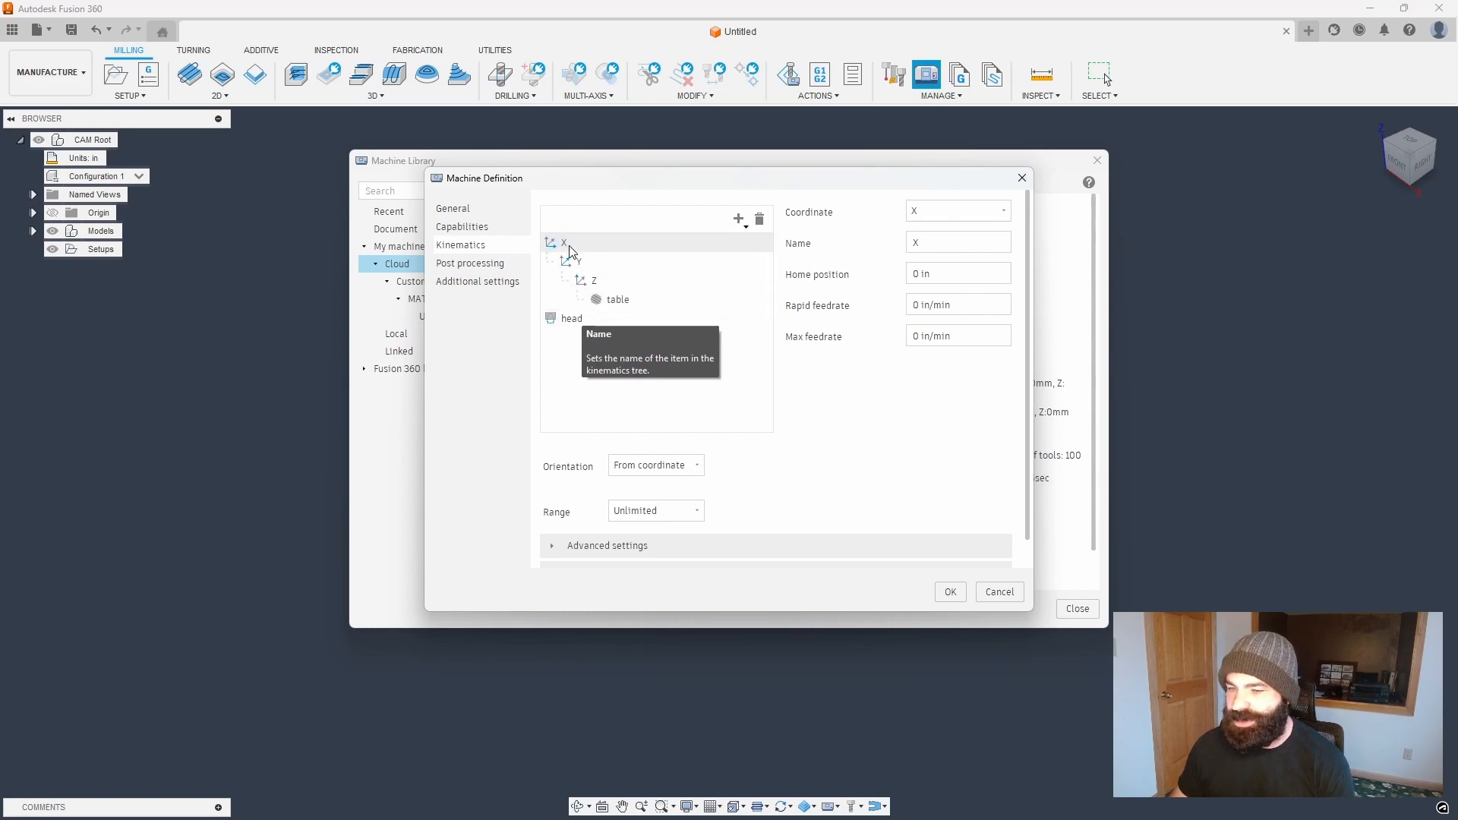
- Move Z under root to carry the head and add static part static_D
left_click(564, 243)
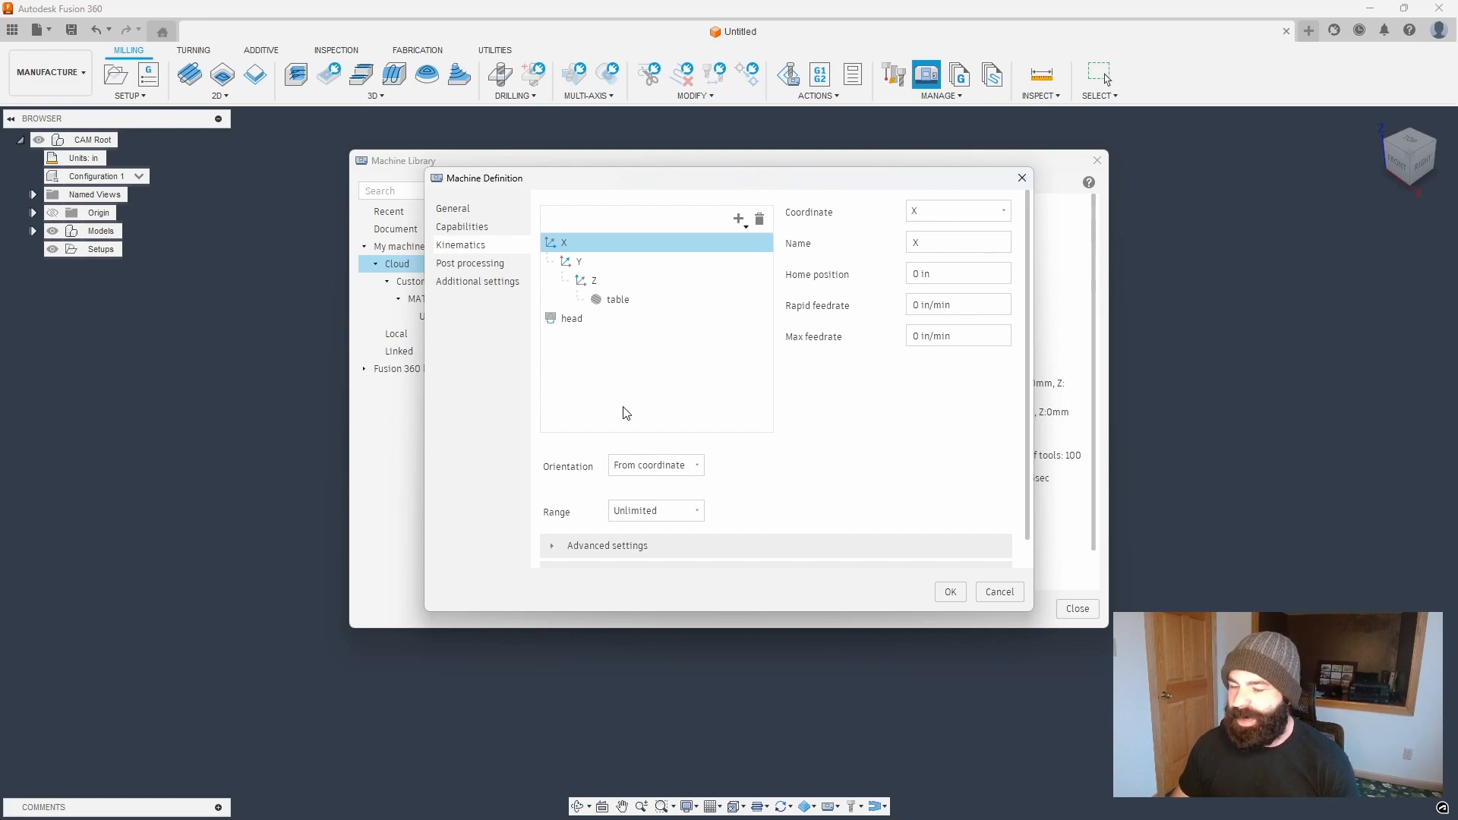
left_click(739, 218)
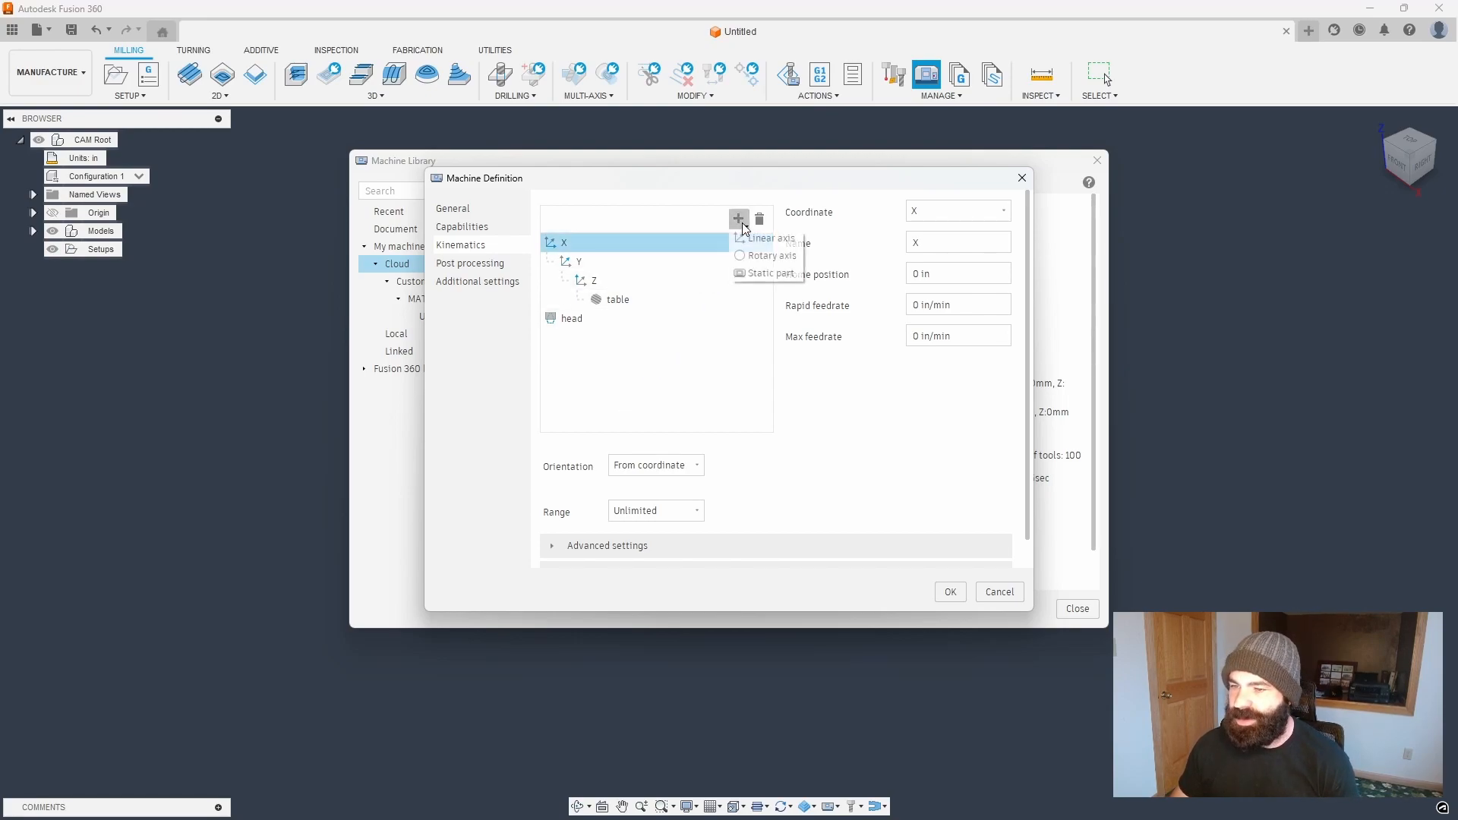
left_click(765, 273)
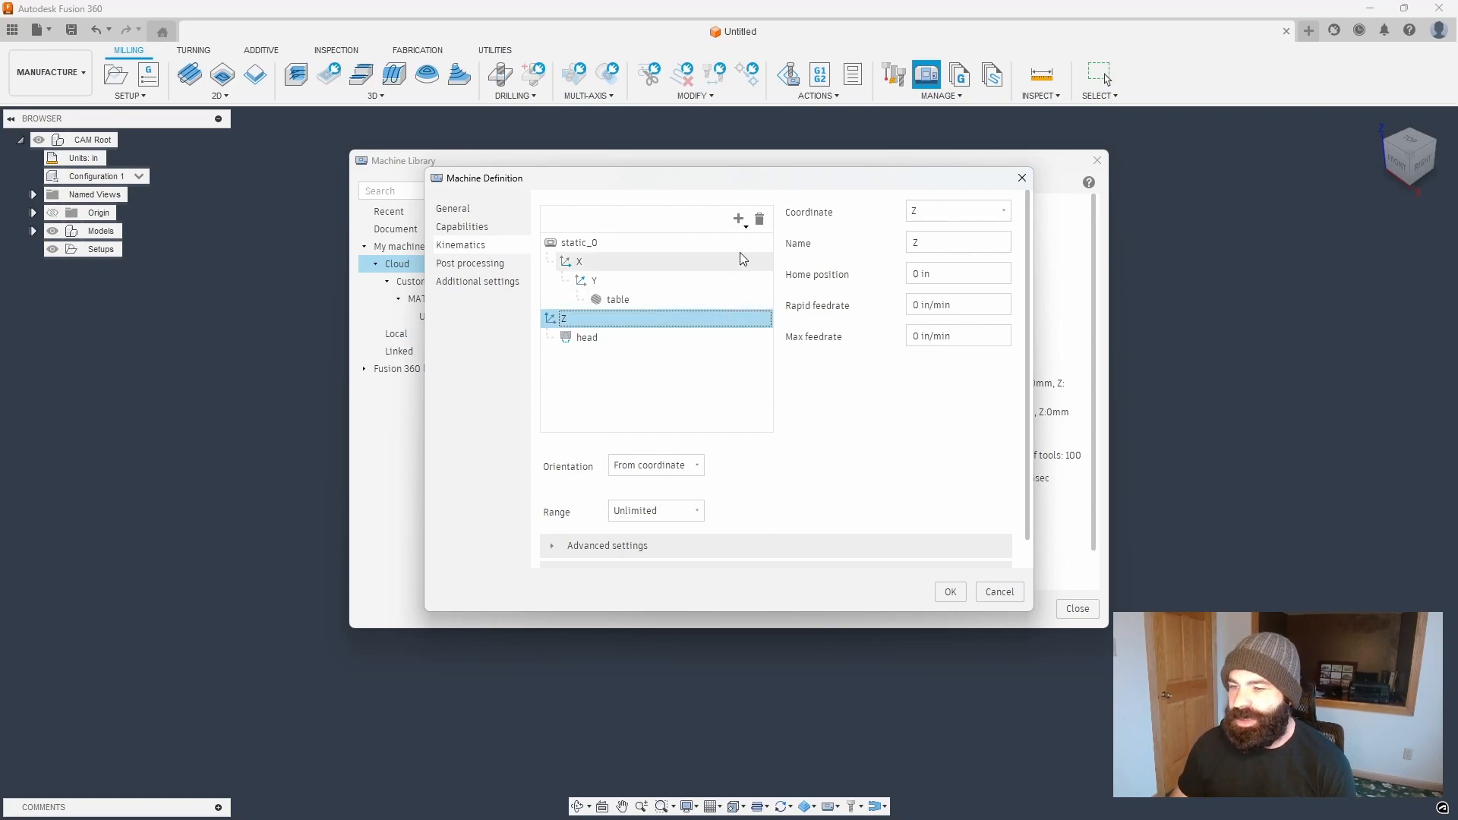
- Add a rotary A axis carrying the table, 0–360° with positive preference and TCP off
left_click(738, 218)
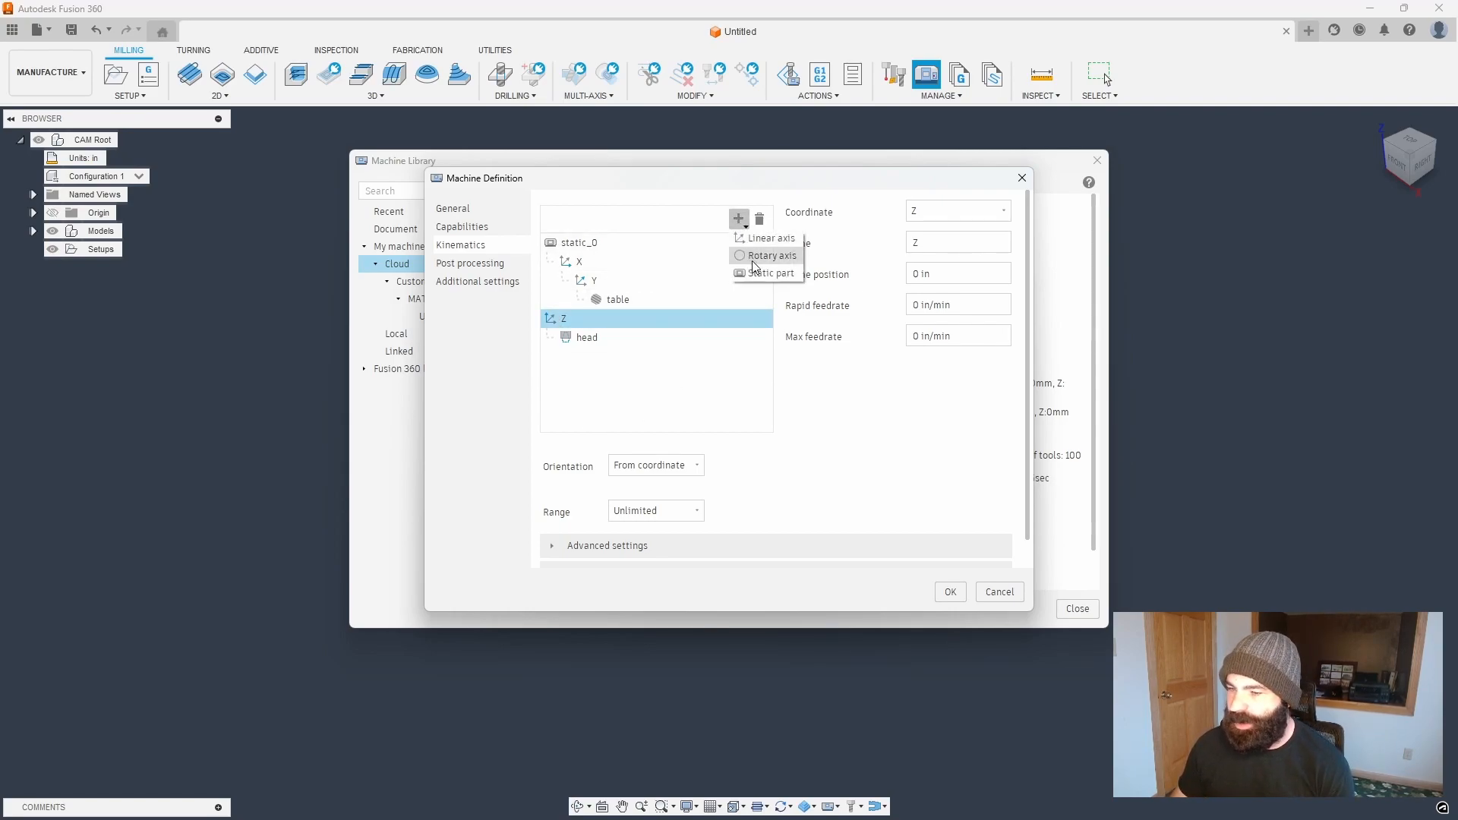
left_click(770, 255)
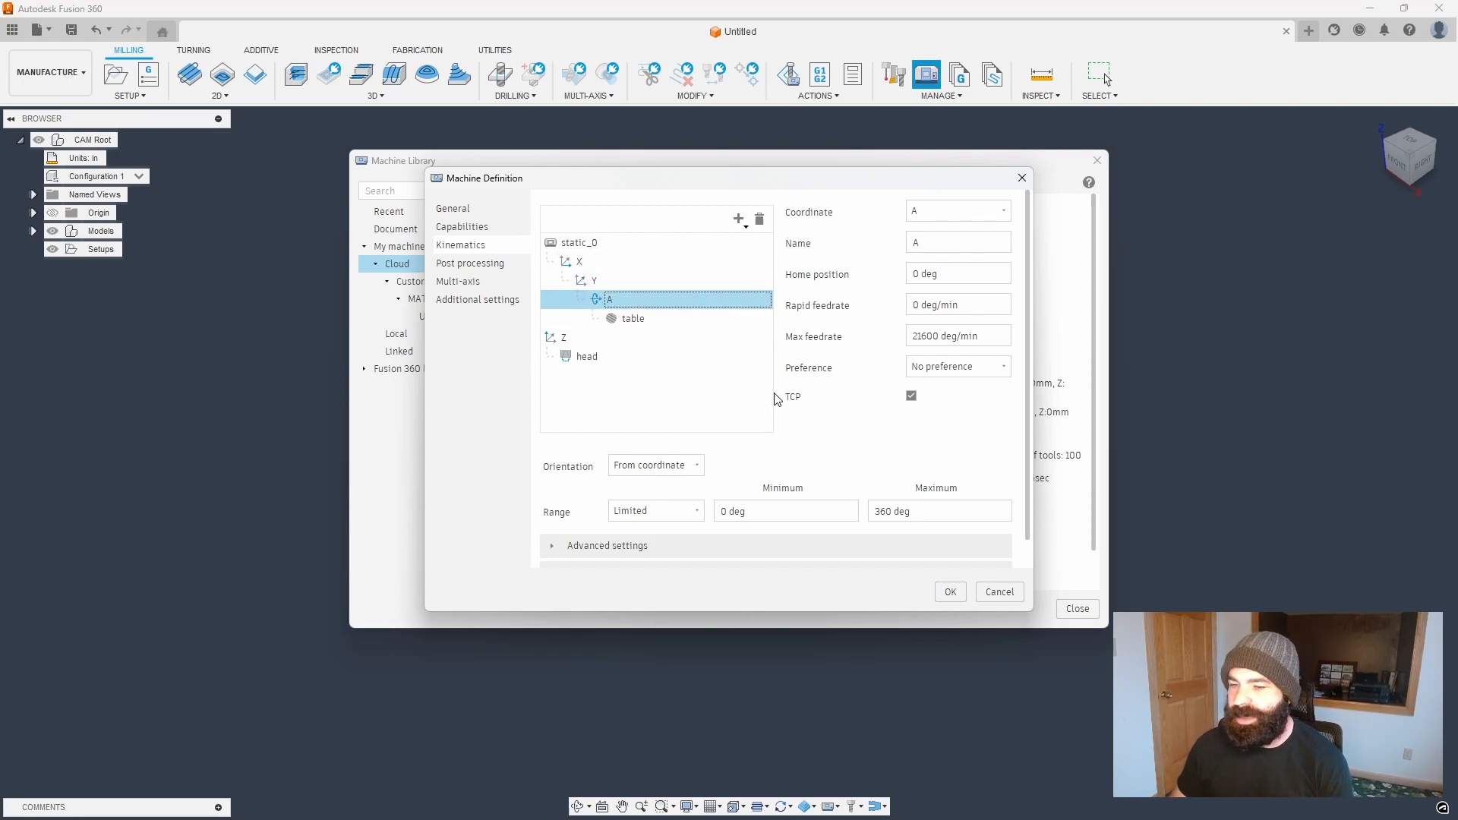
mouse_move(777, 421)
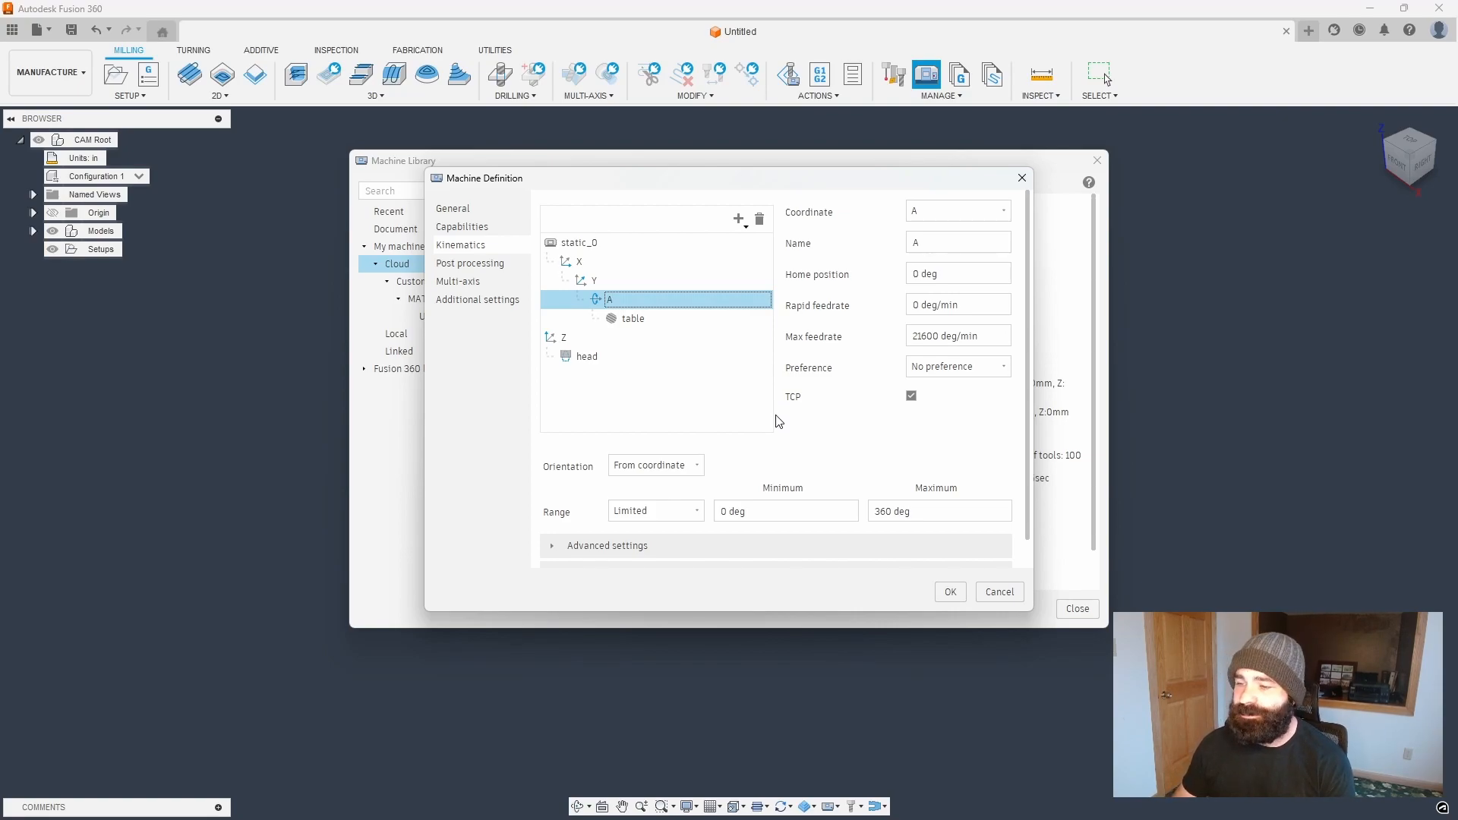
mouse_move(829, 438)
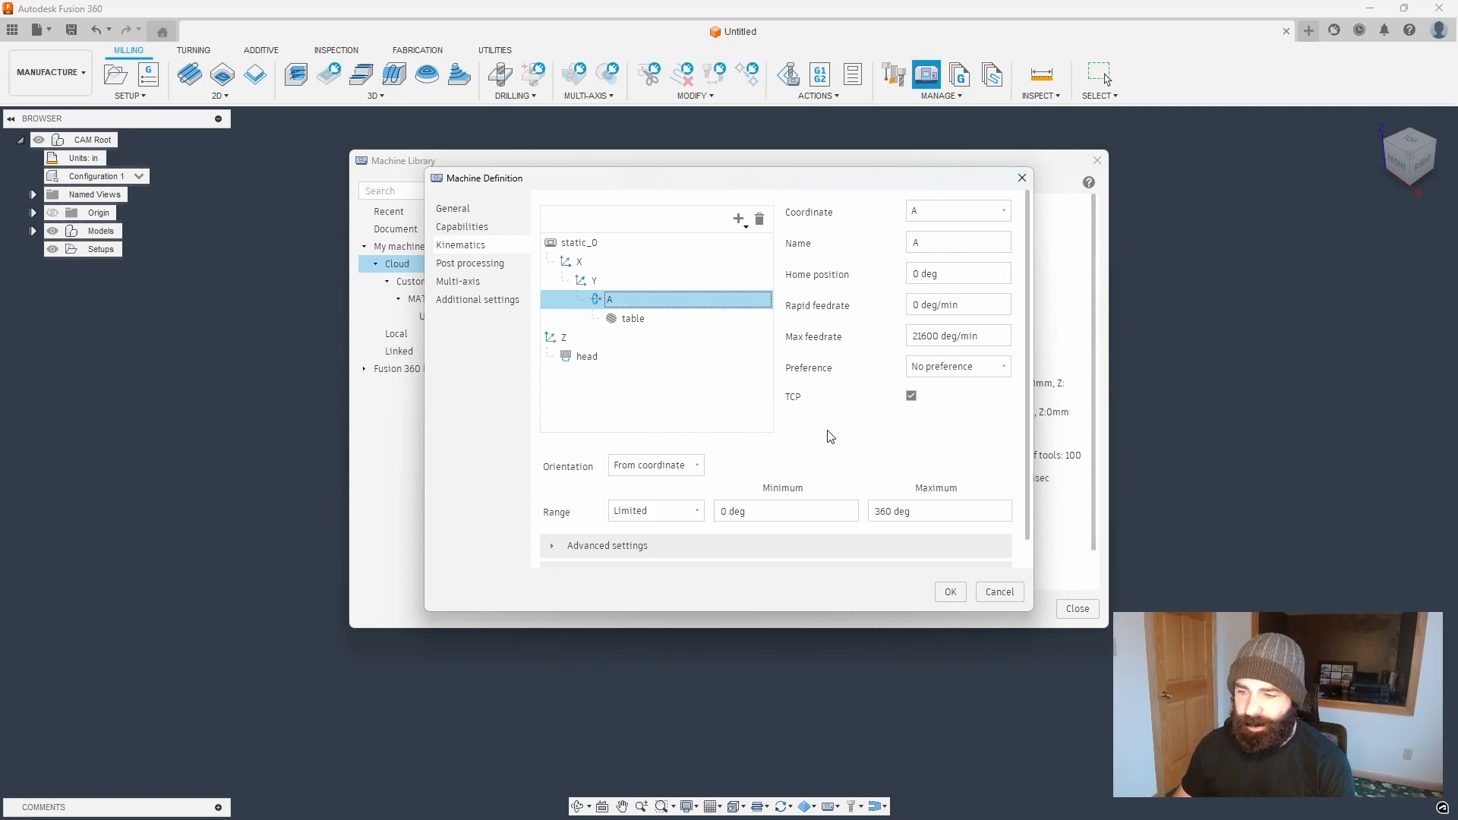
left_click(957, 365)
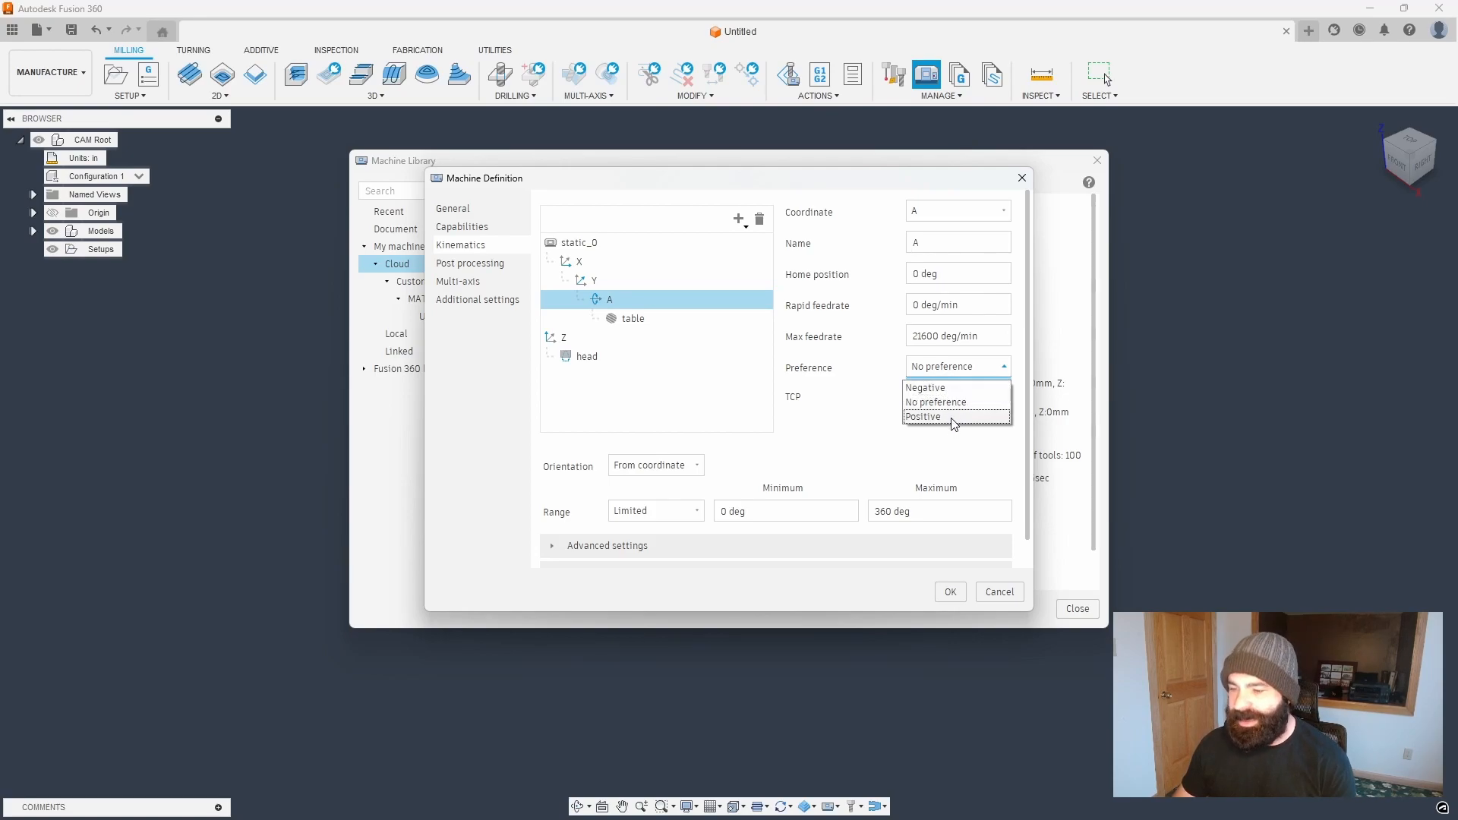
mouse_move(952, 394)
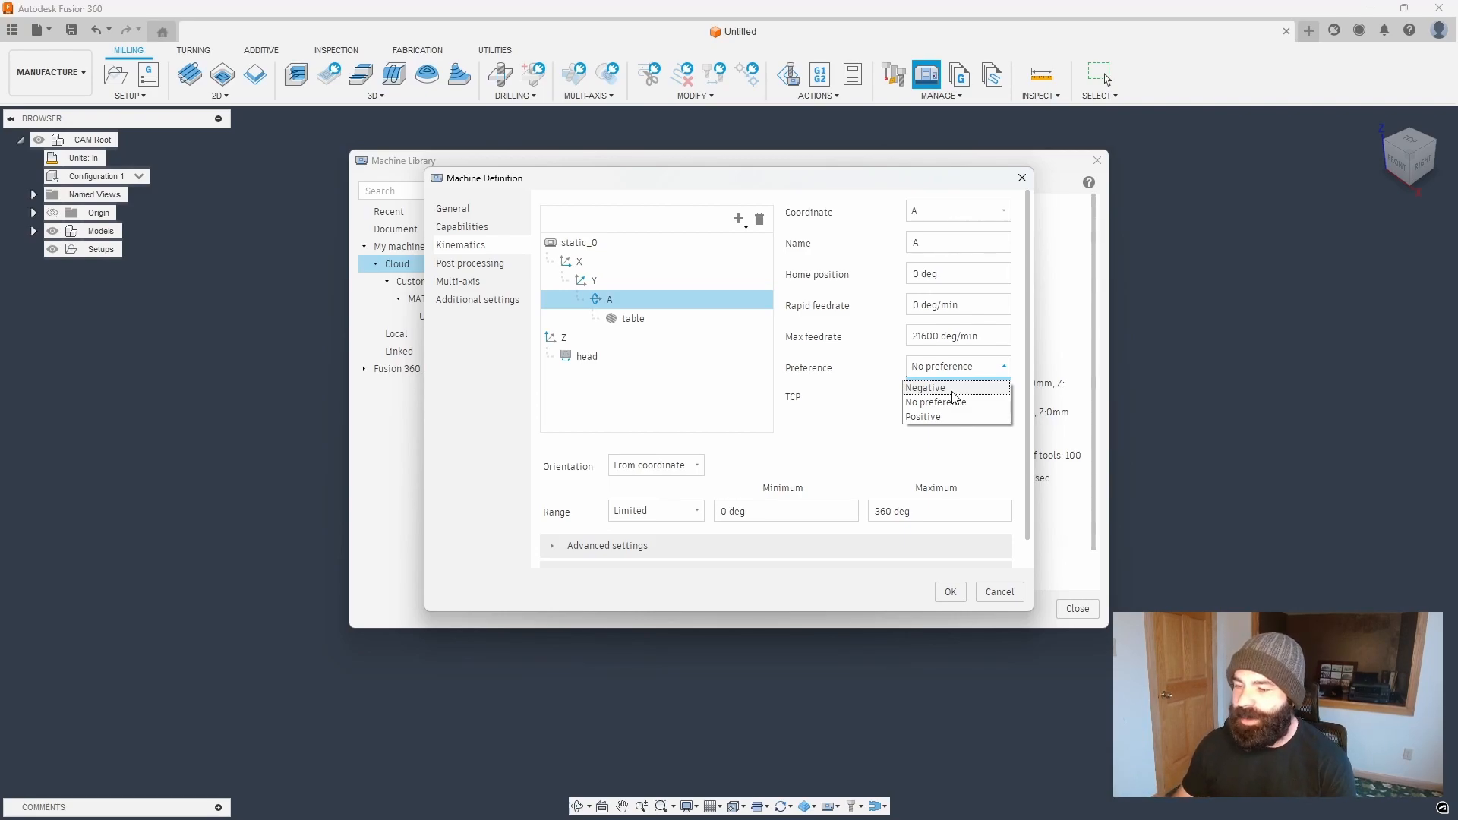
left_click(923, 415)
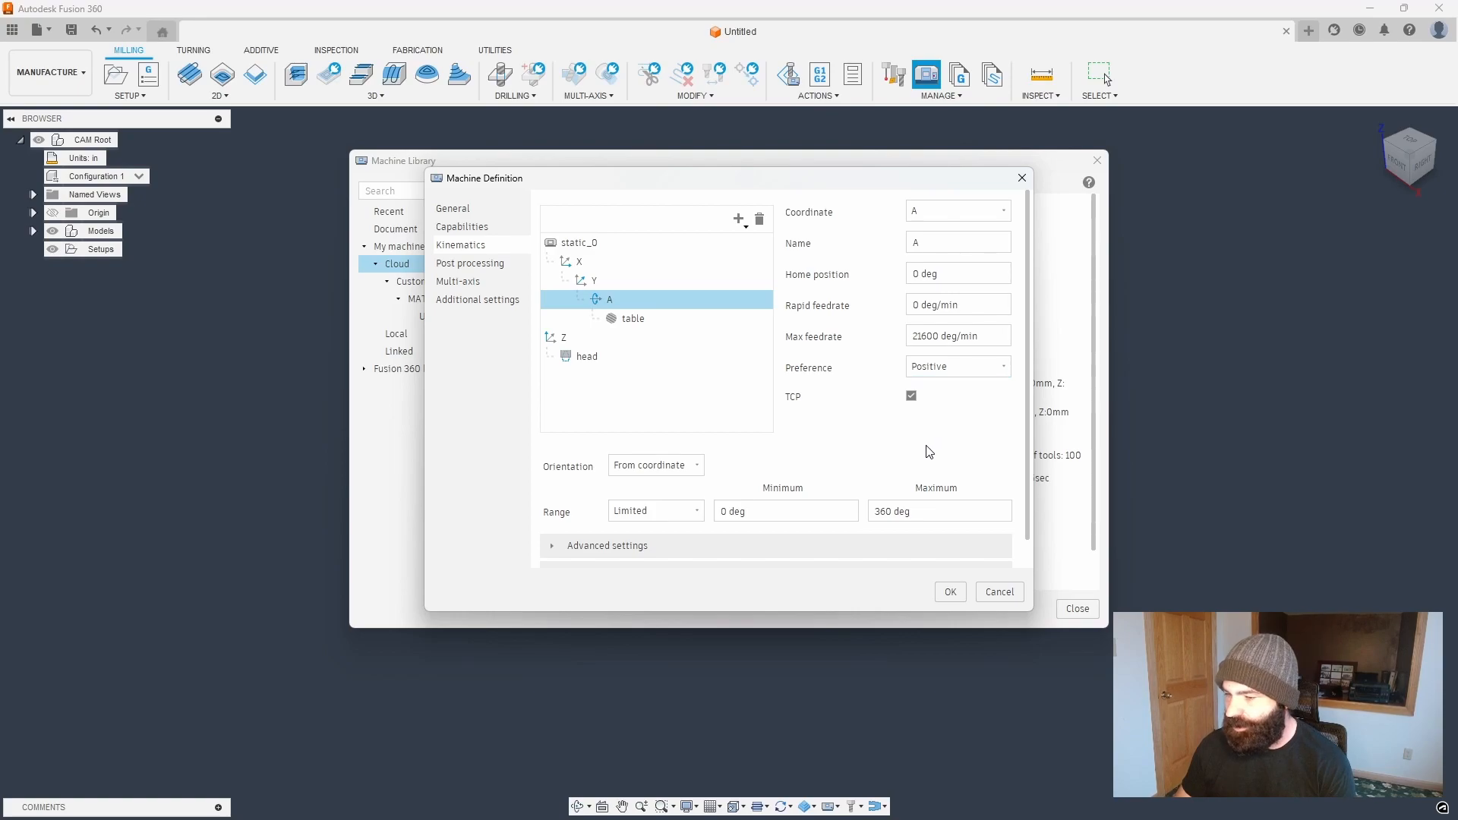
left_click(911, 397)
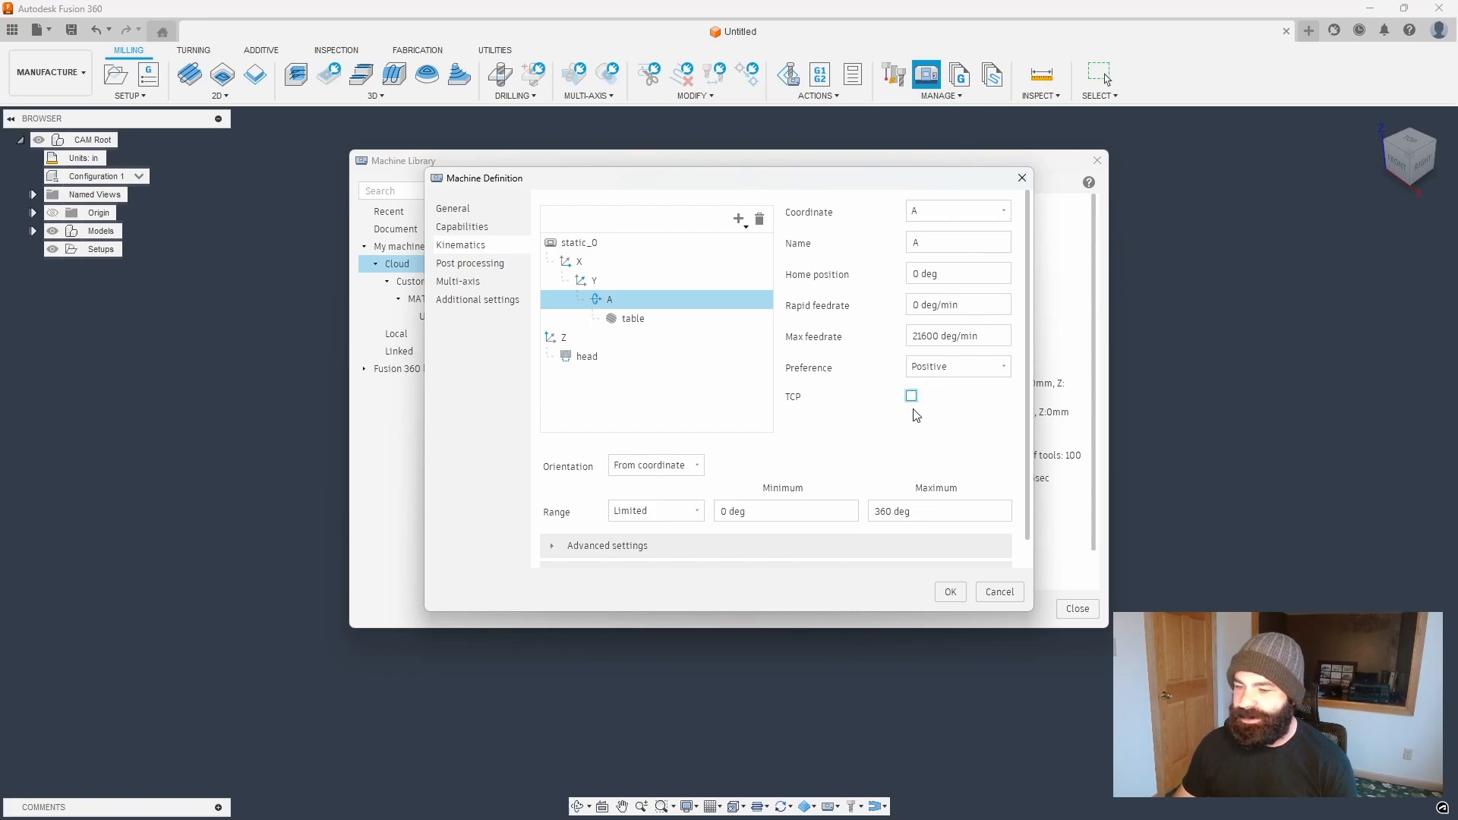
mouse_move(846, 427)
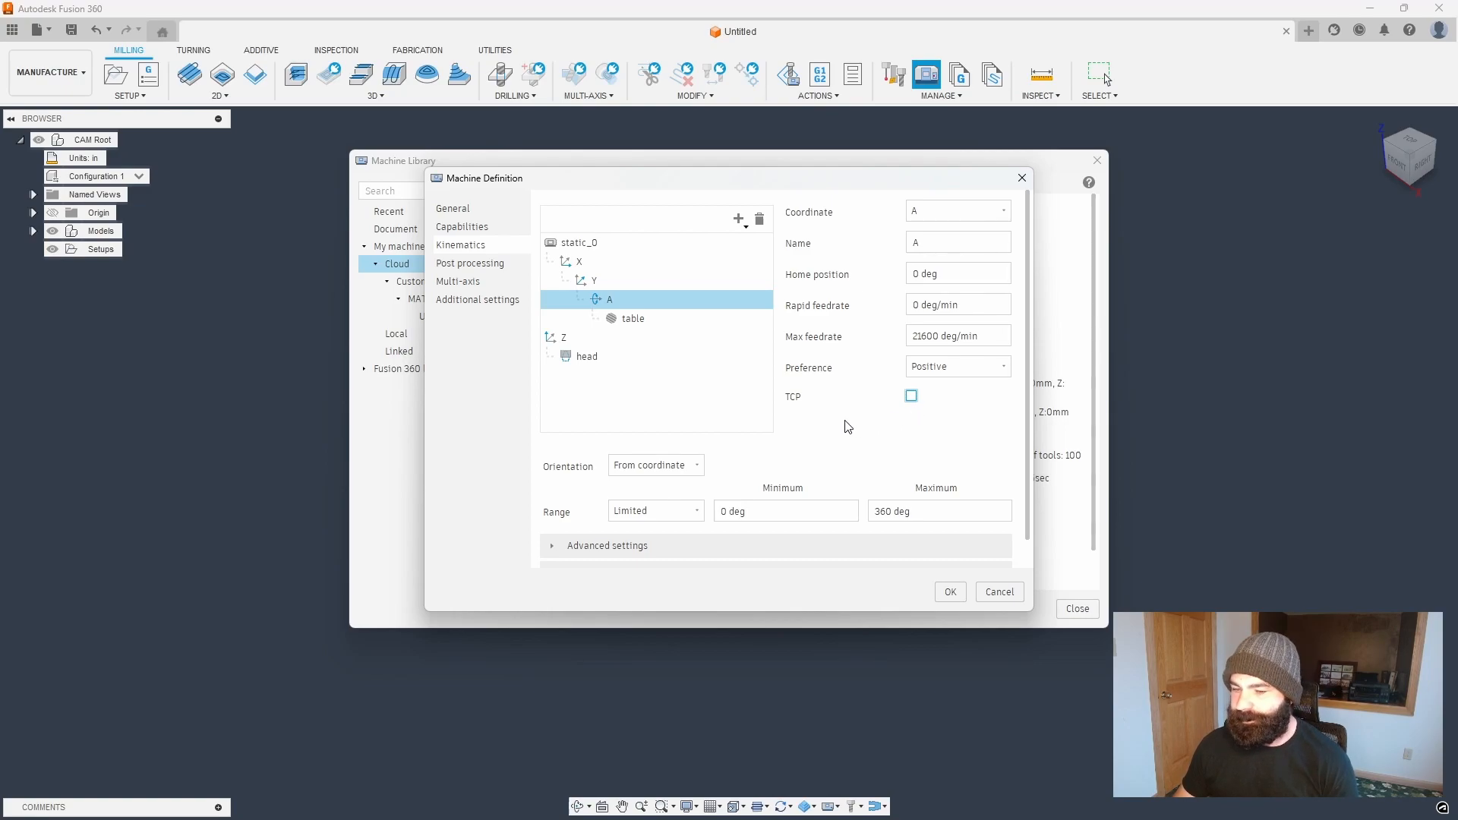
mouse_move(775, 455)
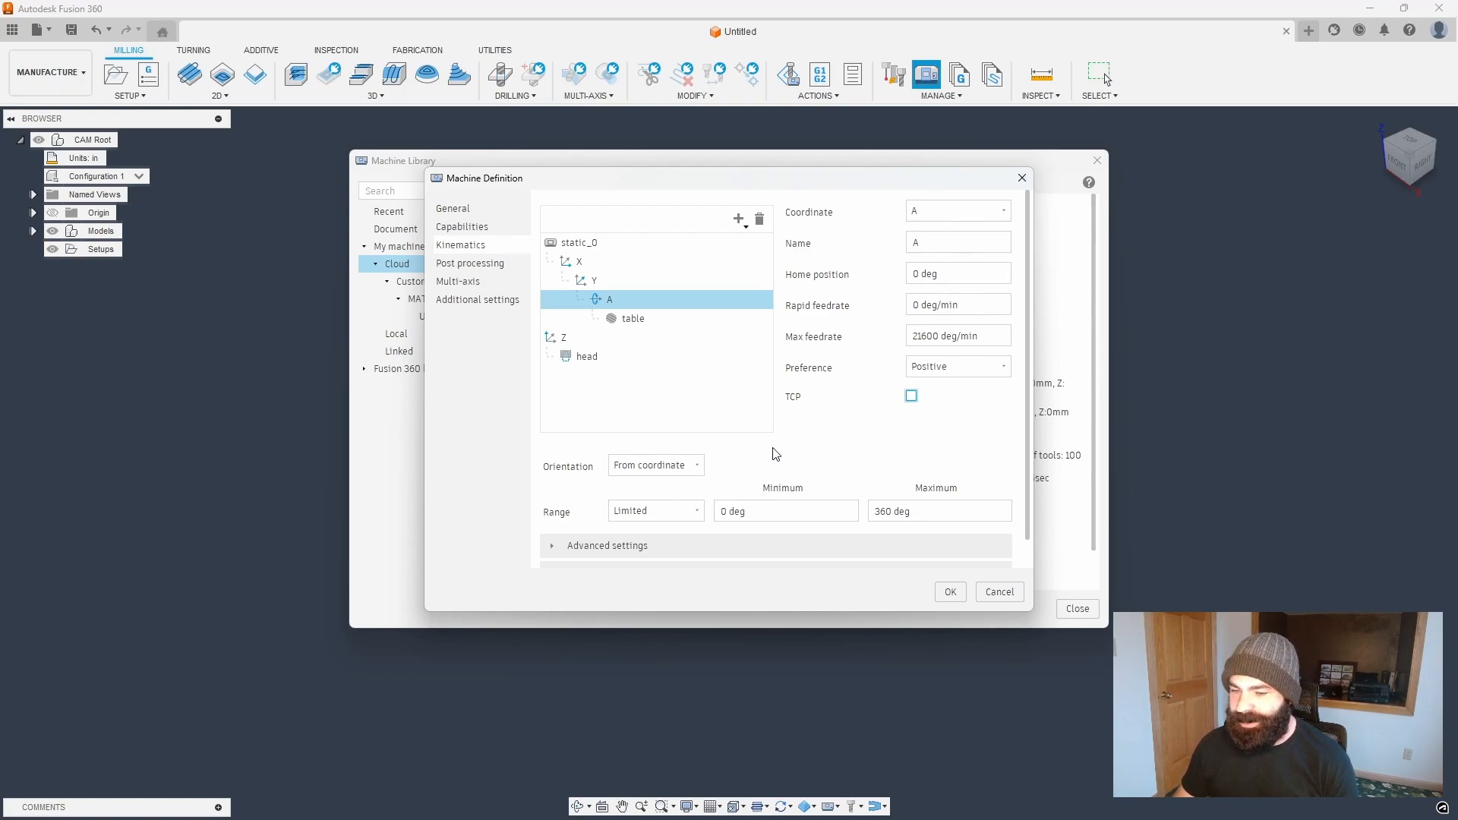
mouse_move(701, 476)
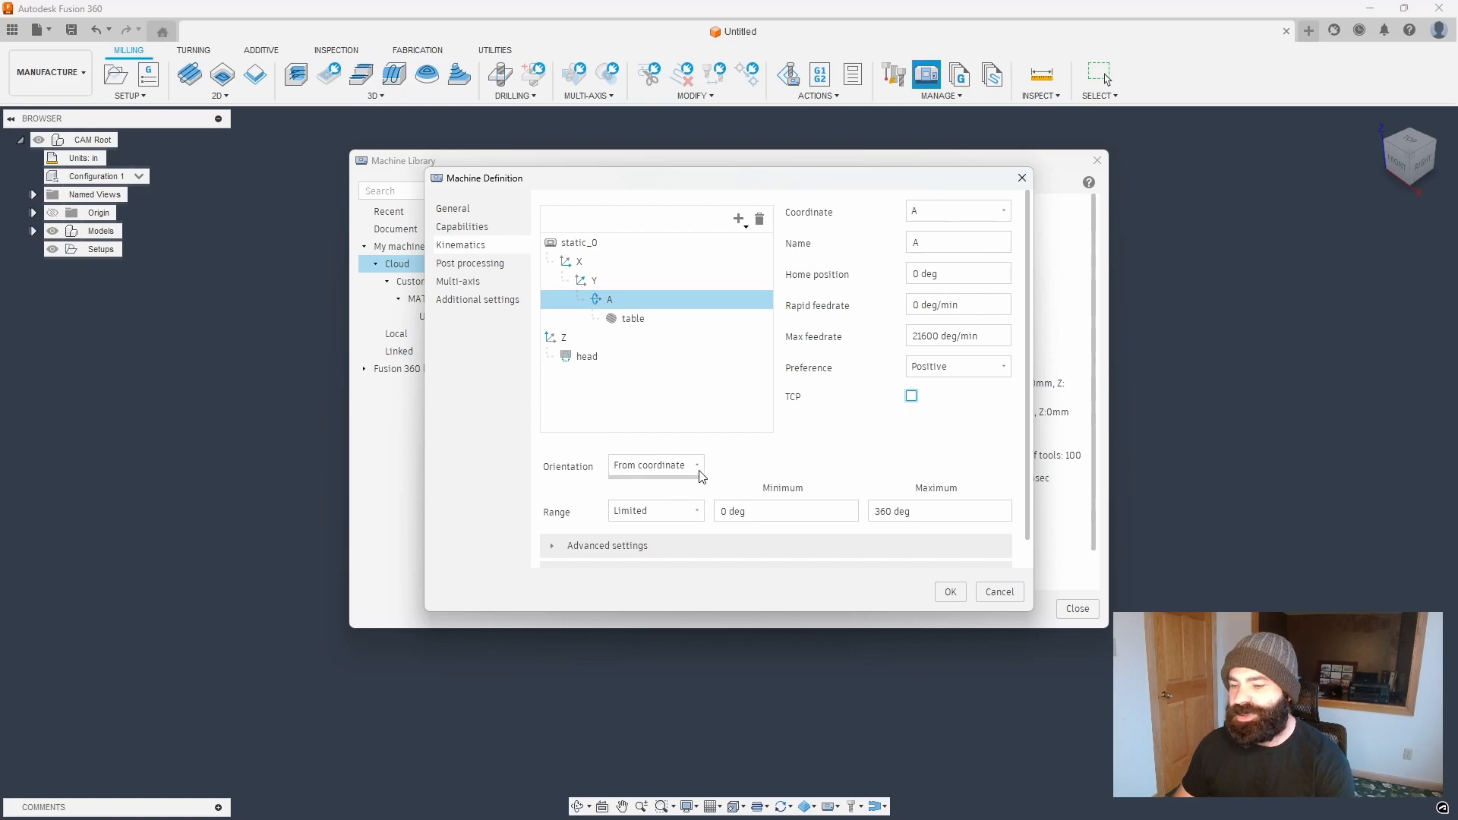
- Change the A axis orientation from Around X to Custom (vector 0, 0, 1)
left_click(654, 465)
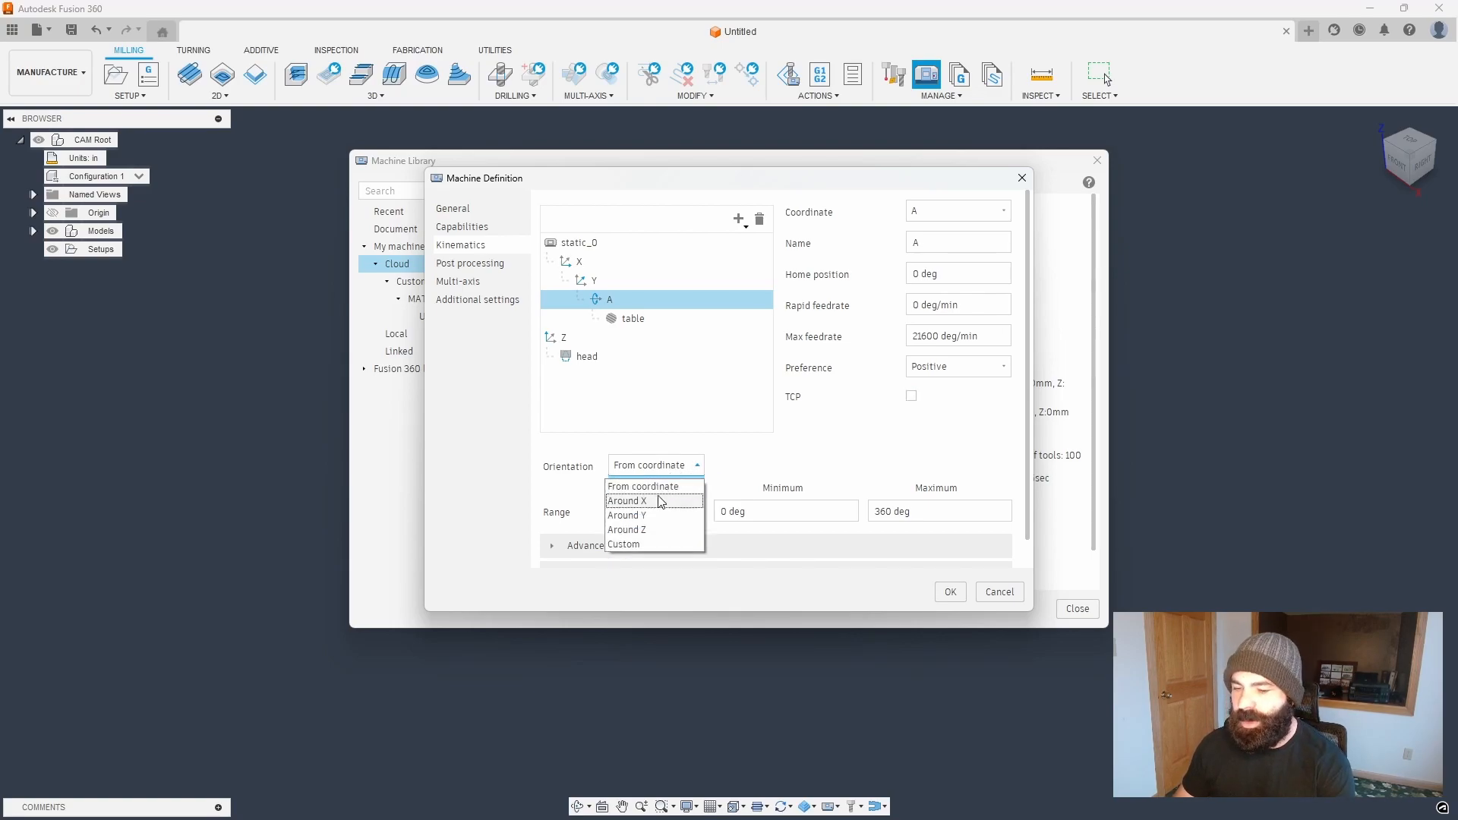
mouse_move(642, 507)
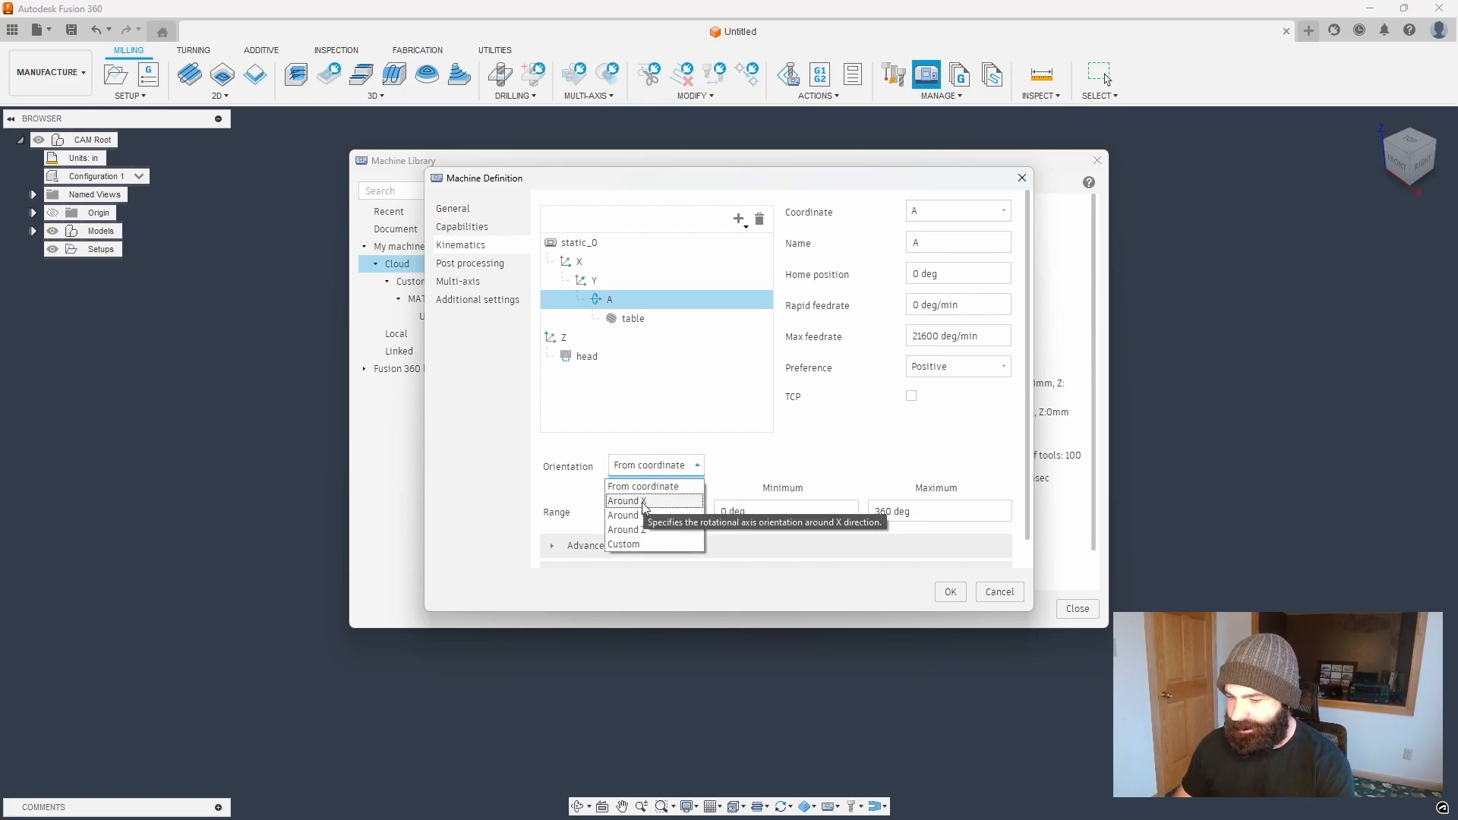
left_click(626, 501)
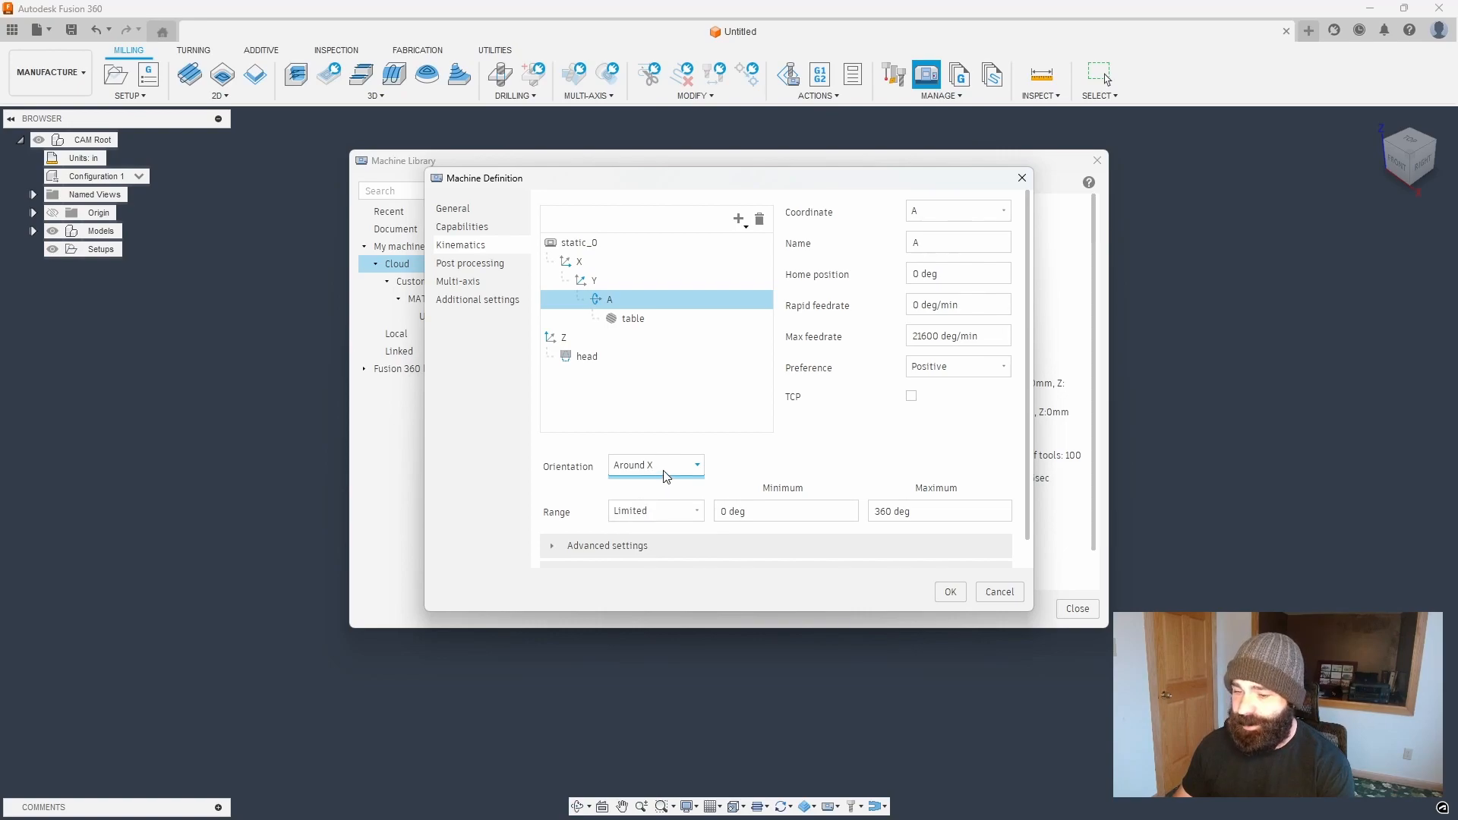
left_click(610, 299)
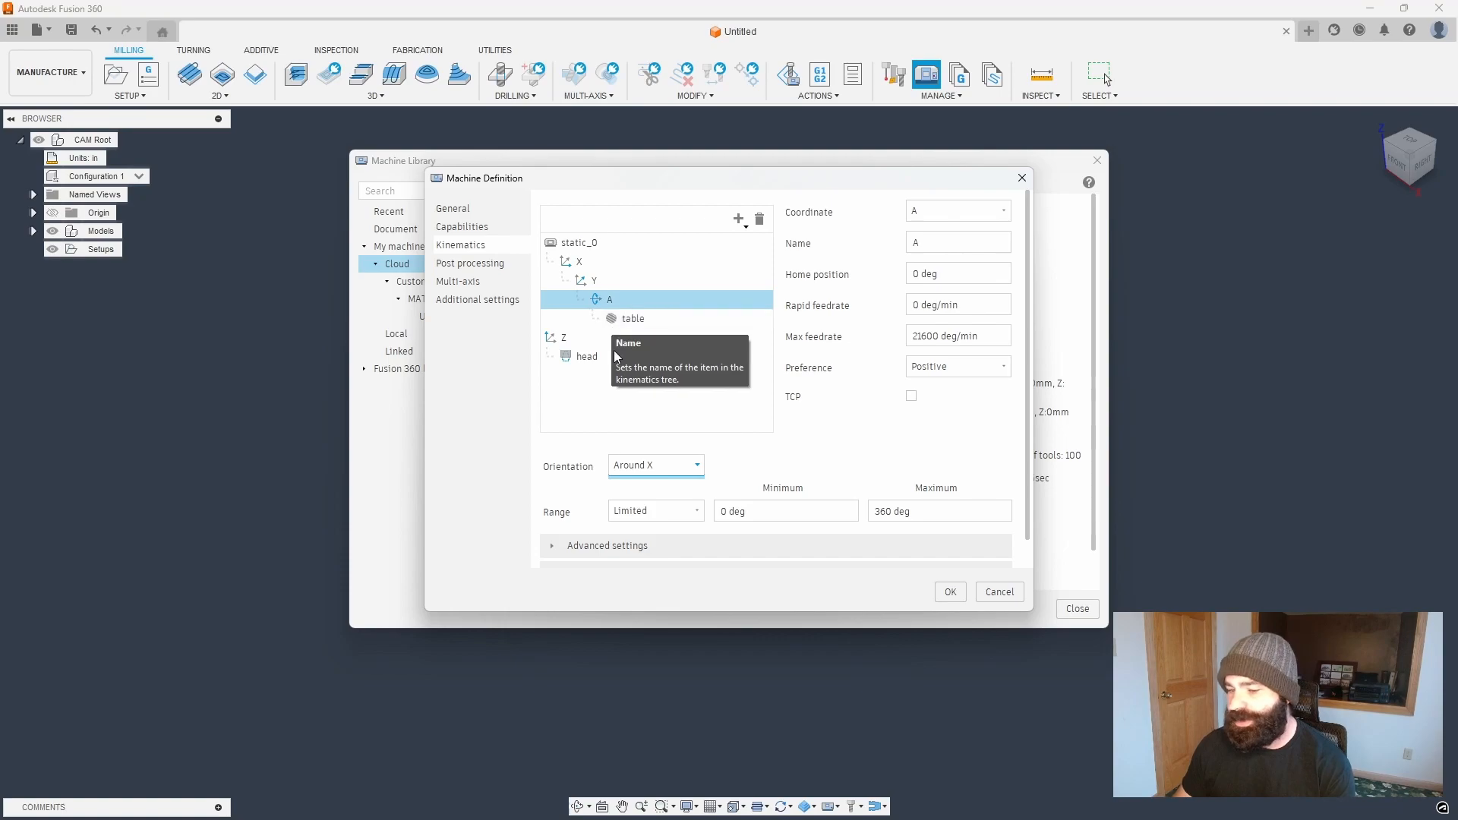
left_click(654, 465)
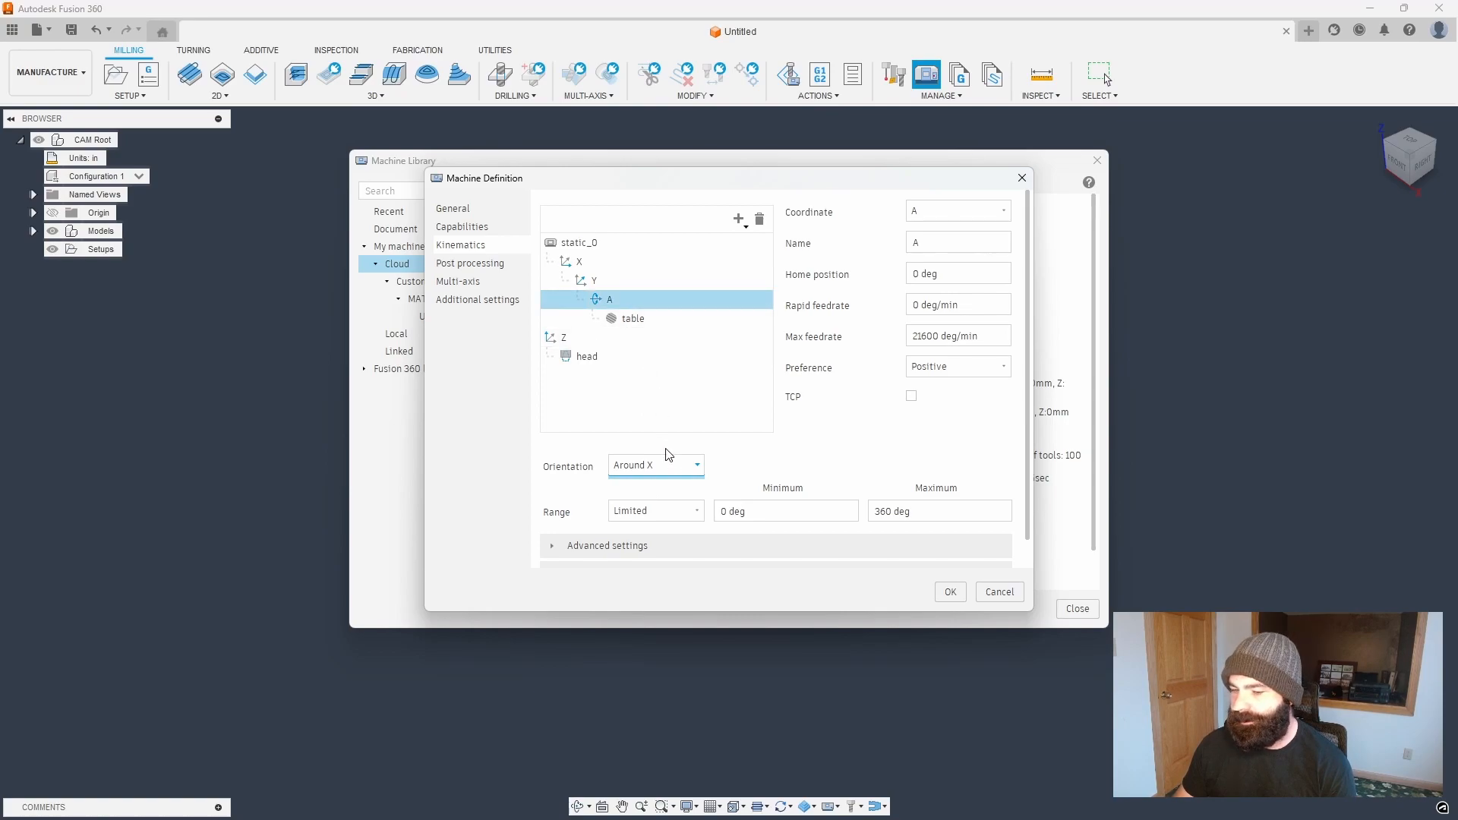
left_click(655, 465)
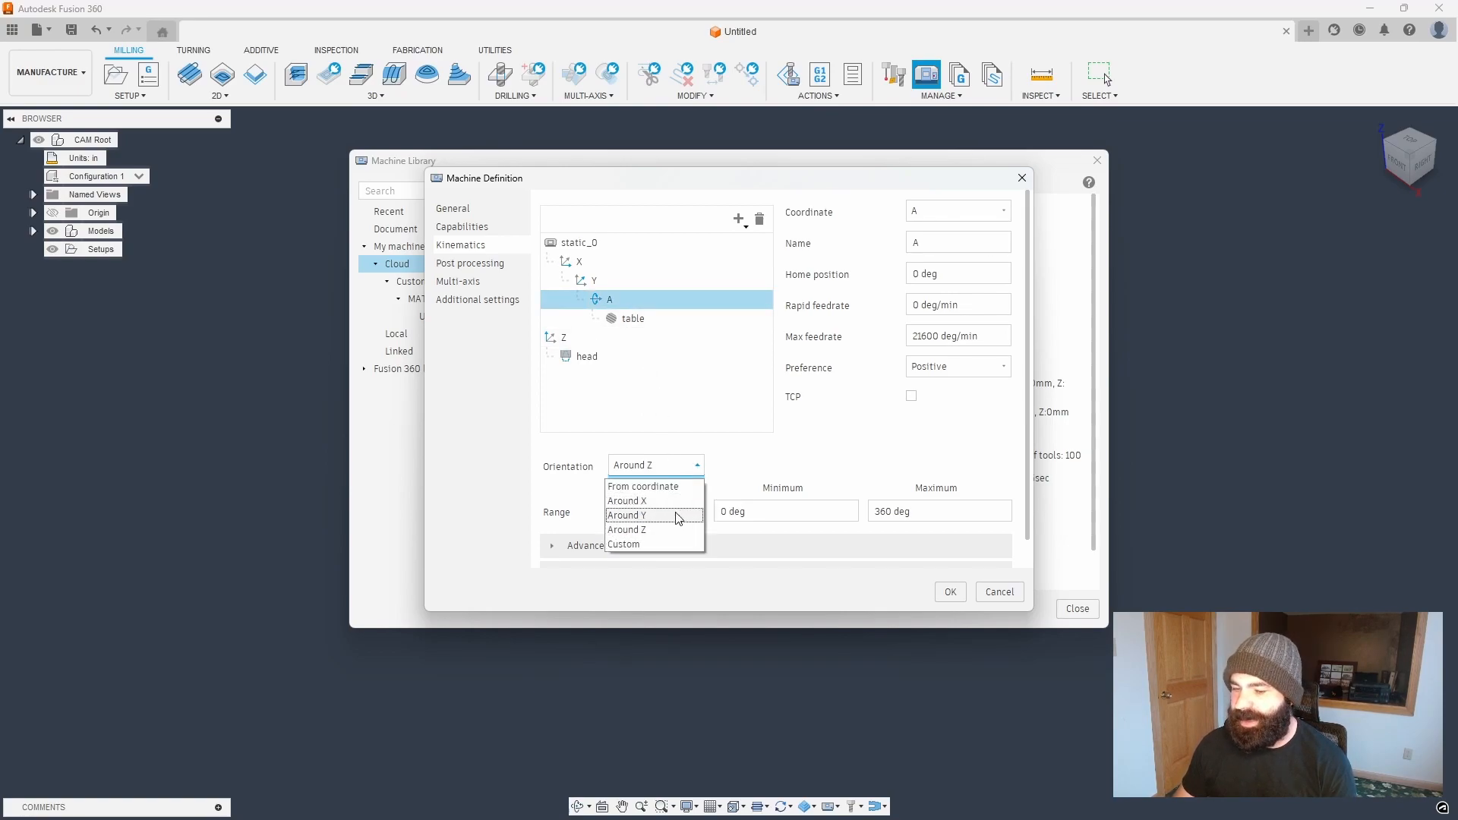
left_click(624, 544)
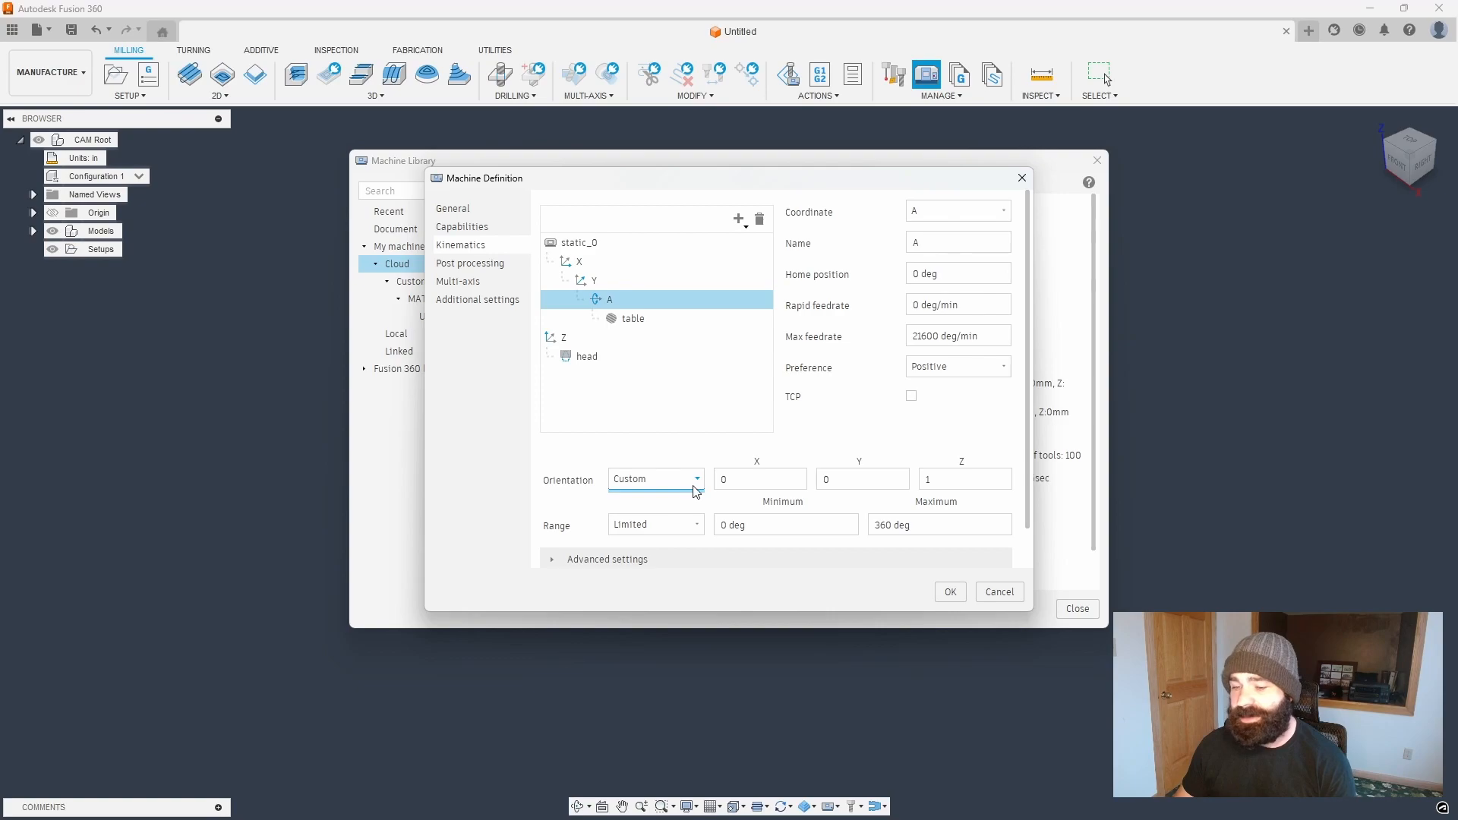
- Set the A axis custom vector to -1, 0, 0 with negative rotation preference
left_click(786, 524)
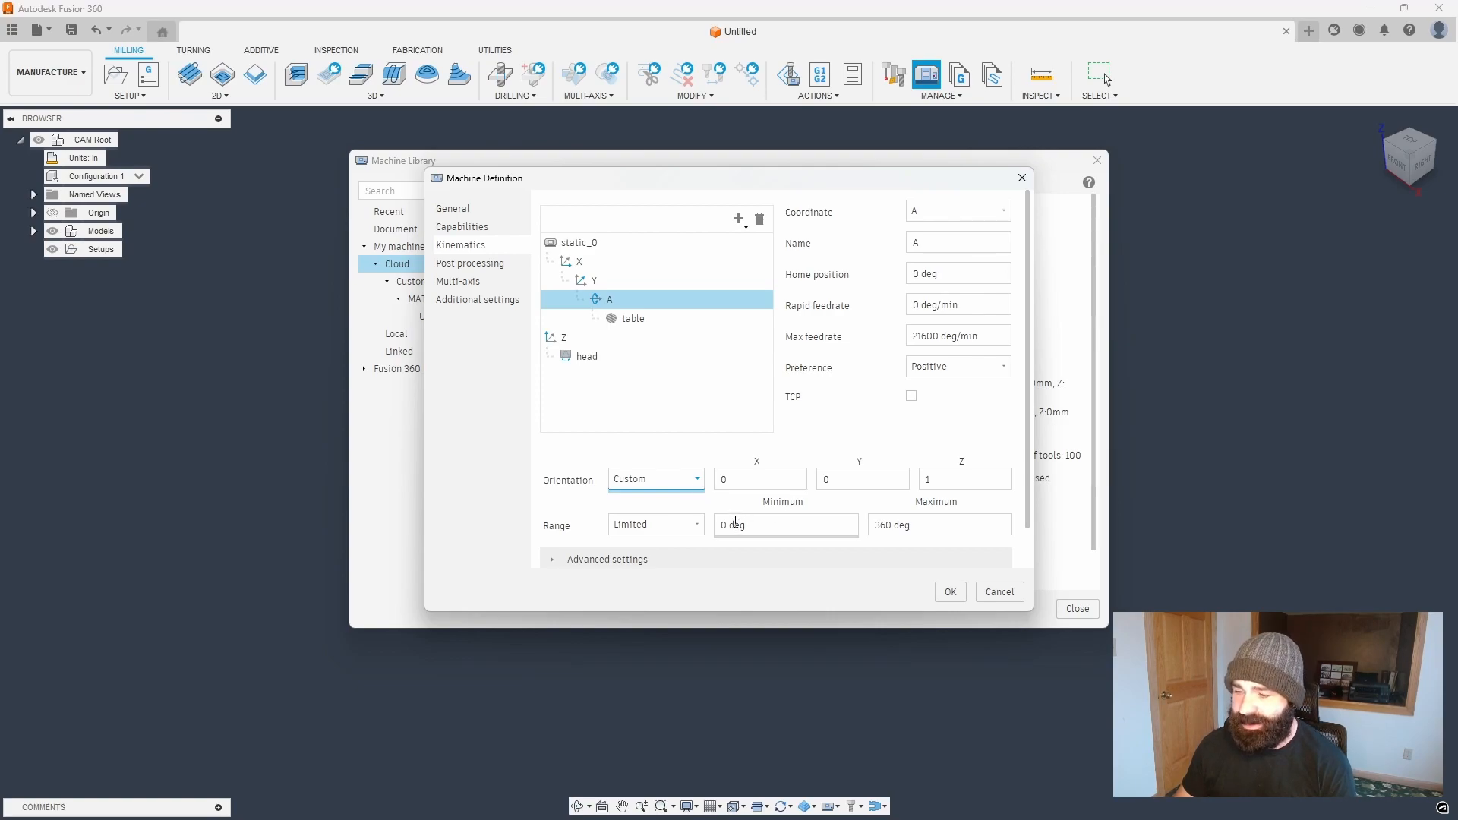
left_click(760, 480)
type("1")
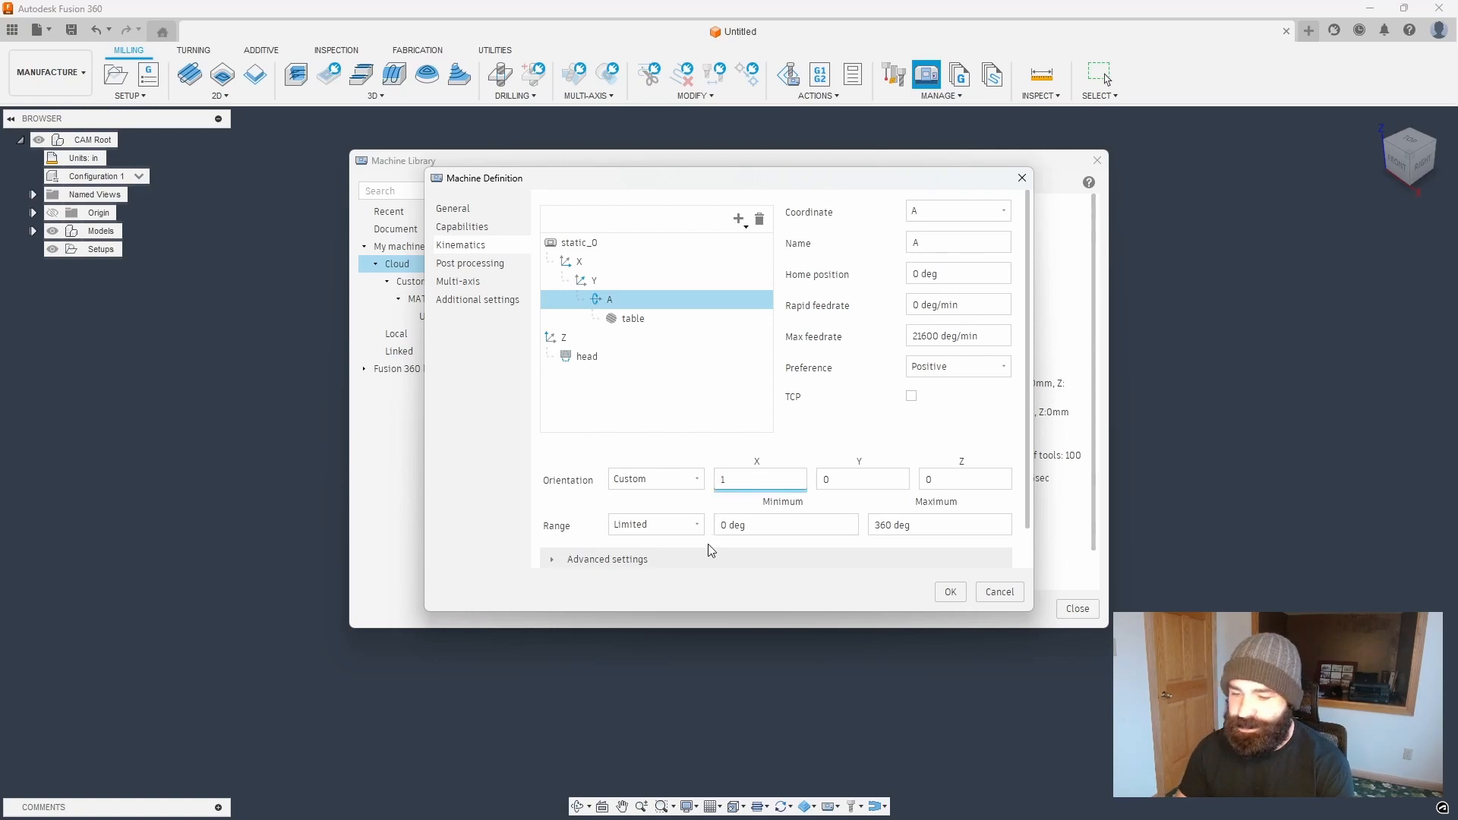
type("-1")
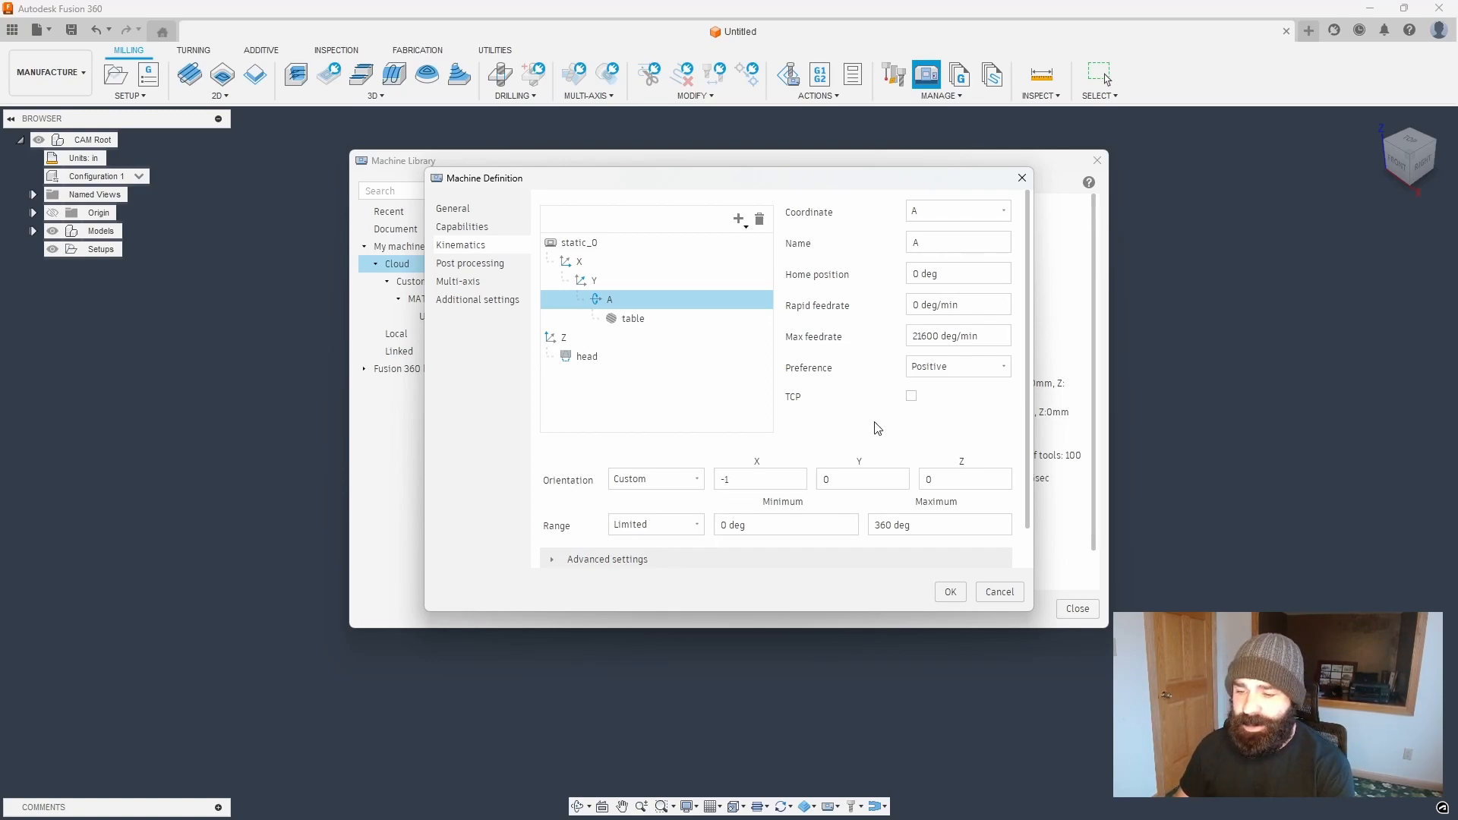
mouse_move(860, 440)
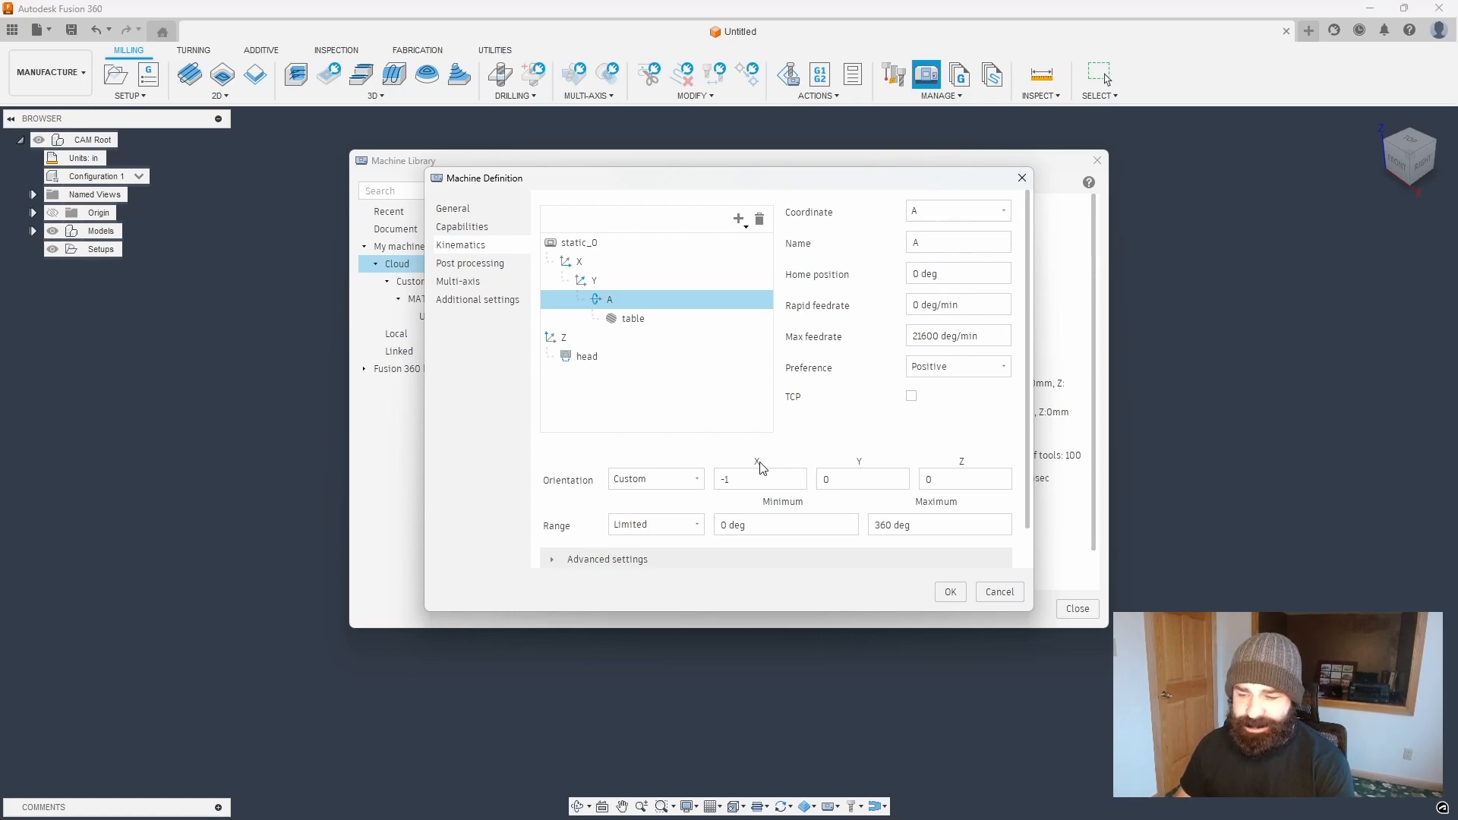
left_click(760, 479)
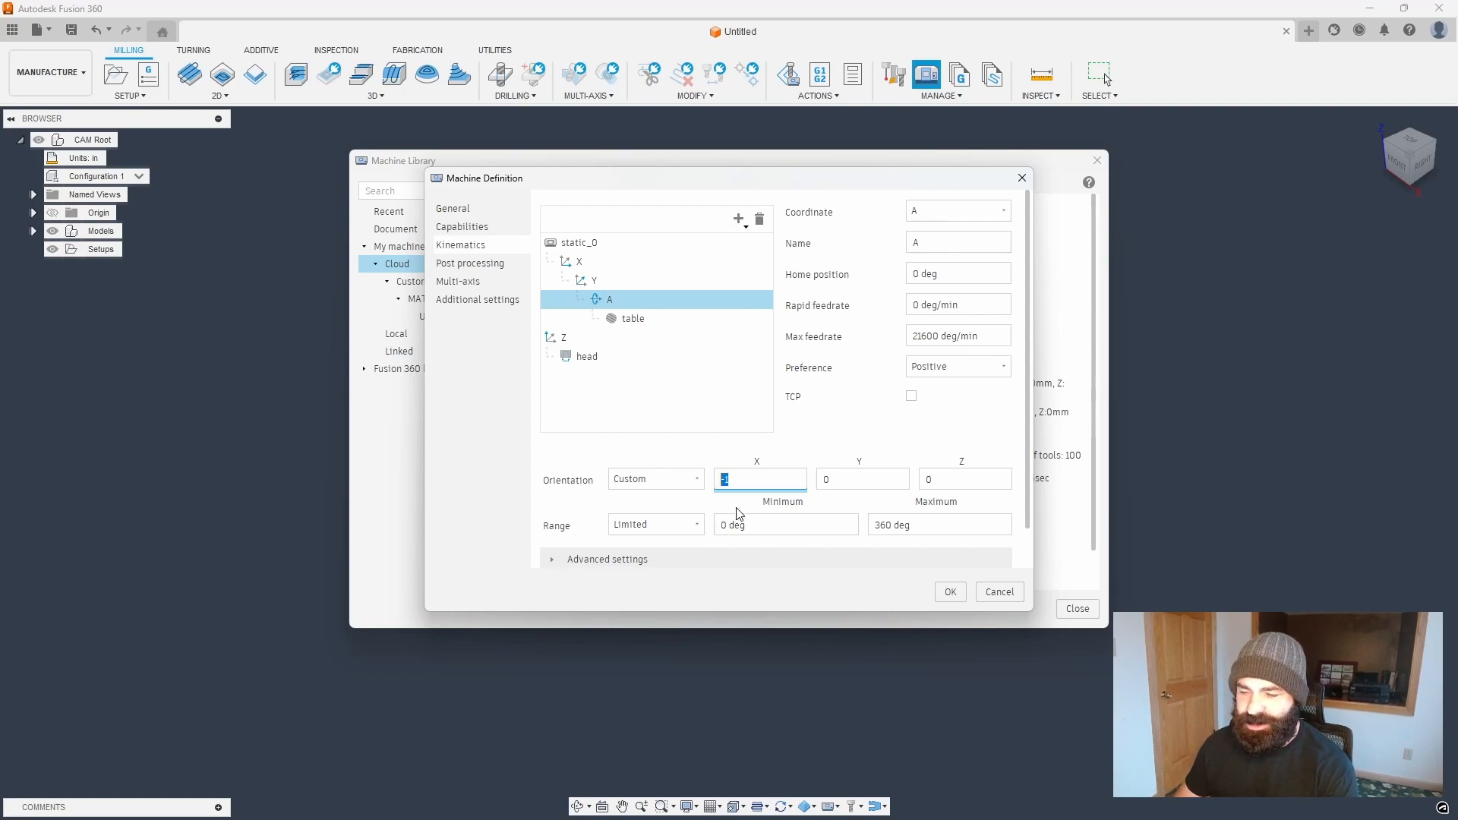
left_click(956, 366)
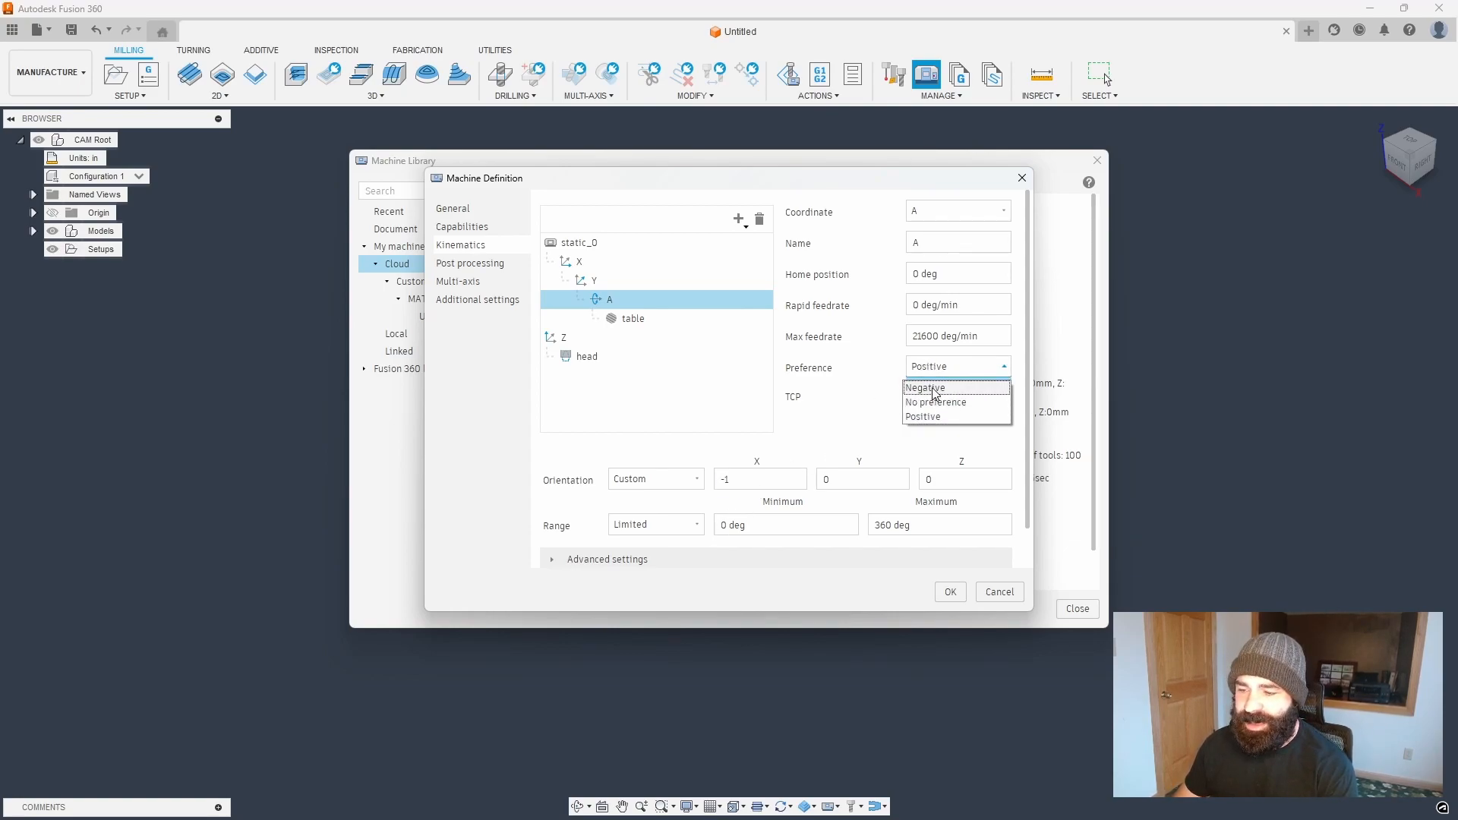
left_click(924, 388)
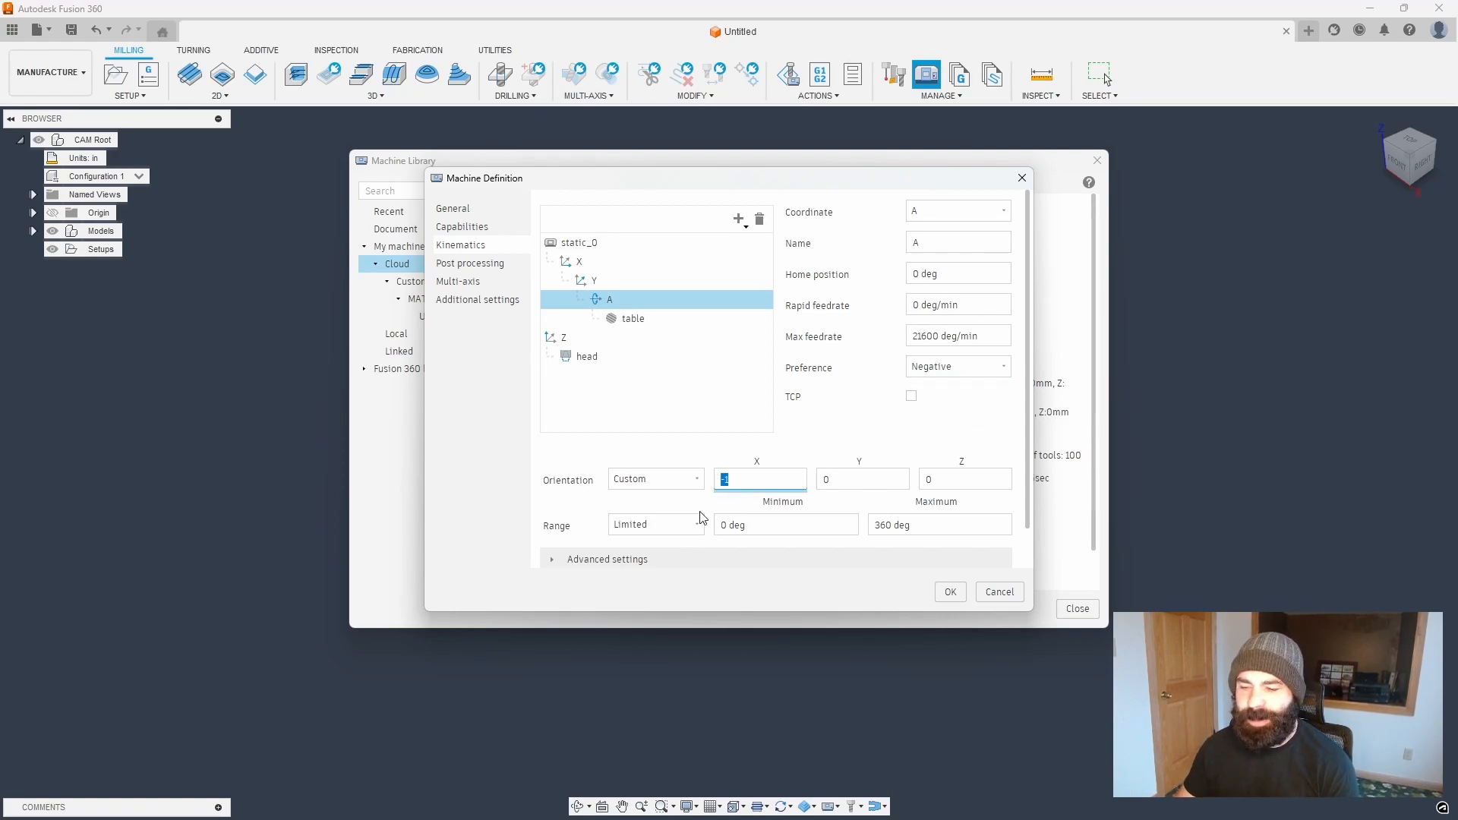
- Review the A axis Advanced and Collision settings, then reselect axis A
left_click(551, 559)
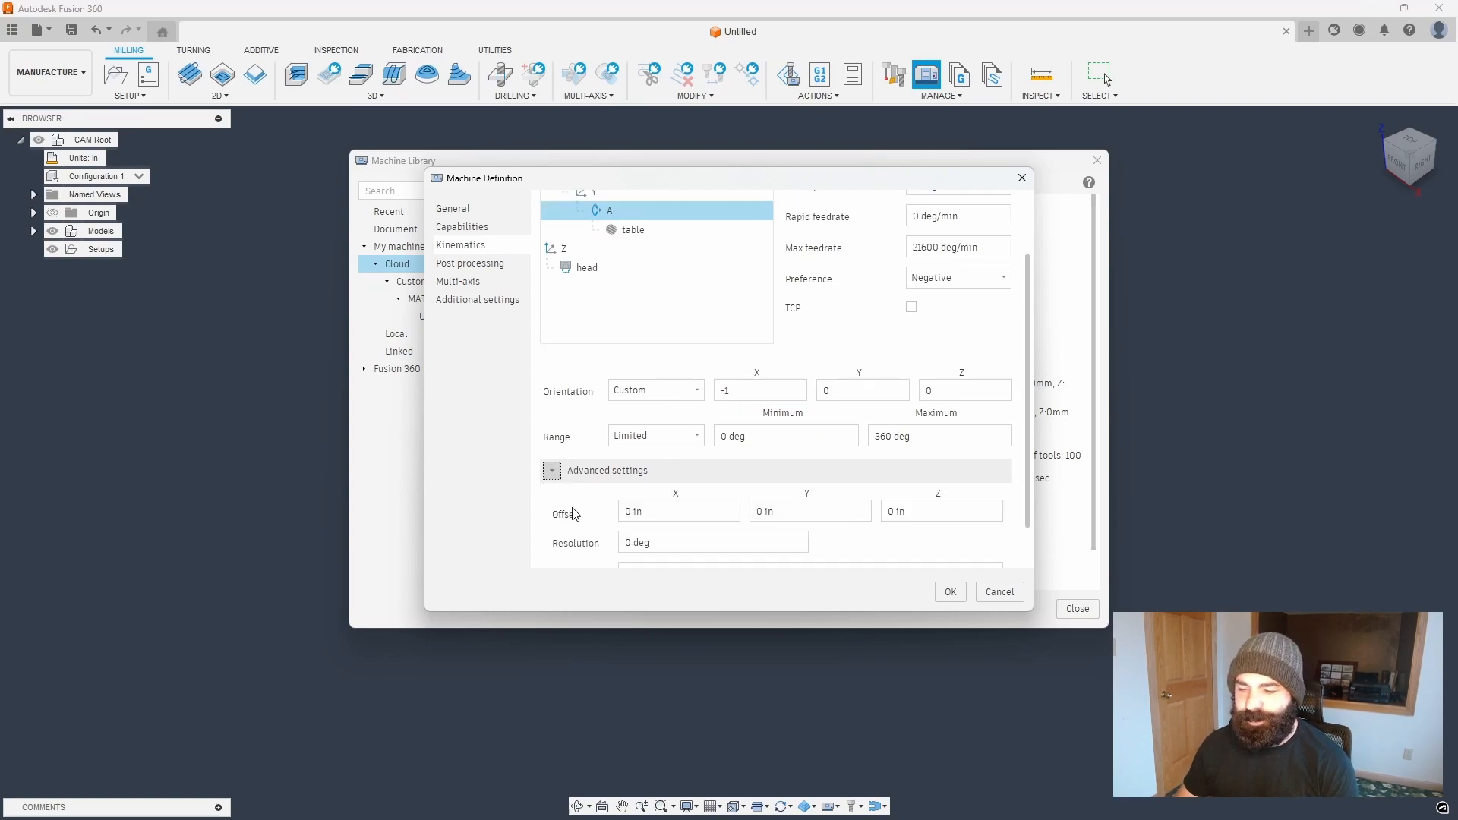
scroll("down", 3)
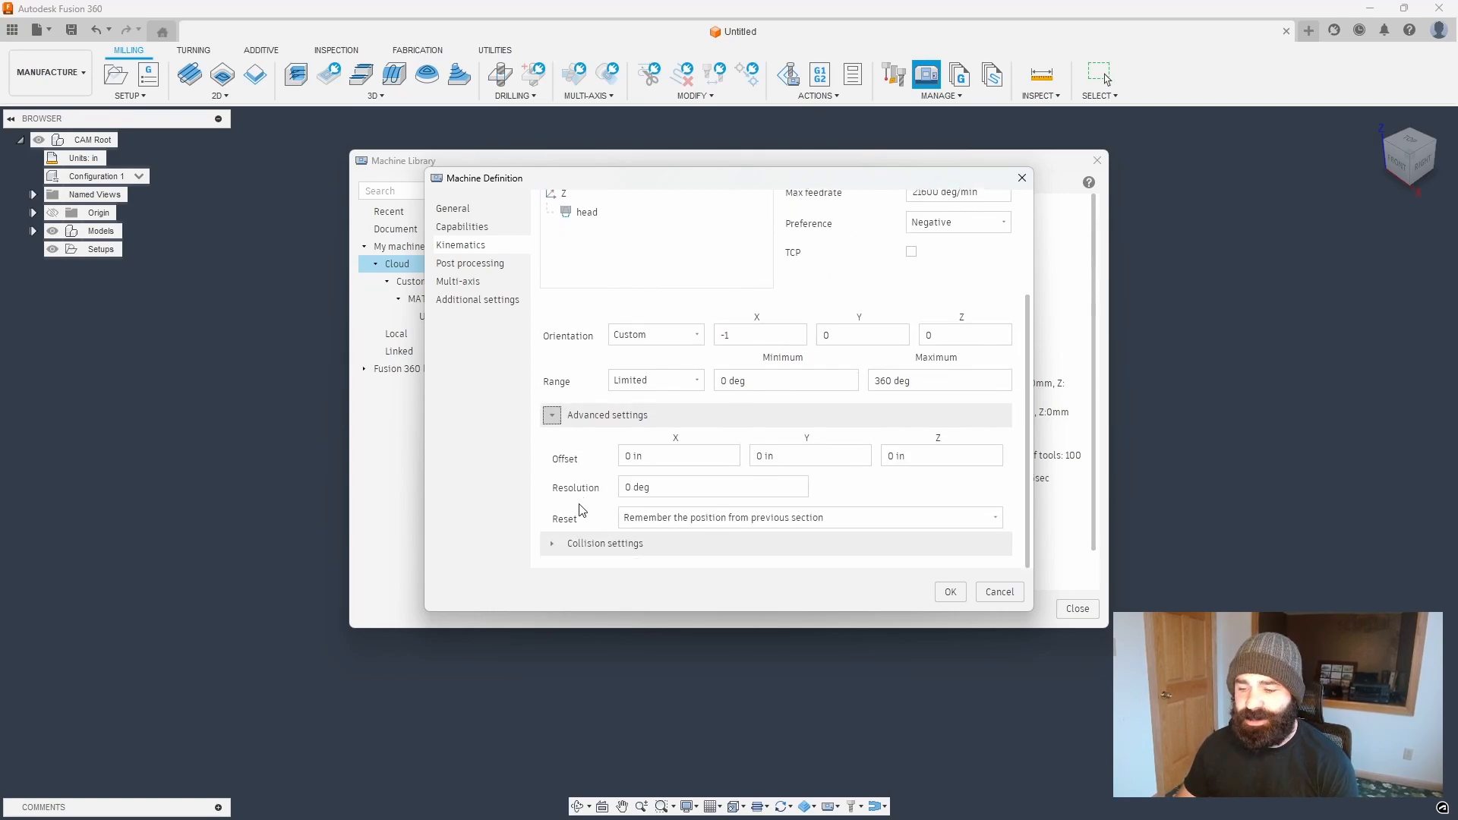
left_click(678, 455)
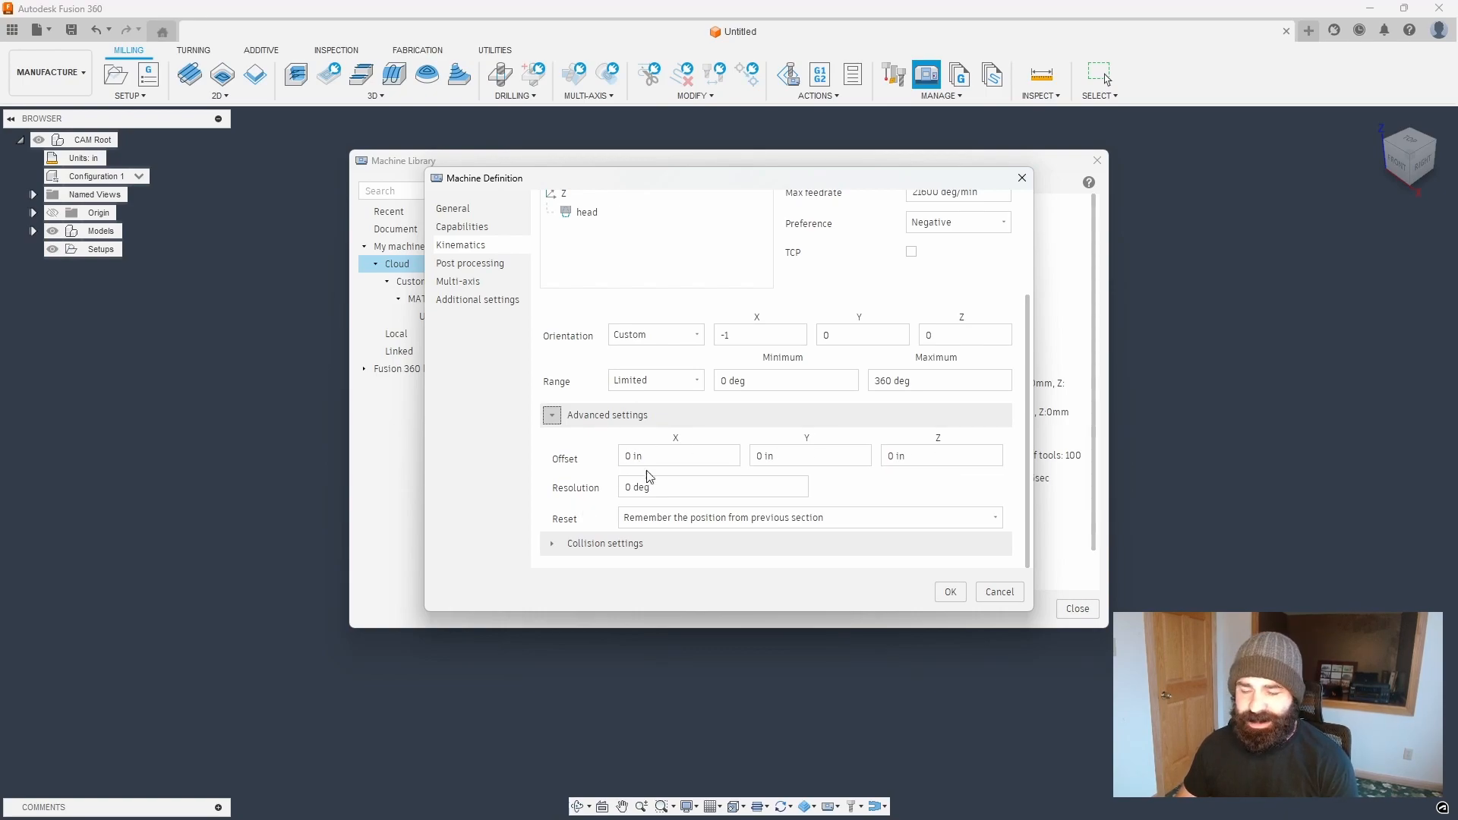
left_click(551, 543)
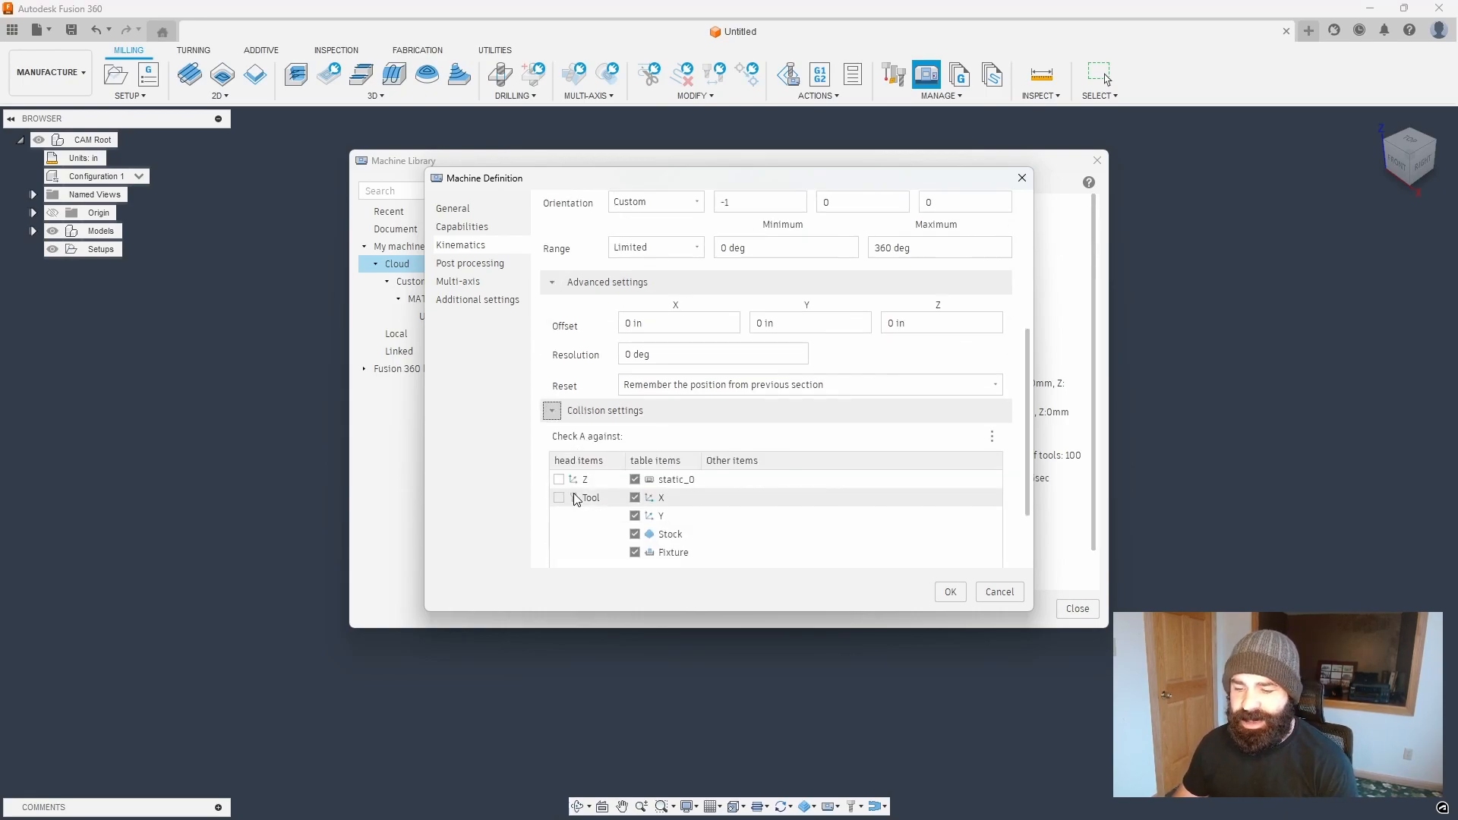
scroll("down", 3)
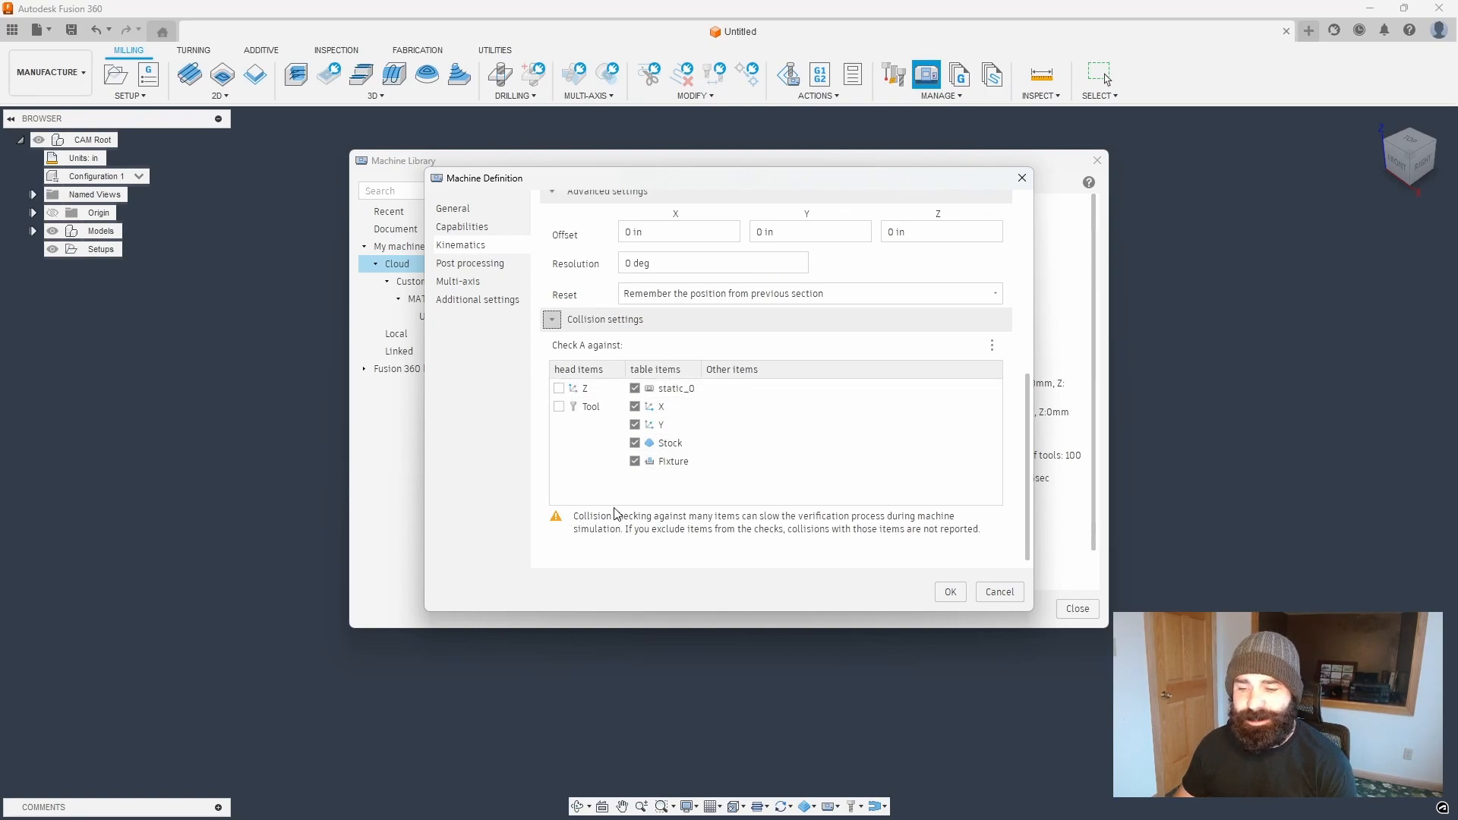
mouse_move(620, 510)
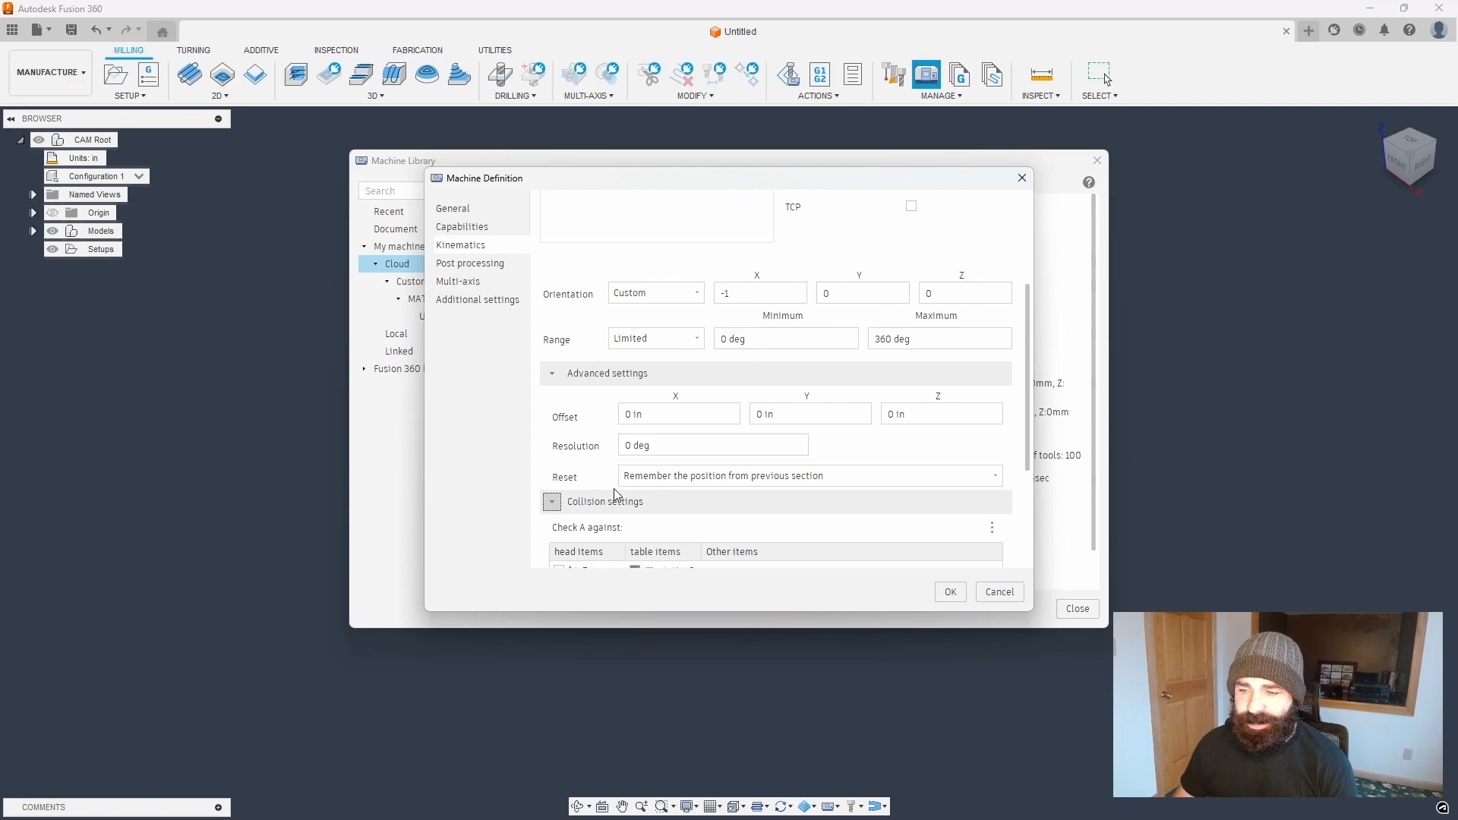
left_click(610, 247)
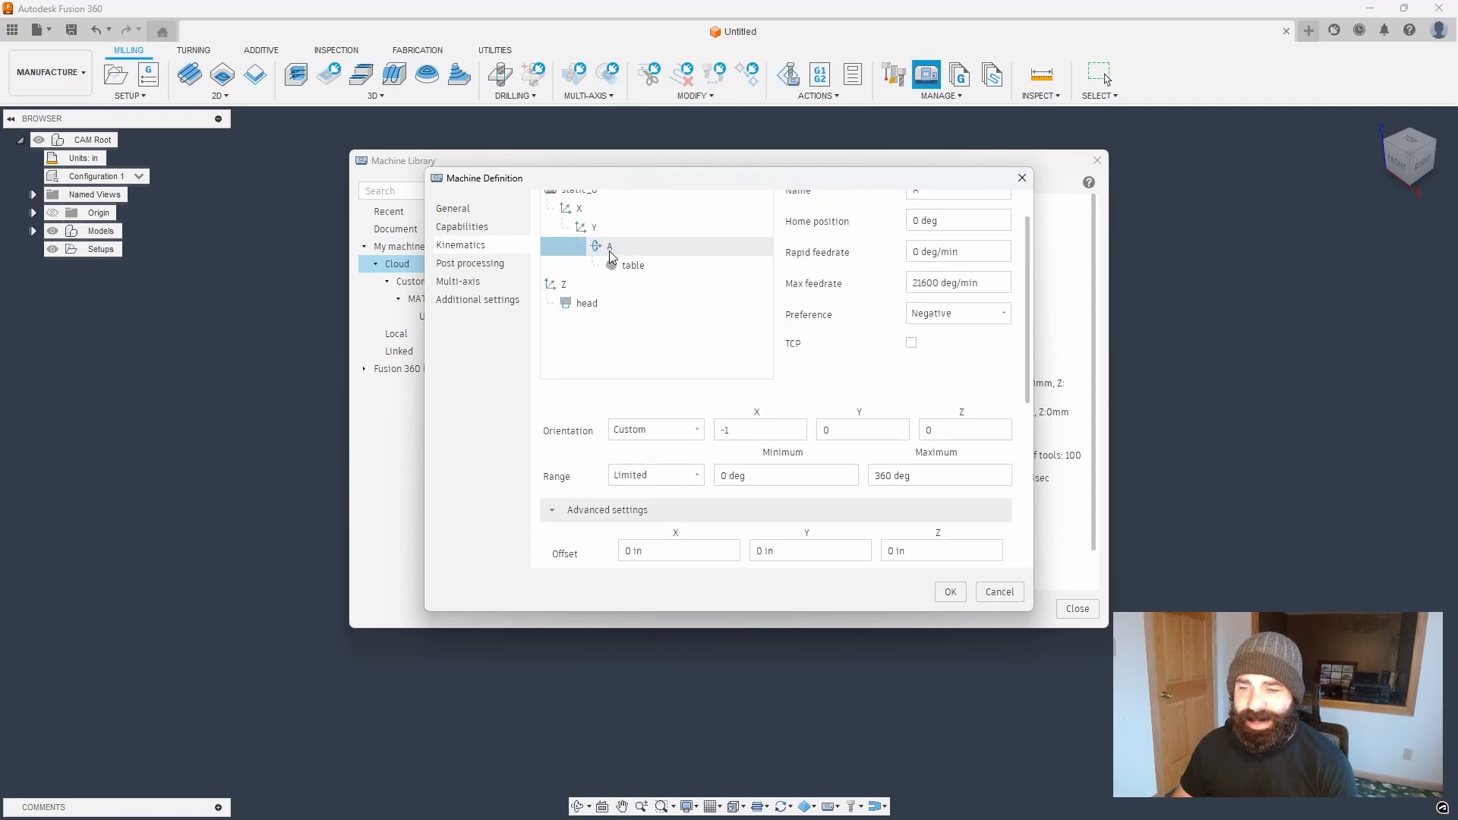
left_click(609, 246)
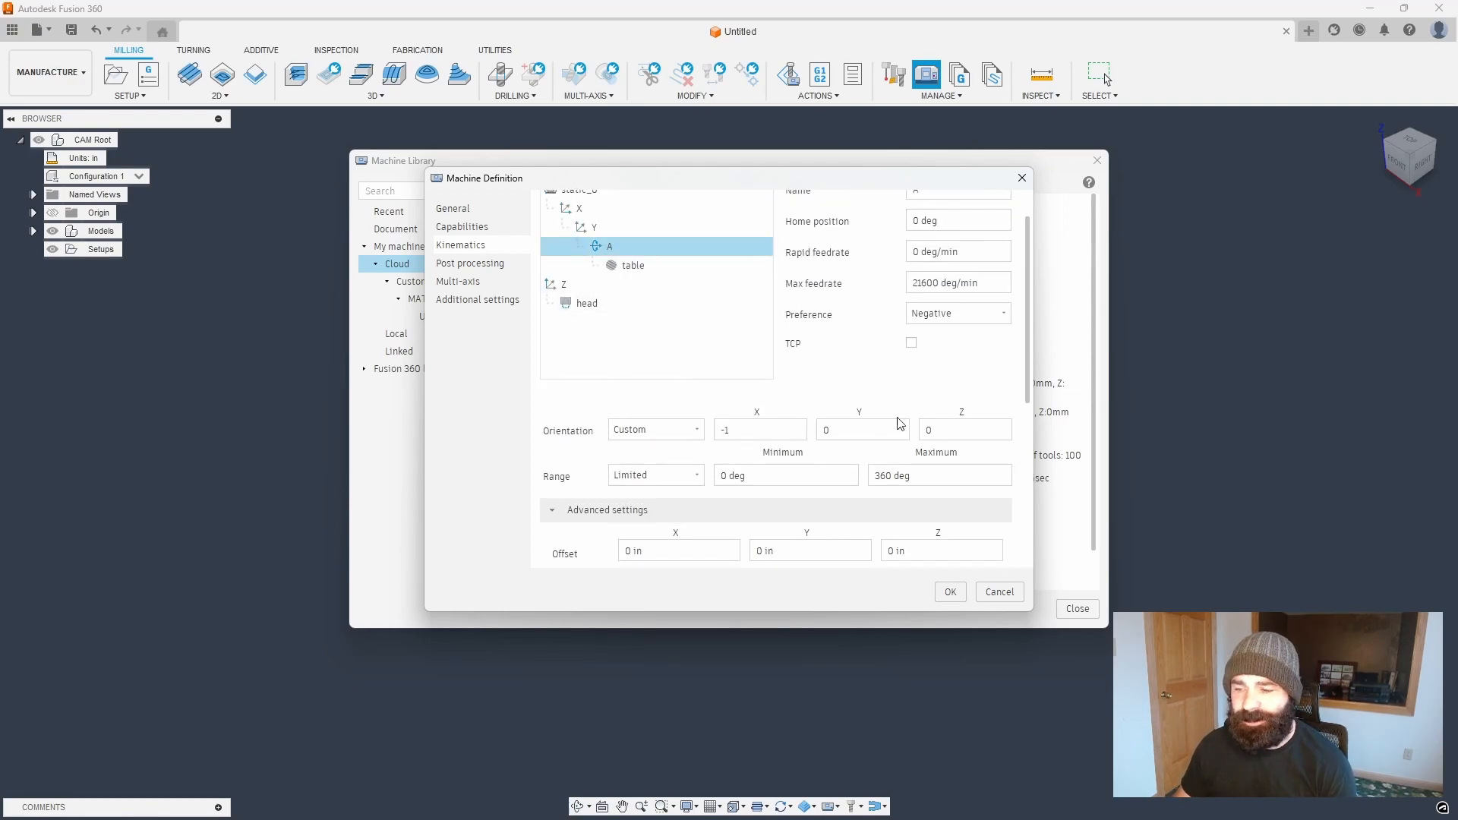
mouse_move(571, 413)
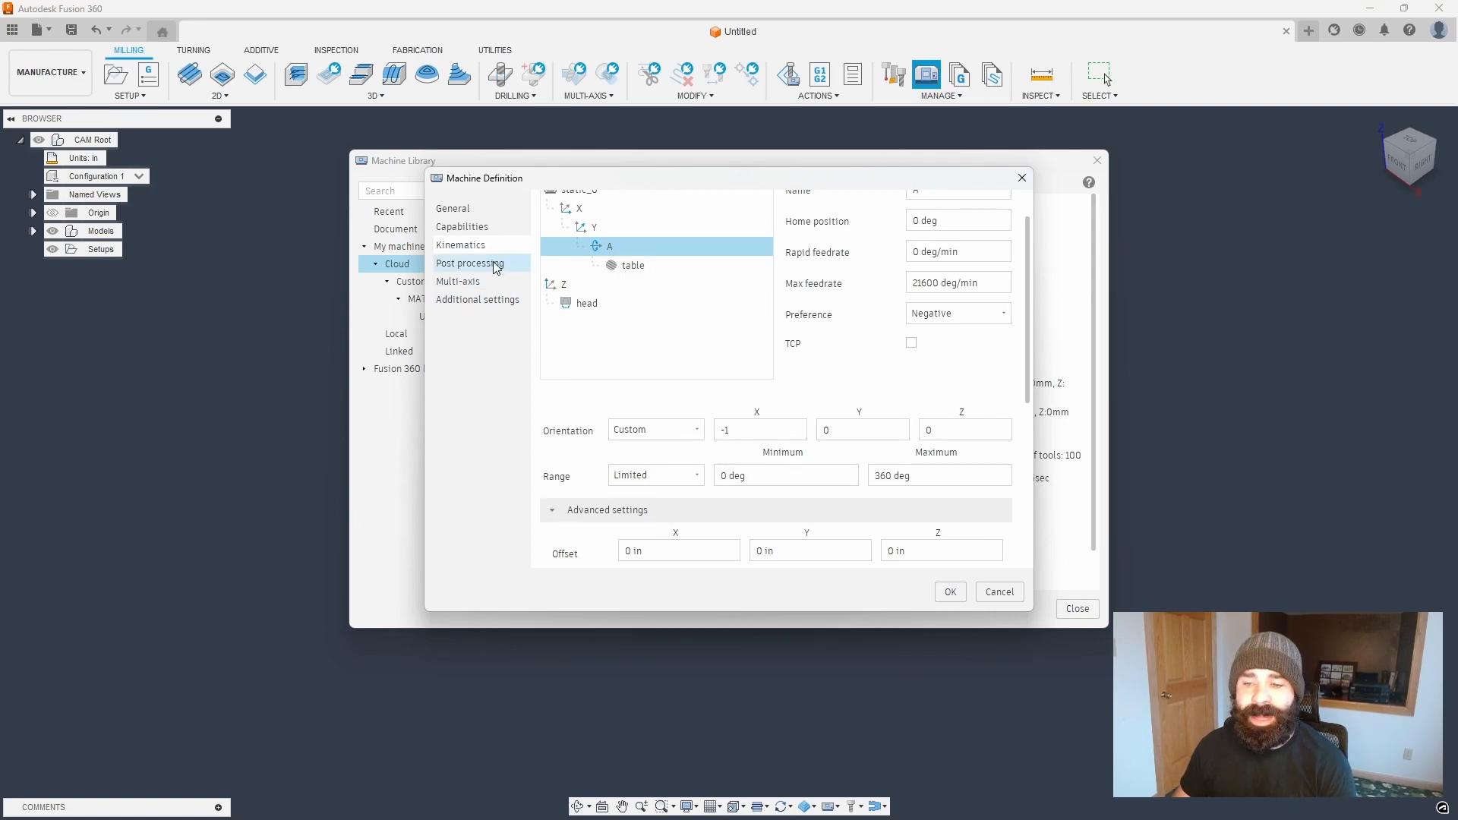
- Assign the SYIL post from the Fusion 360 library, filtered to vendor Syil
left_click(469, 263)
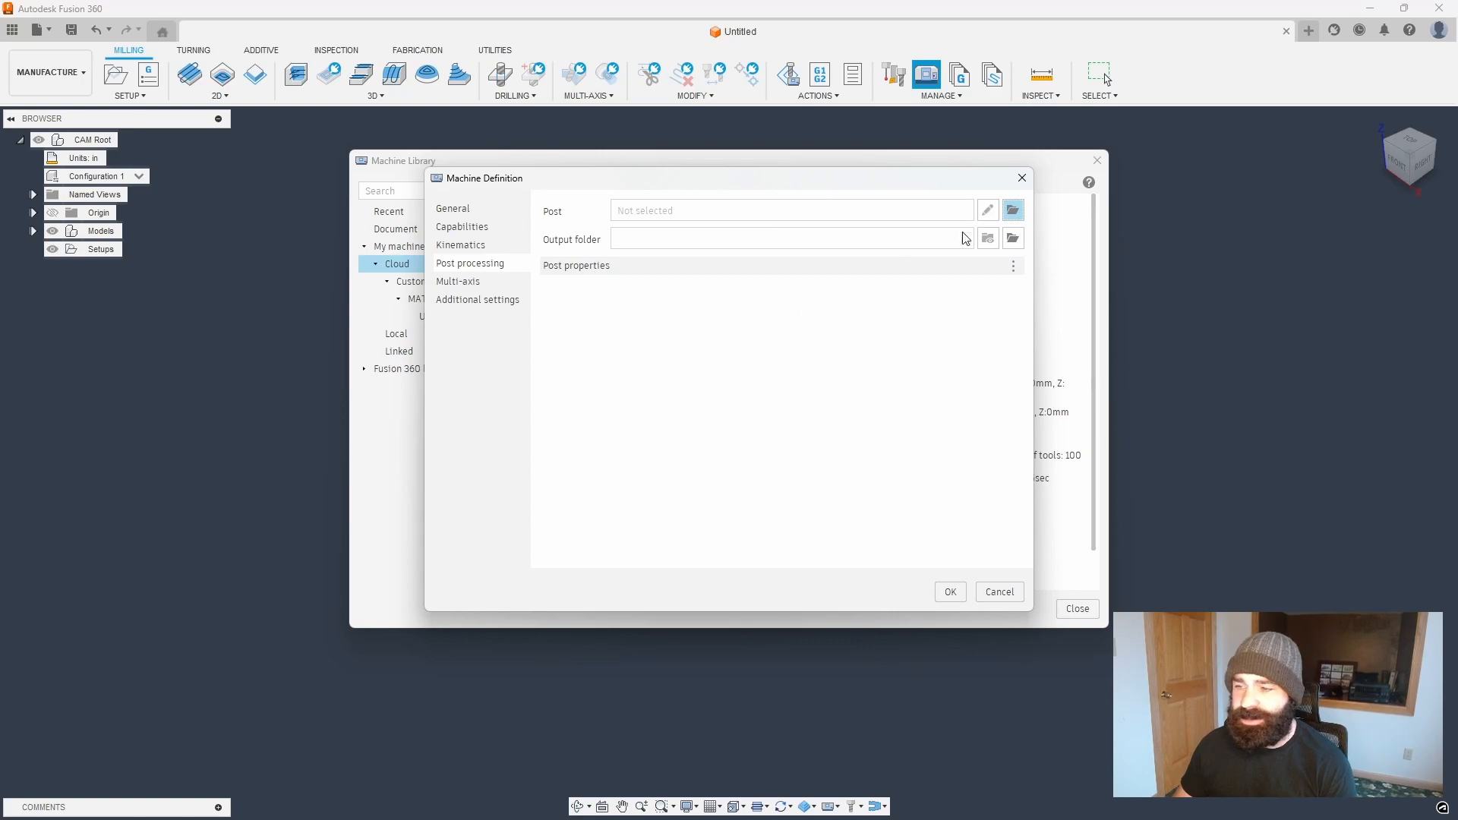
left_click(1012, 209)
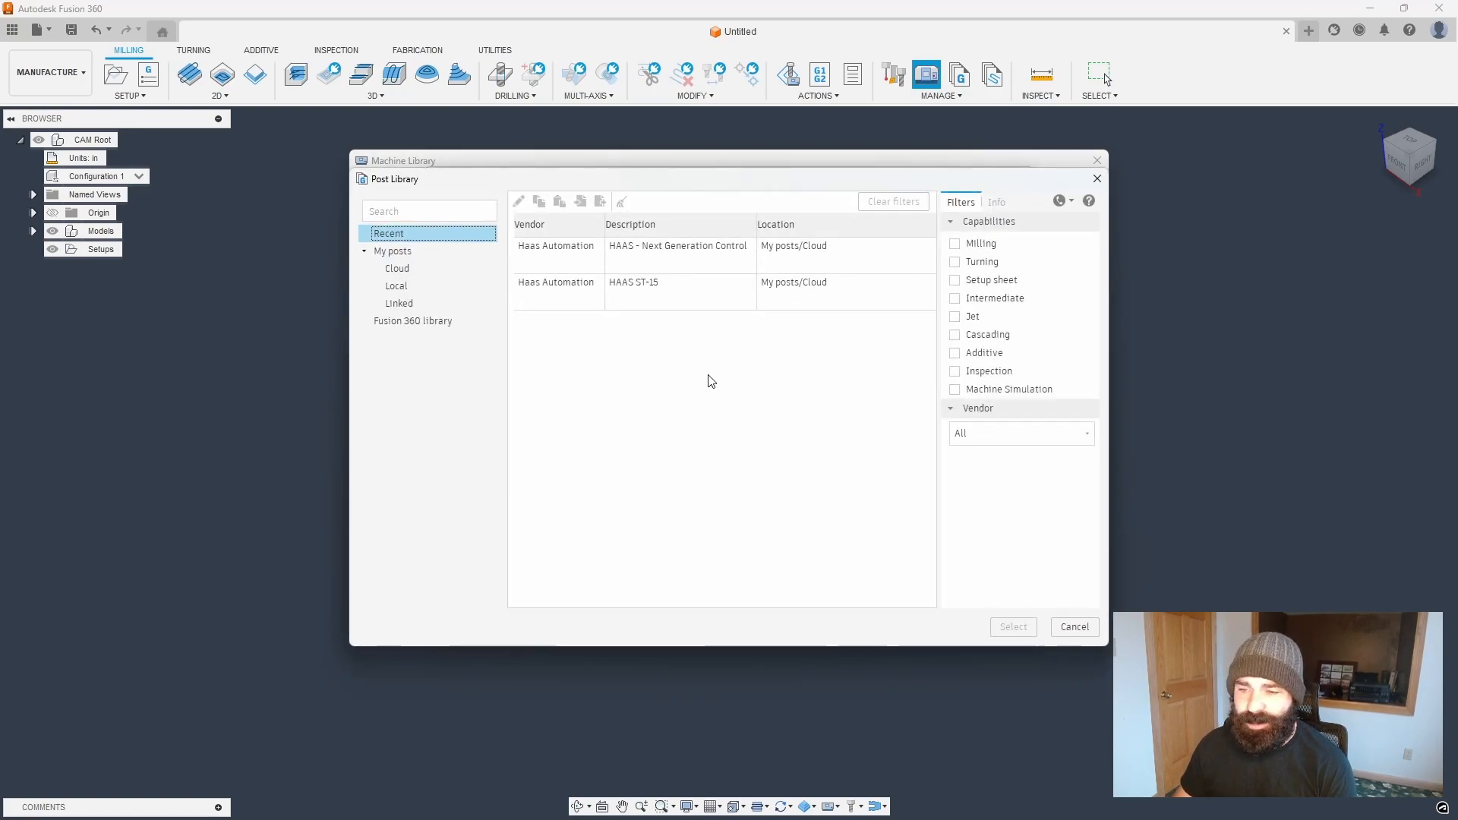
mouse_move(413, 321)
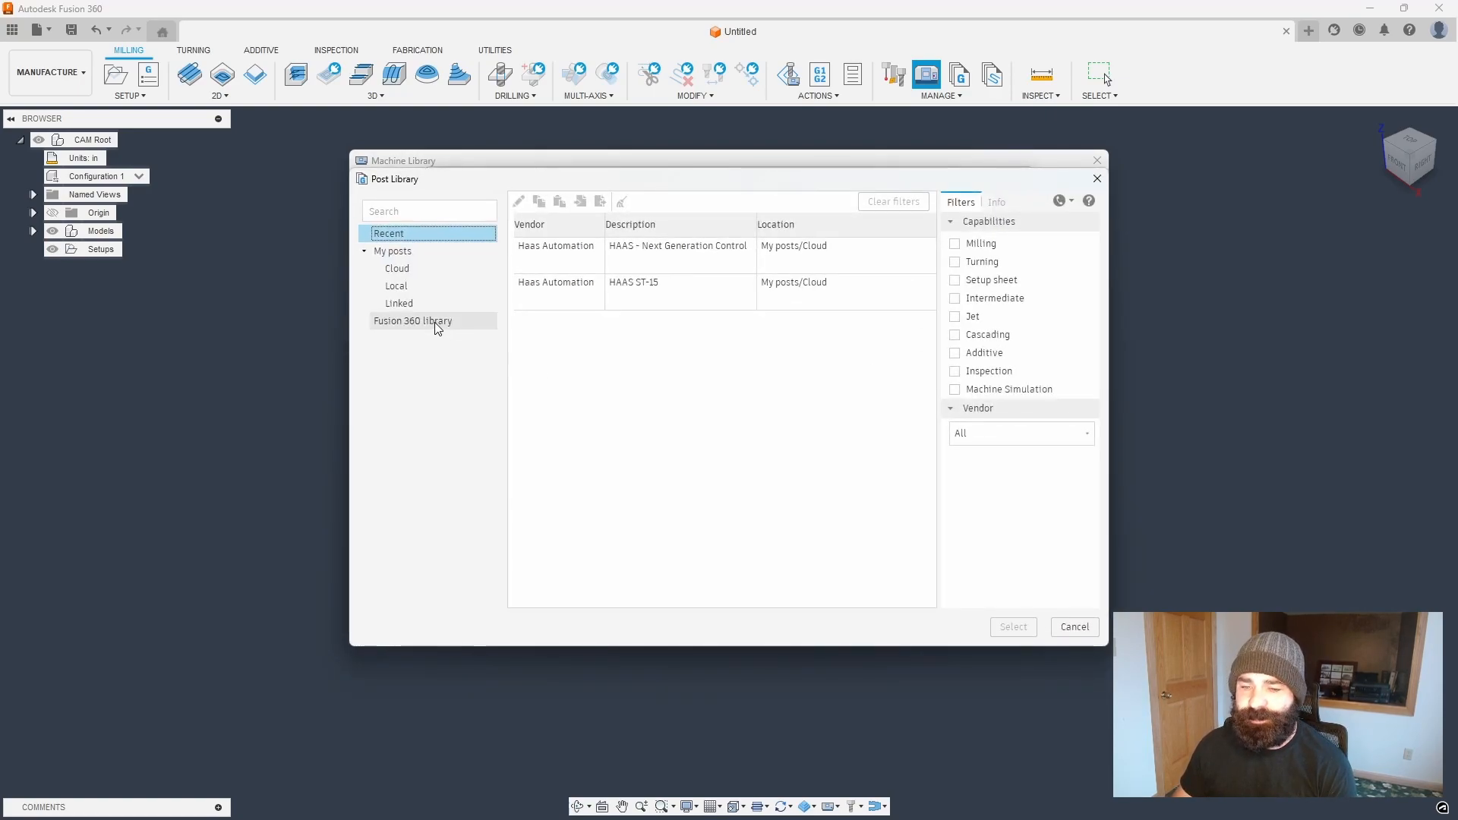
left_click(413, 320)
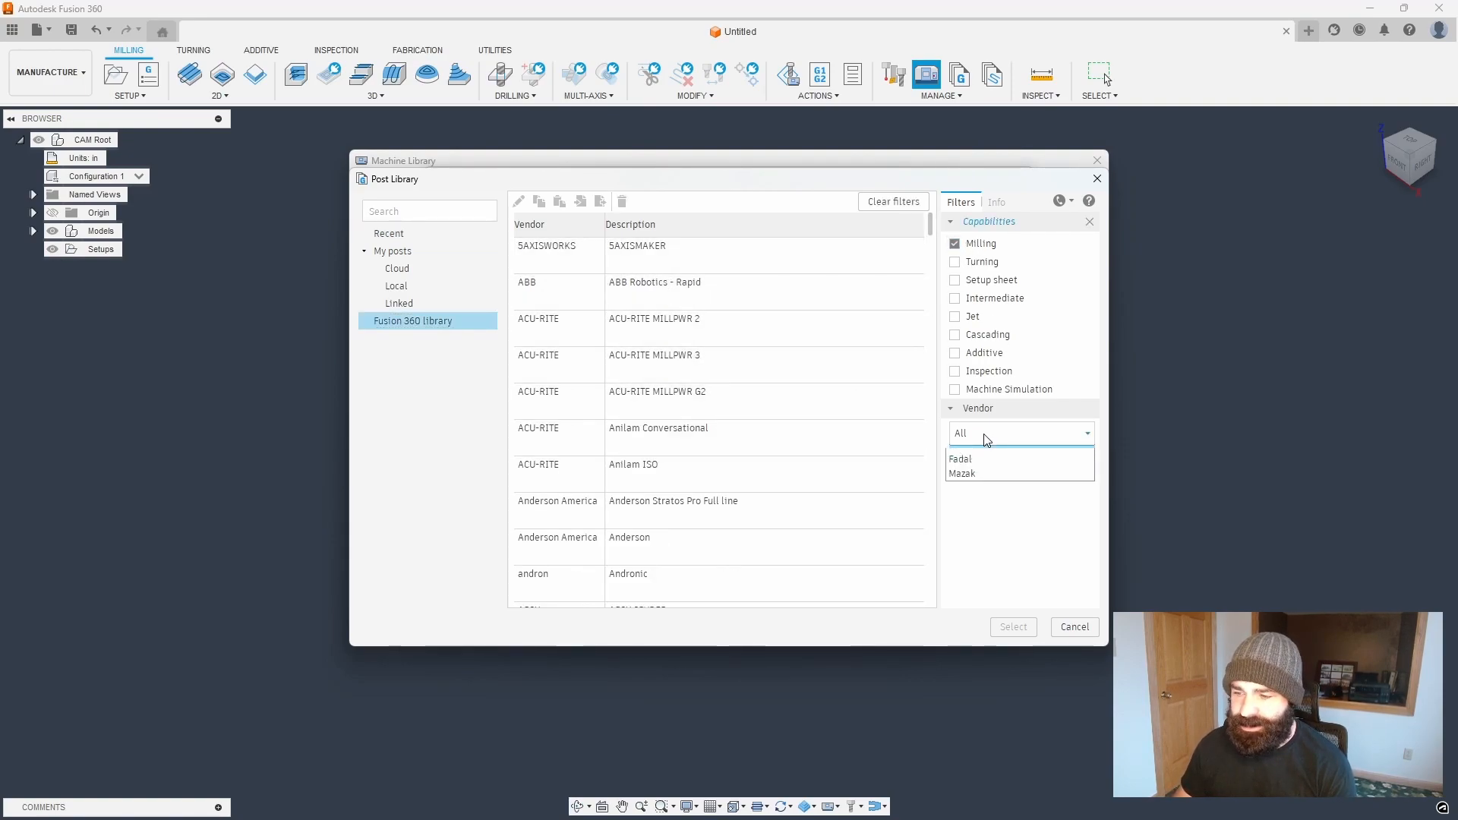
left_click(1019, 432)
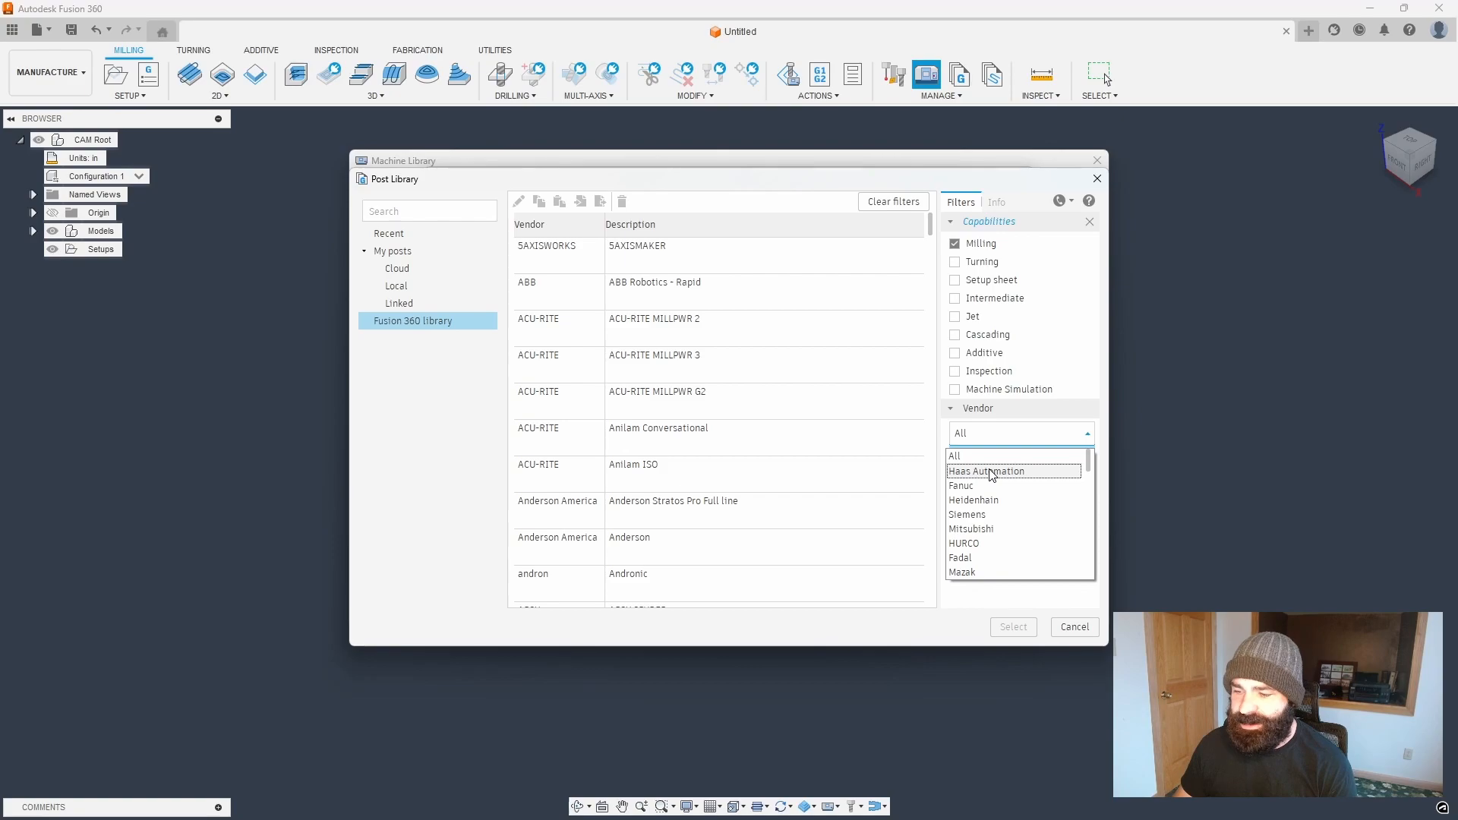
left_click(986, 471)
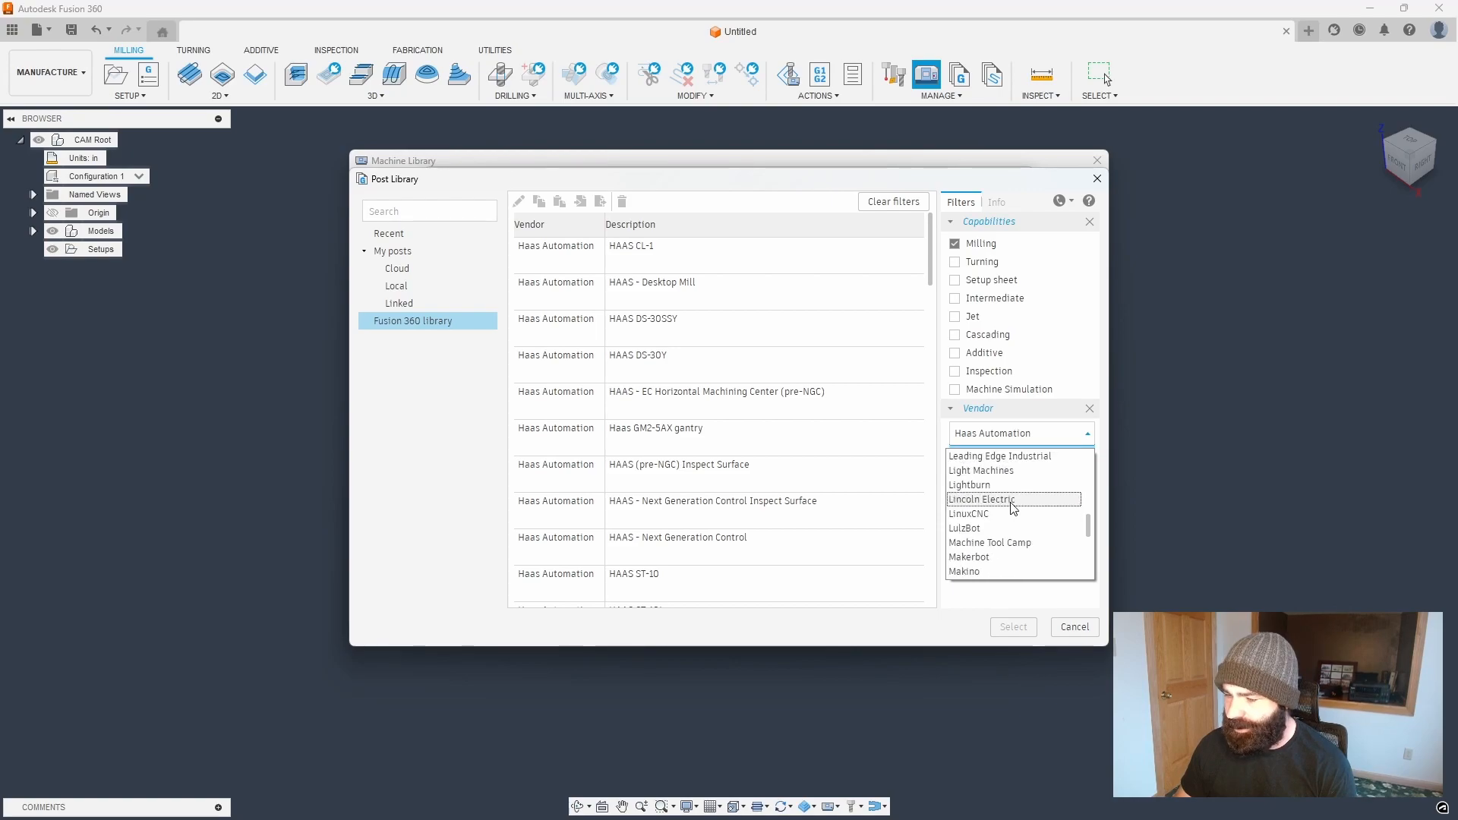
scroll("down", 3)
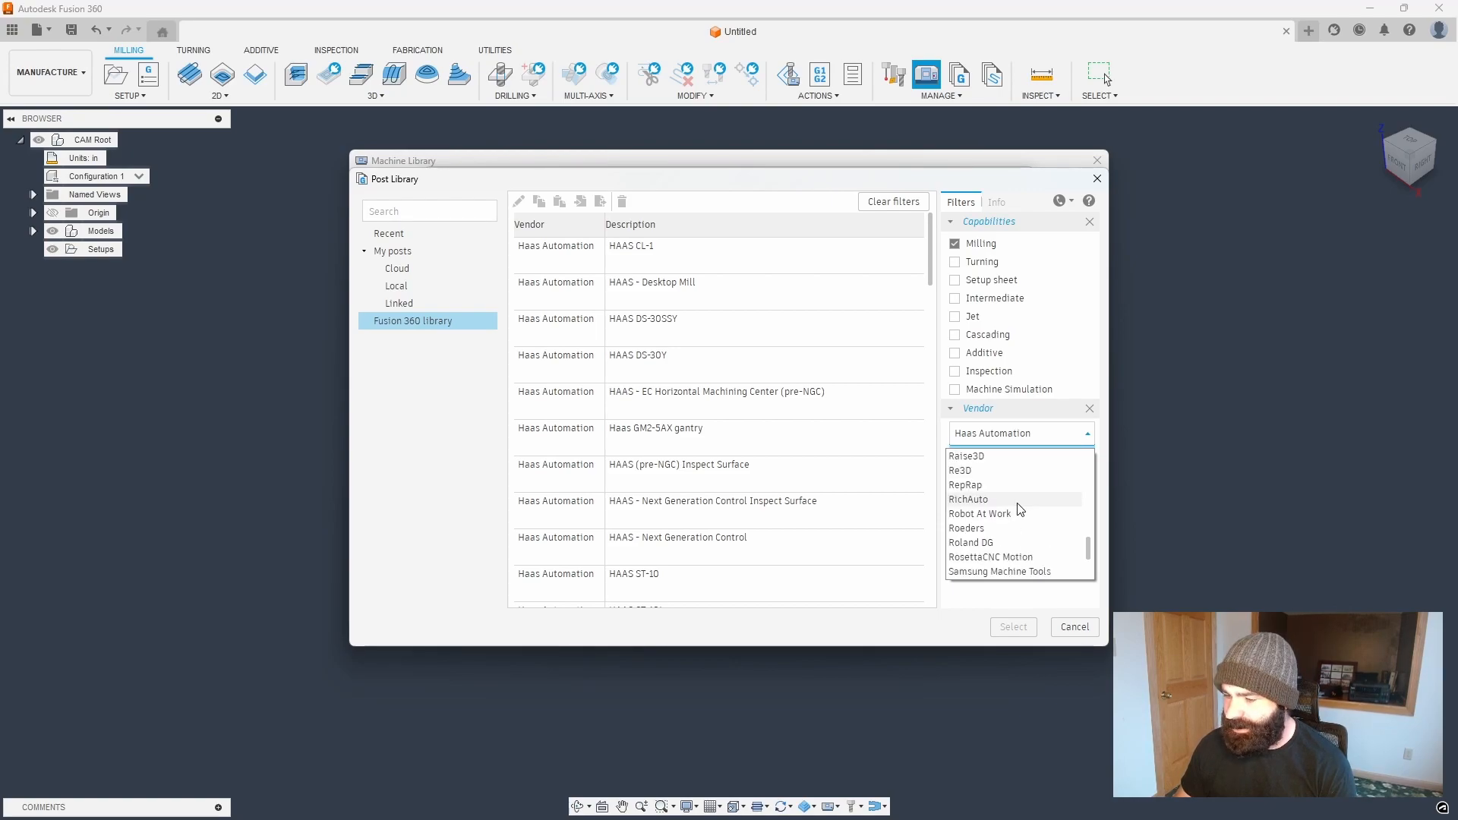
scroll("down", 3)
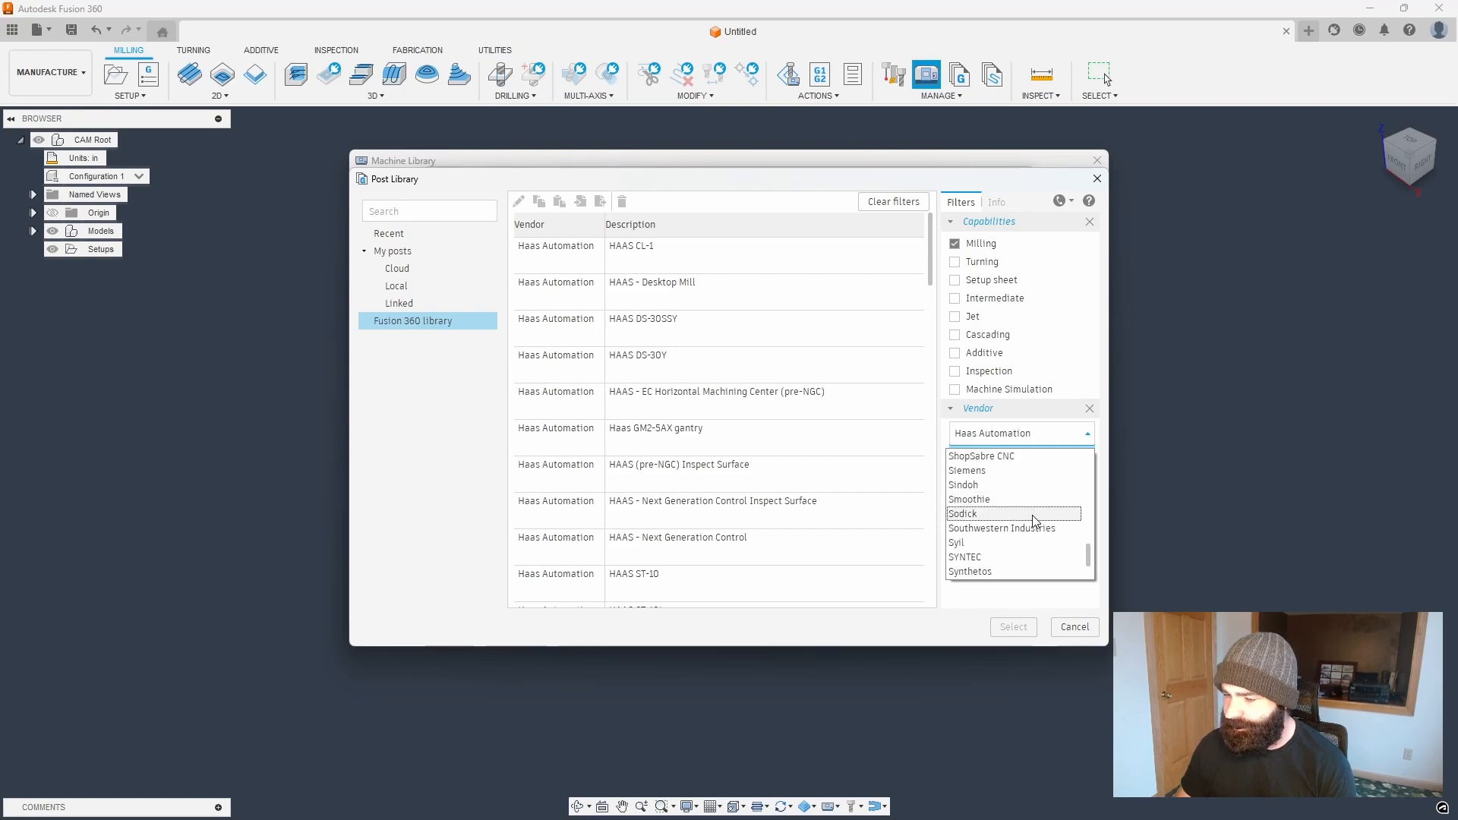
left_click(957, 543)
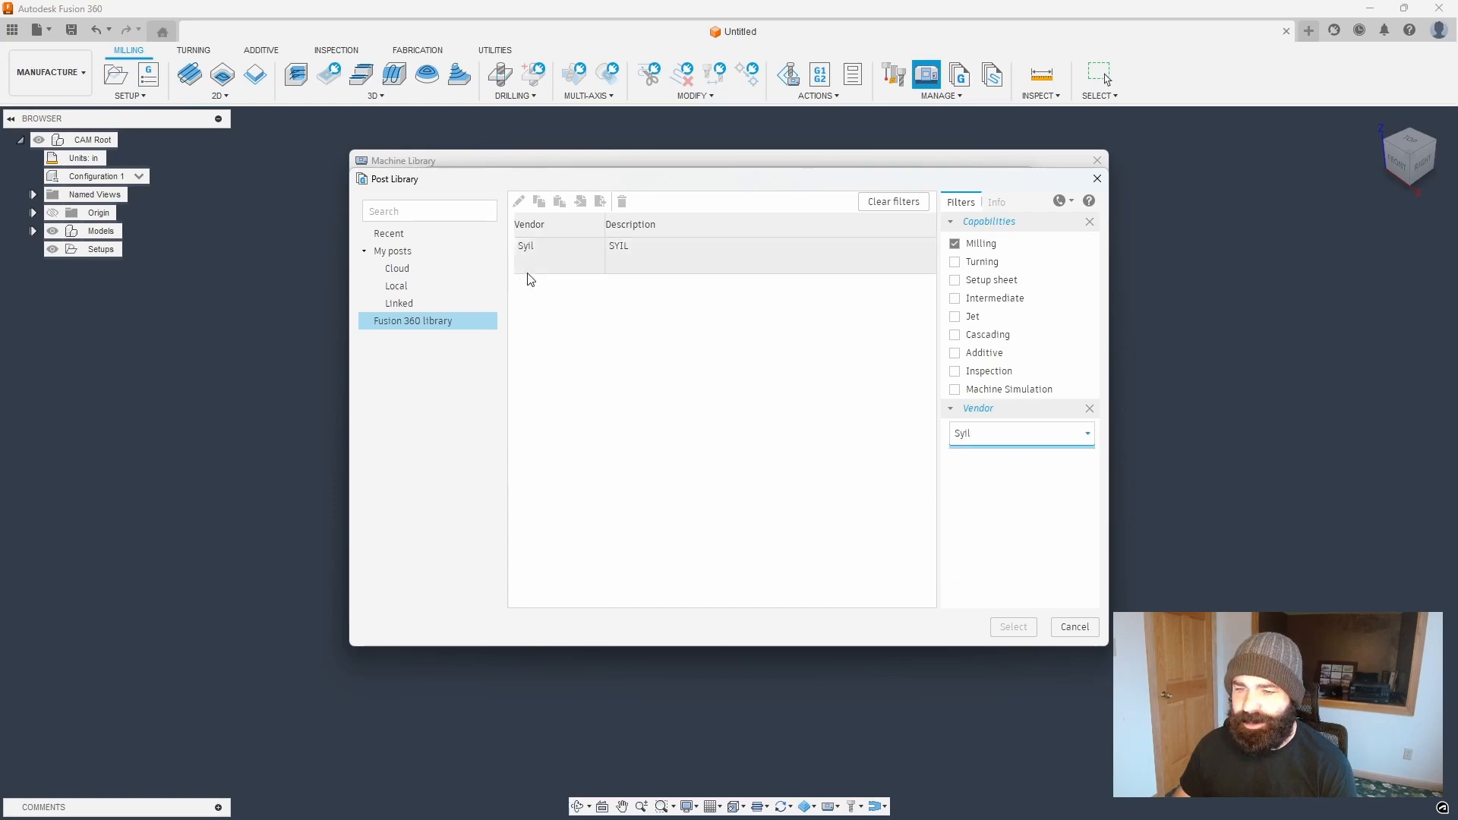
left_click(558, 245)
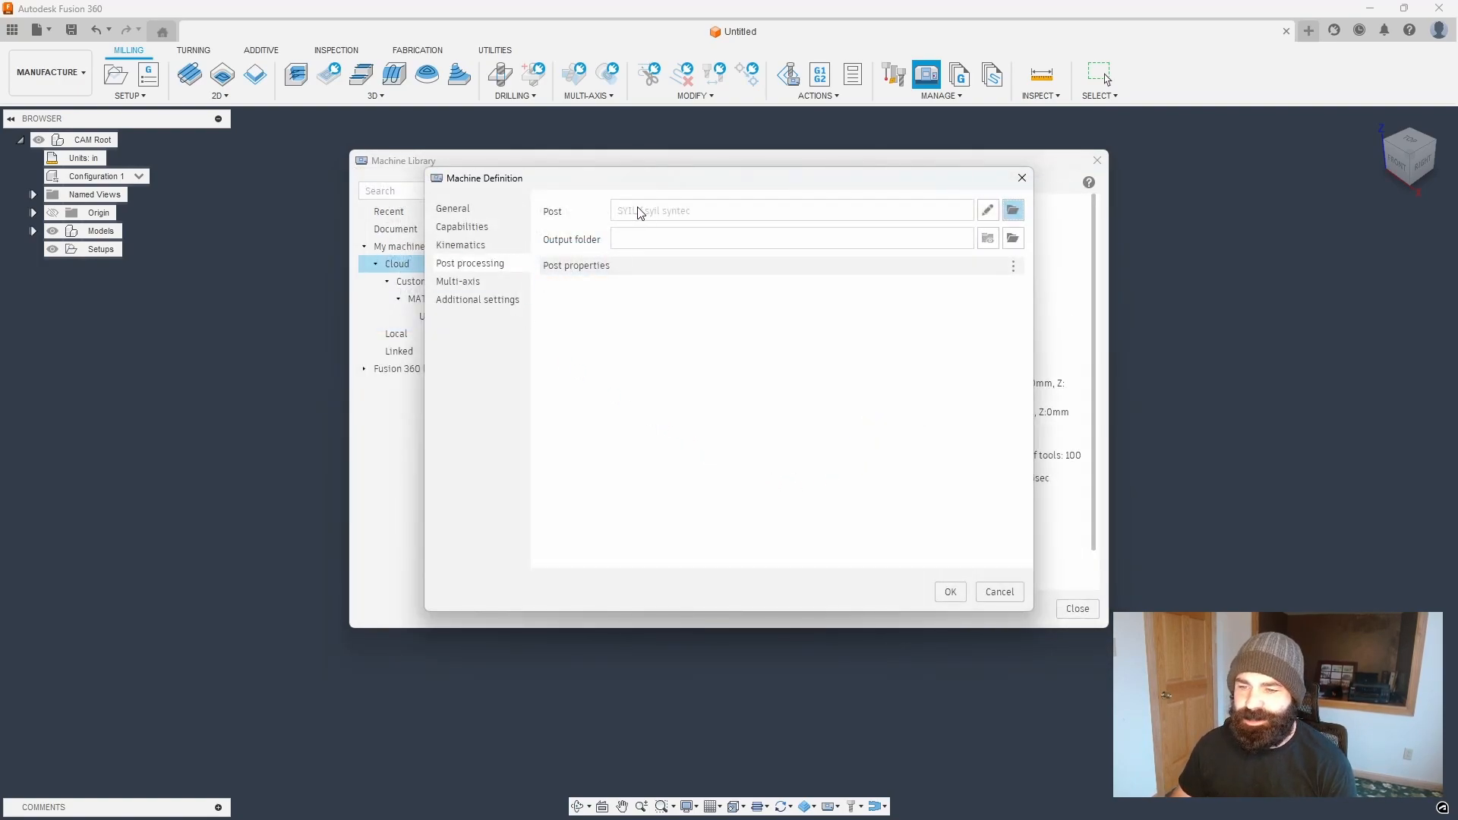
- Review the Additional settings and Multi-axis pages, collapsing the advanced multi-axis settings
left_click(453, 208)
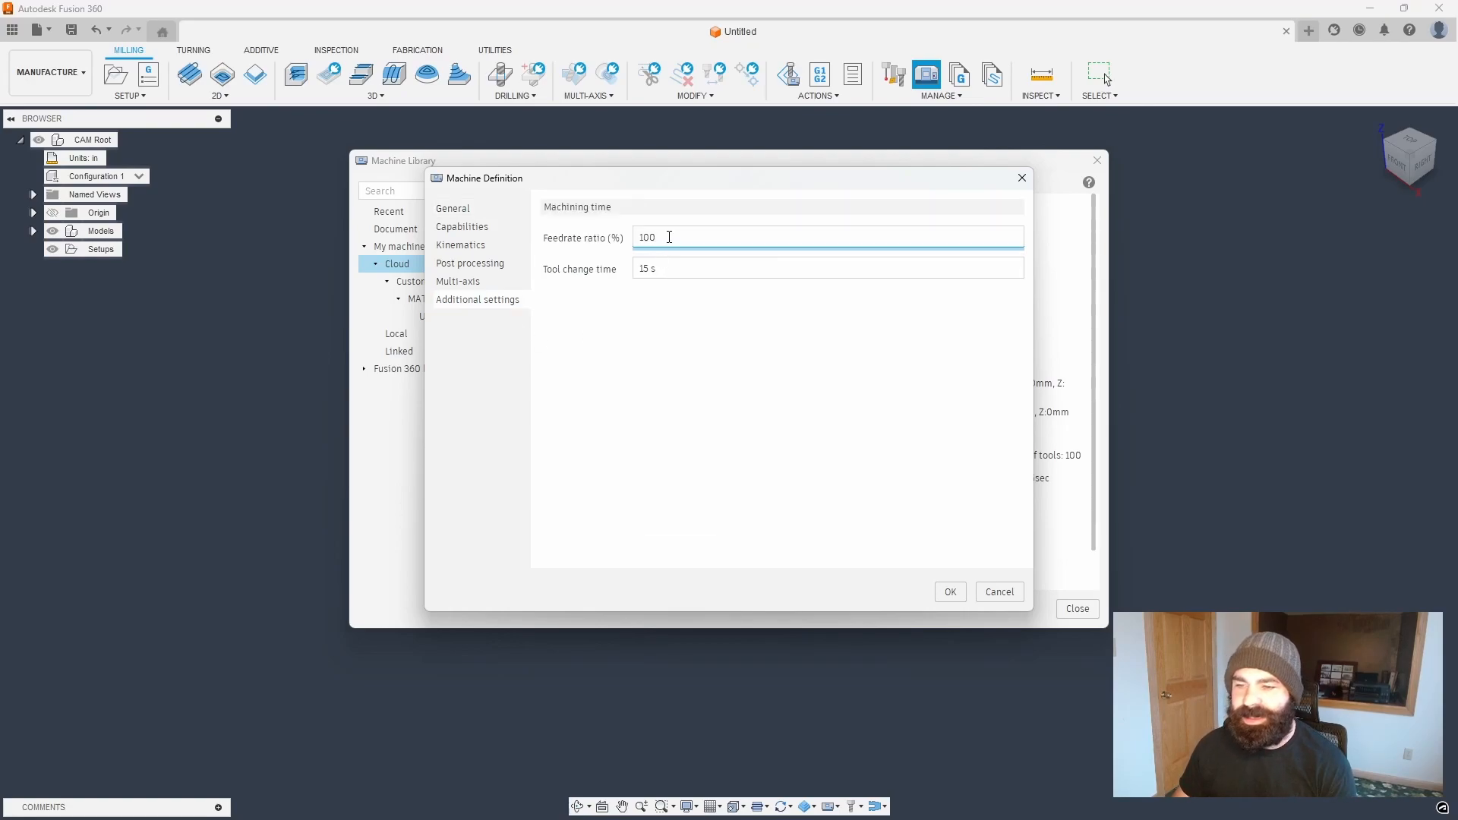
left_click(828, 269)
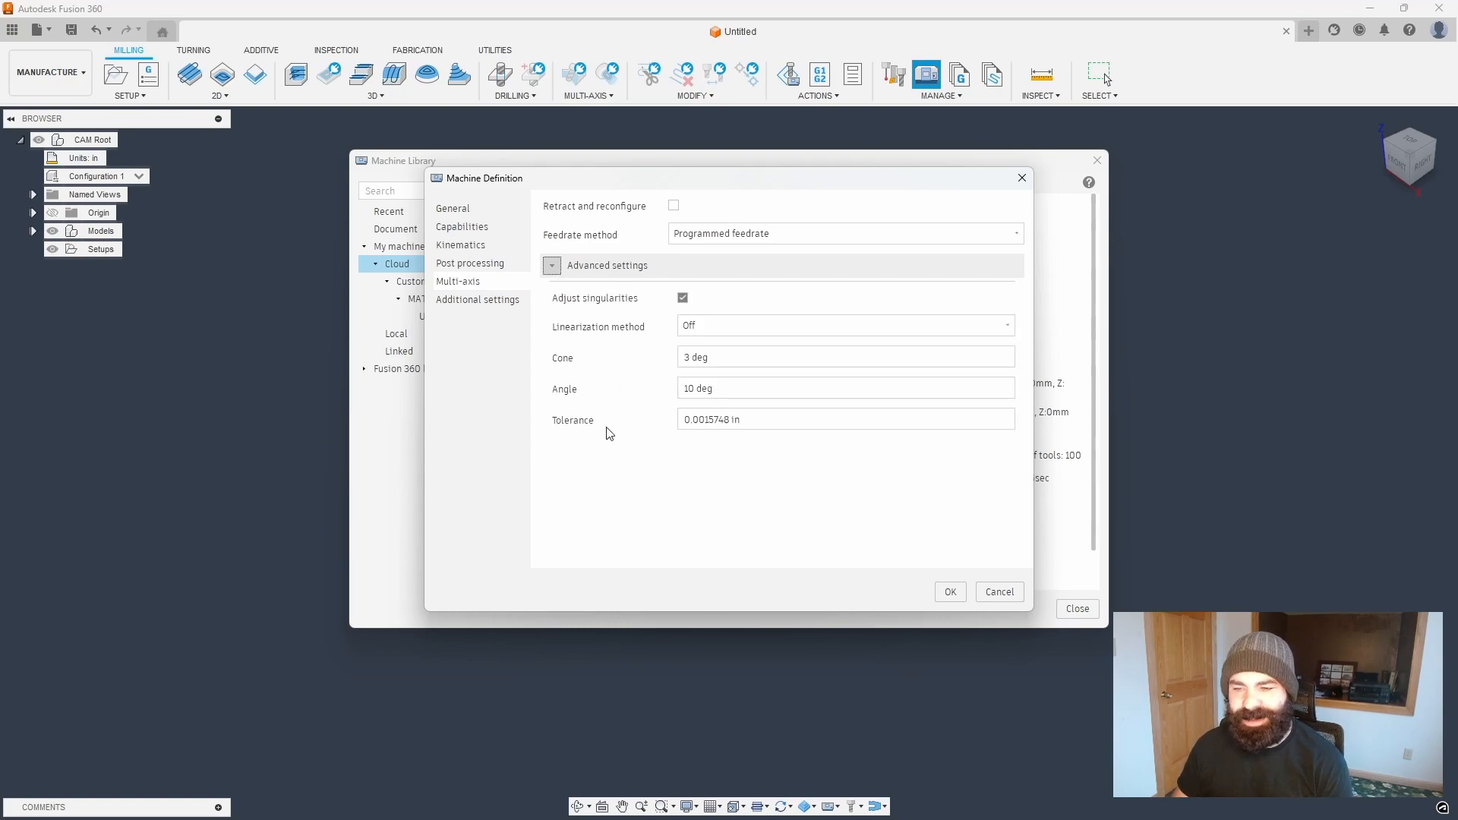
mouse_move(592, 361)
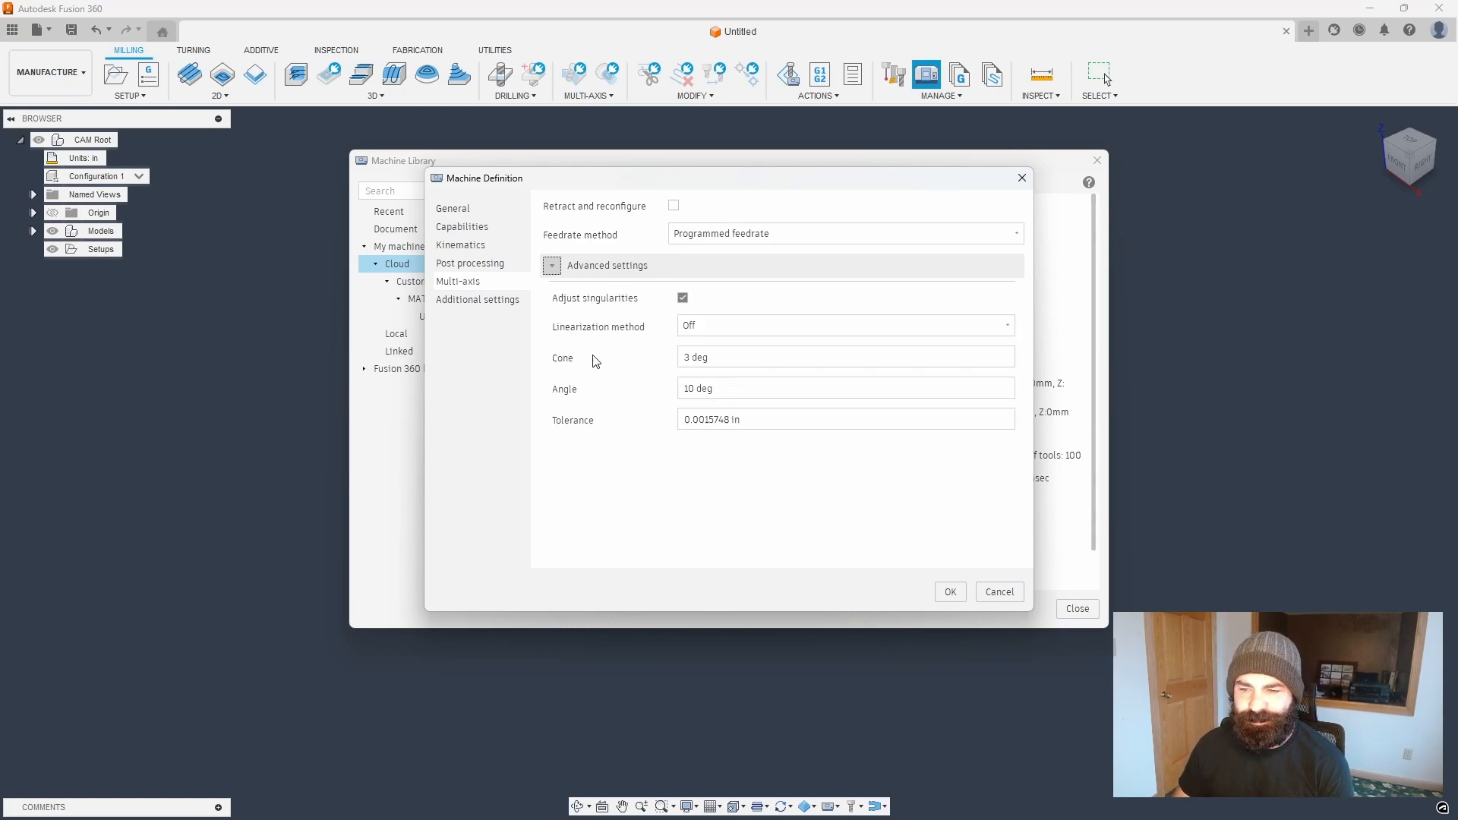
left_click(551, 265)
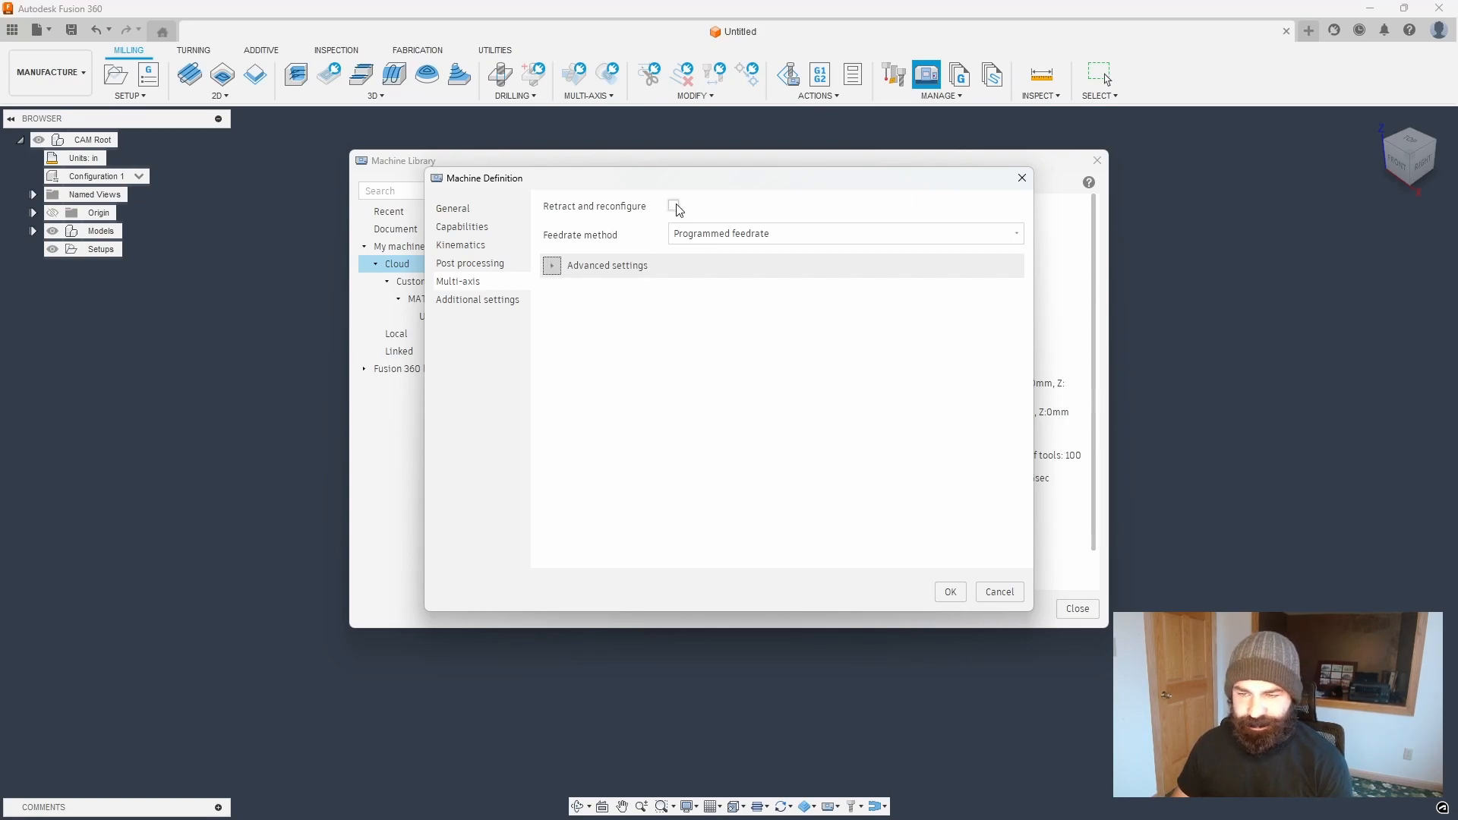
mouse_move(675, 206)
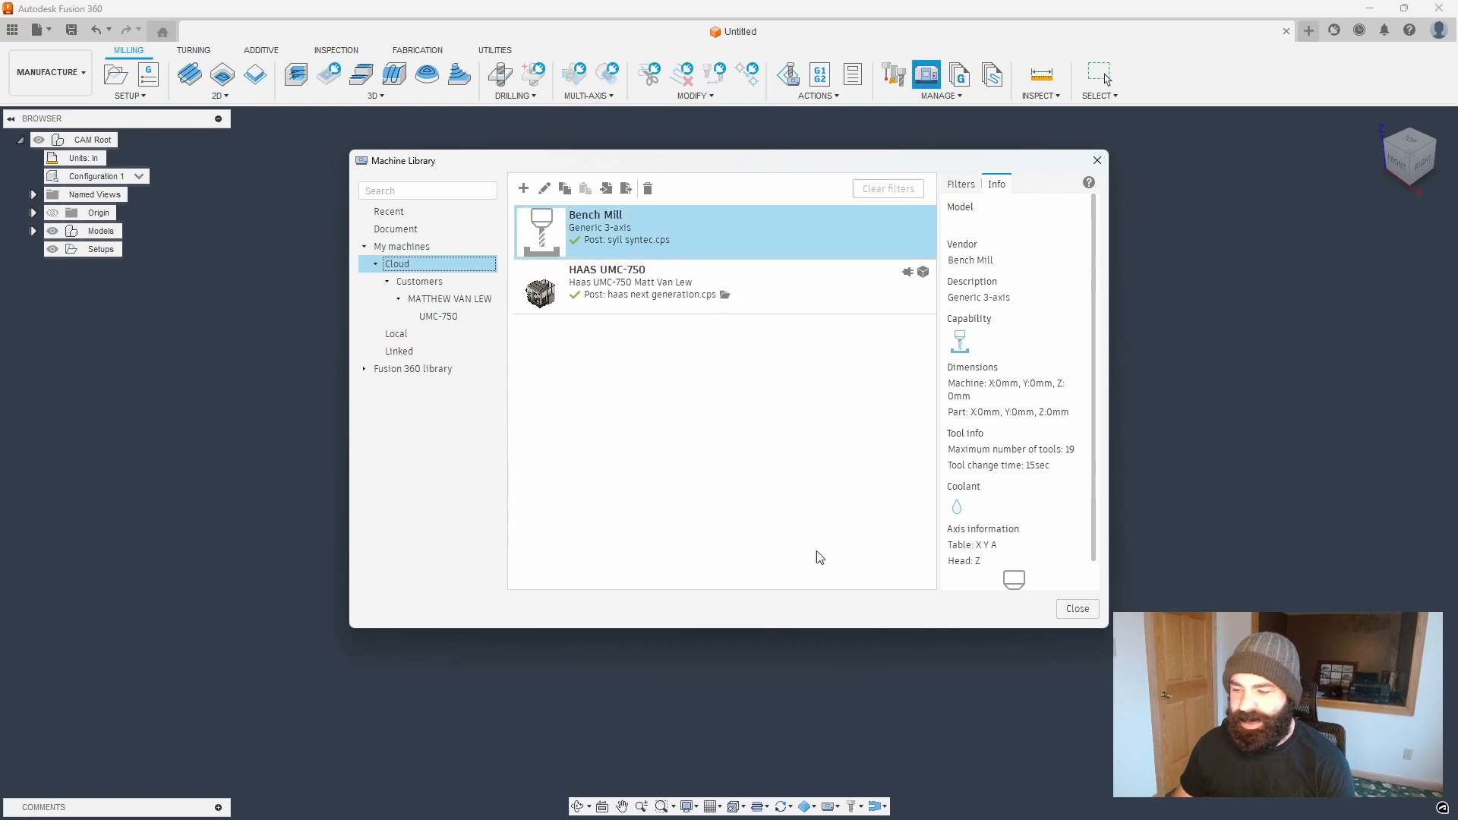
- Close the Machine Library and switch to the Design workspace
left_click(1077, 608)
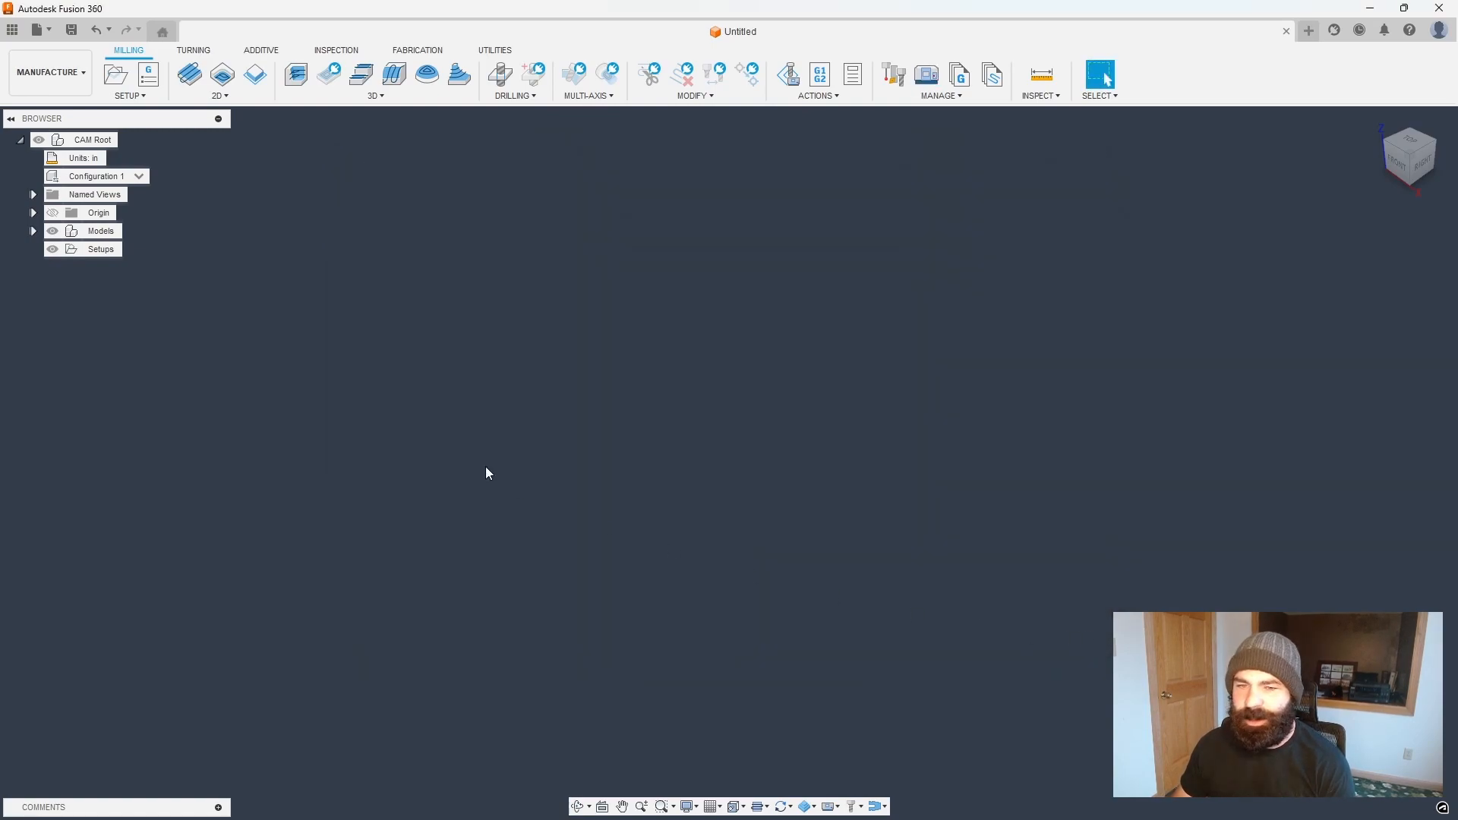
mouse_move(167, 256)
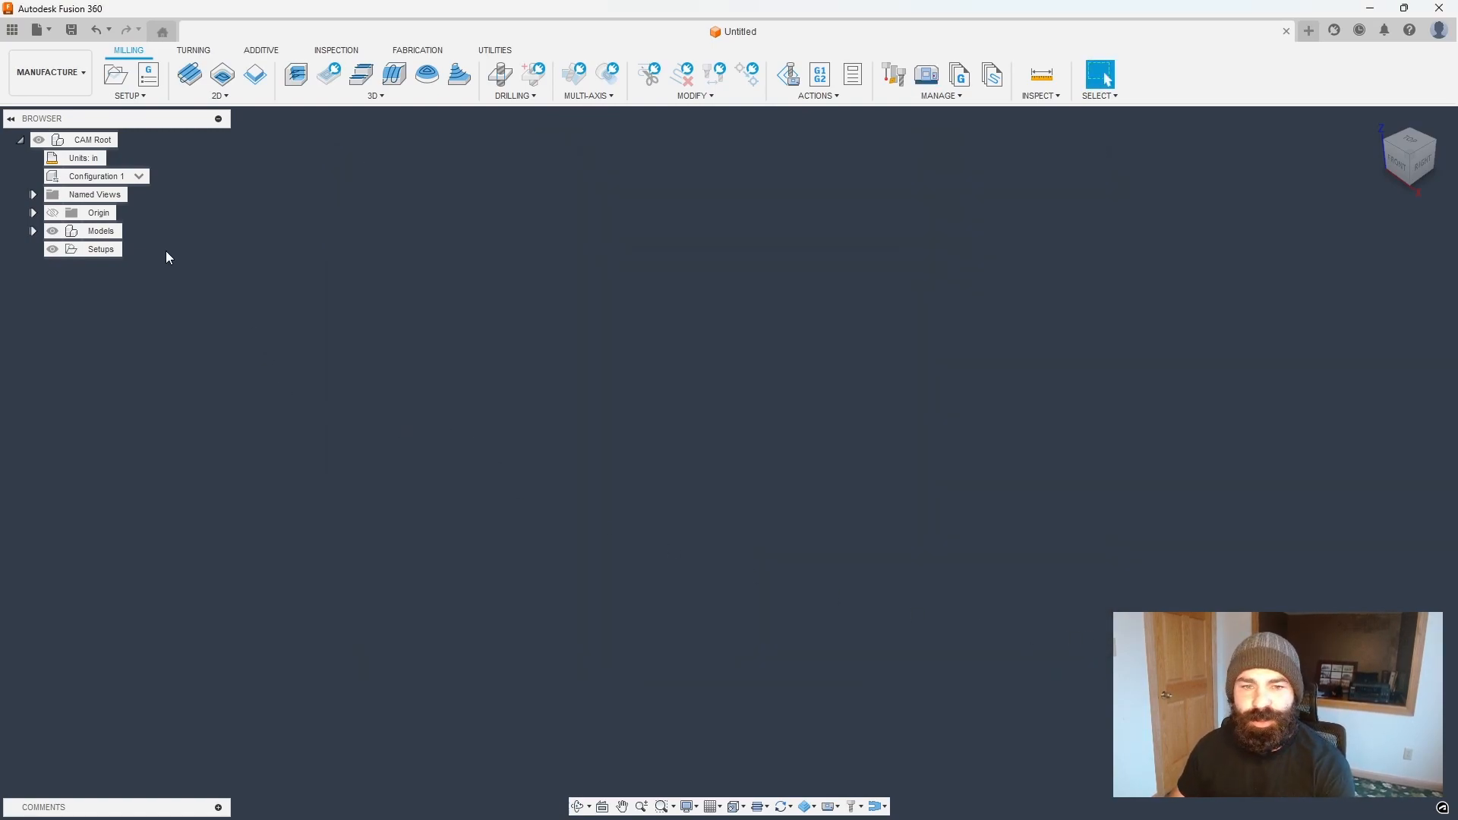
left_click(50, 73)
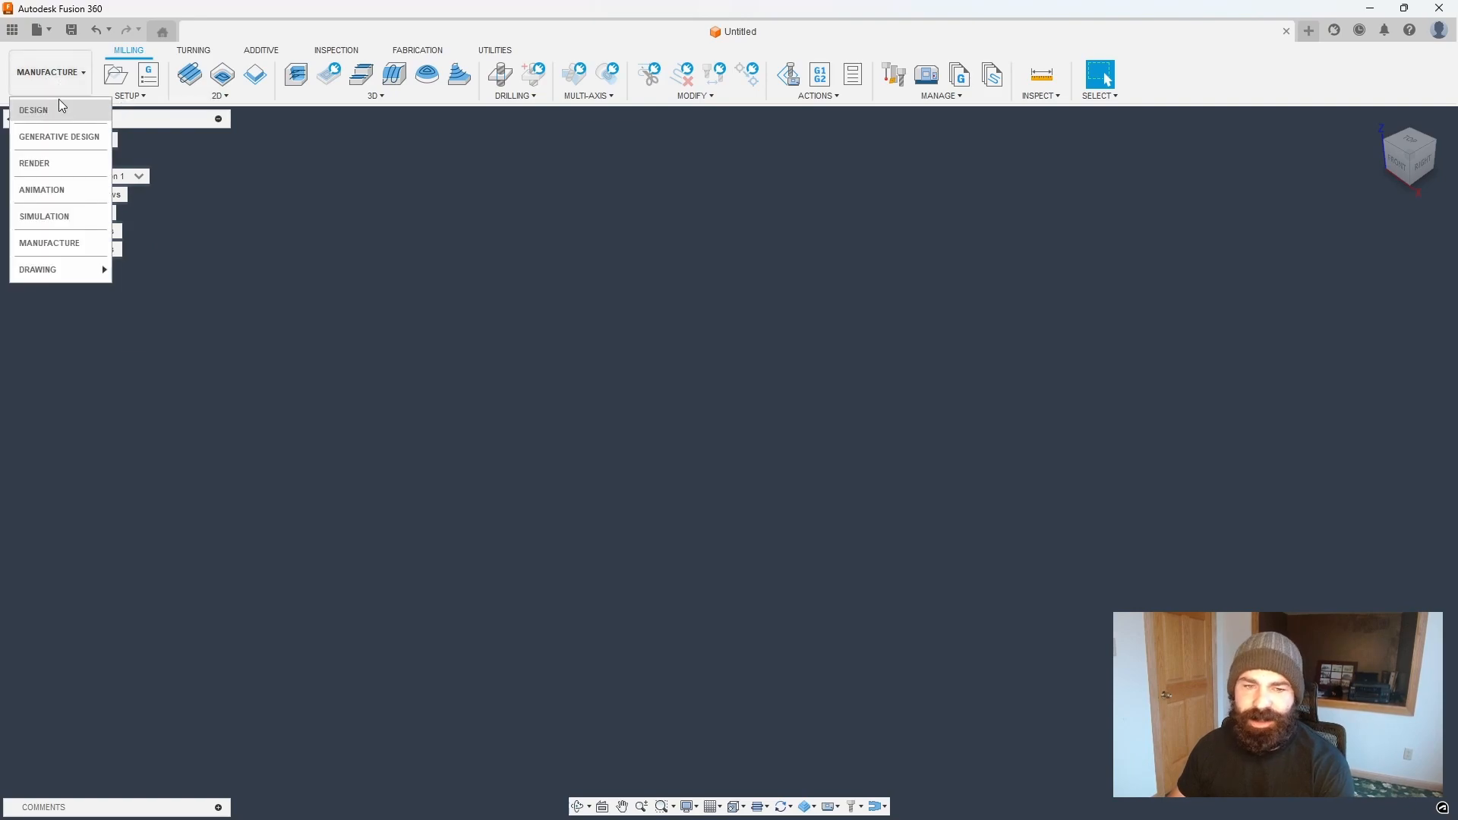
left_click(33, 109)
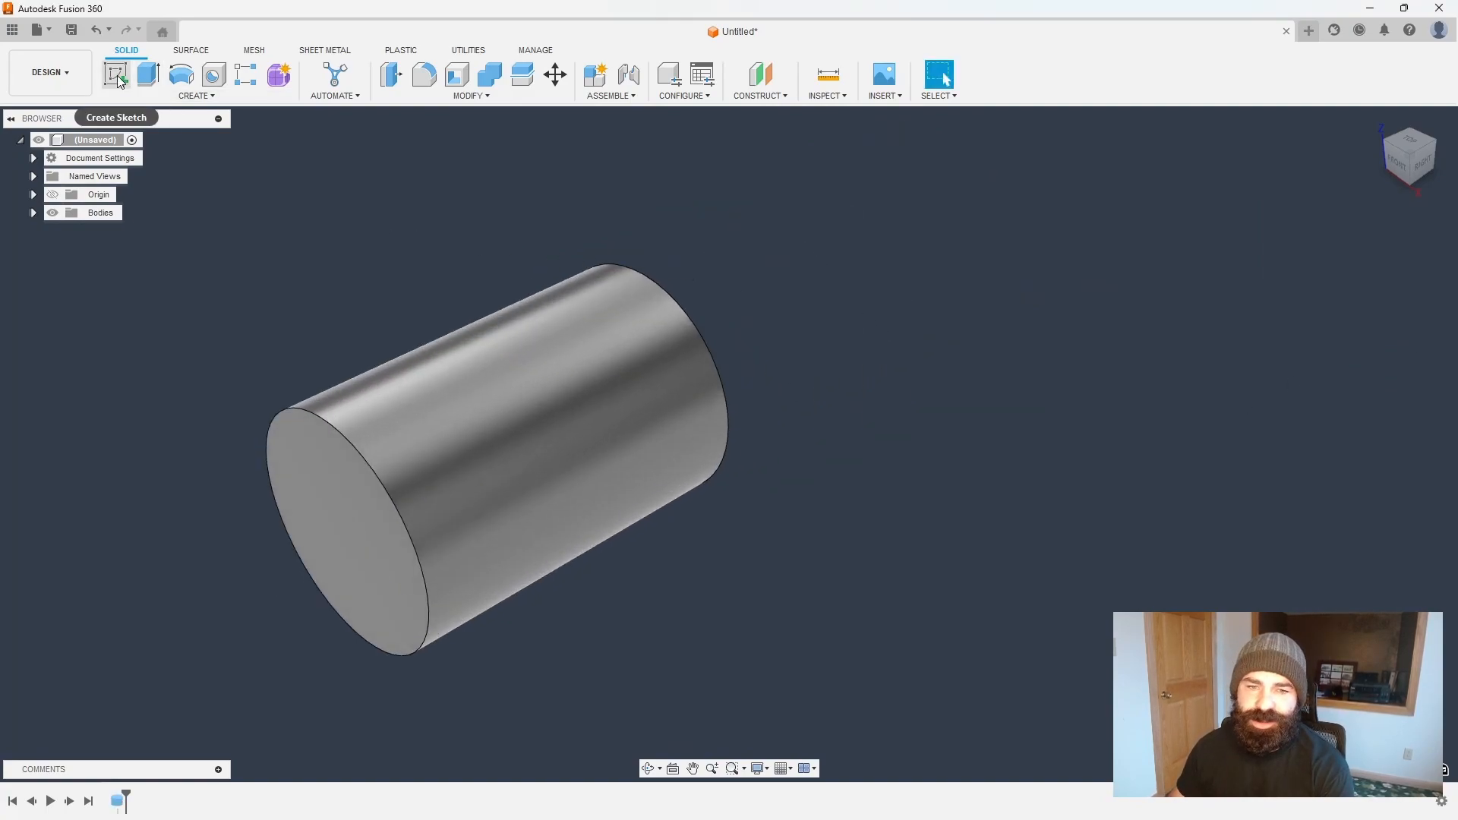
- Sketch a rectangle over the cylinder top and extrude-cut it -4.5 in to form the flat
left_click(115, 75)
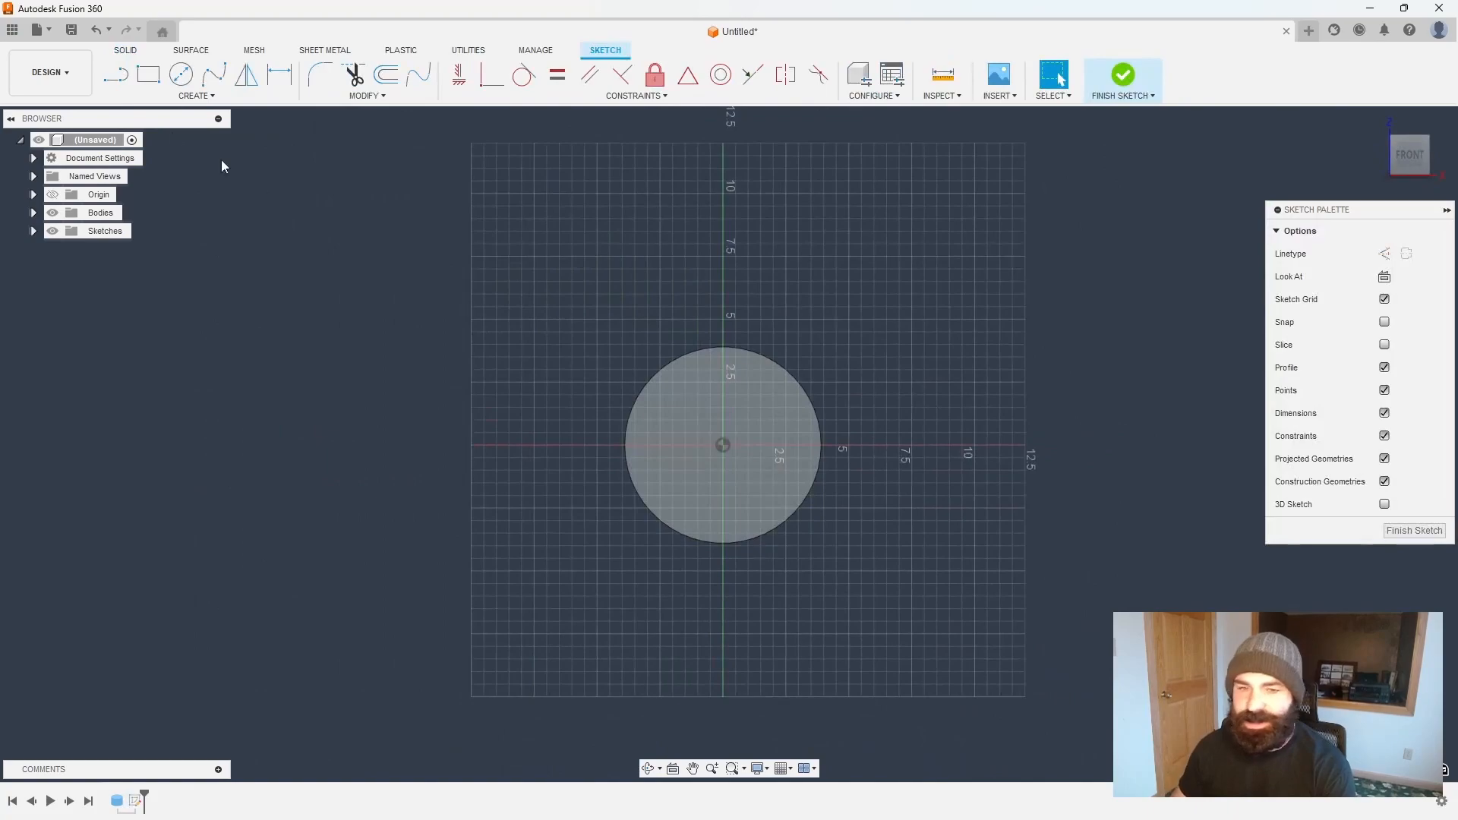
left_click_drag(602, 314, 854, 405)
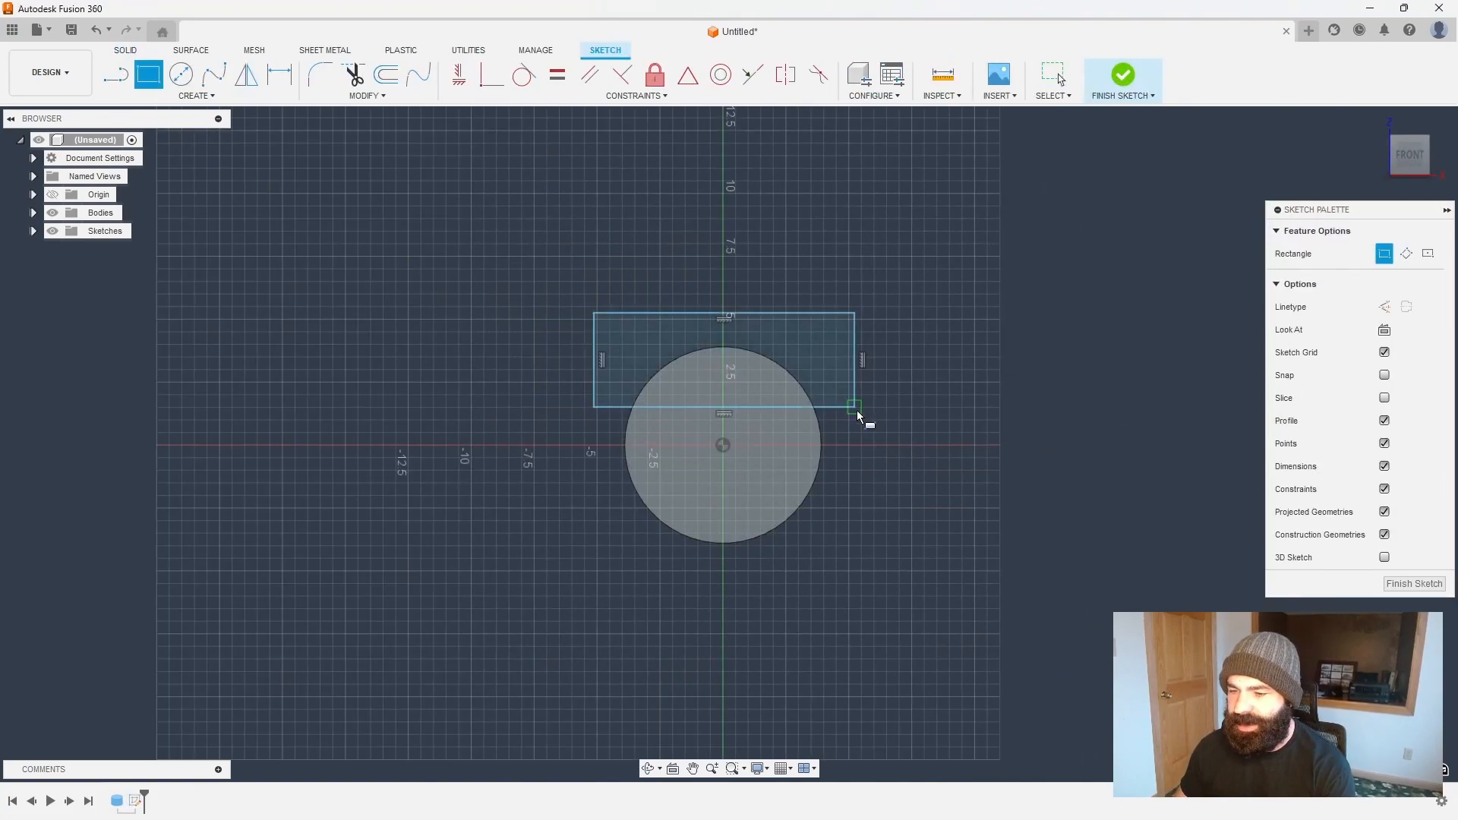
left_click(1122, 75)
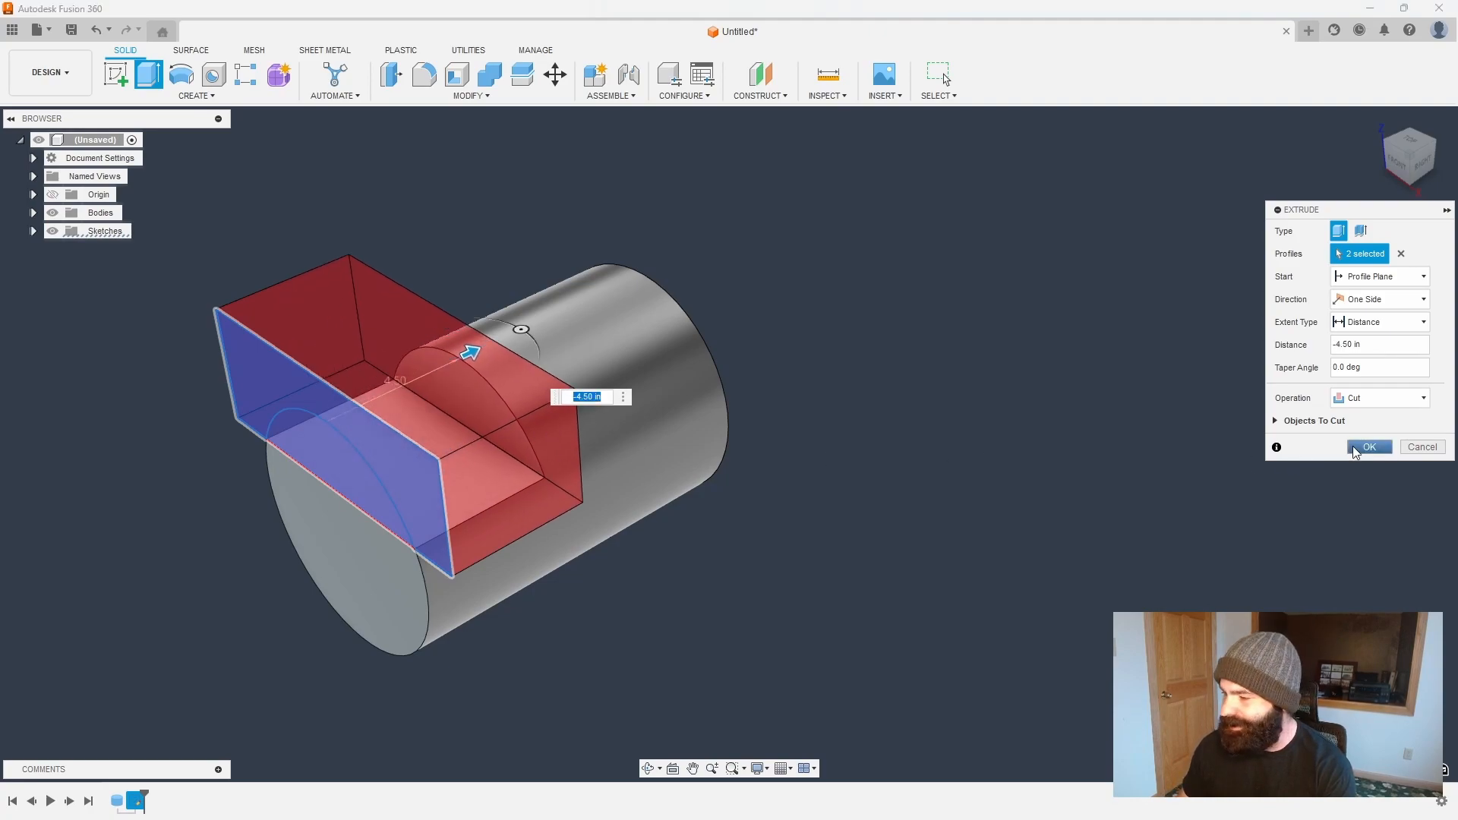
left_click(1368, 447)
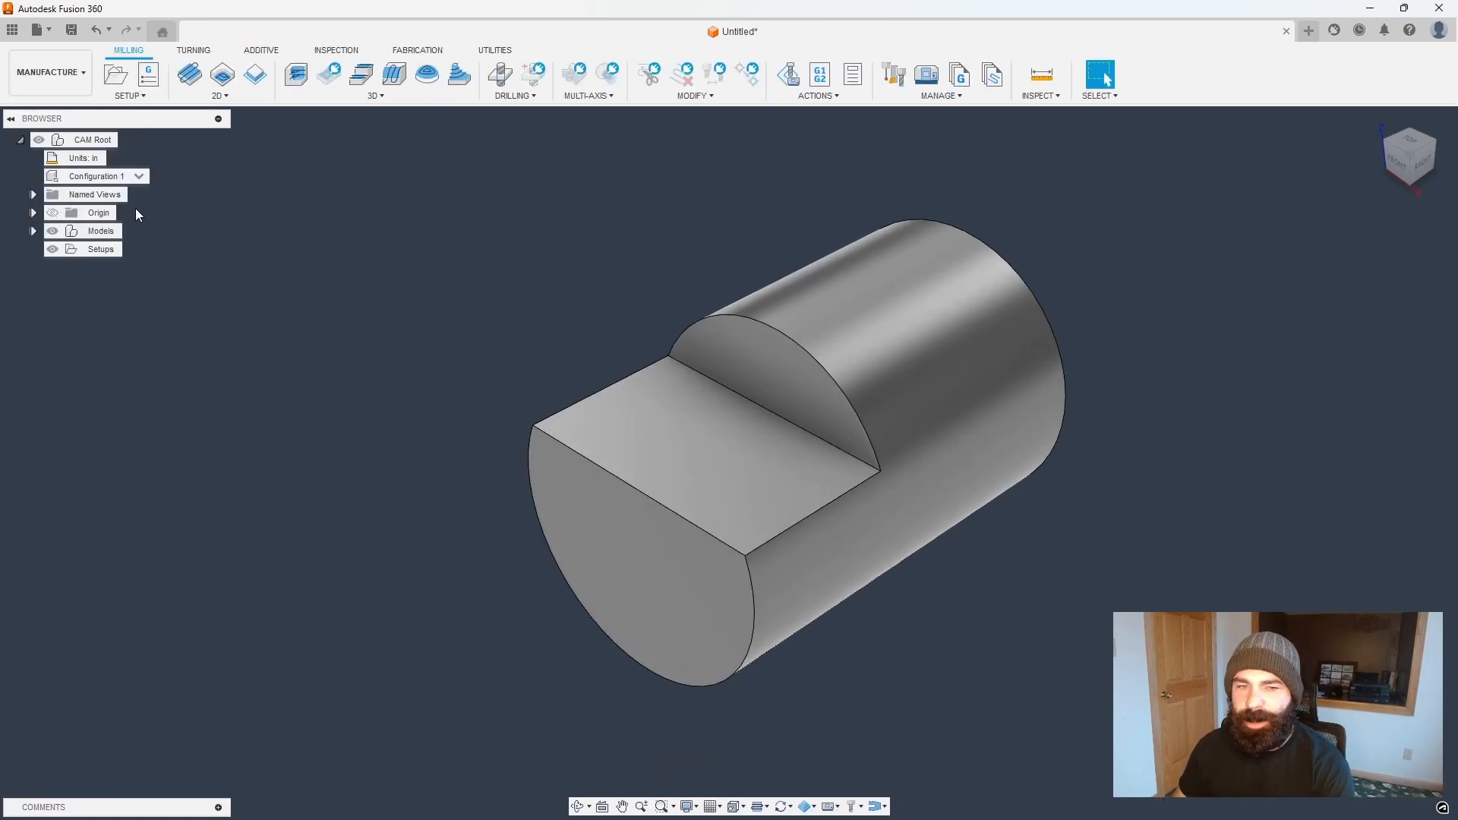
- Create a new milling setup using the Bench Mill machine
left_click(114, 75)
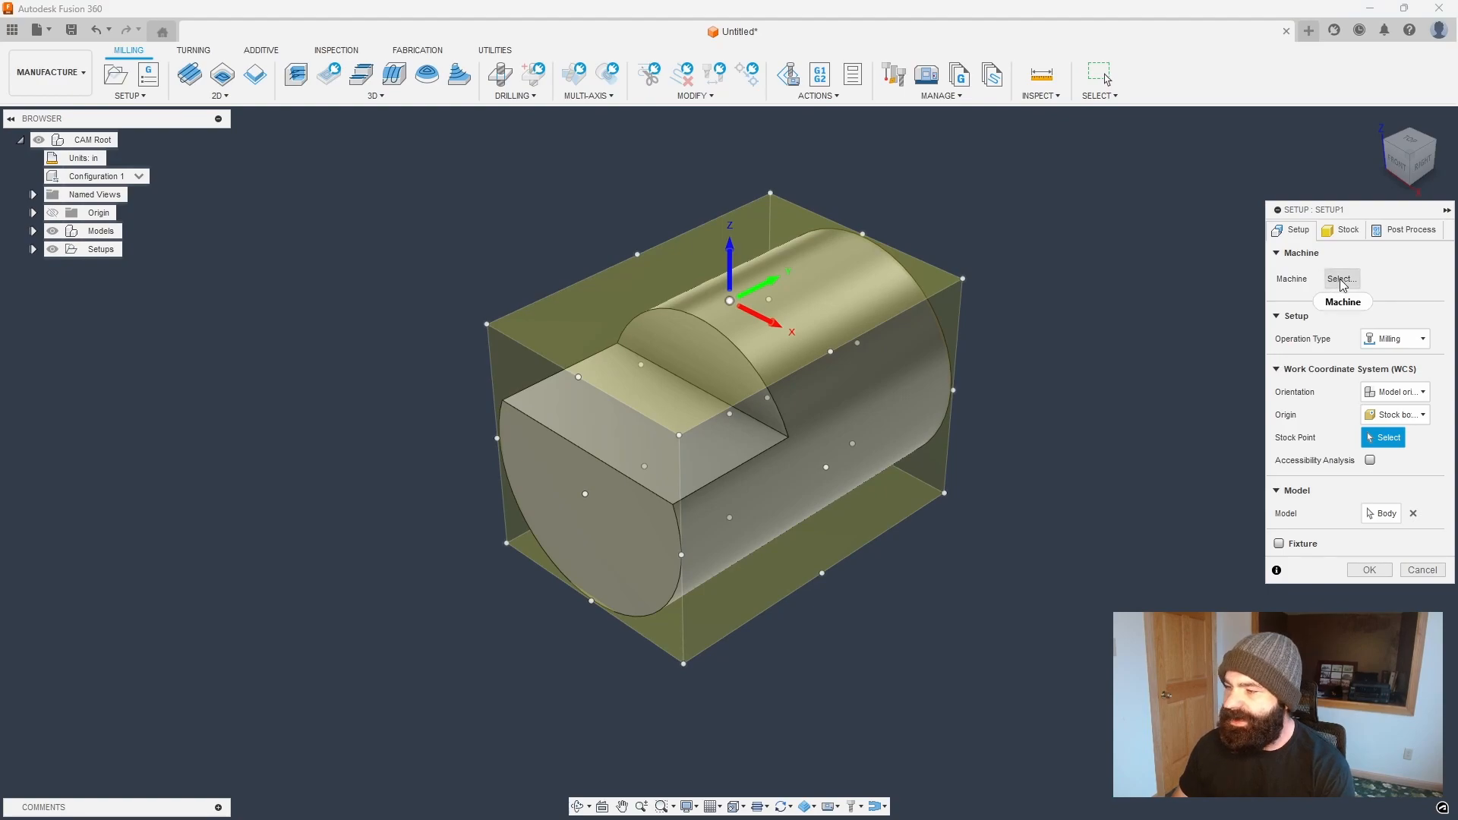
left_click(1339, 279)
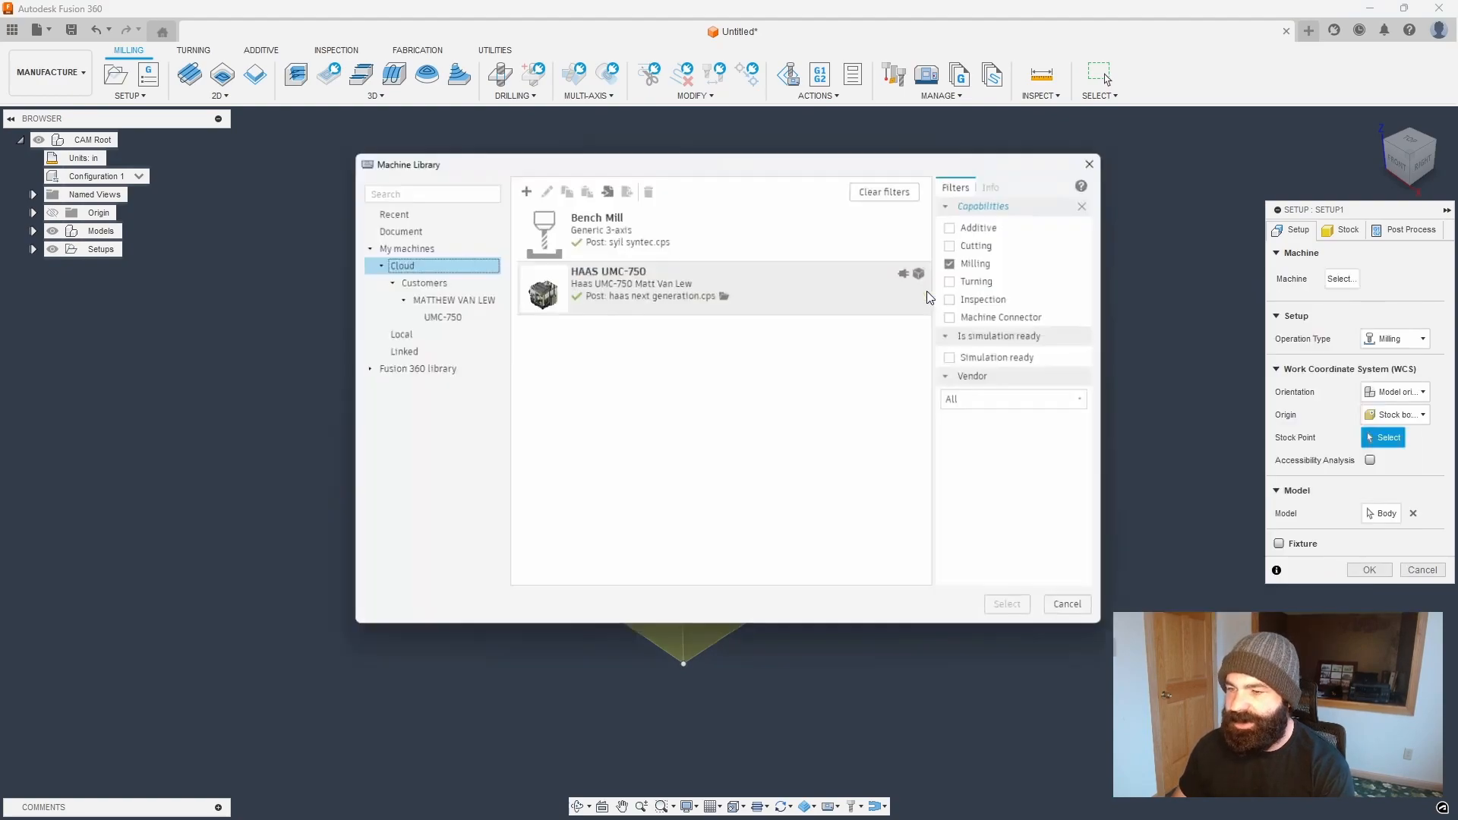
left_click(633, 230)
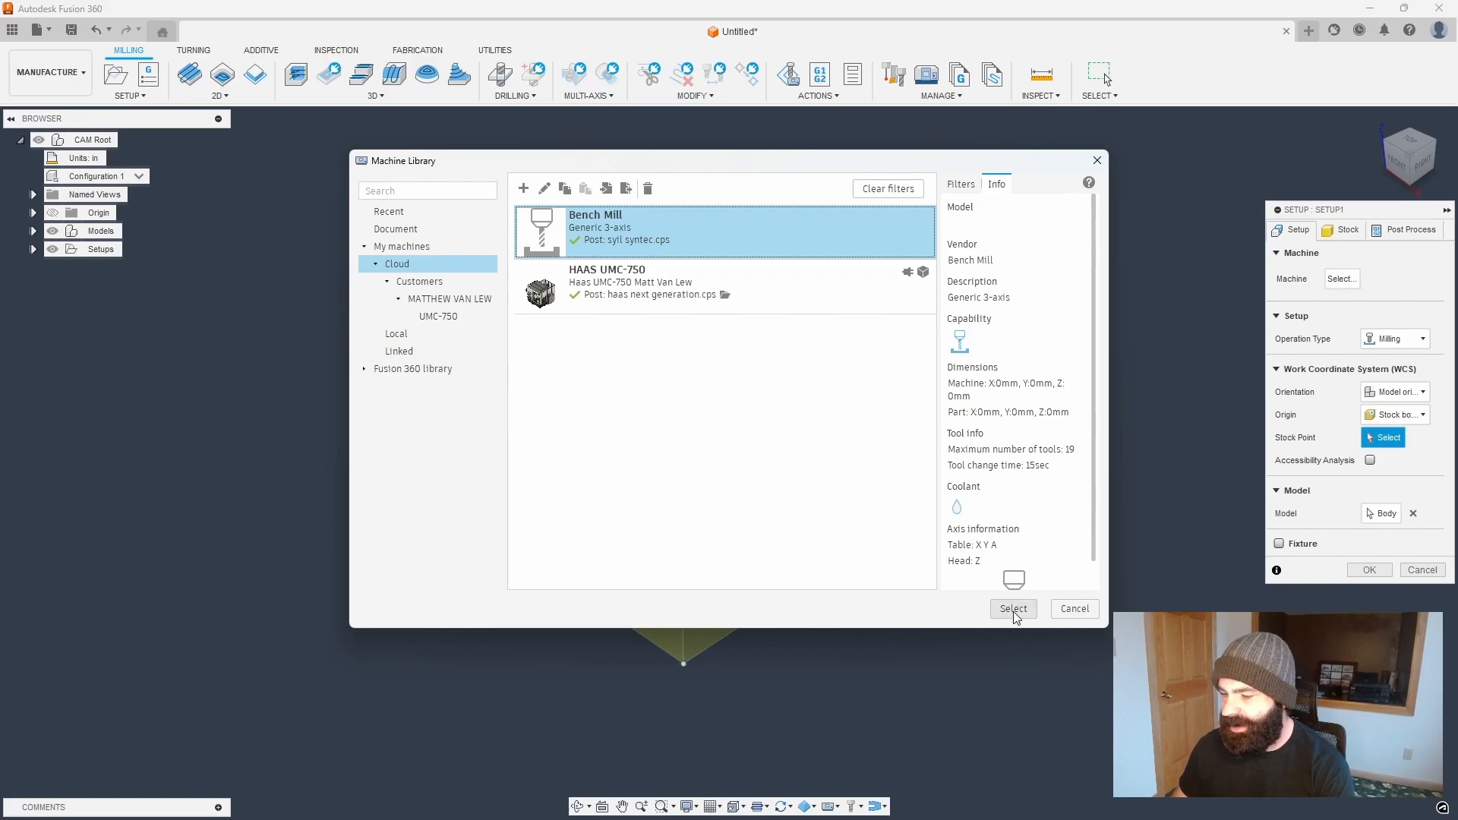
left_click(1013, 608)
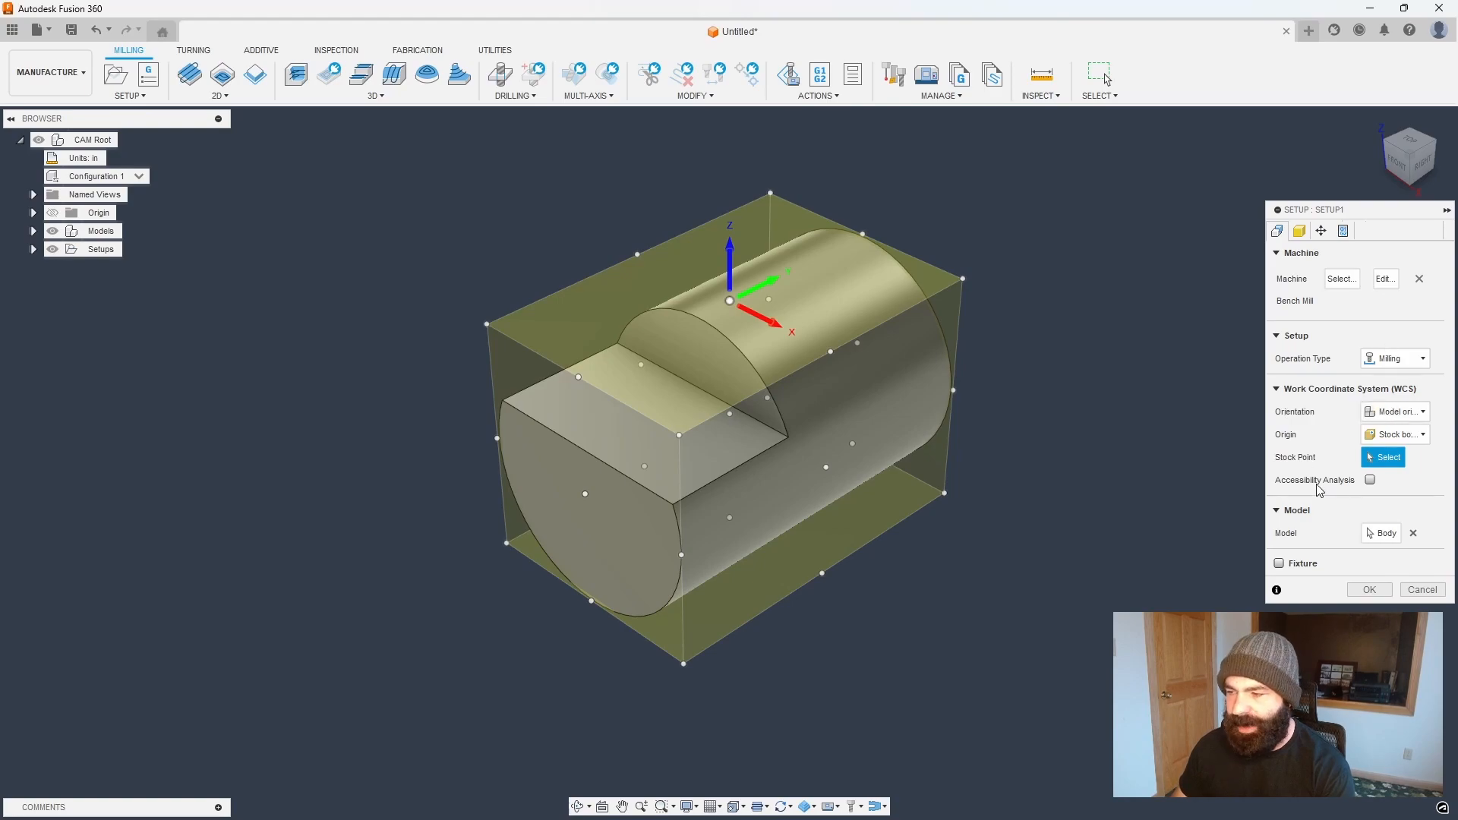
- Orient the WCS by Z and Y axes and set the origin to a selected point
left_click(1396, 411)
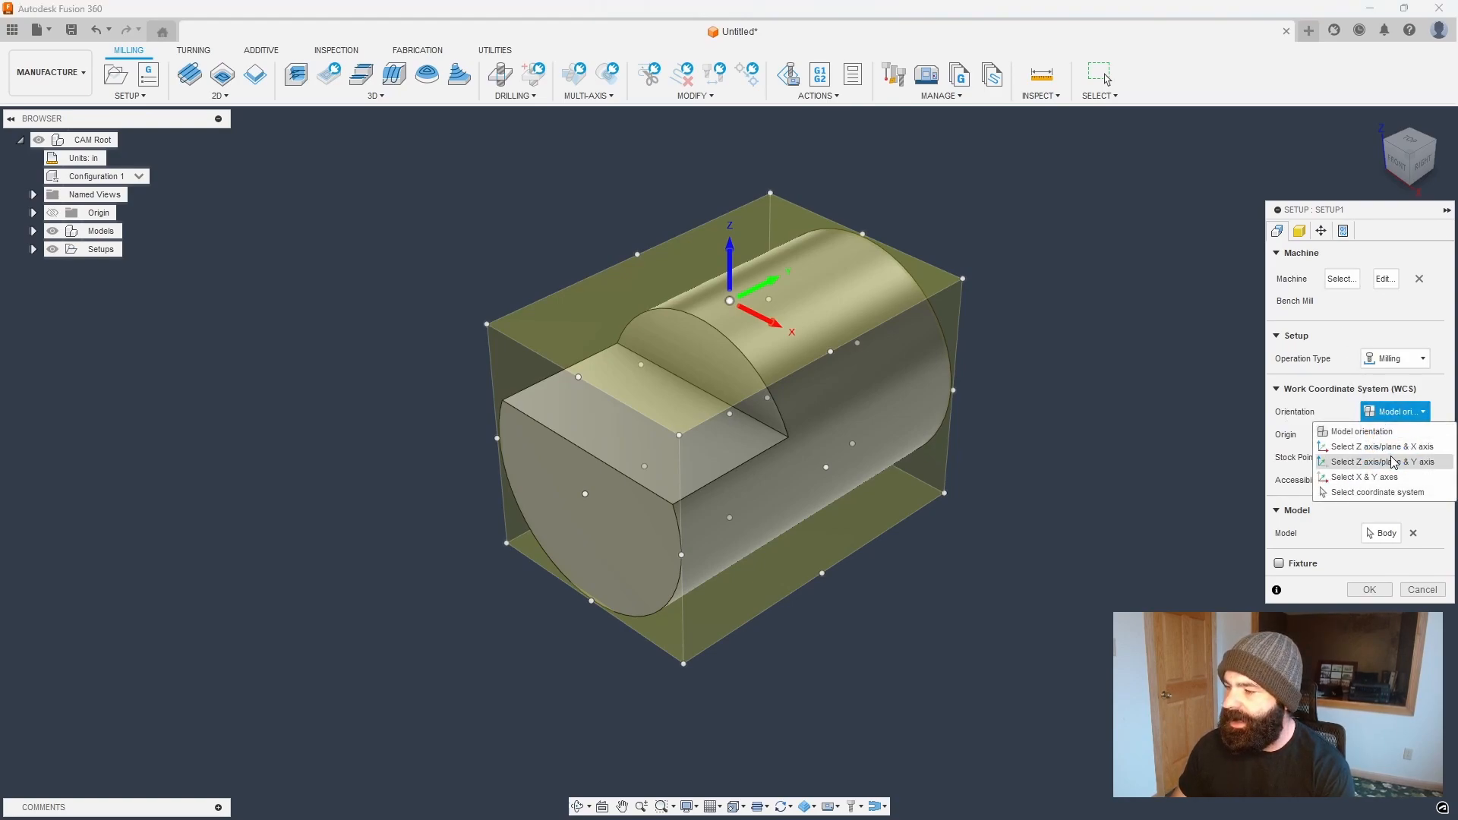
left_click(1387, 461)
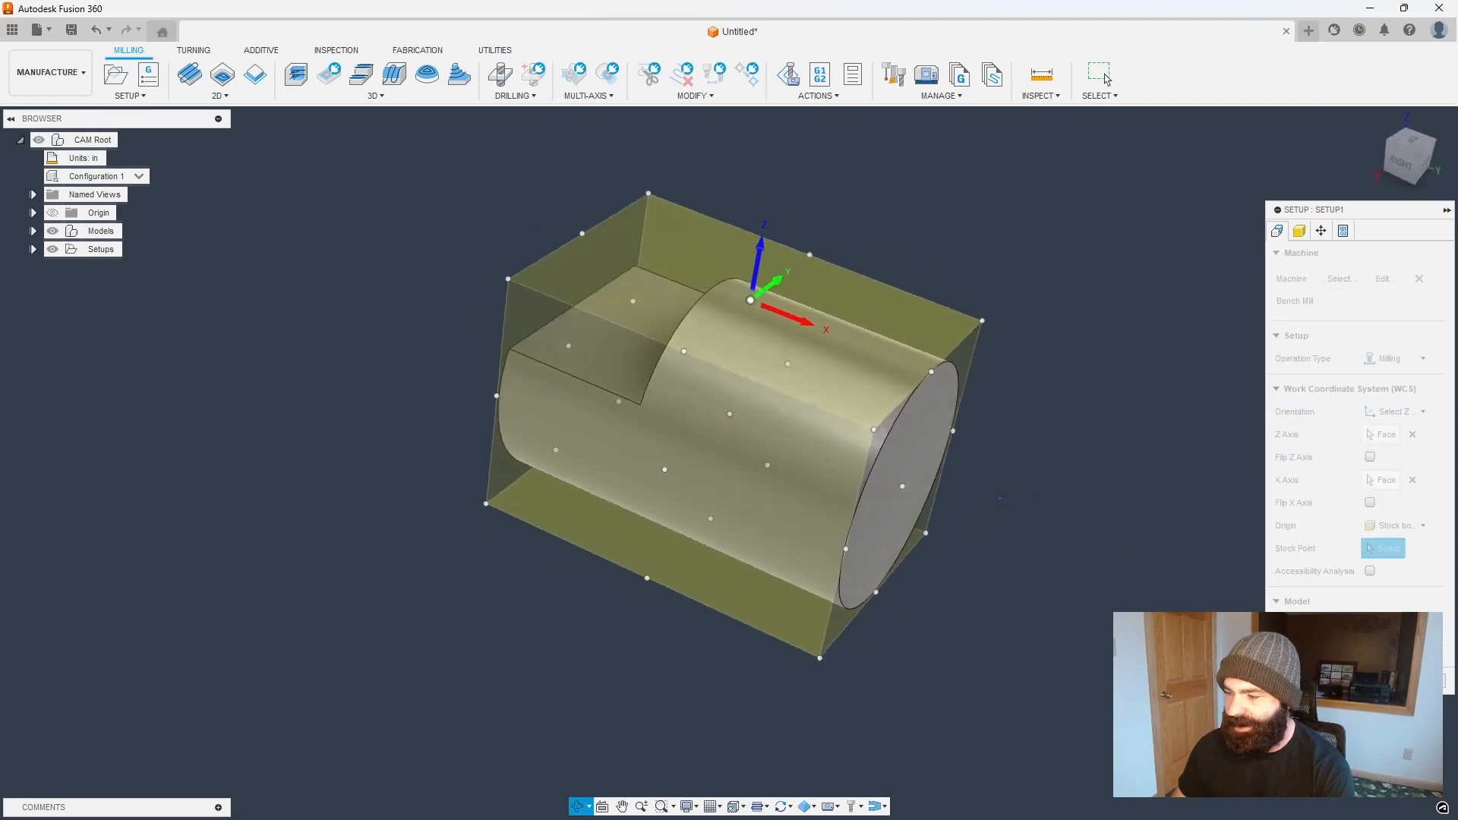
left_click(1395, 526)
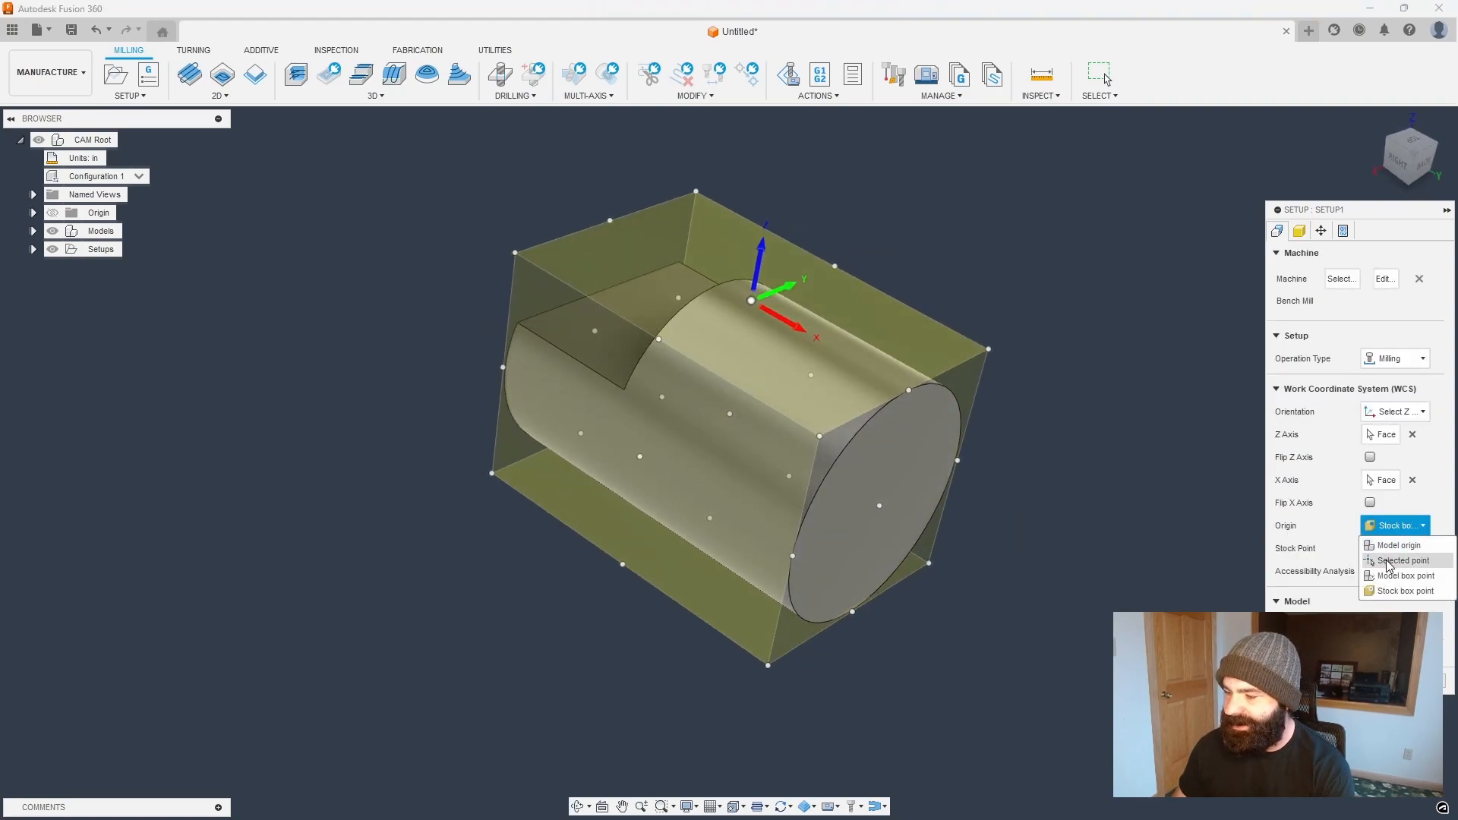
left_click(1403, 561)
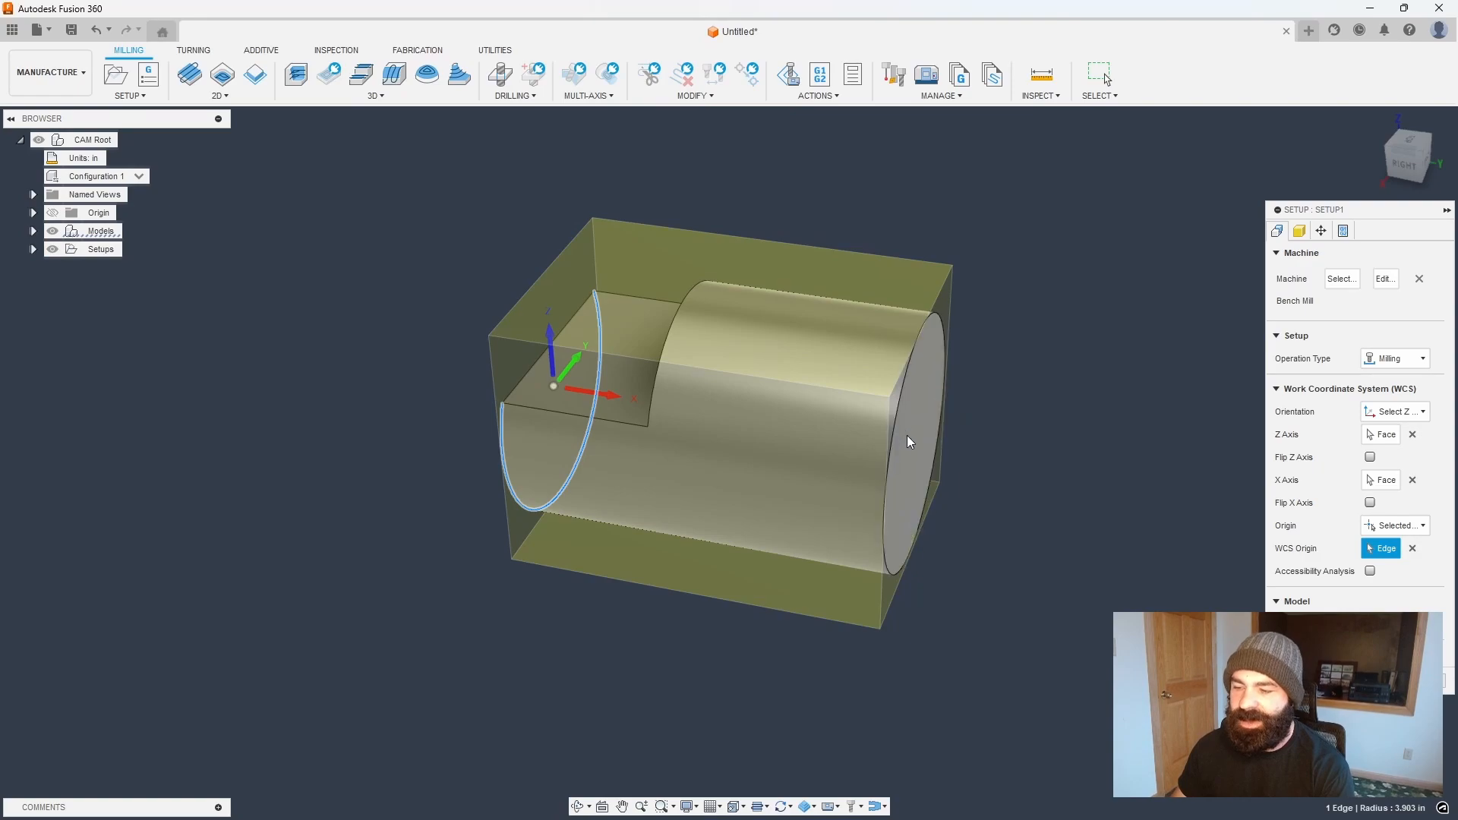
mouse_move(908, 442)
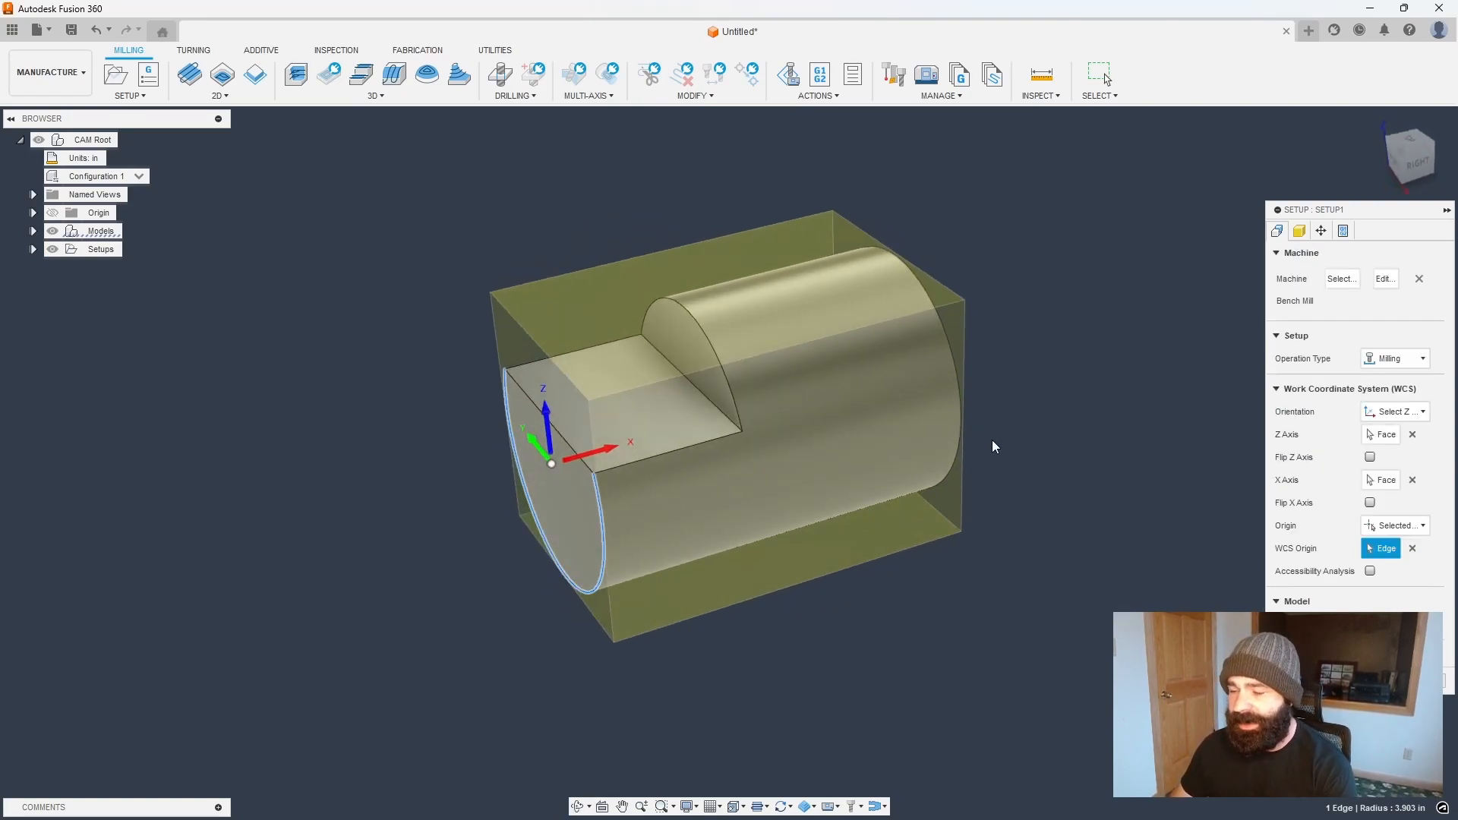
- Give Setup1 axis-aligned fixed cylindrical stock, finish the setup, and start a 2D Contour
left_click(1395, 275)
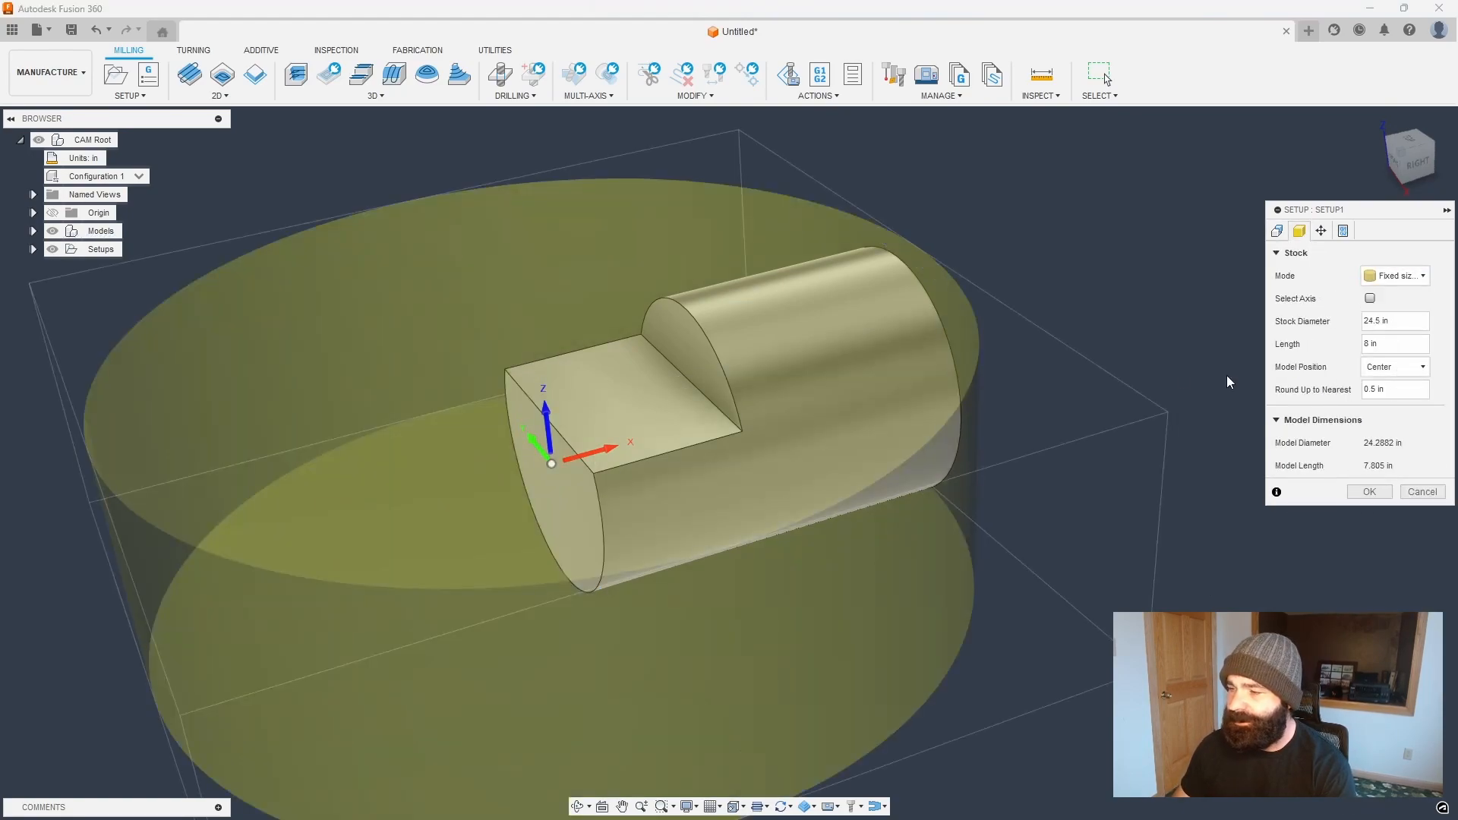
left_click(1368, 298)
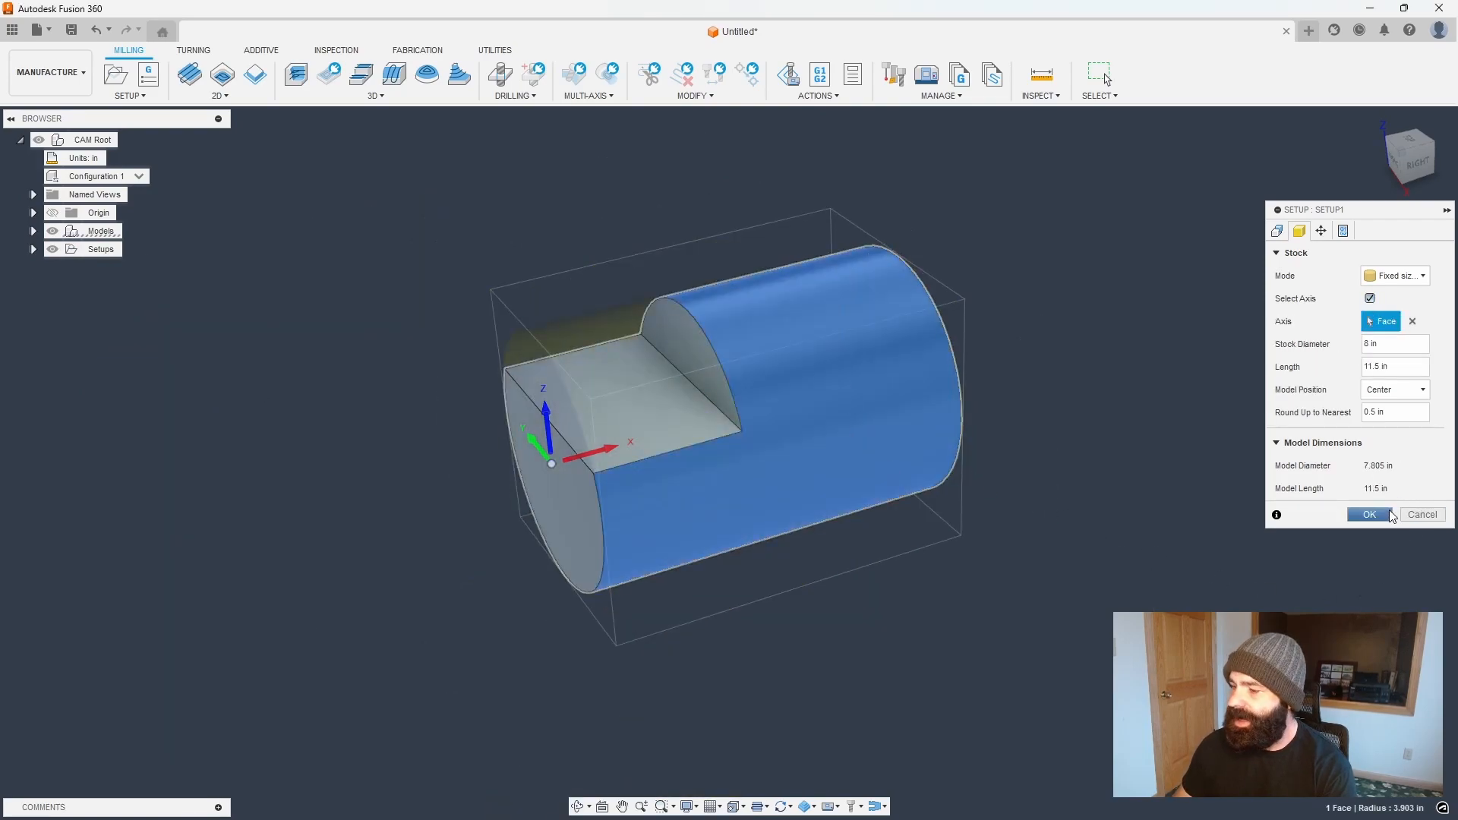
left_click(1367, 514)
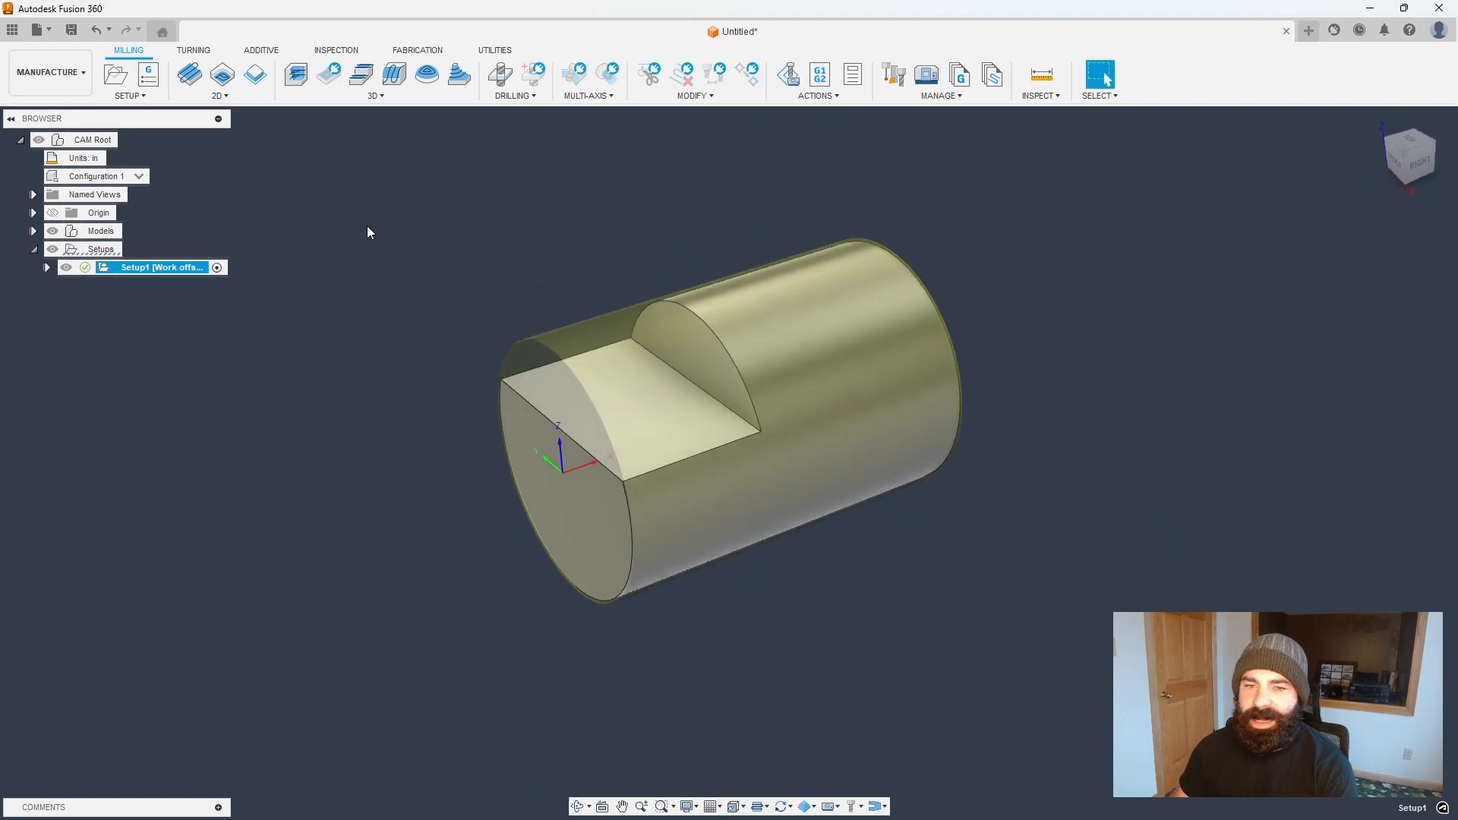
mouse_move(256, 73)
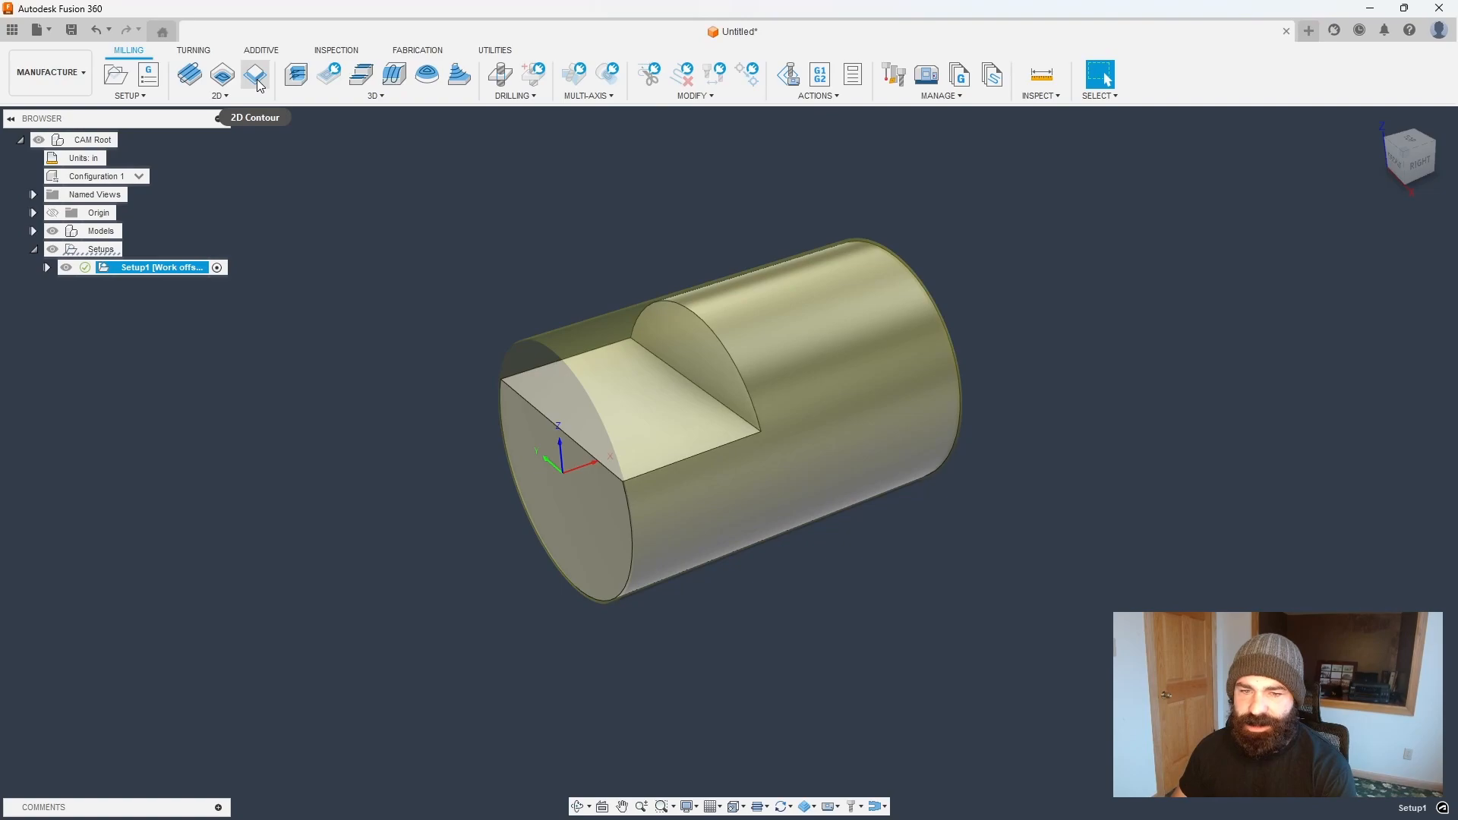
left_click(255, 74)
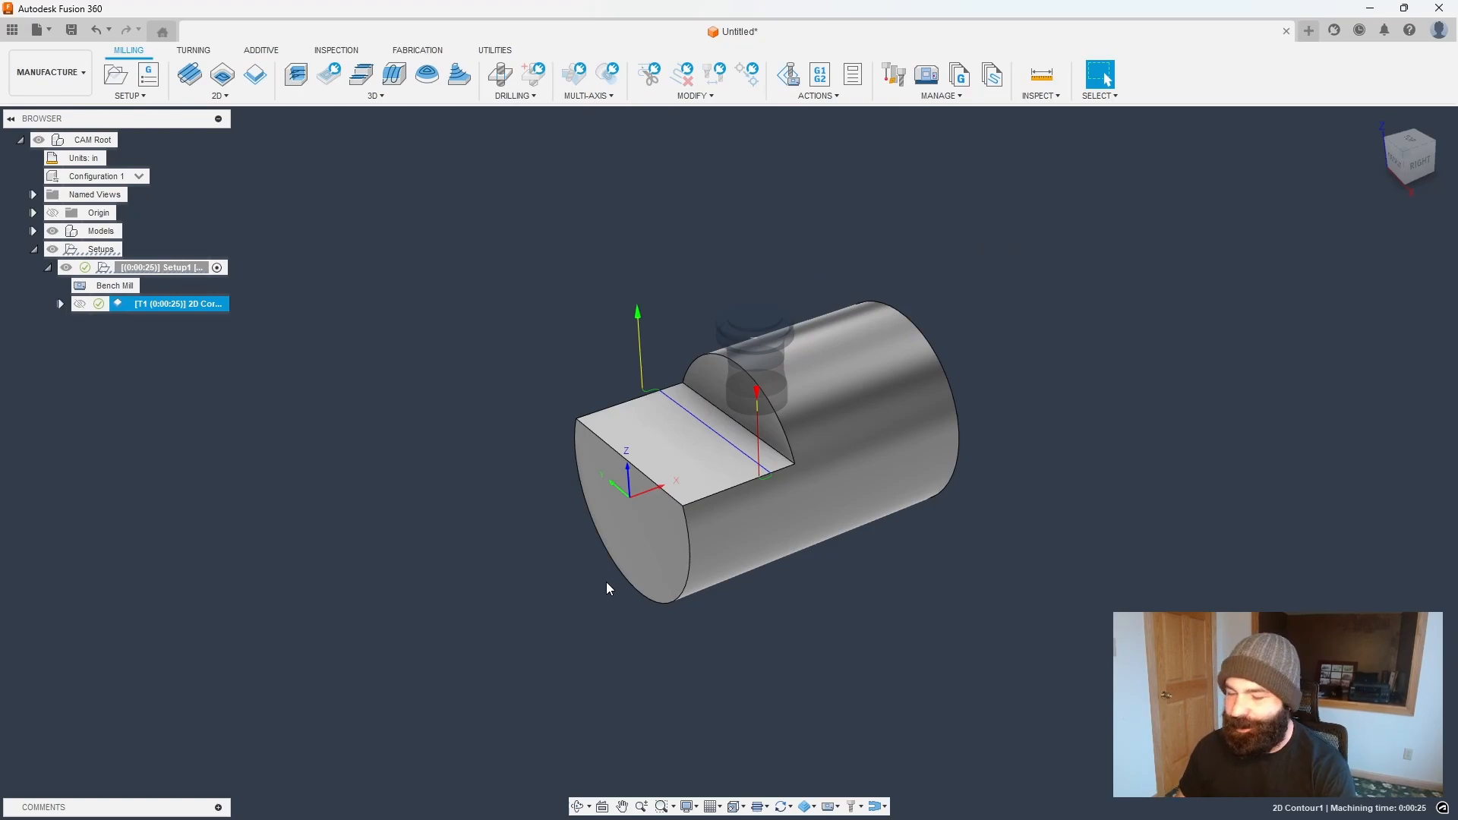
mouse_move(780, 477)
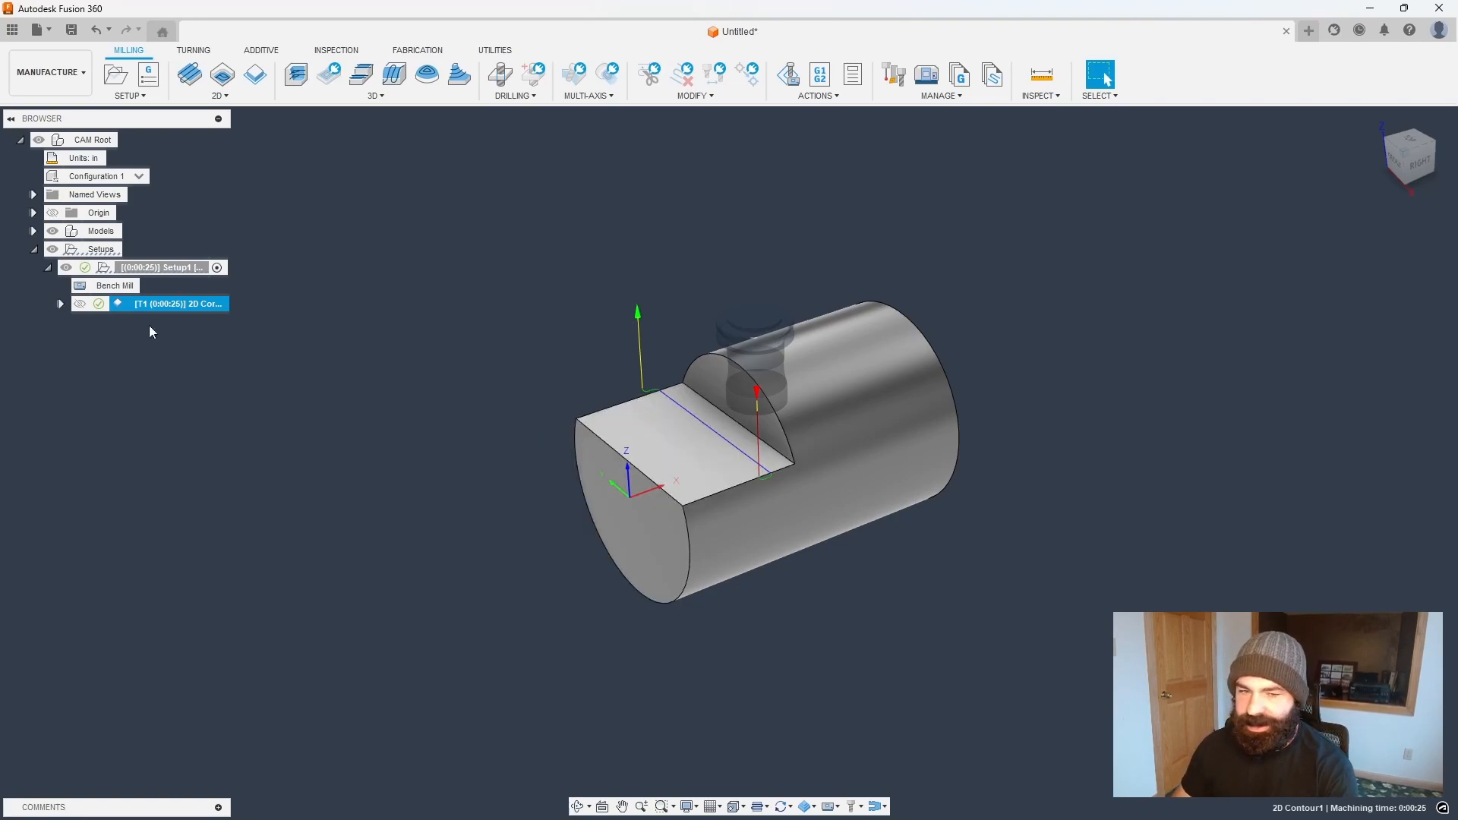
- Create an NC program for Setup1, reviewing Safe retracts and Formats and enabling clamp codes
right_click(158, 266)
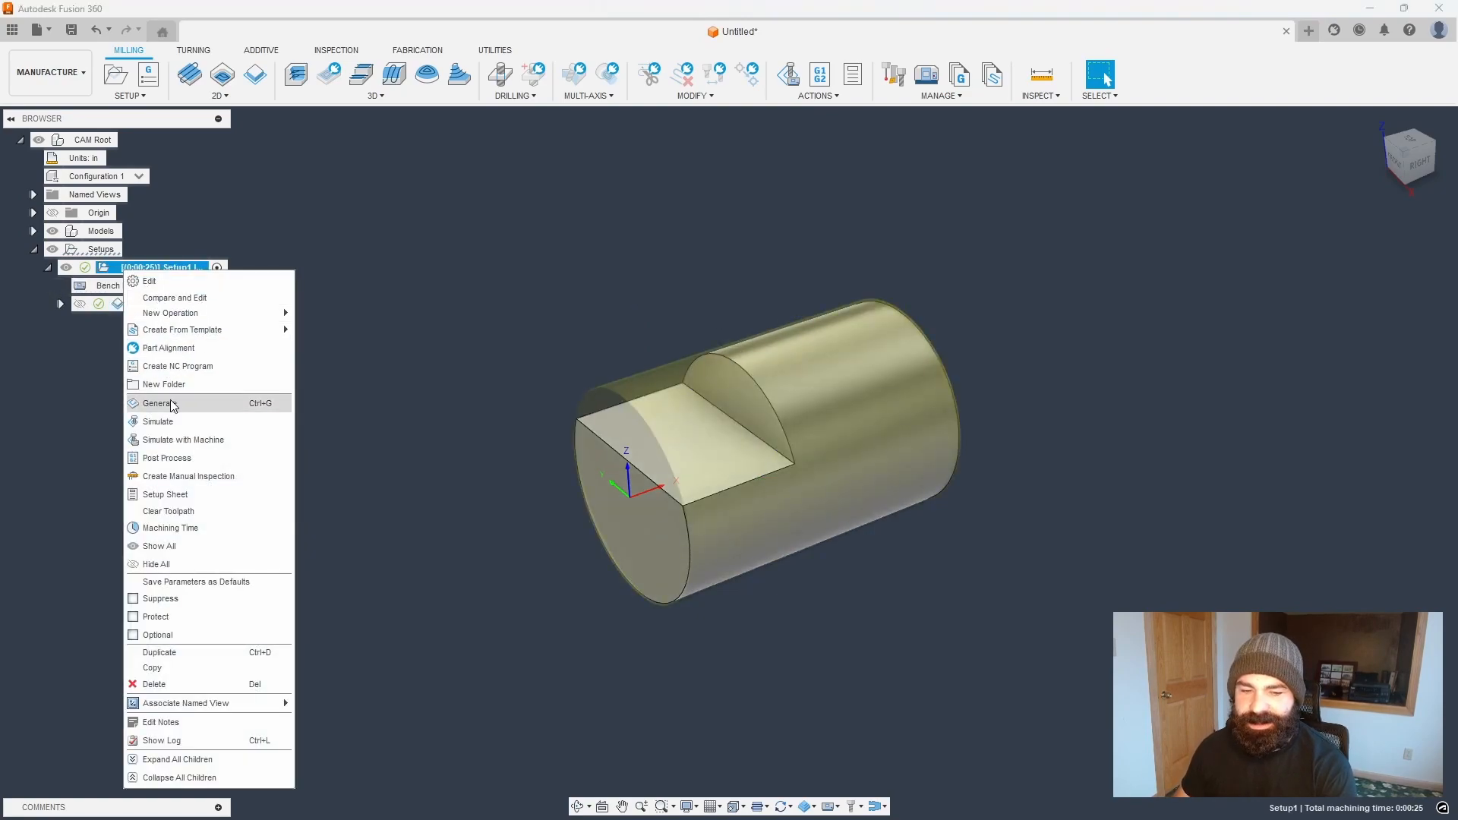
left_click(177, 365)
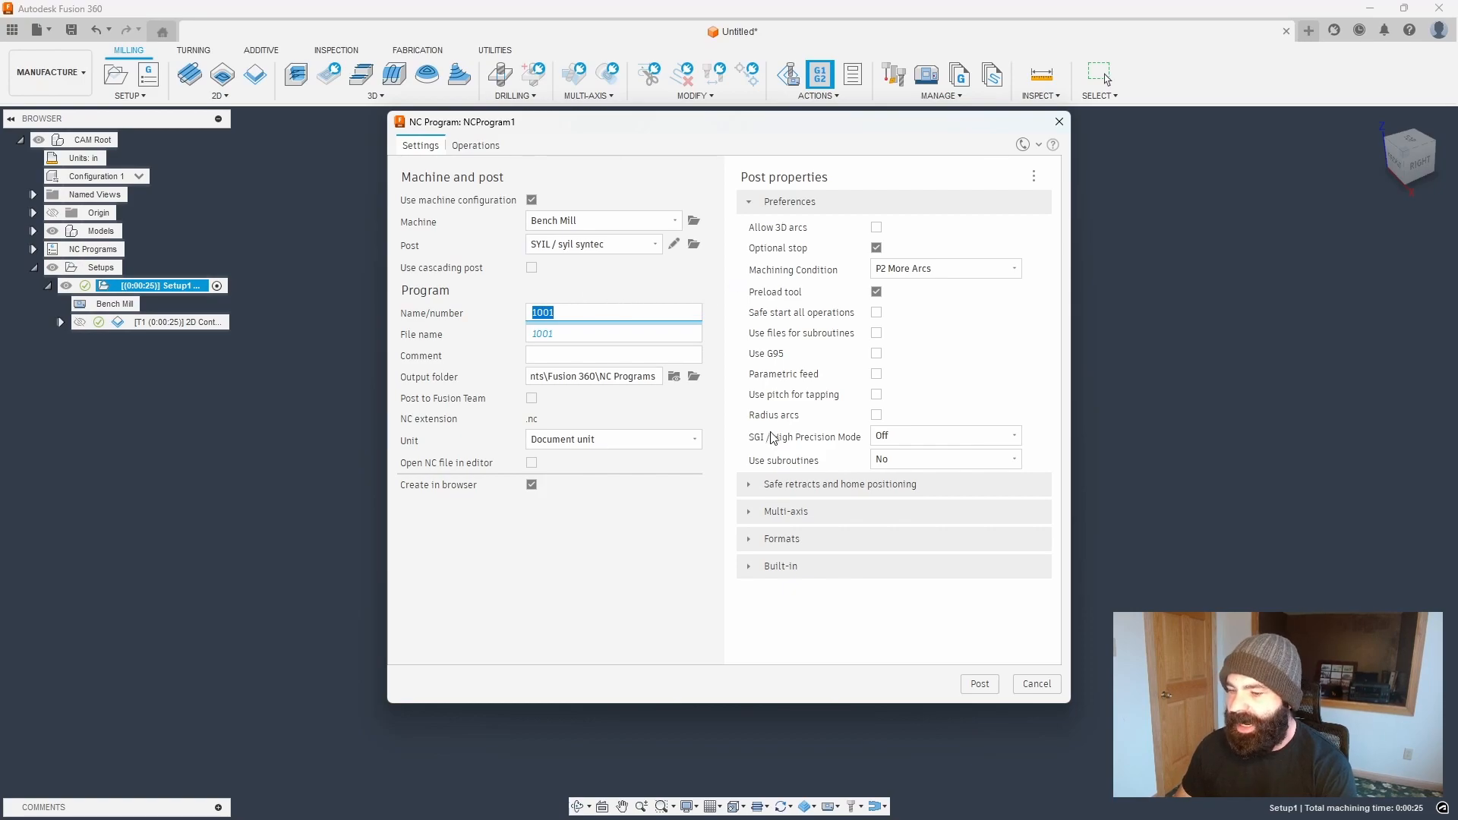
left_click(749, 484)
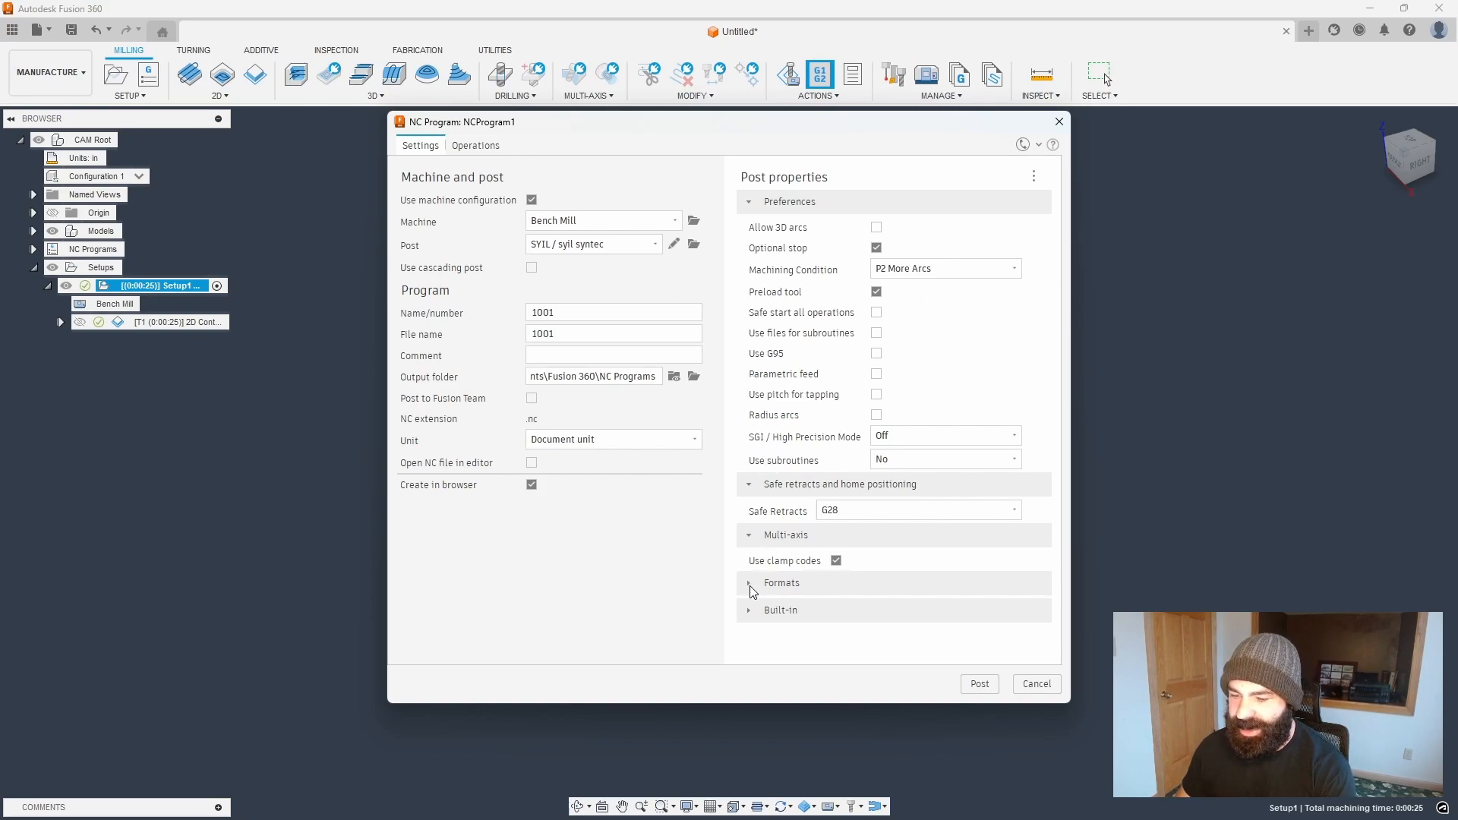
left_click(781, 584)
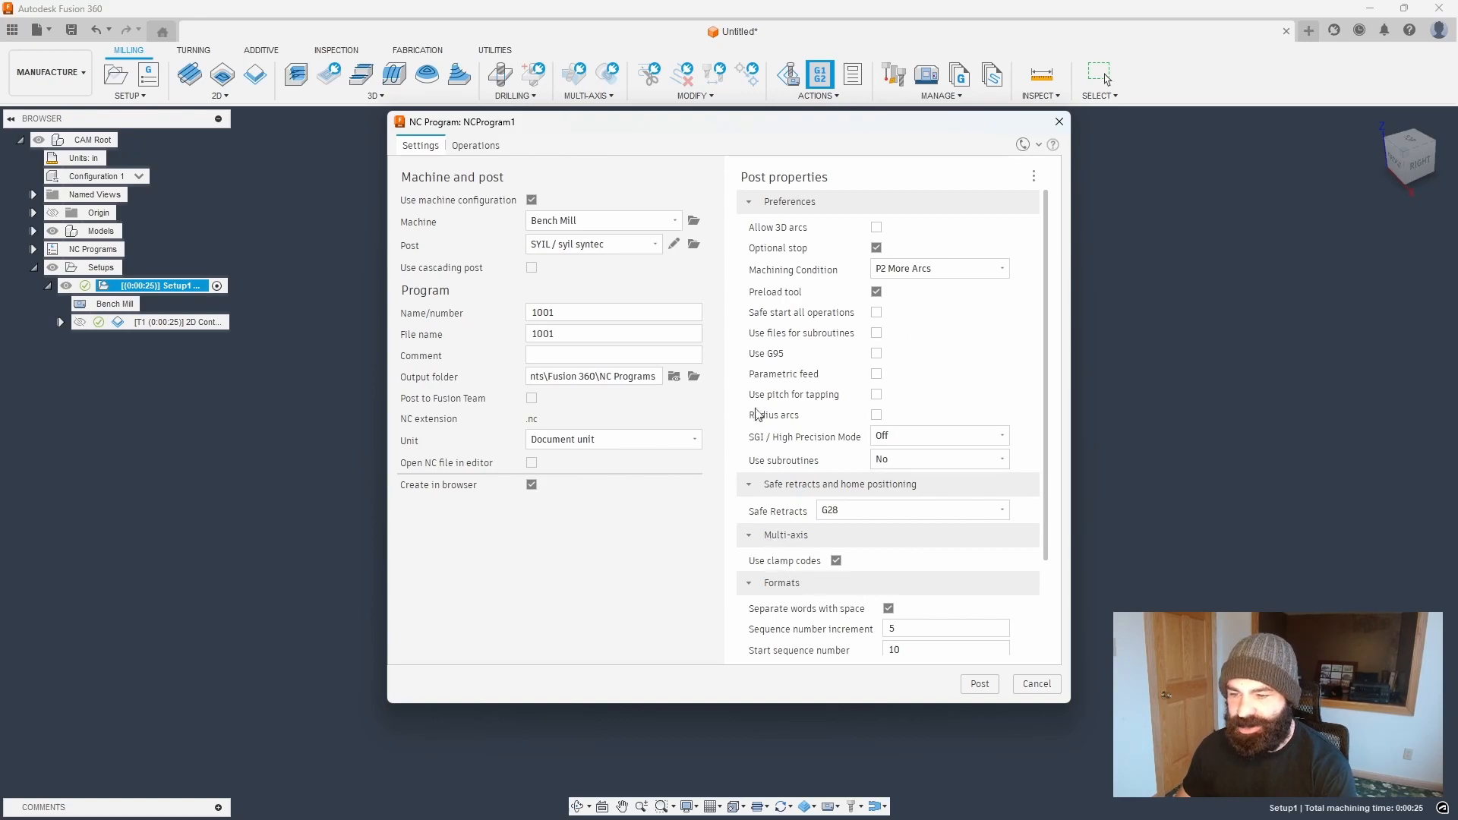
scroll("down", 3)
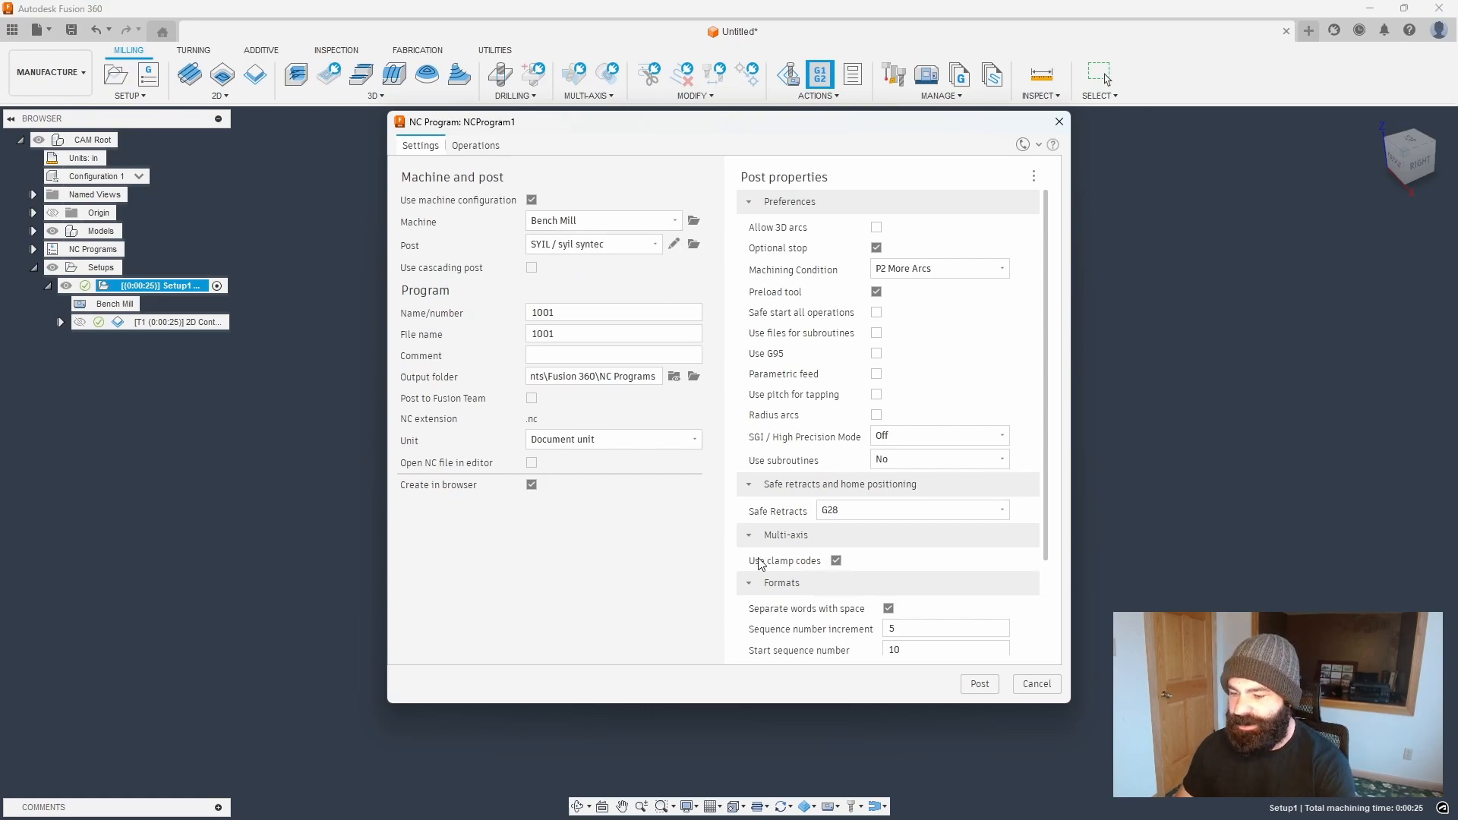
left_click(1035, 684)
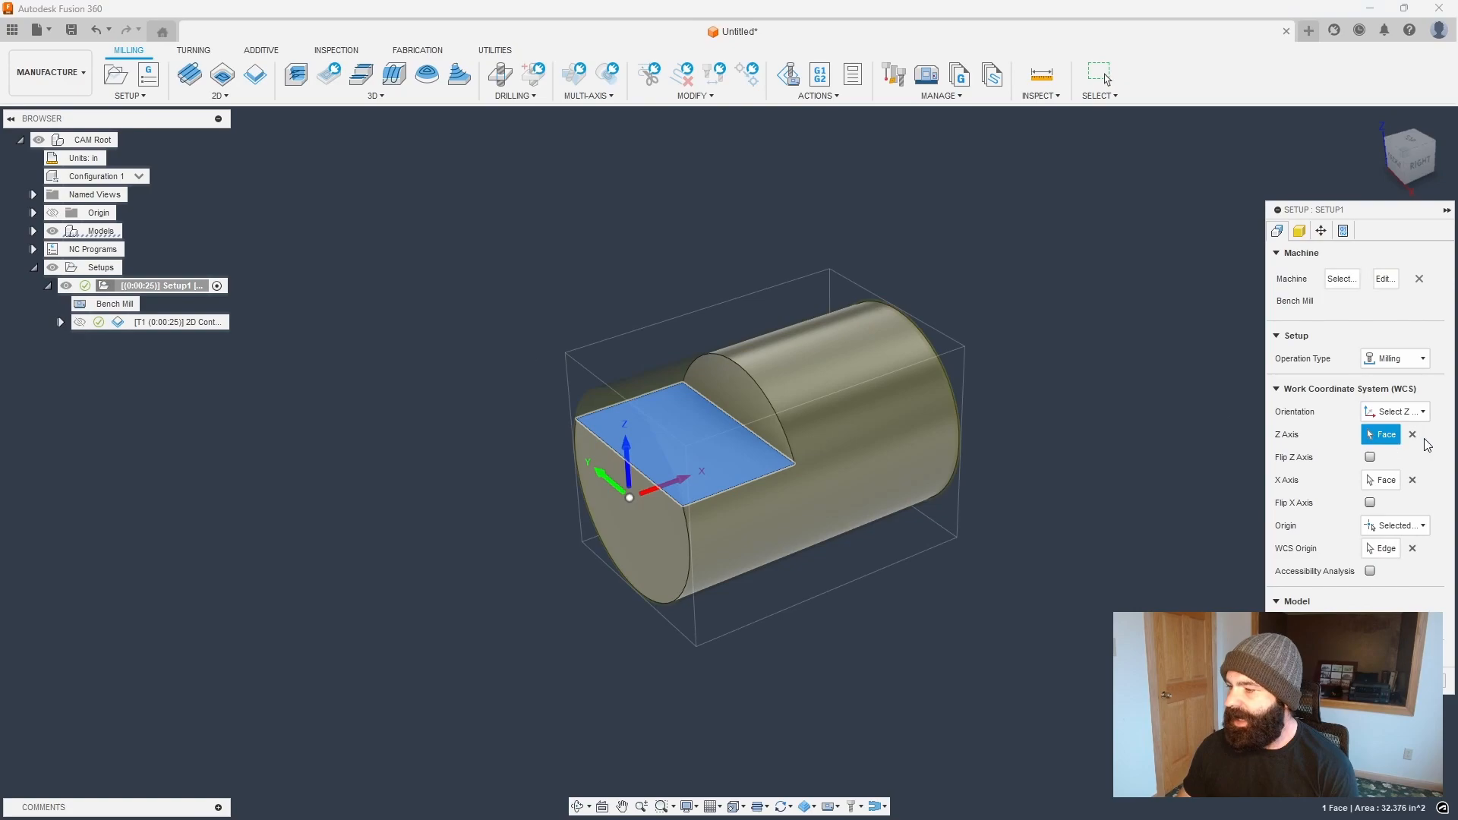
- Set Setup1's Z axis to the flat's long edge and enable tool orientation on 2D Contour1
left_click(771, 447)
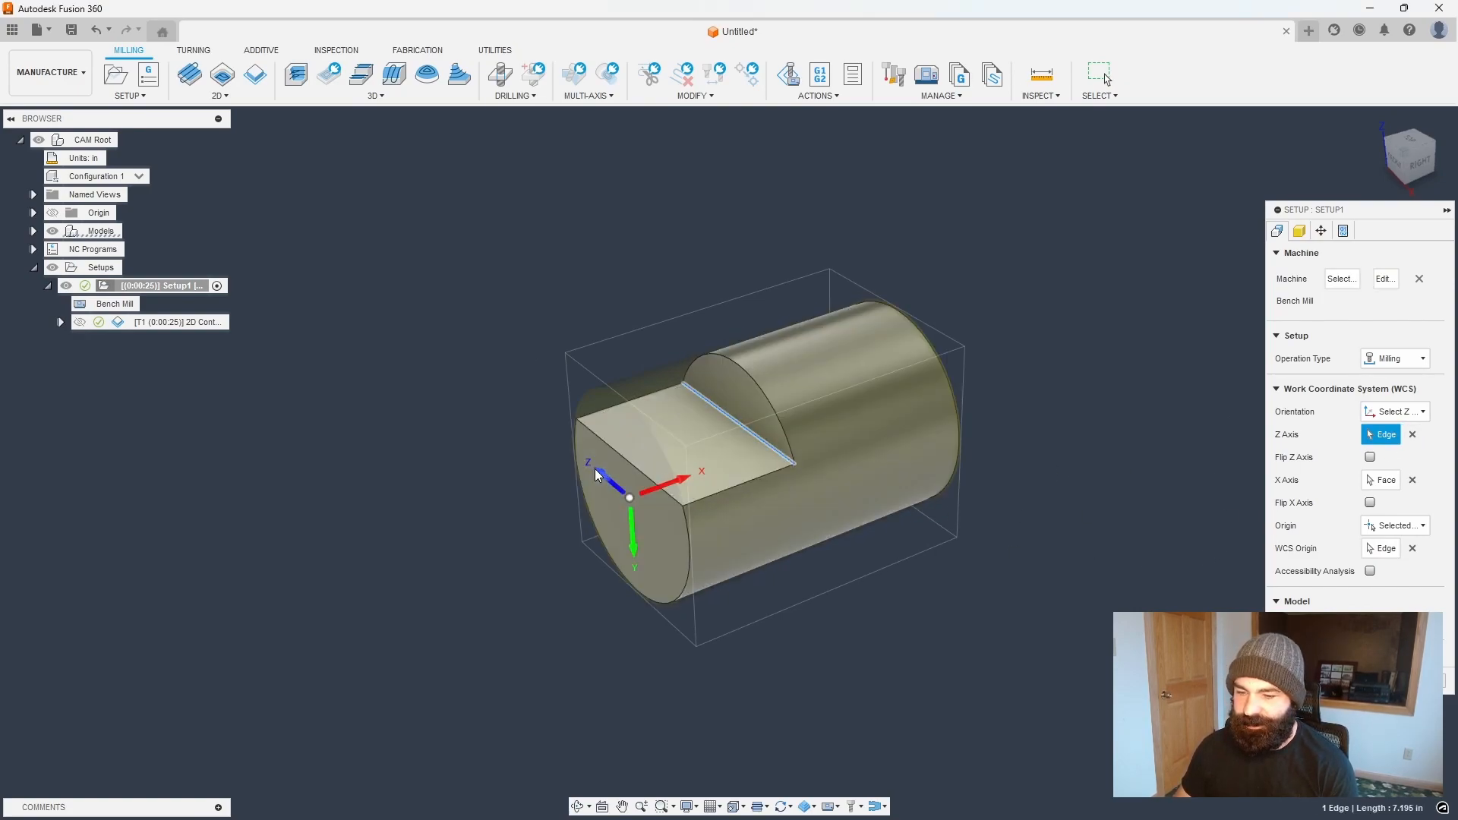
left_click(1369, 457)
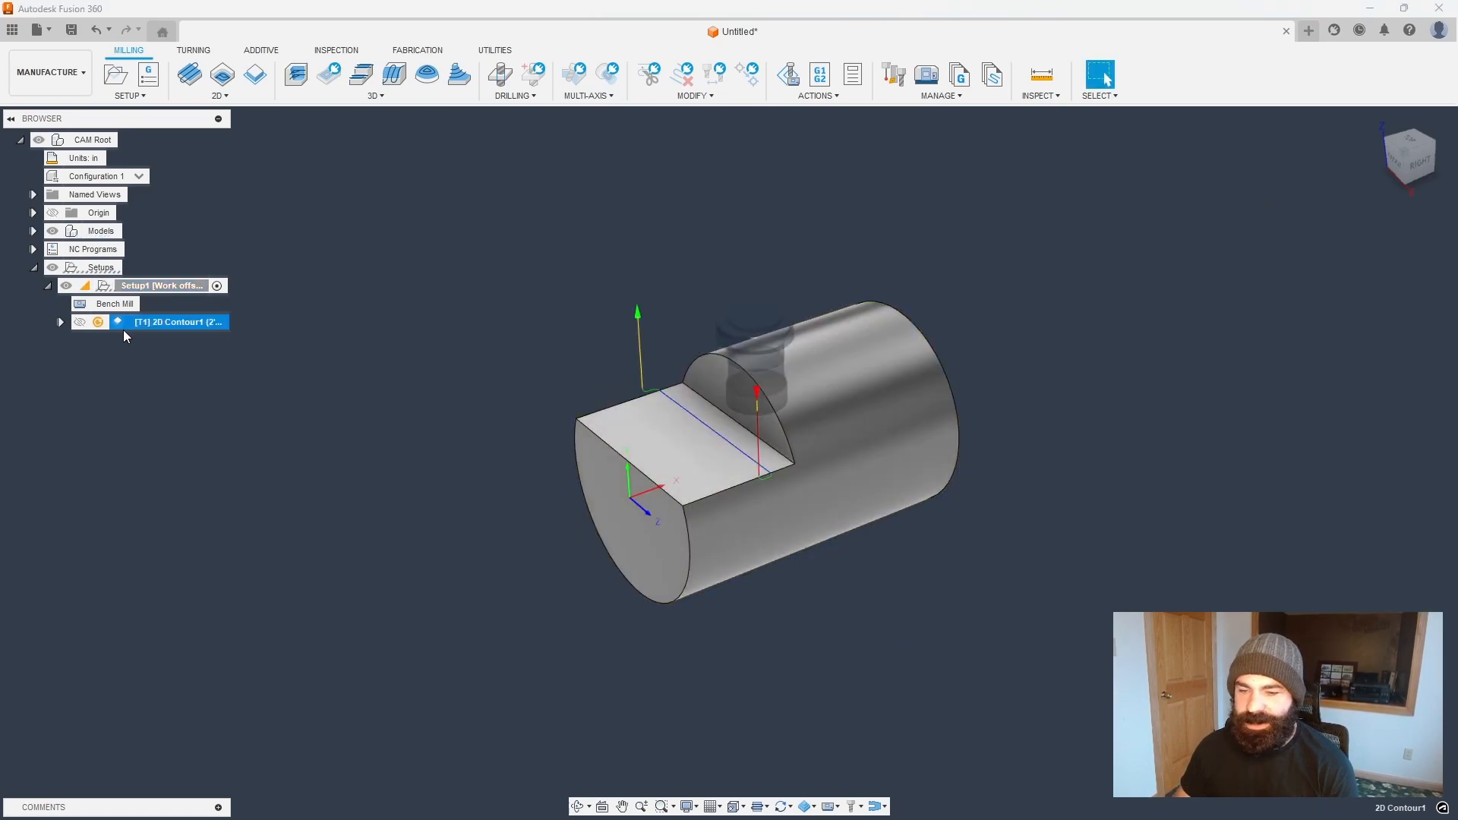
double_click(177, 320)
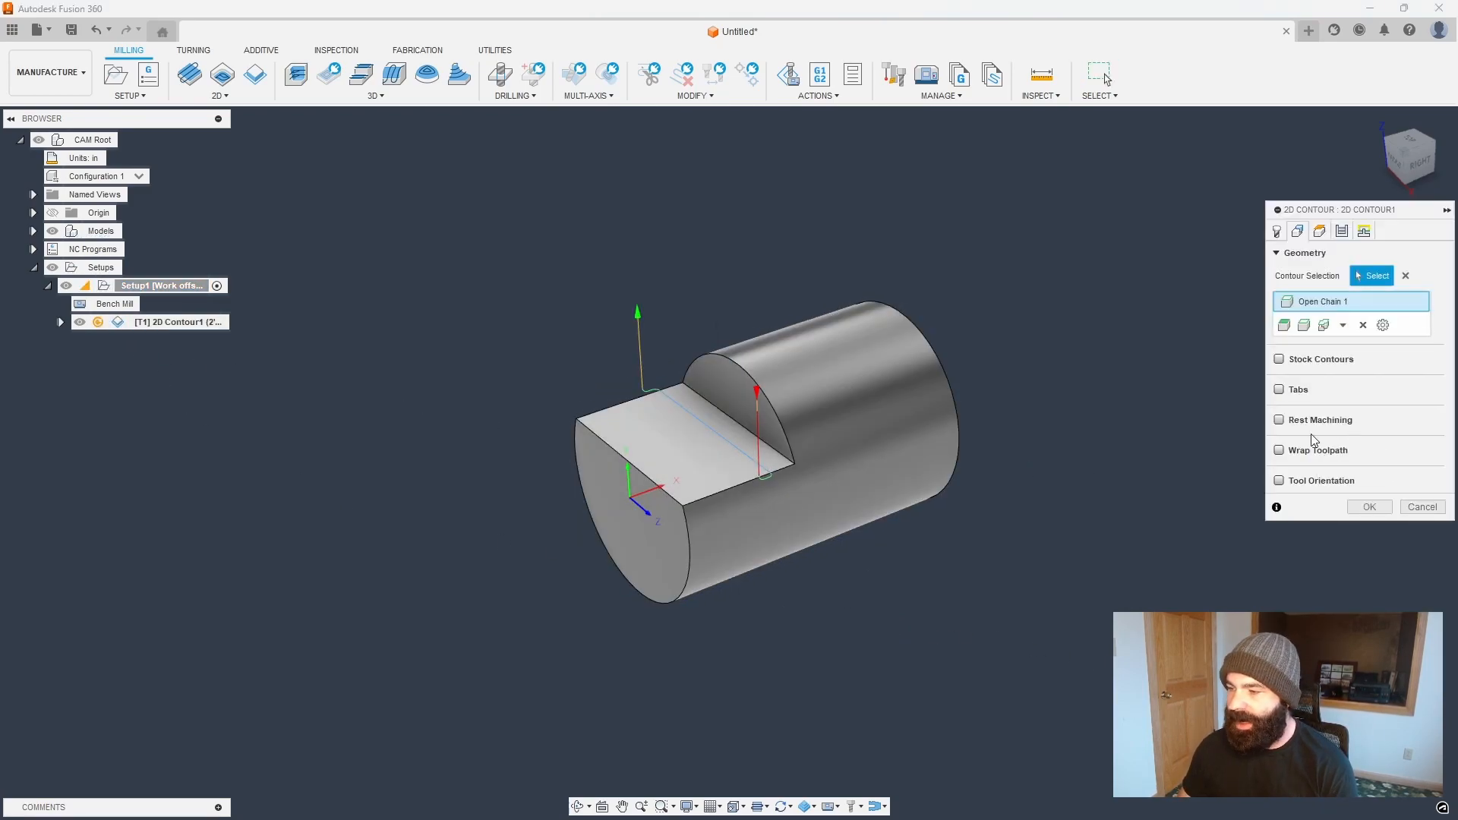
left_click(1289, 480)
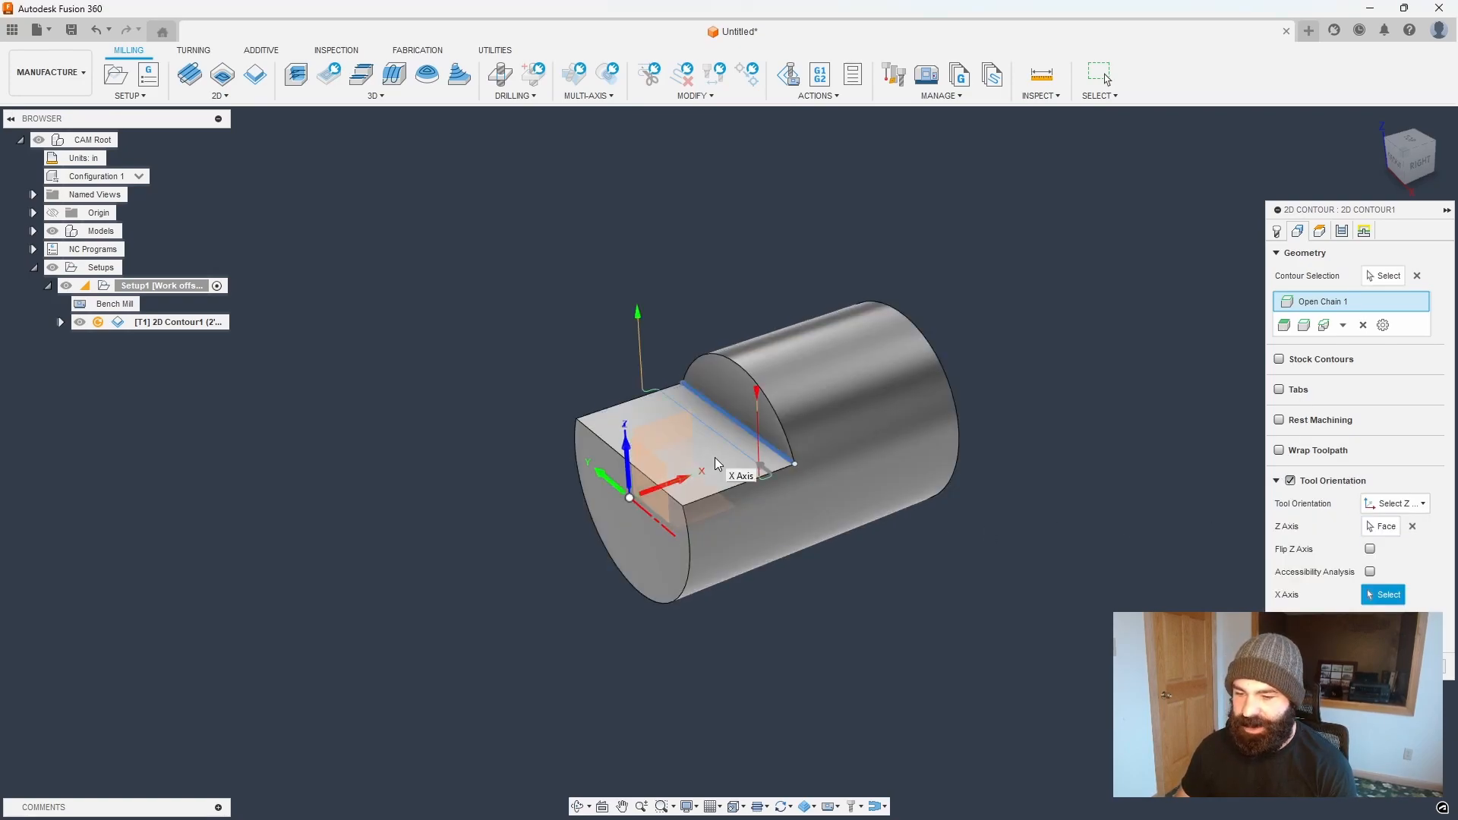
mouse_move(1077, 542)
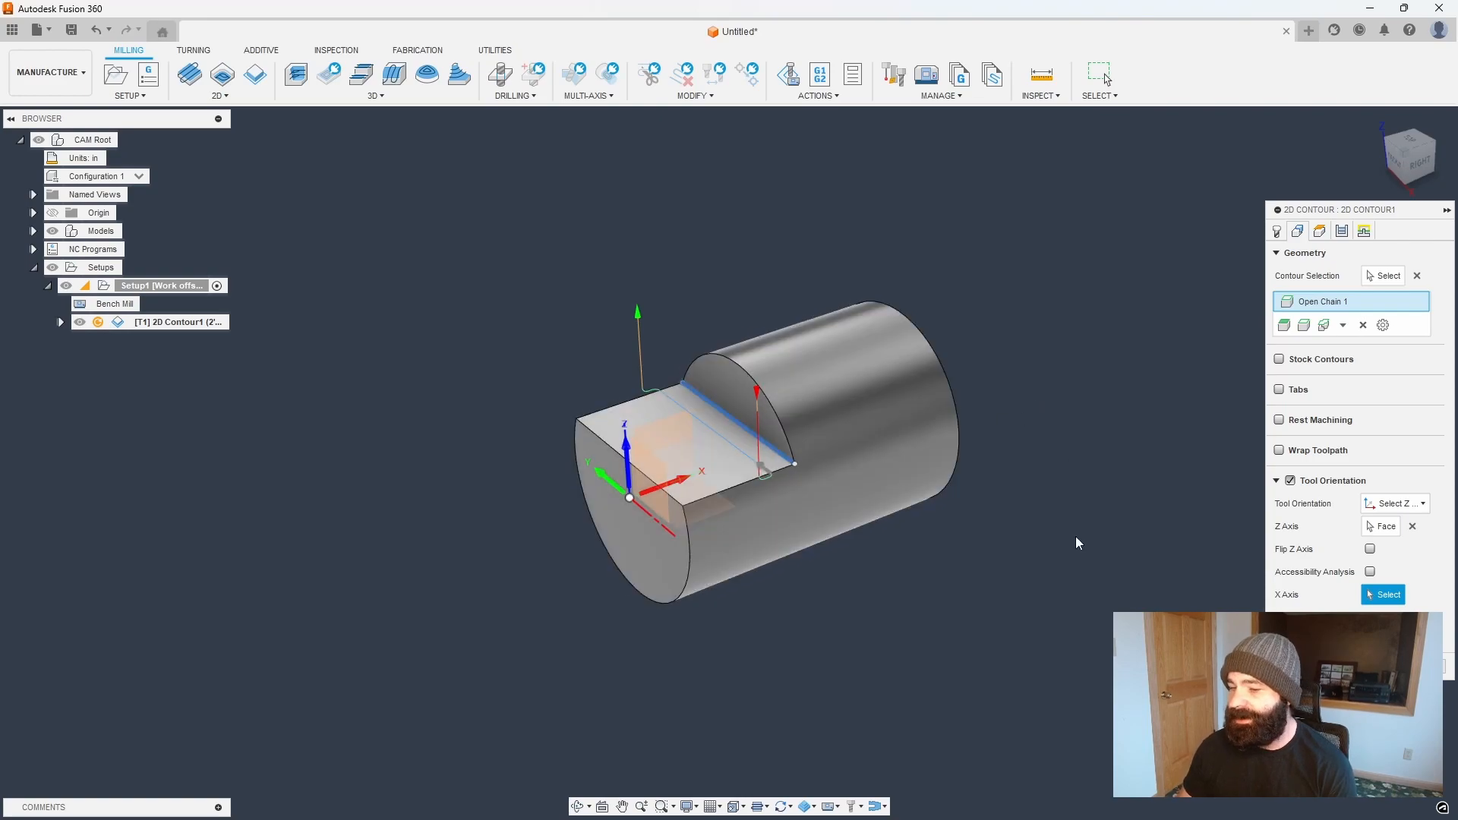
mouse_move(1031, 628)
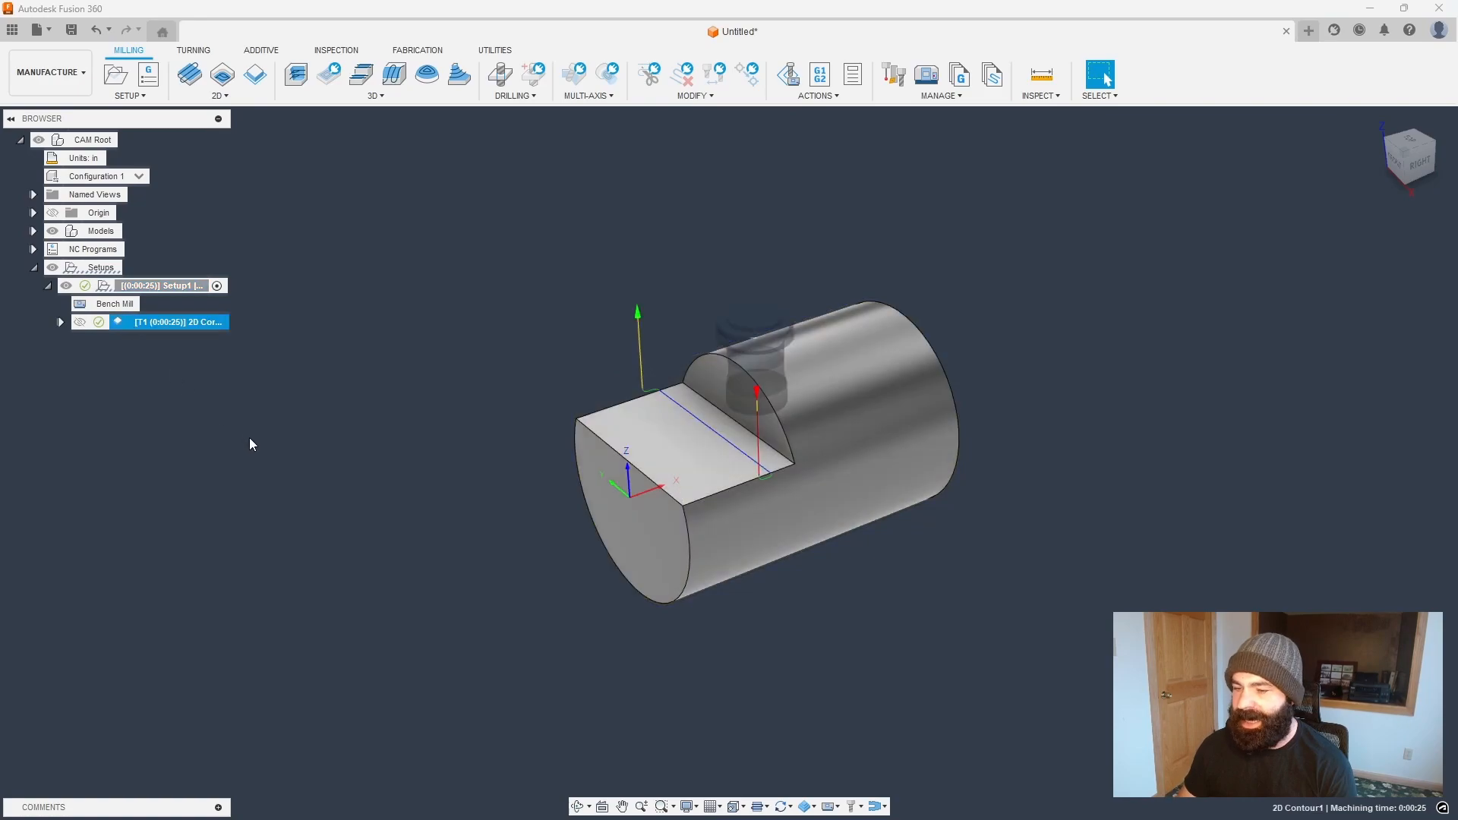
mouse_move(343, 407)
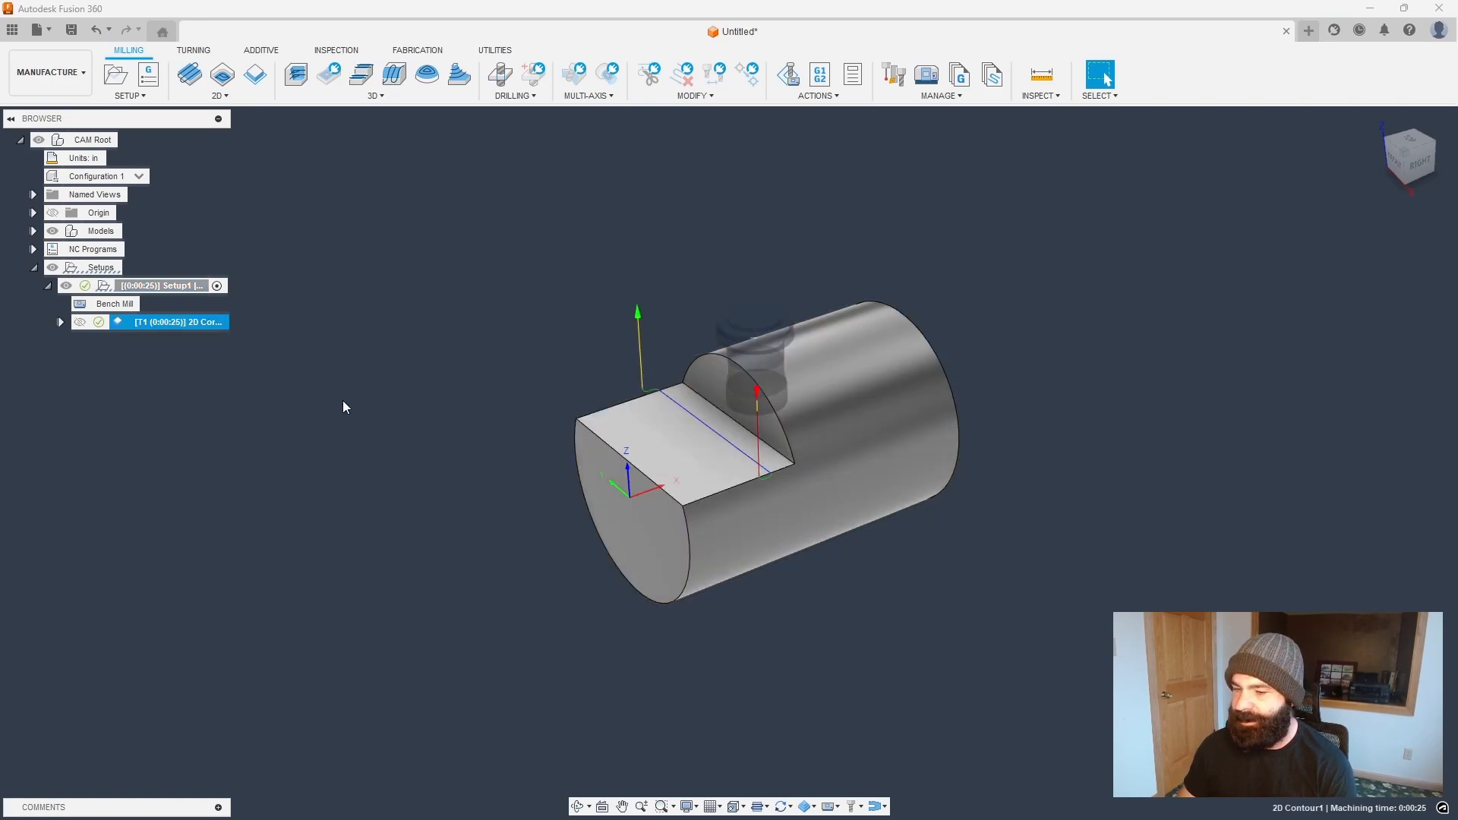
- Create an NC program from Setup1 and post it, overwriting 1001.nc
right_click(158, 286)
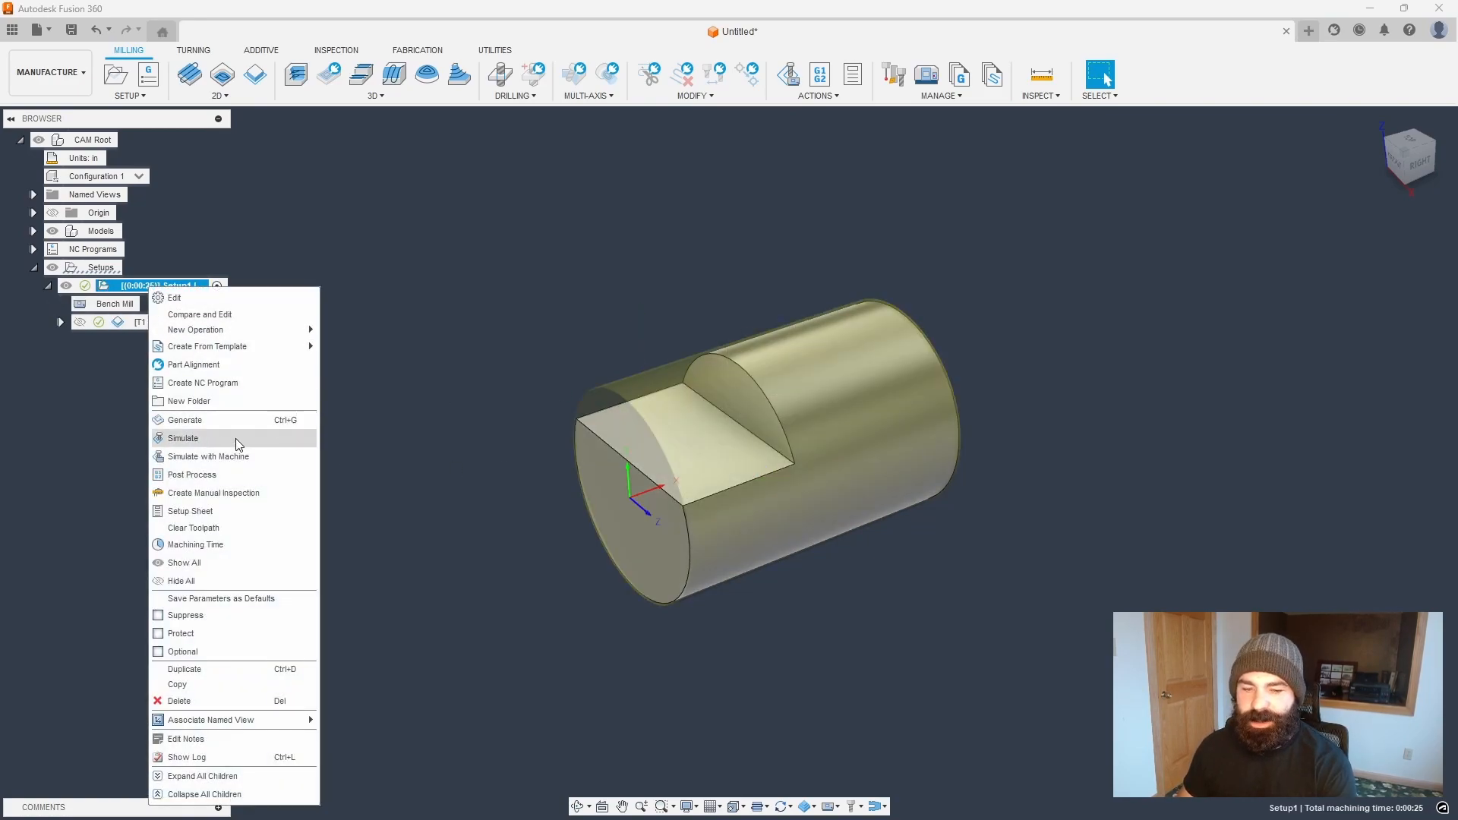
left_click(191, 474)
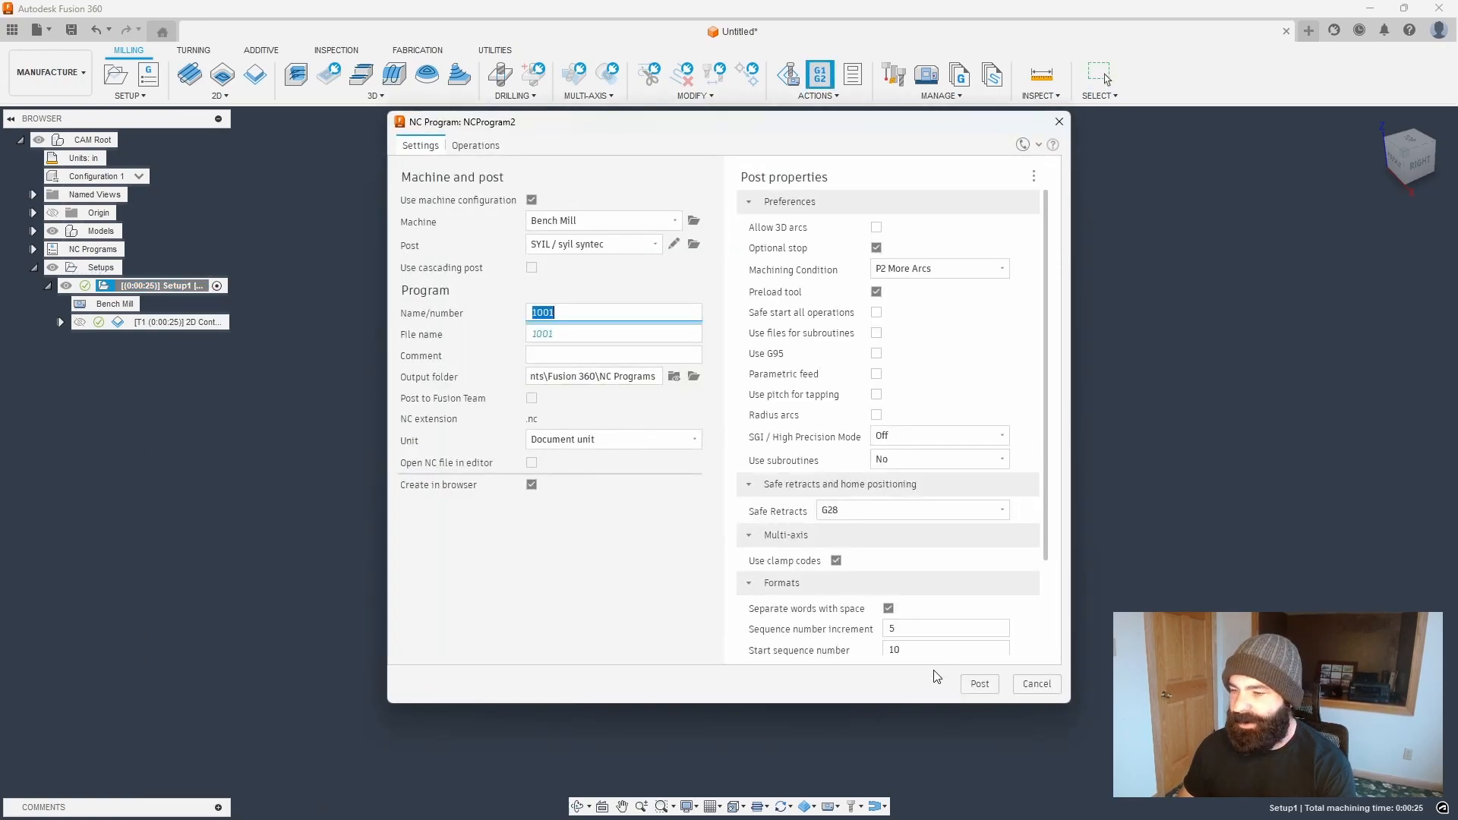
left_click(978, 684)
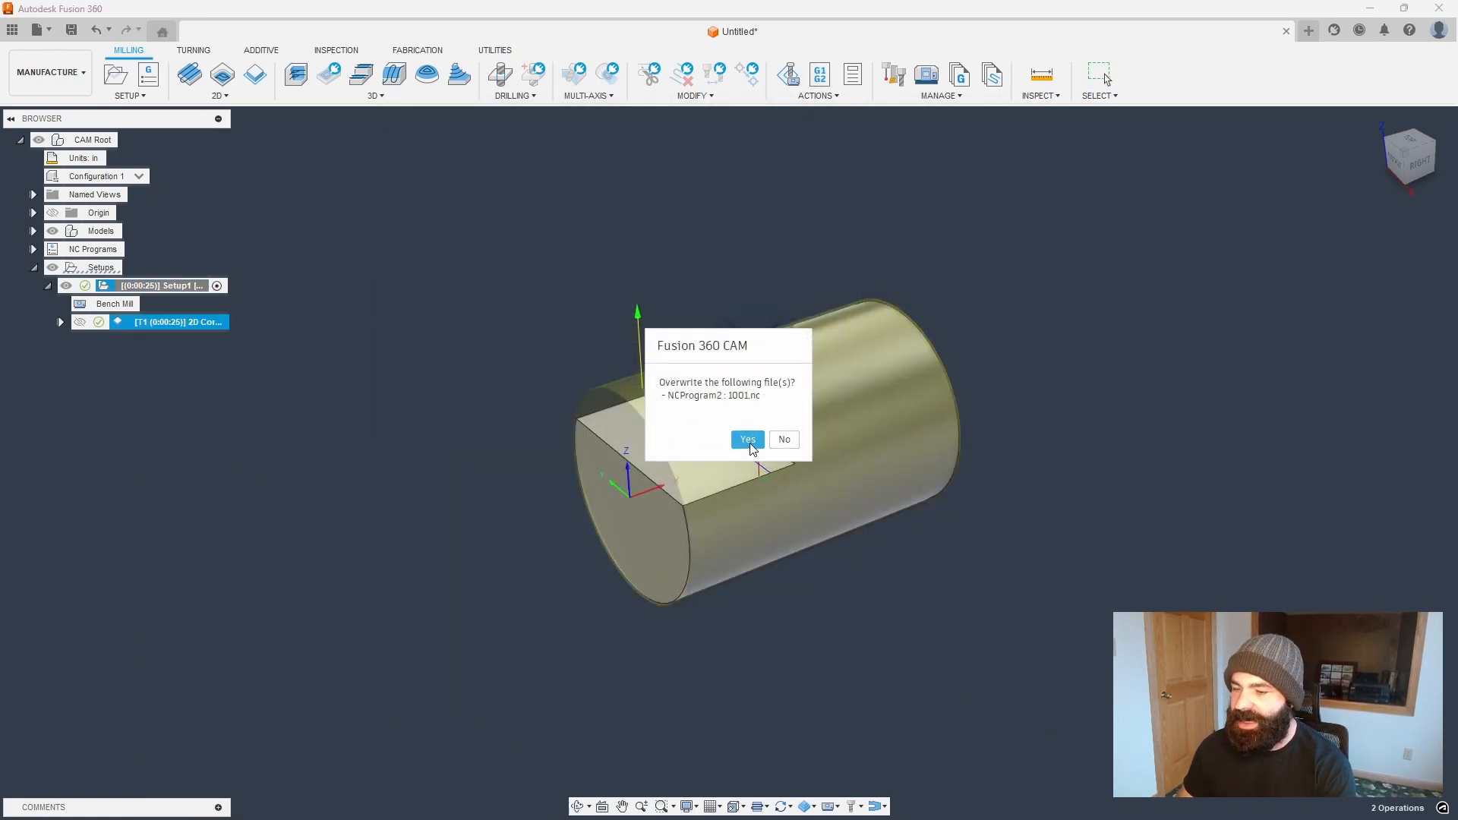
left_click(747, 439)
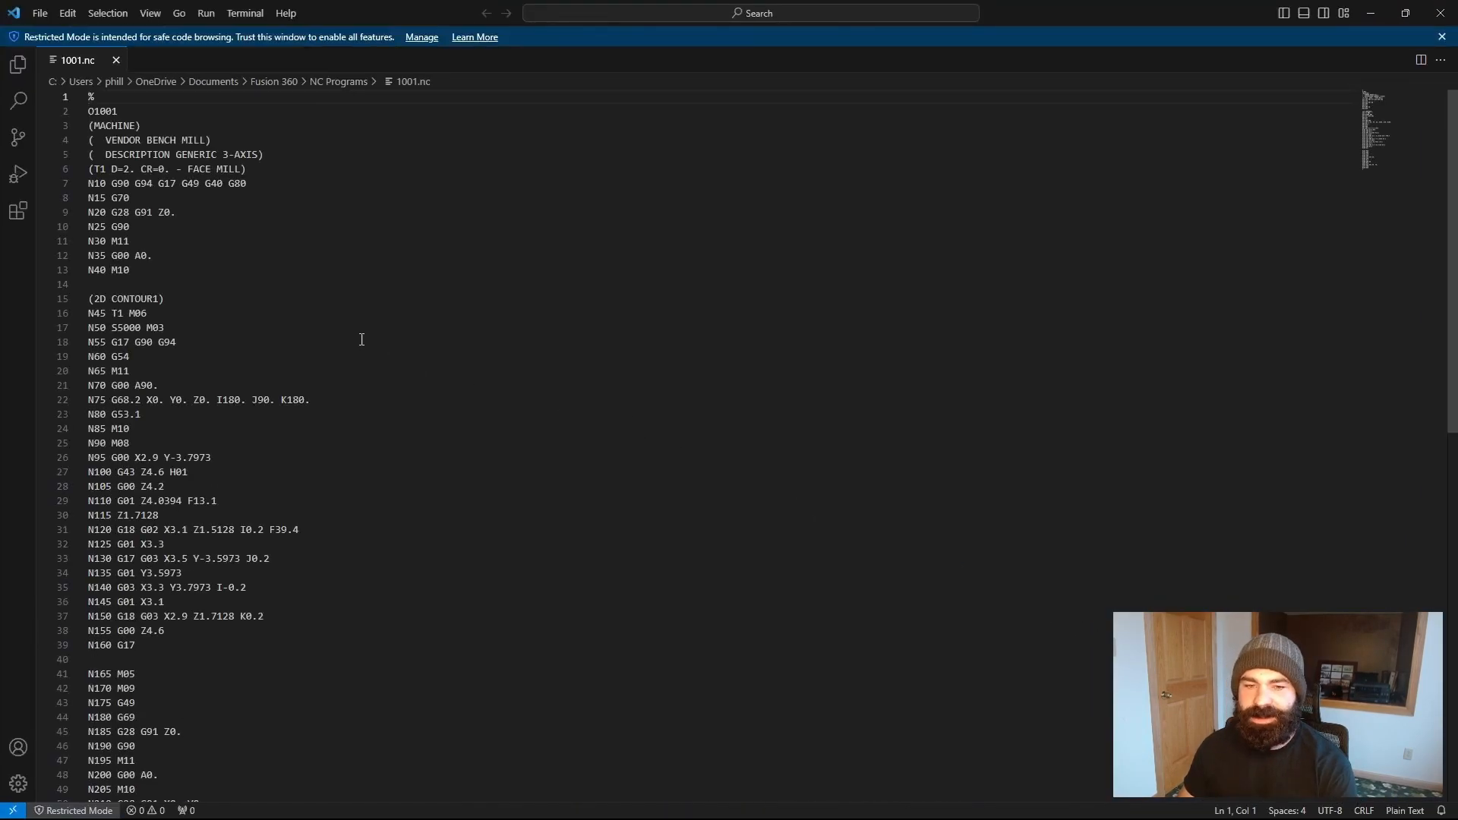
- Inspect the A90. rotation and M11 clamp code lines in 1001.nc, then close VS Code
left_click(160, 385)
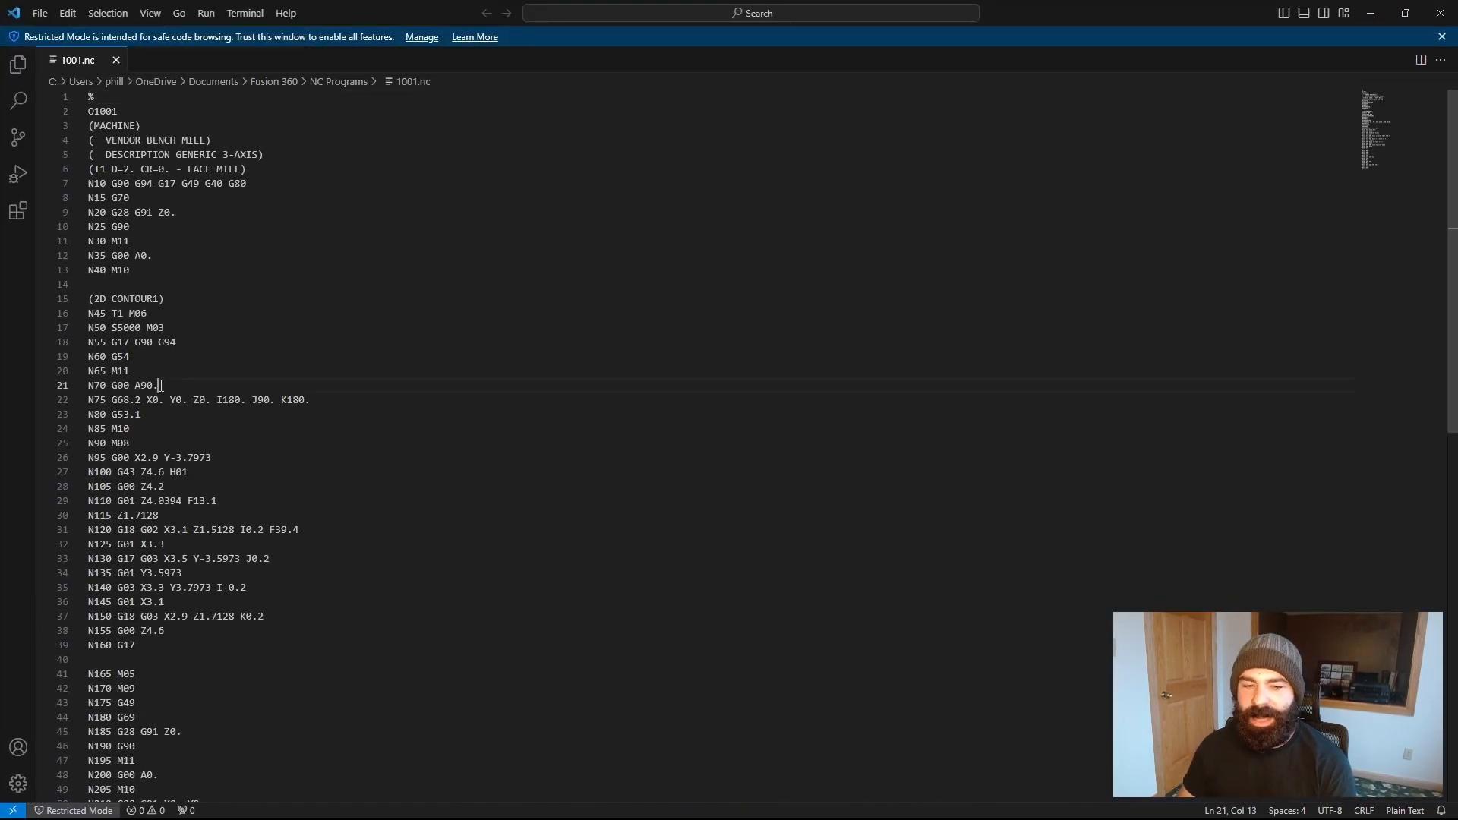
double_click(142, 385)
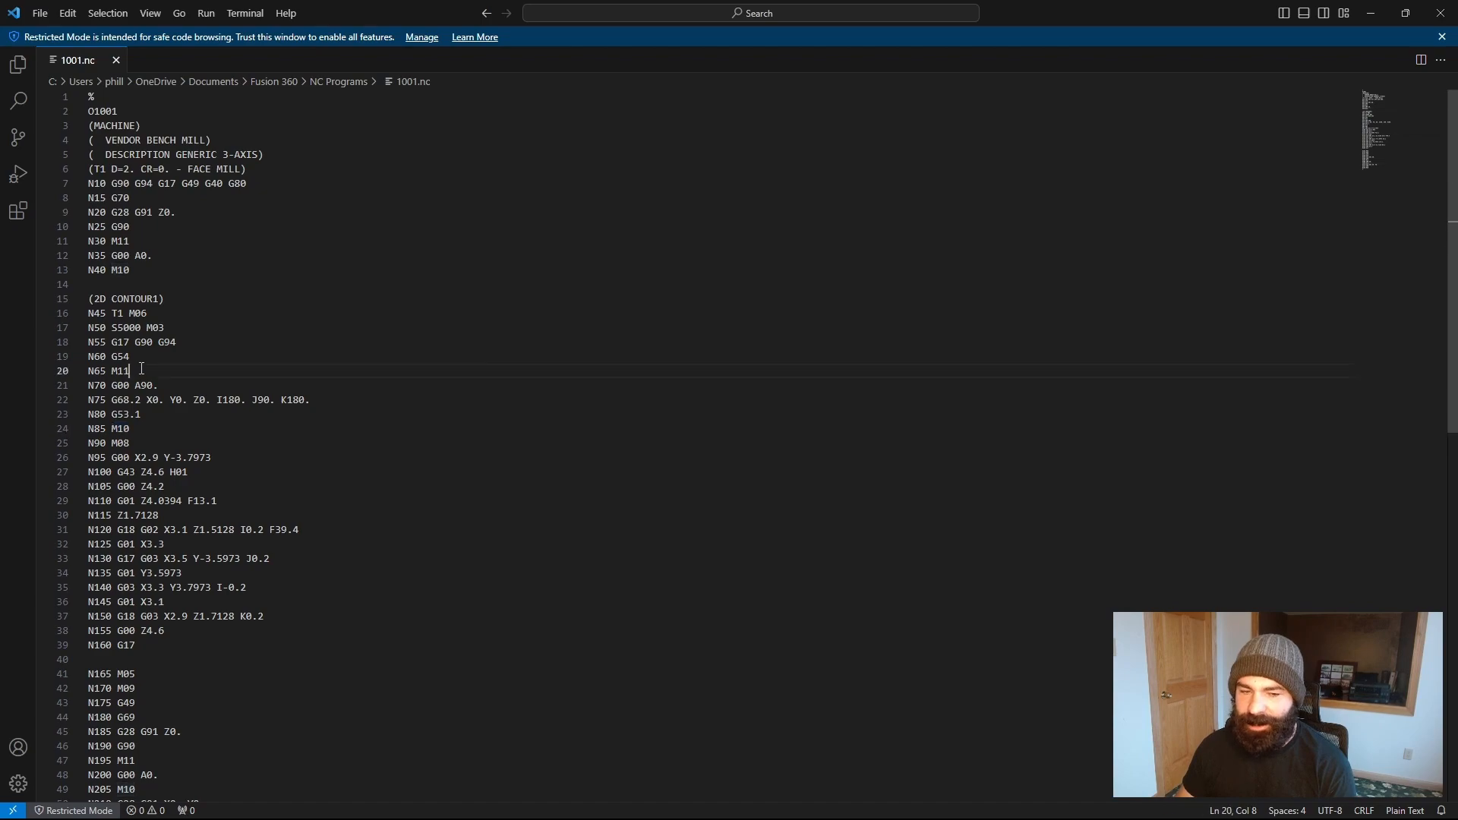
double_click(114, 371)
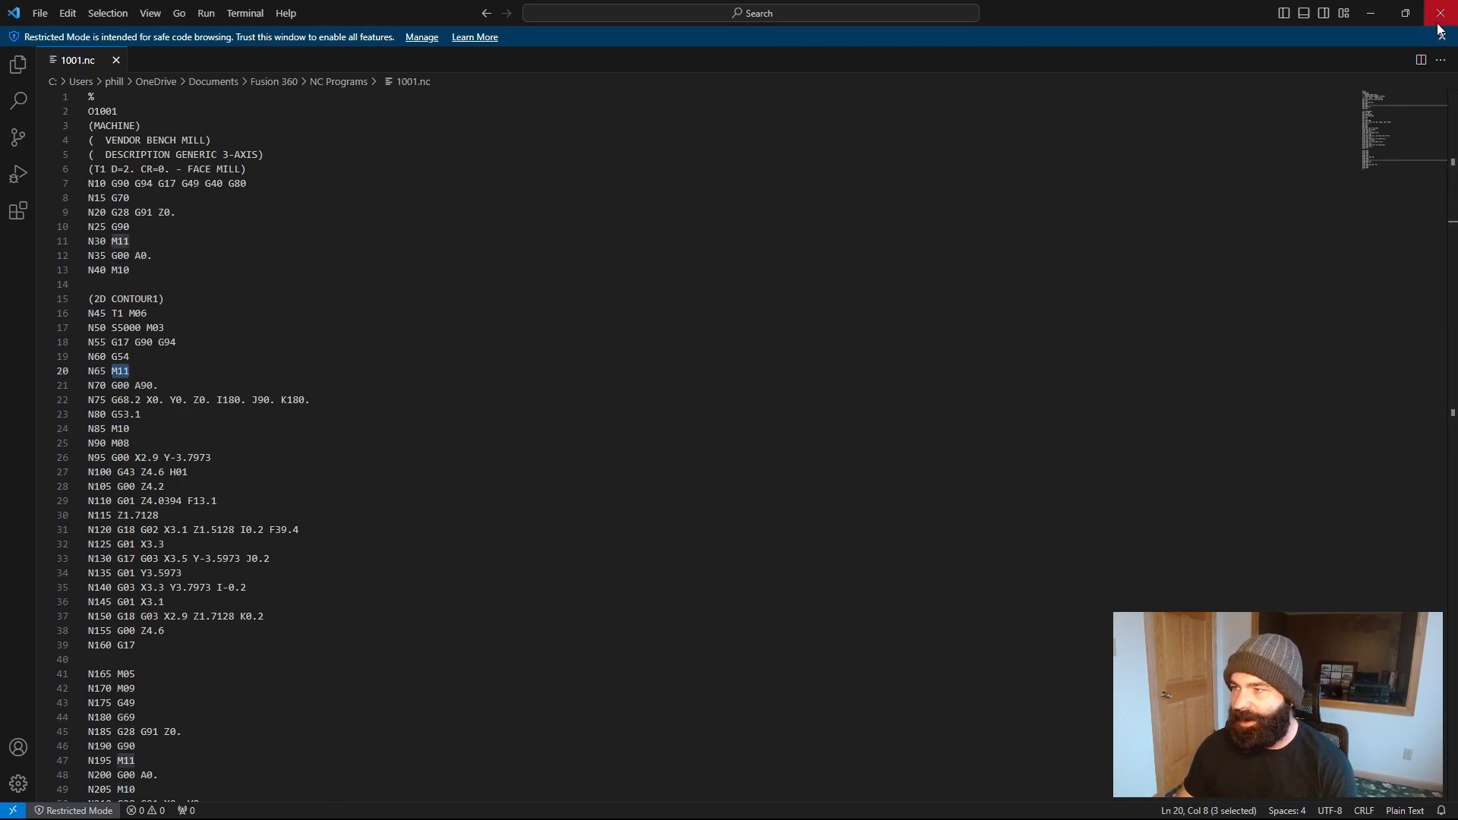
mouse_move(1444, 17)
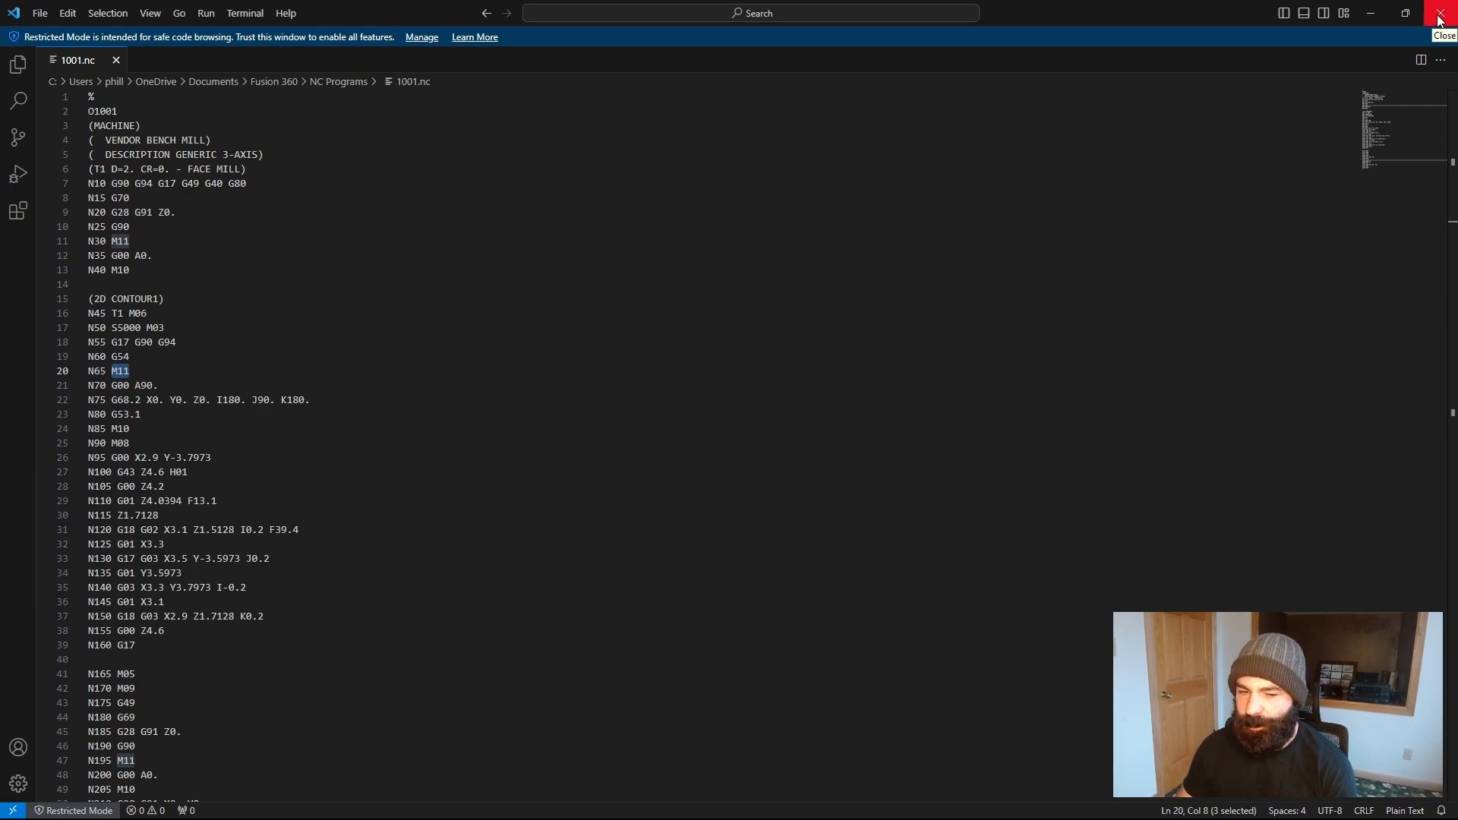
left_click(1440, 18)
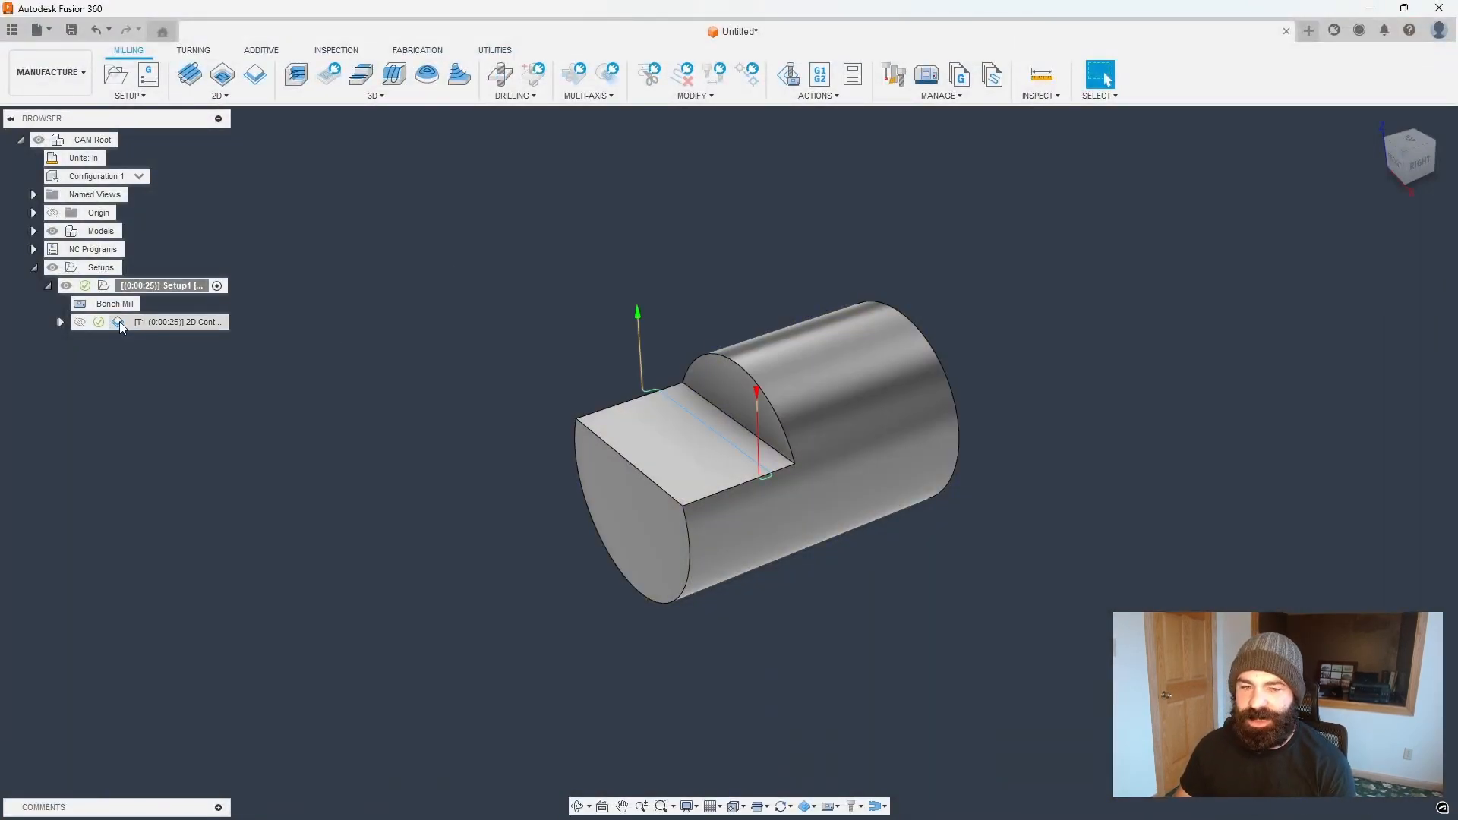
- Edit Setup1's machine kinematics and set the A axis Custom X orientation to 1
left_click(177, 322)
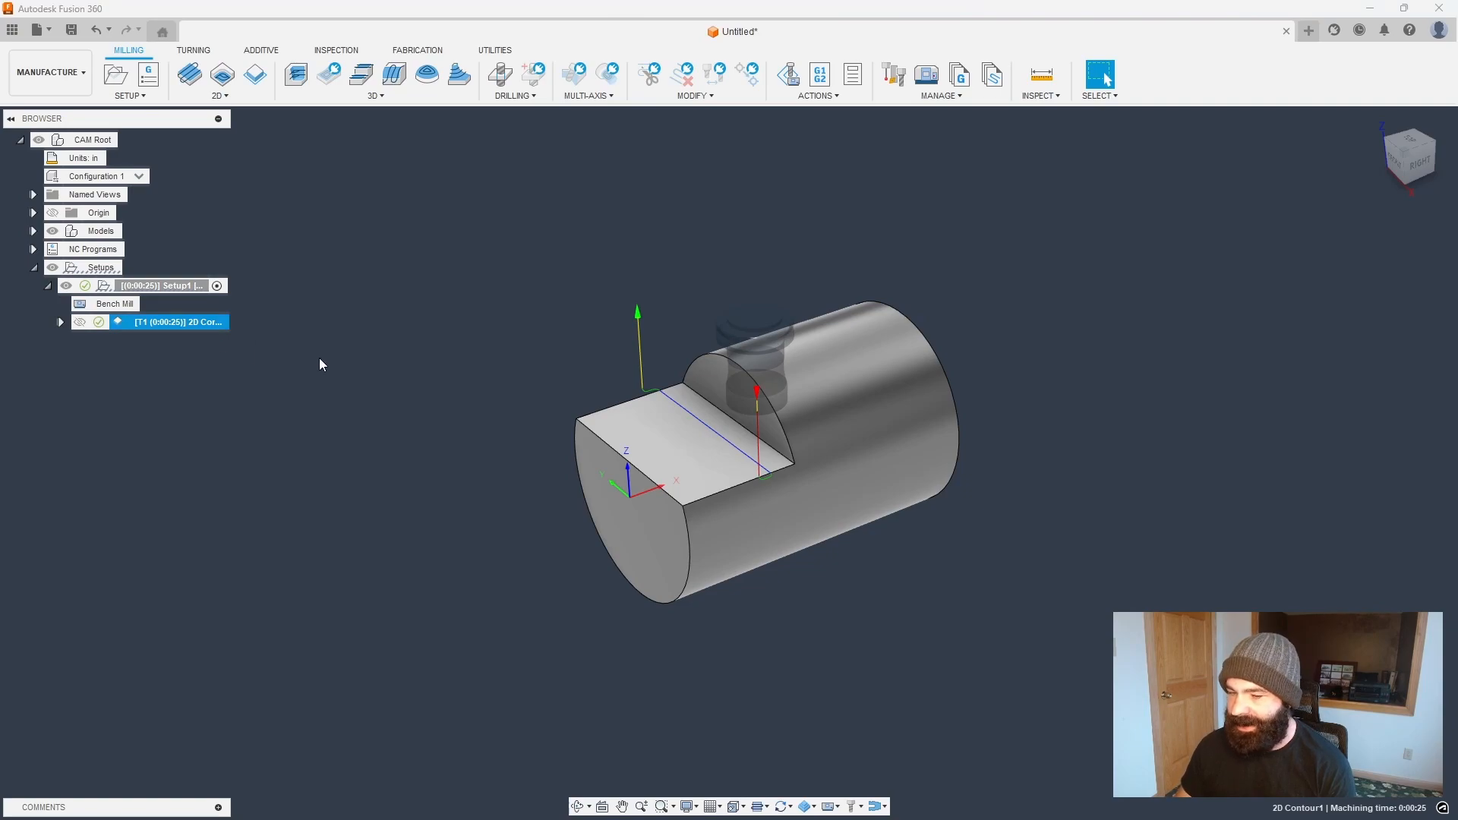
right_click(158, 286)
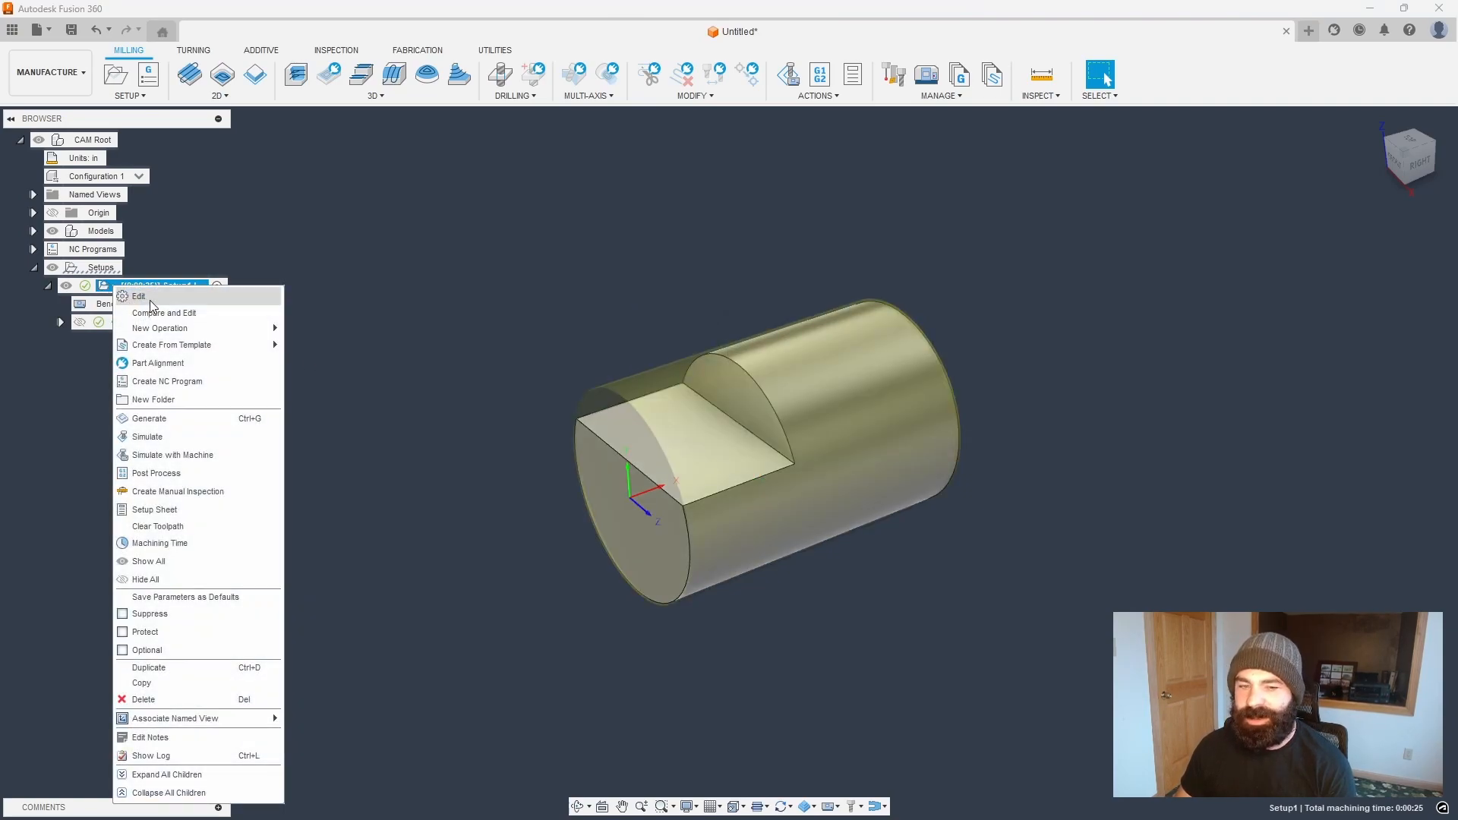
left_click(138, 297)
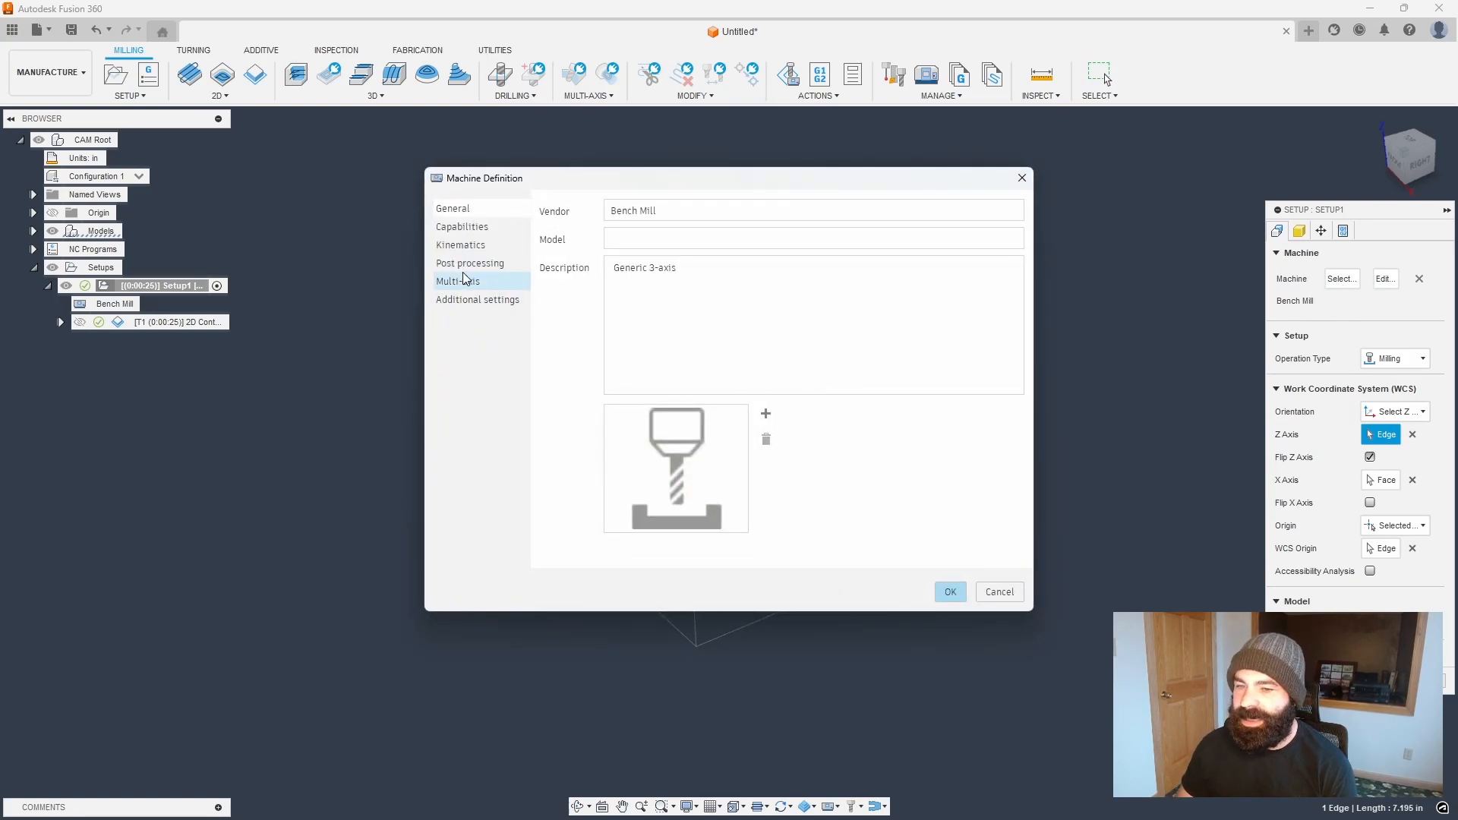
left_click(470, 264)
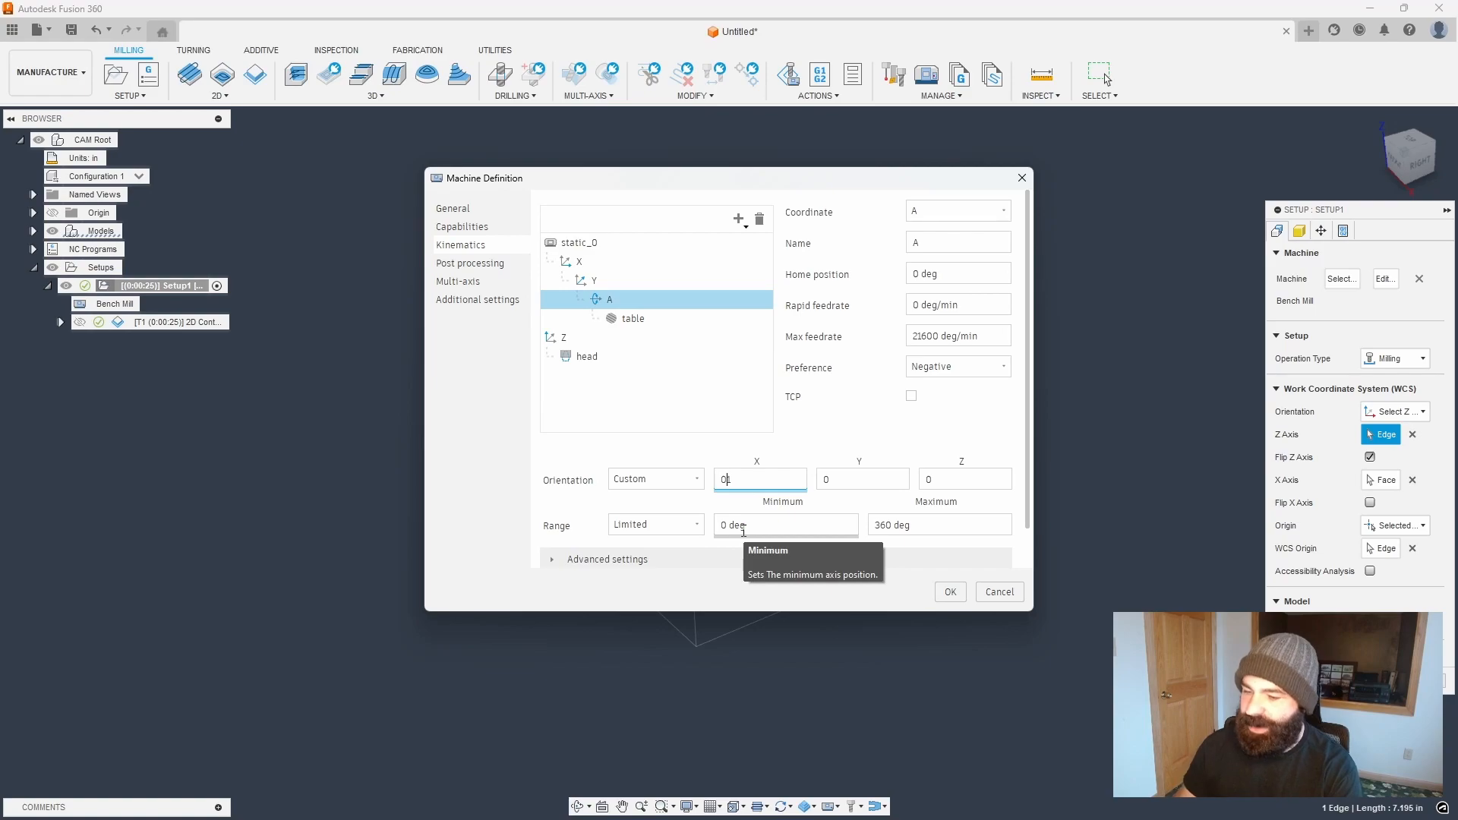
type("1")
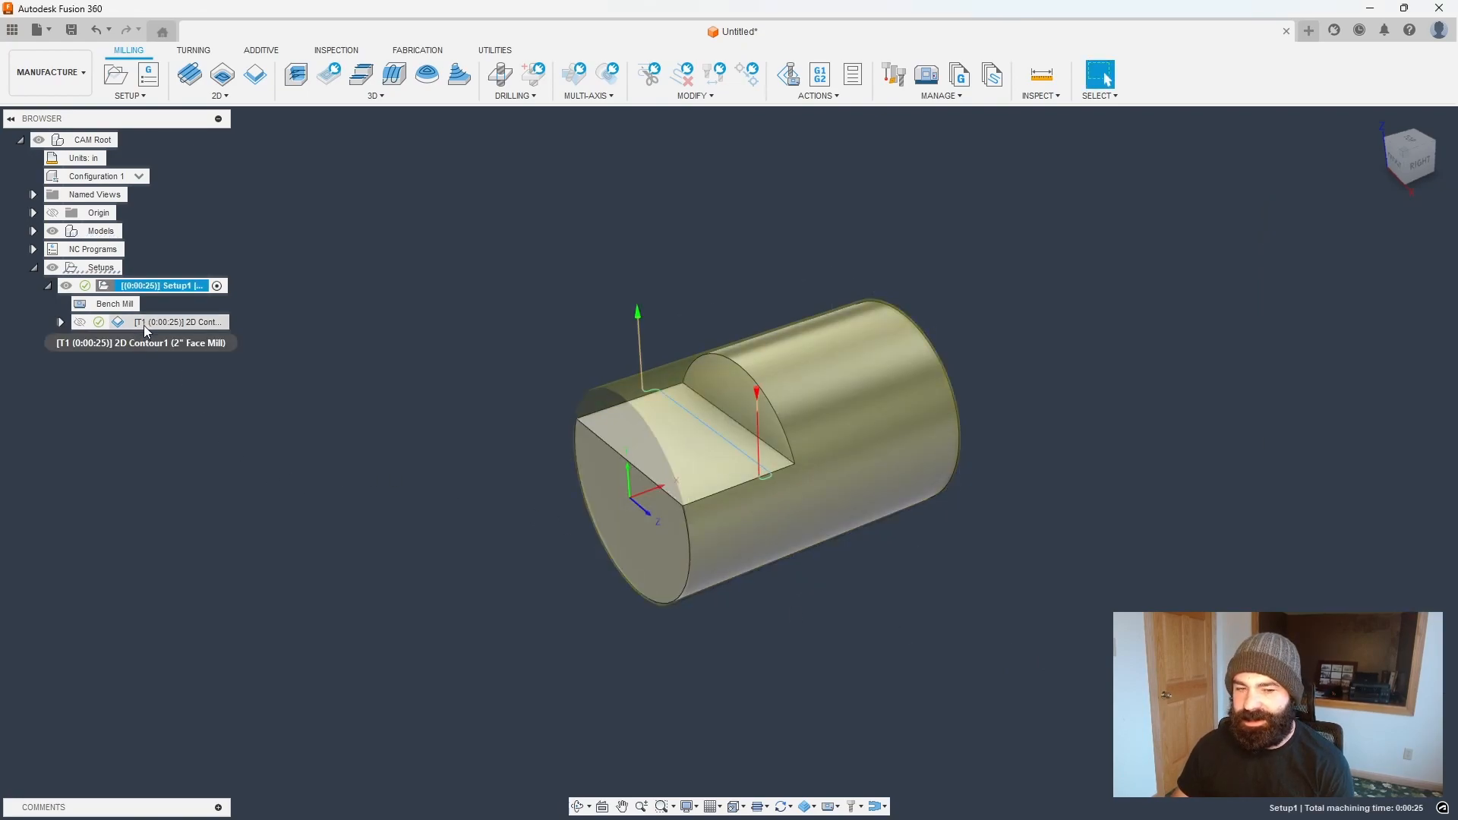
- Post-process Setup1 again, overwriting 1001.nc
right_click(158, 286)
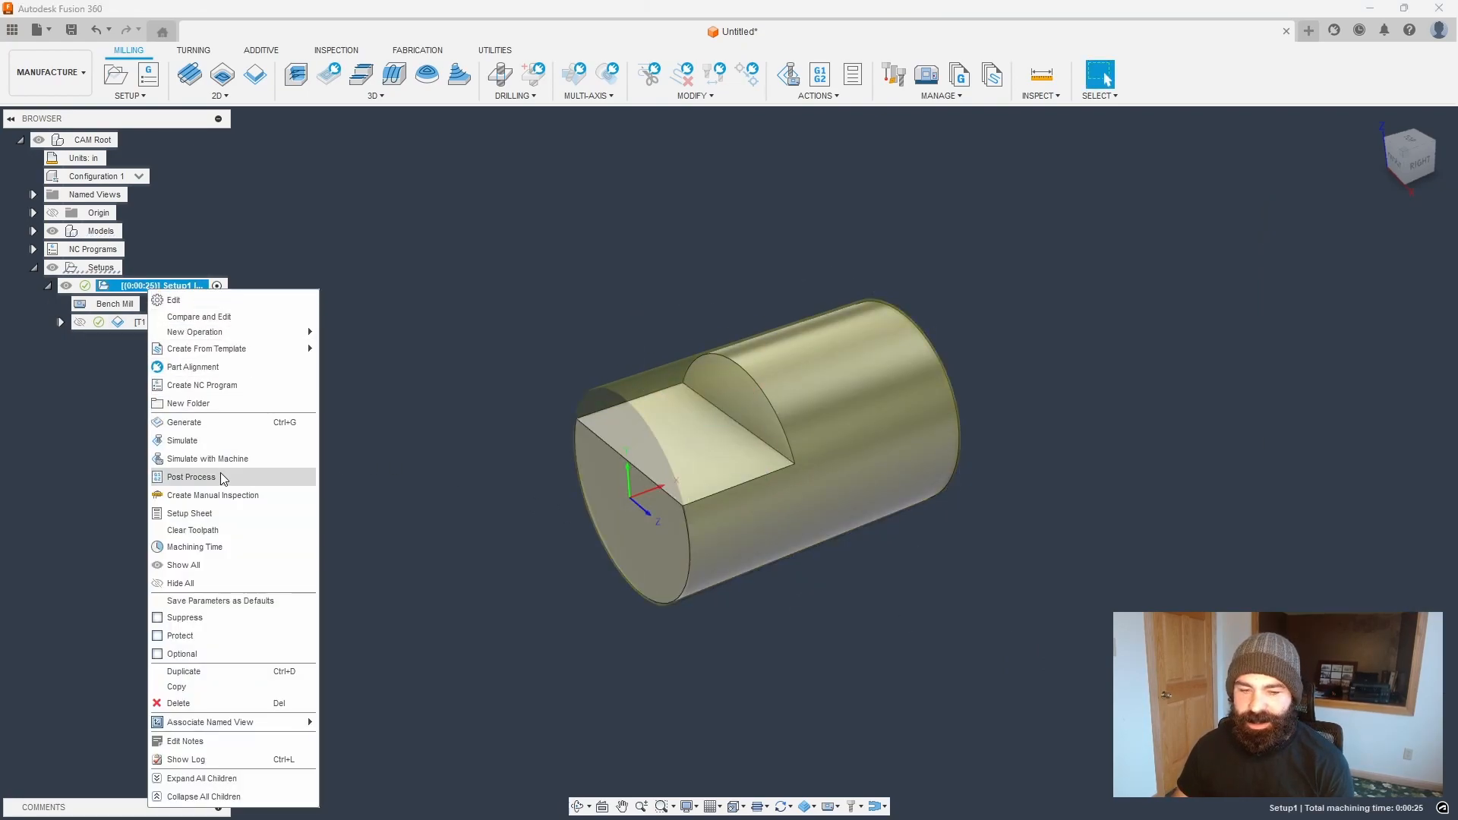
left_click(190, 476)
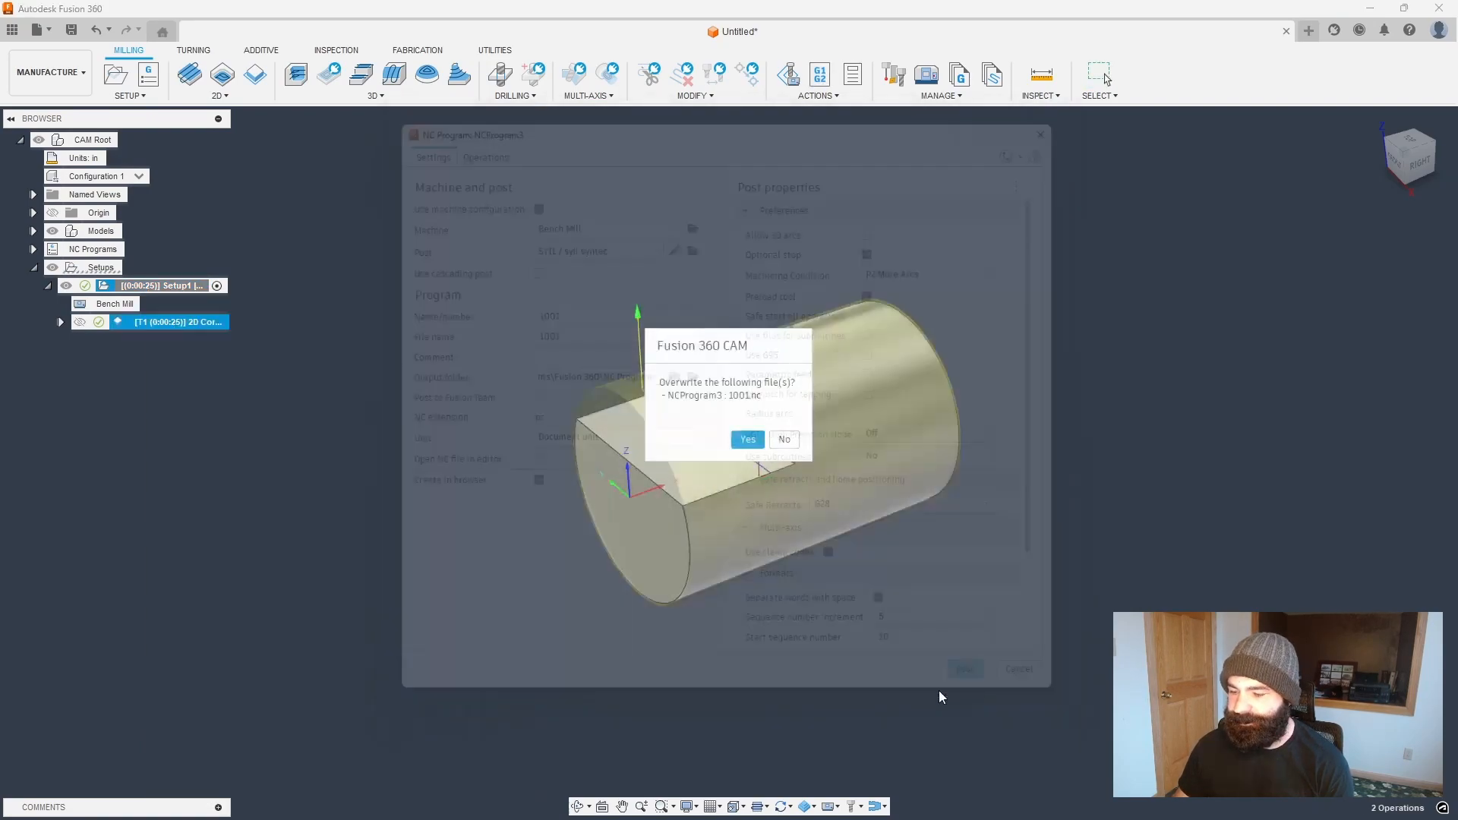
left_click(746, 439)
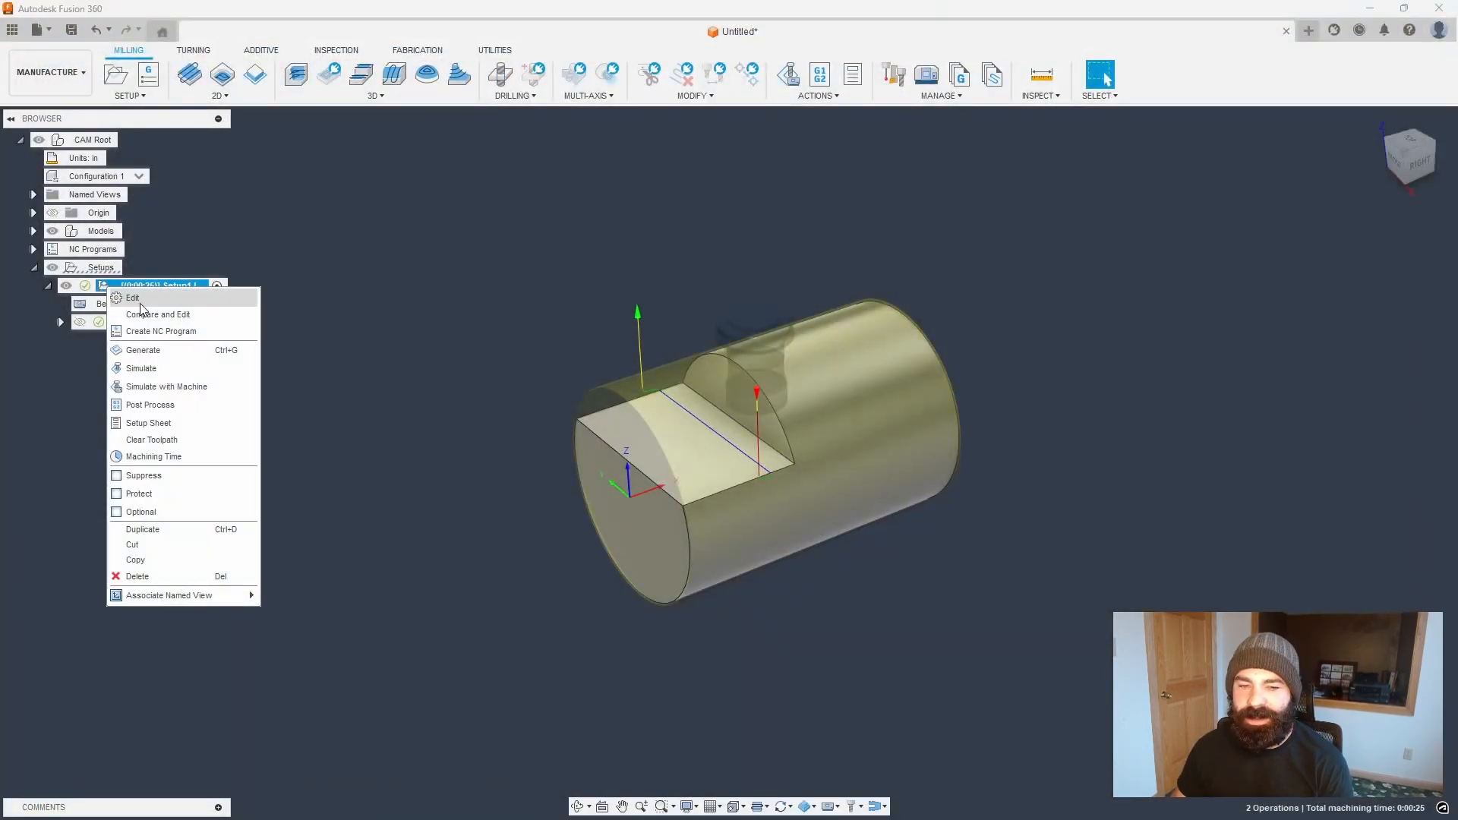
- Open Bench Mill's kinematics and give the A axis no rotation direction preference
left_click(133, 298)
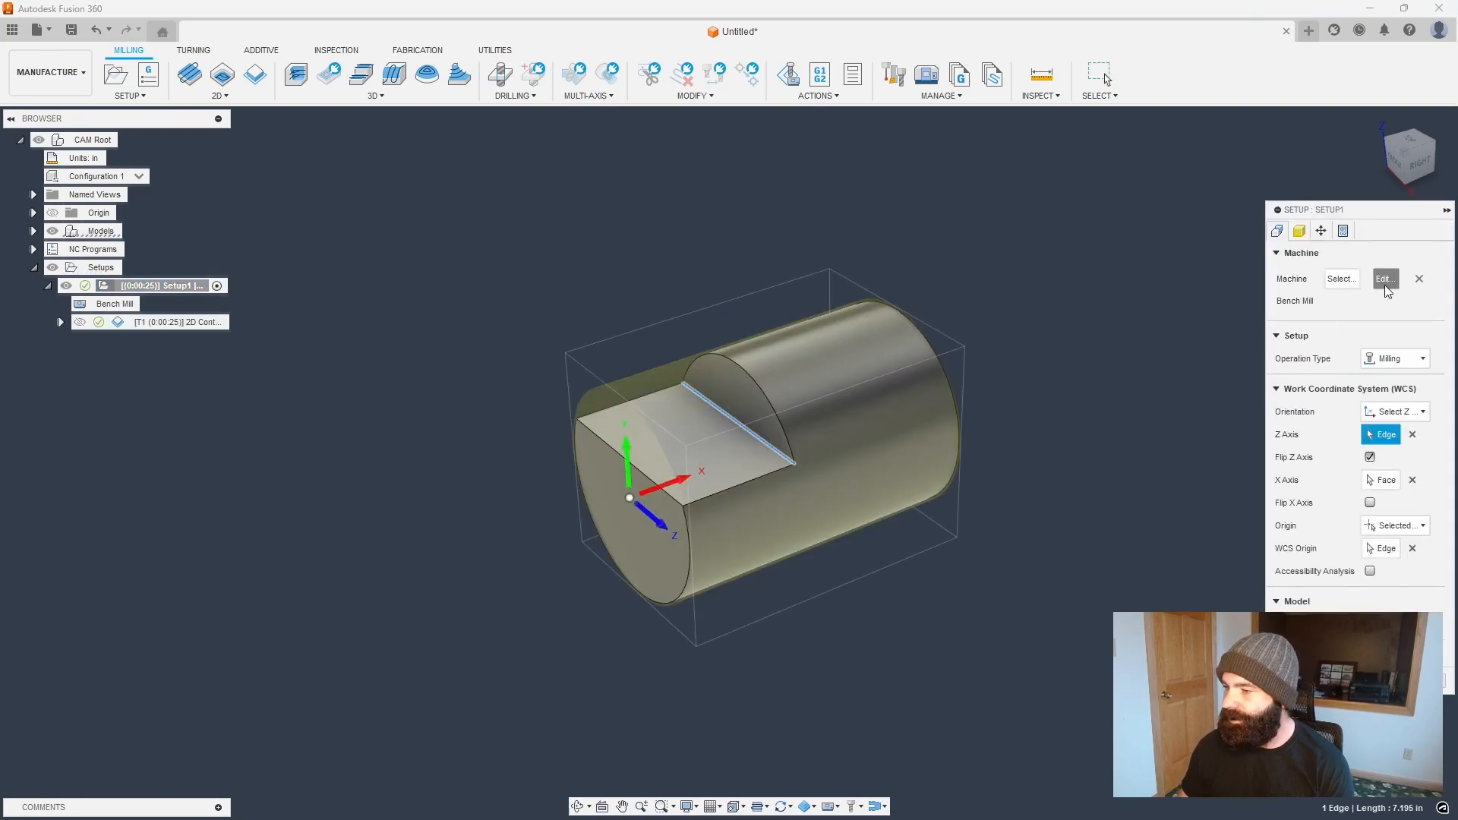
left_click(1385, 278)
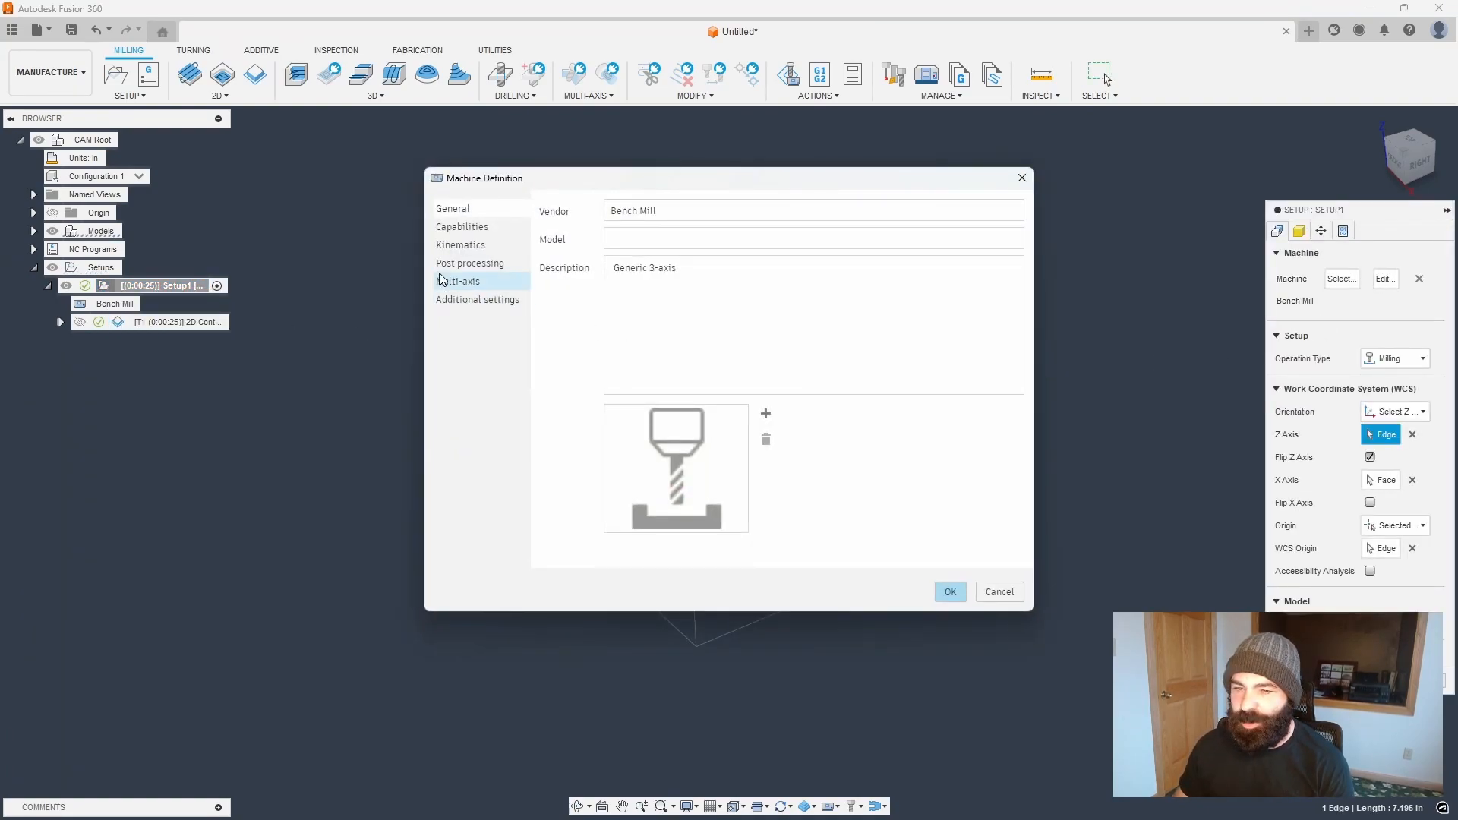
left_click(460, 245)
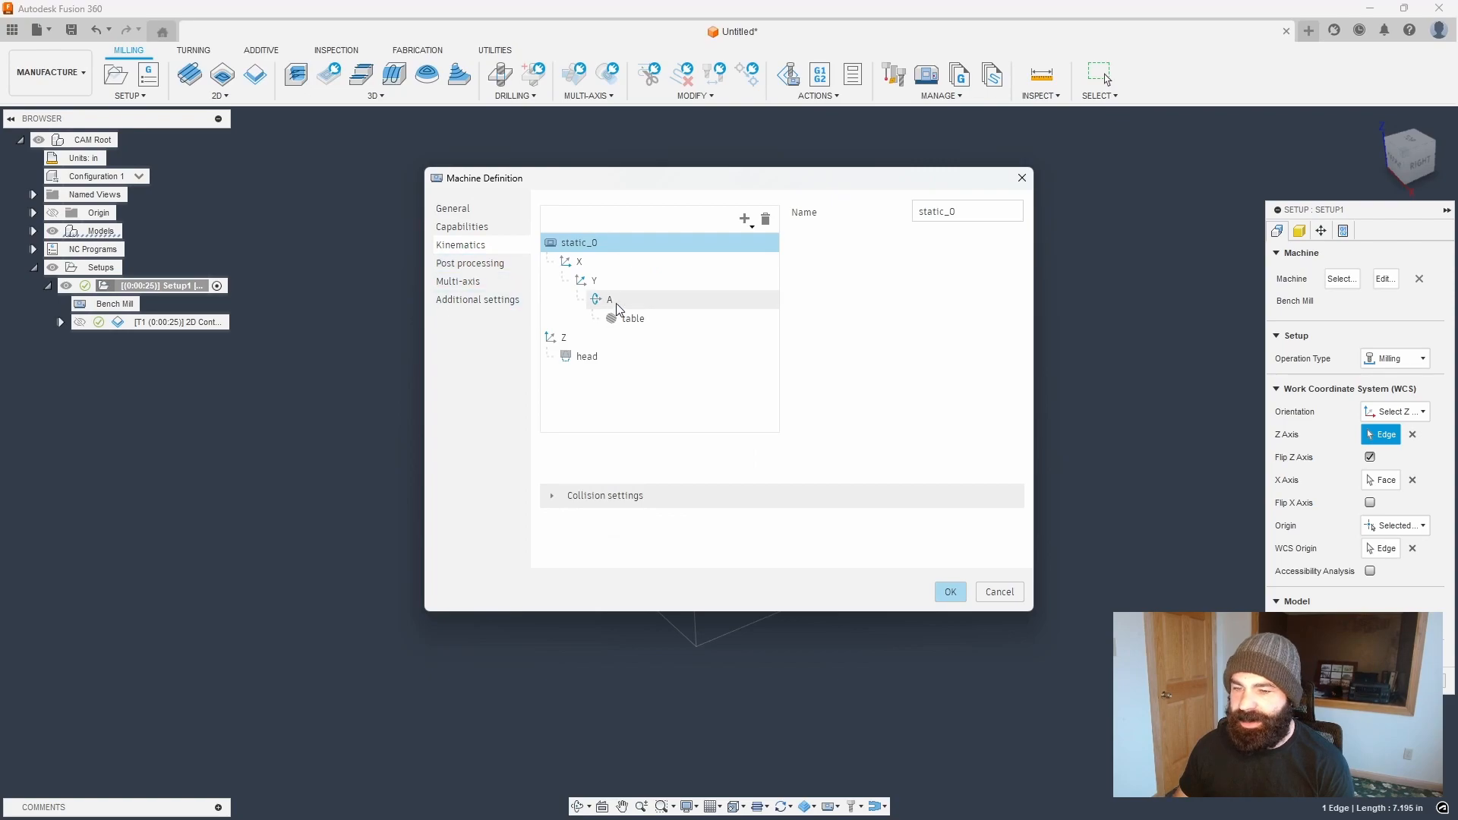
left_click(609, 300)
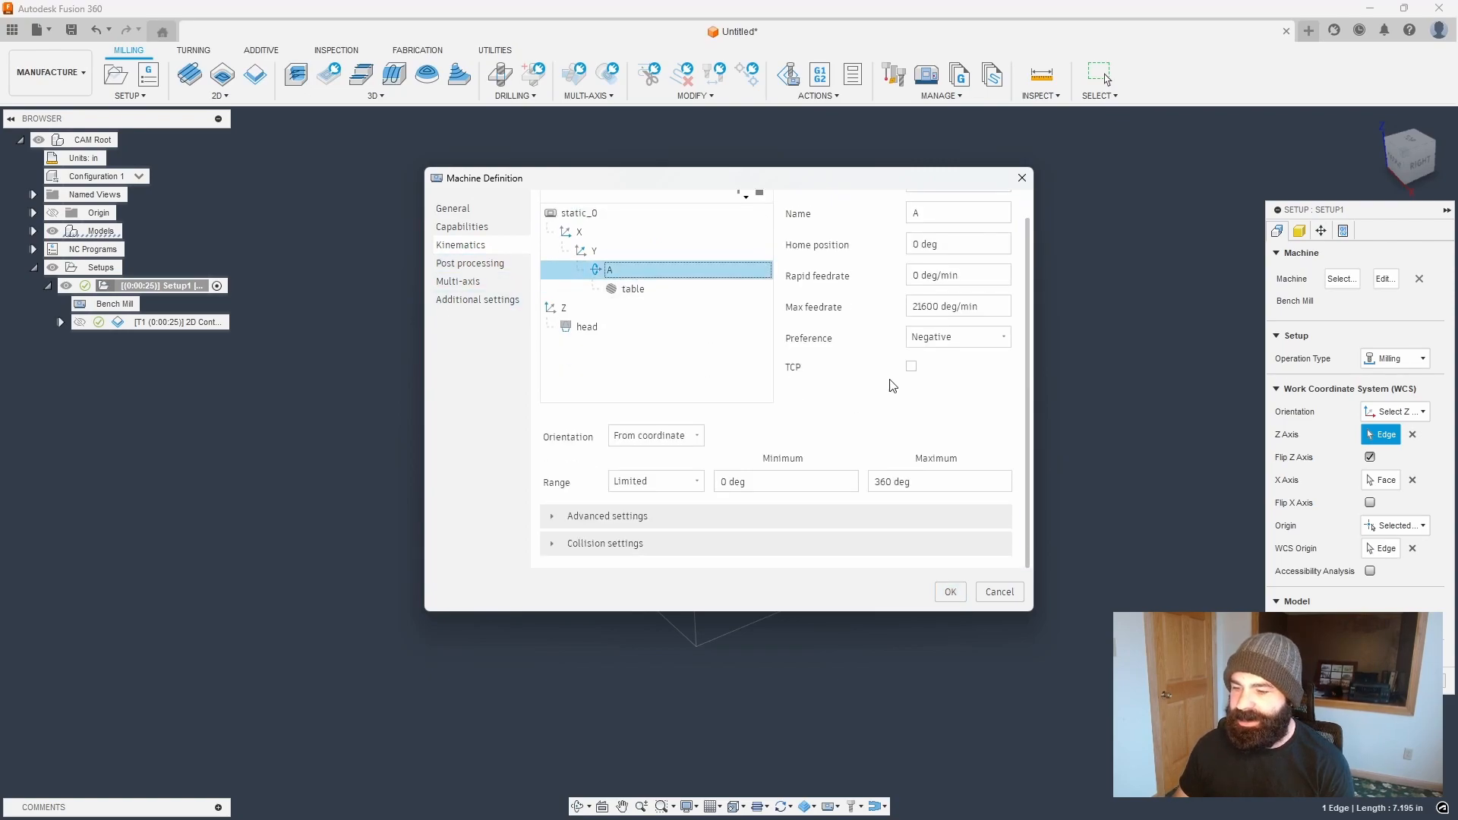
left_click(957, 336)
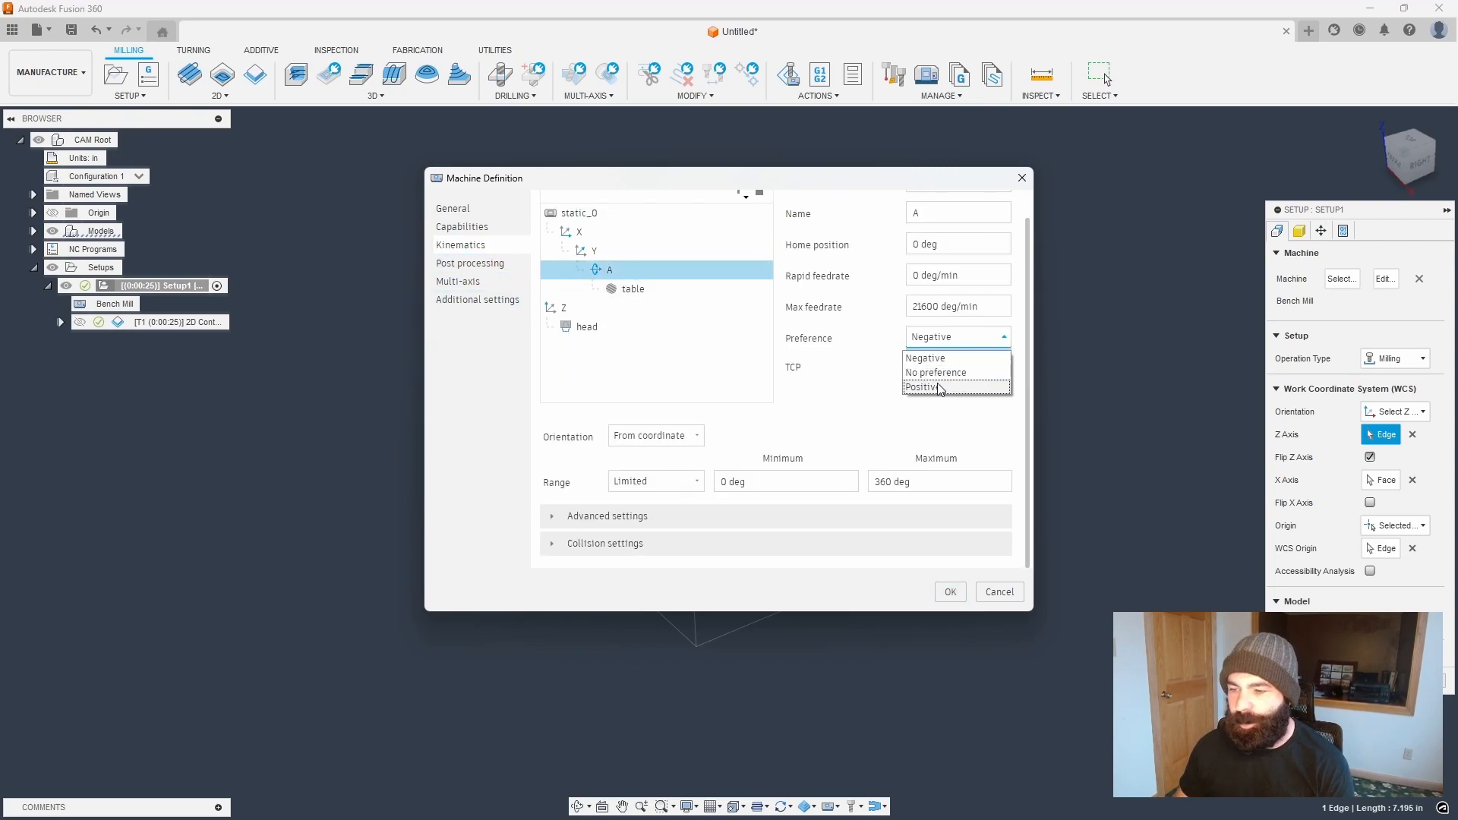
left_click(935, 372)
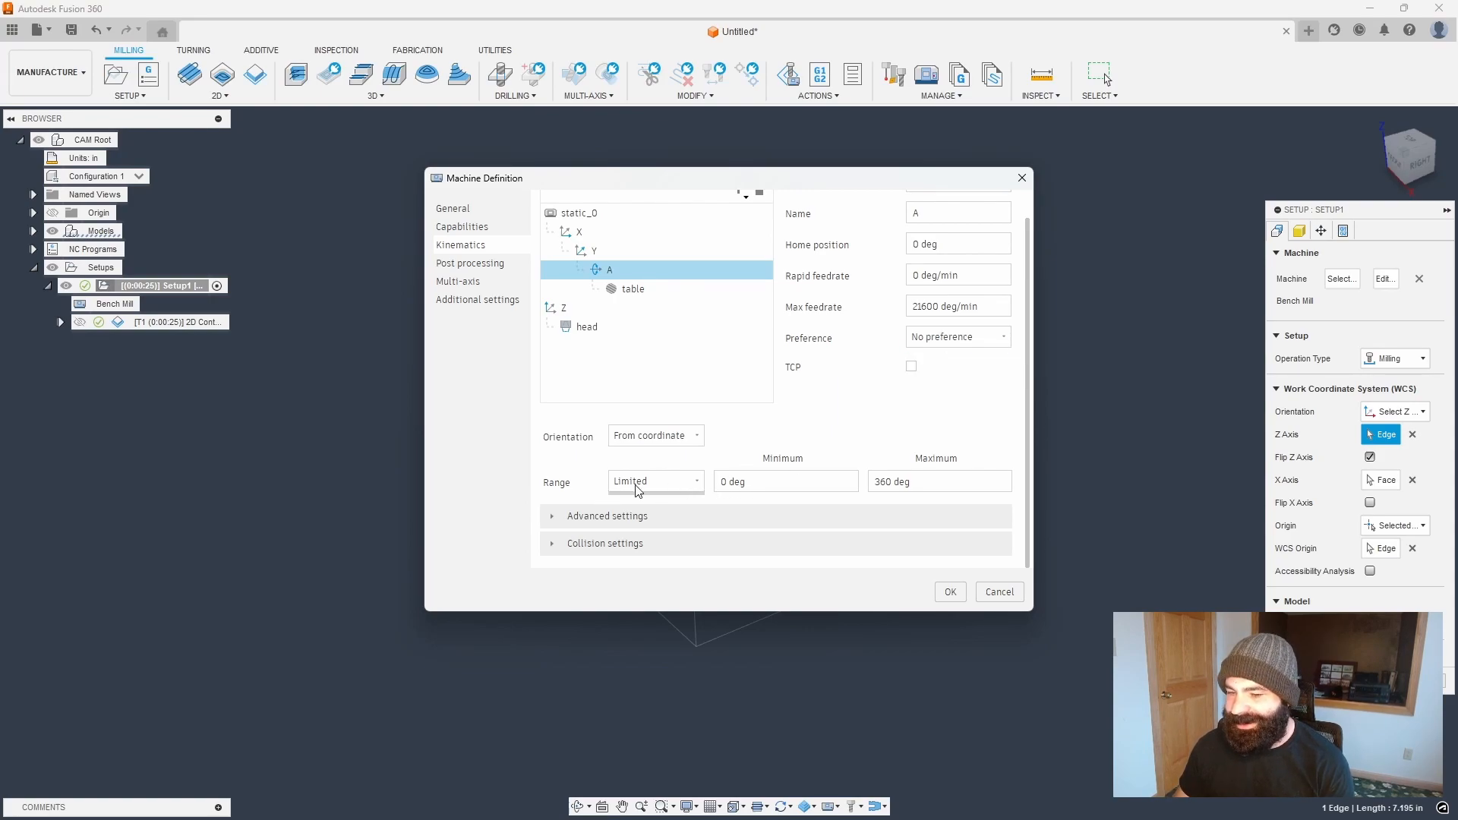
- Set the A axis range to Unlimited and confirm the machine definition
left_click(655, 481)
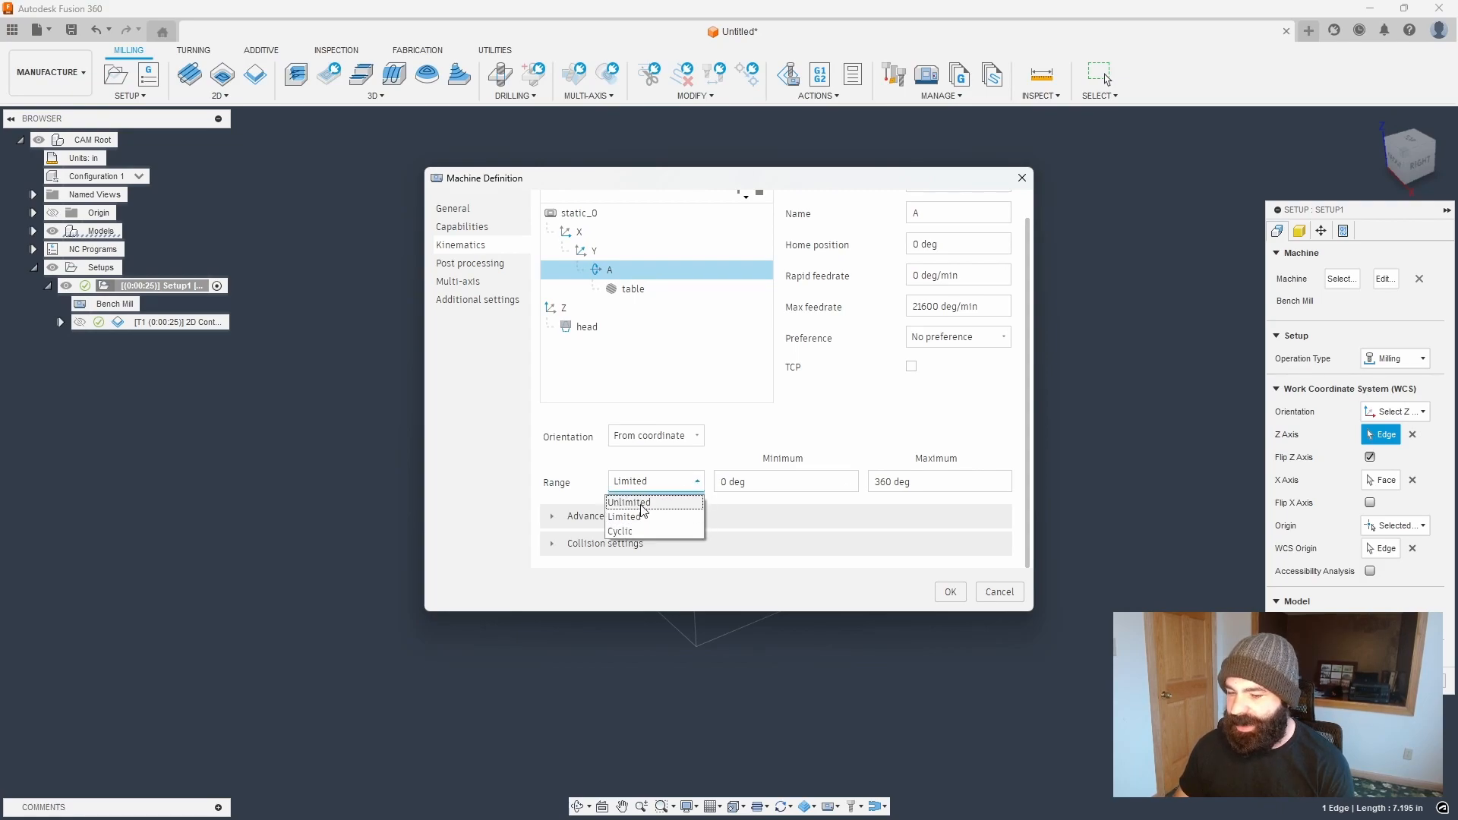
left_click(620, 530)
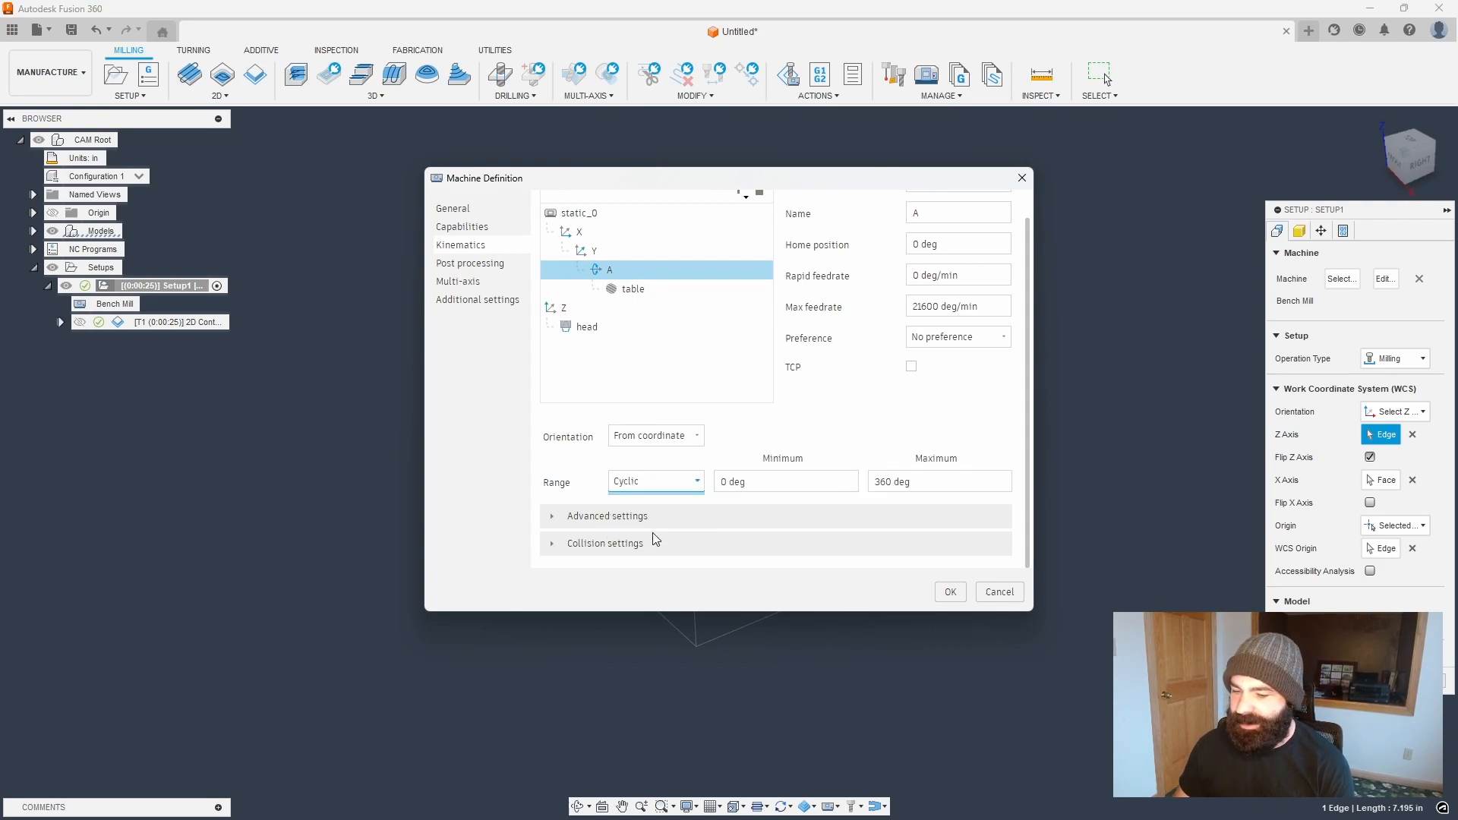
mouse_move(682, 523)
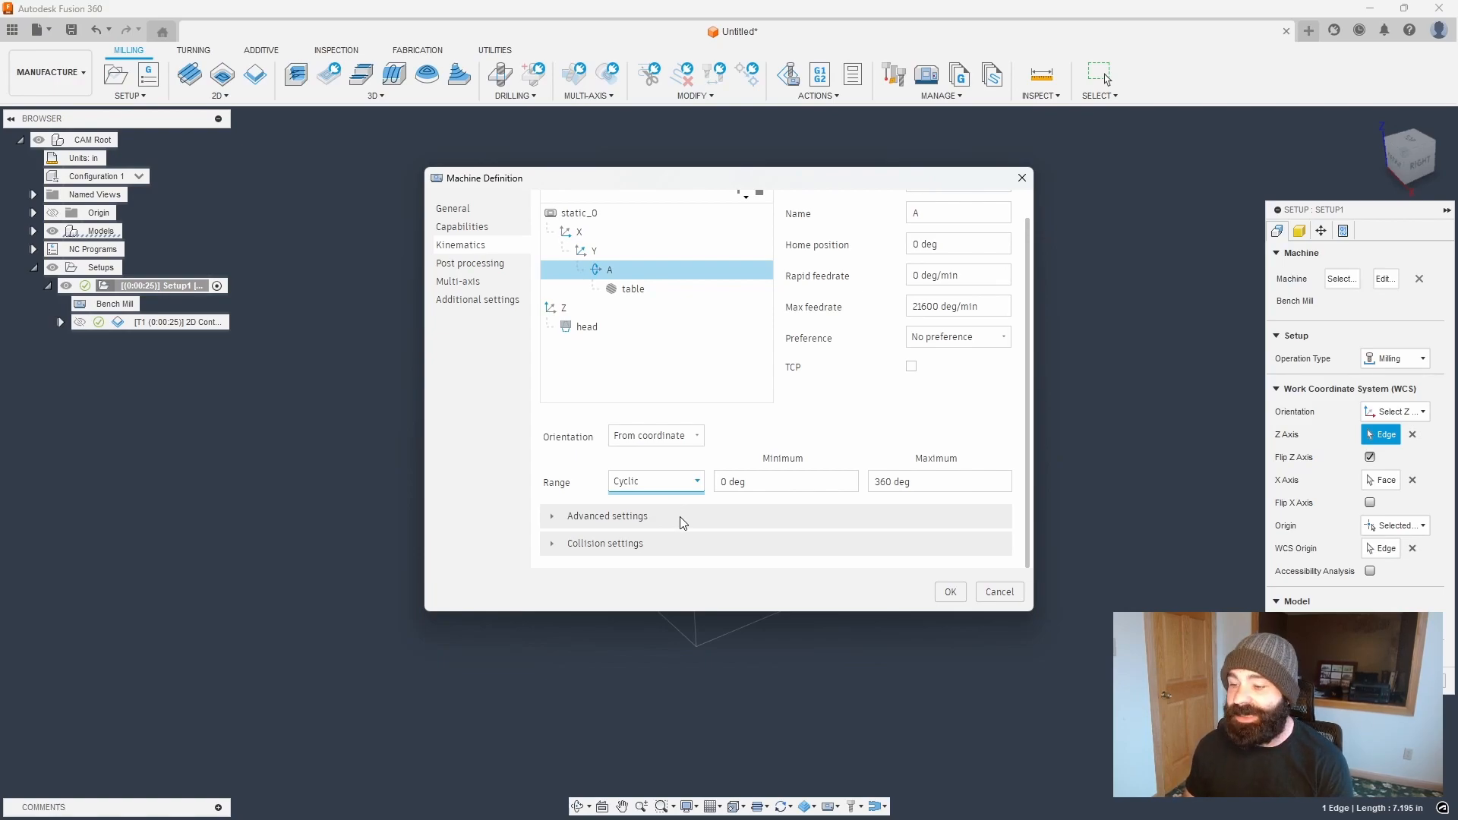
left_click(784, 482)
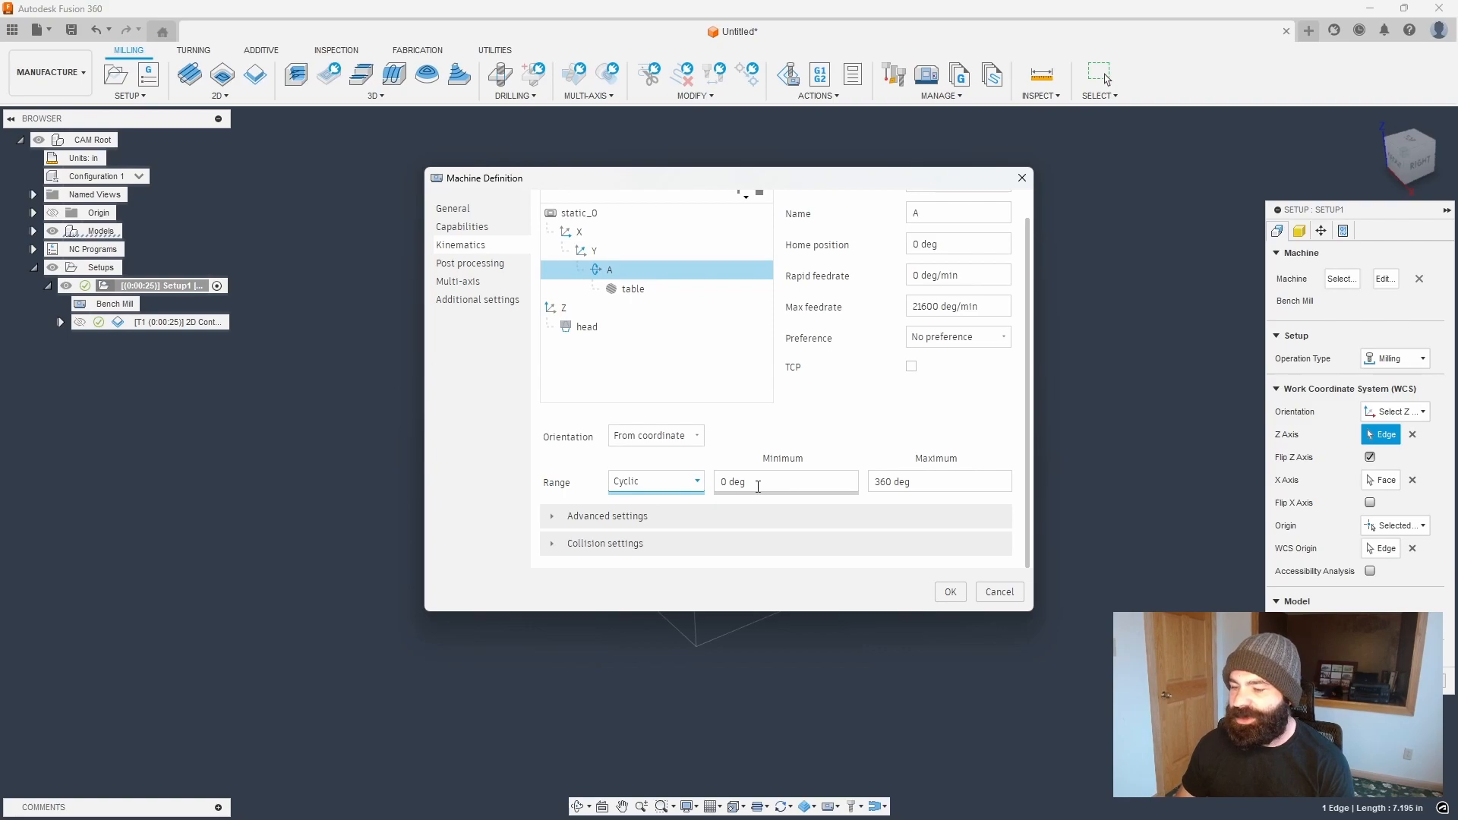
left_click(654, 481)
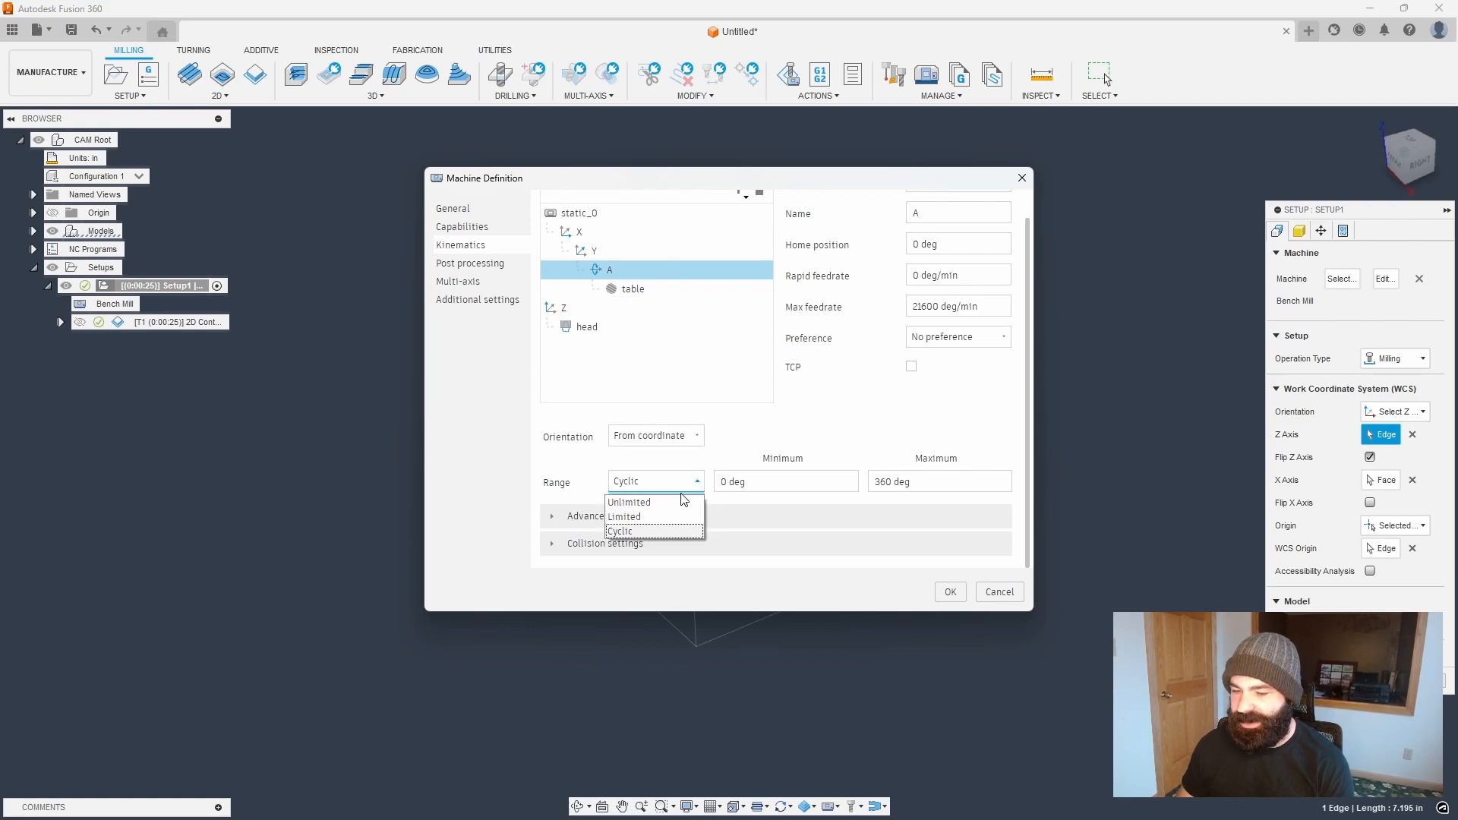
left_click(629, 502)
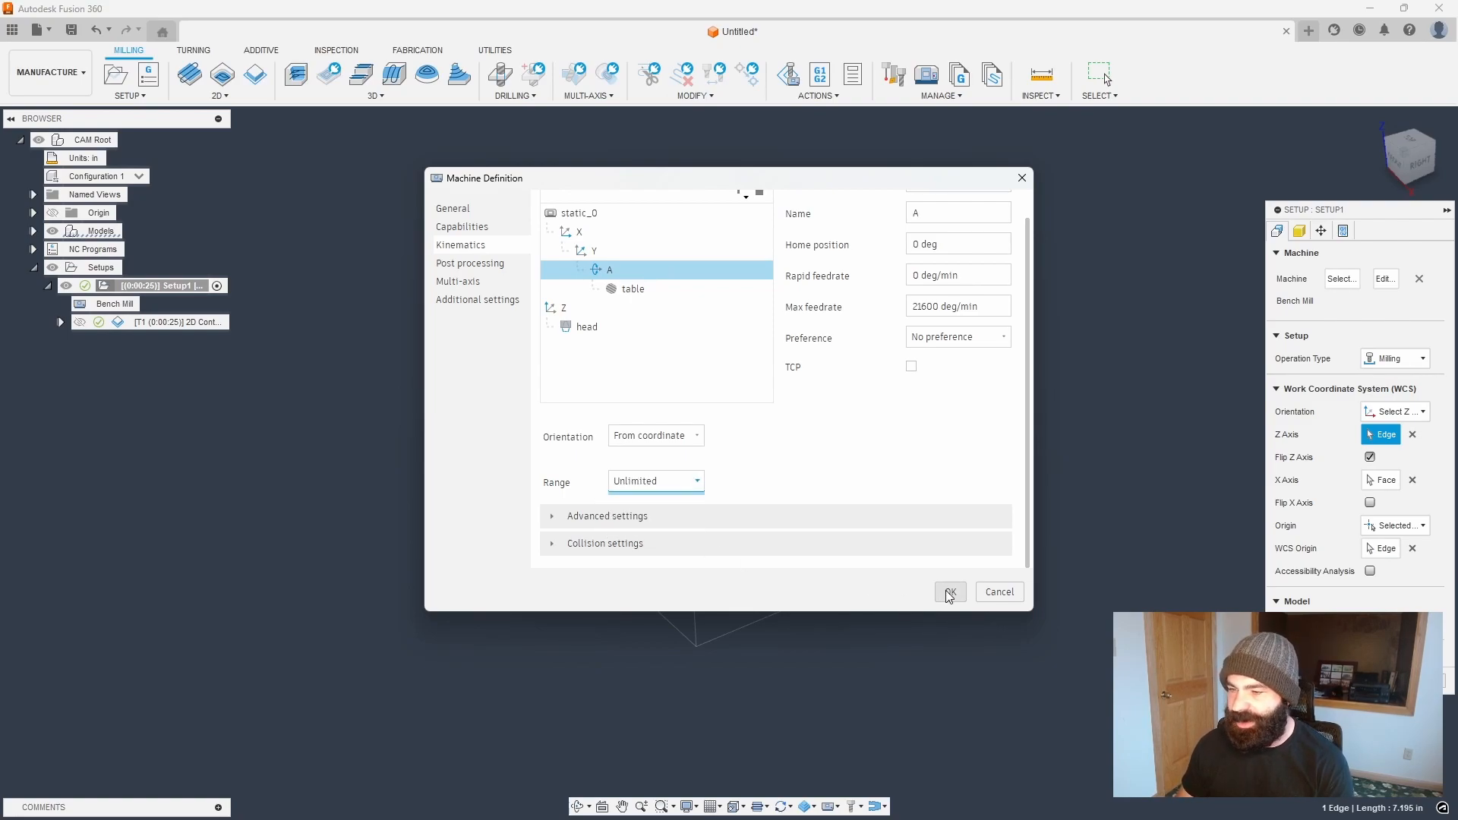
left_click(949, 593)
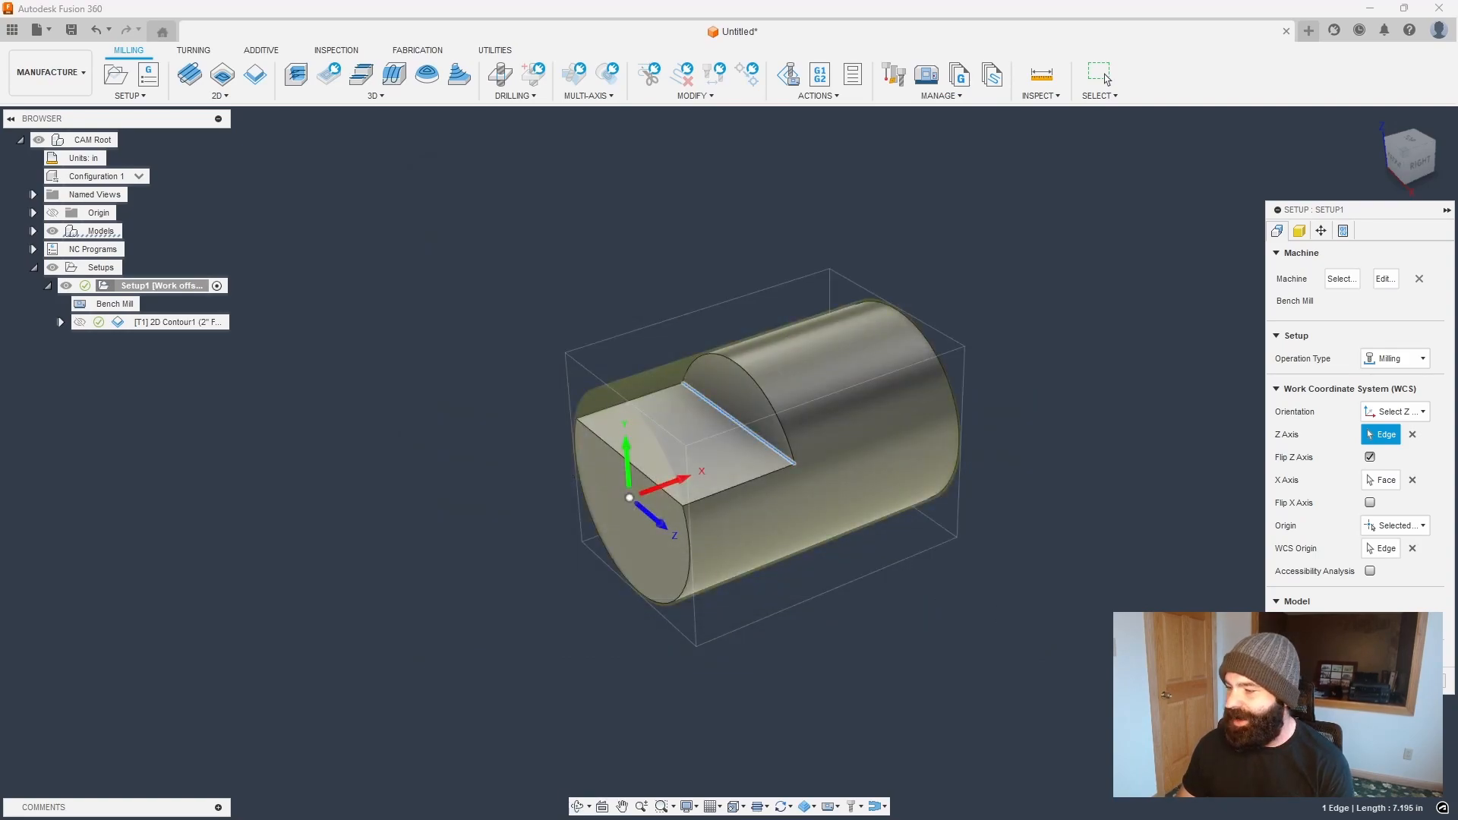